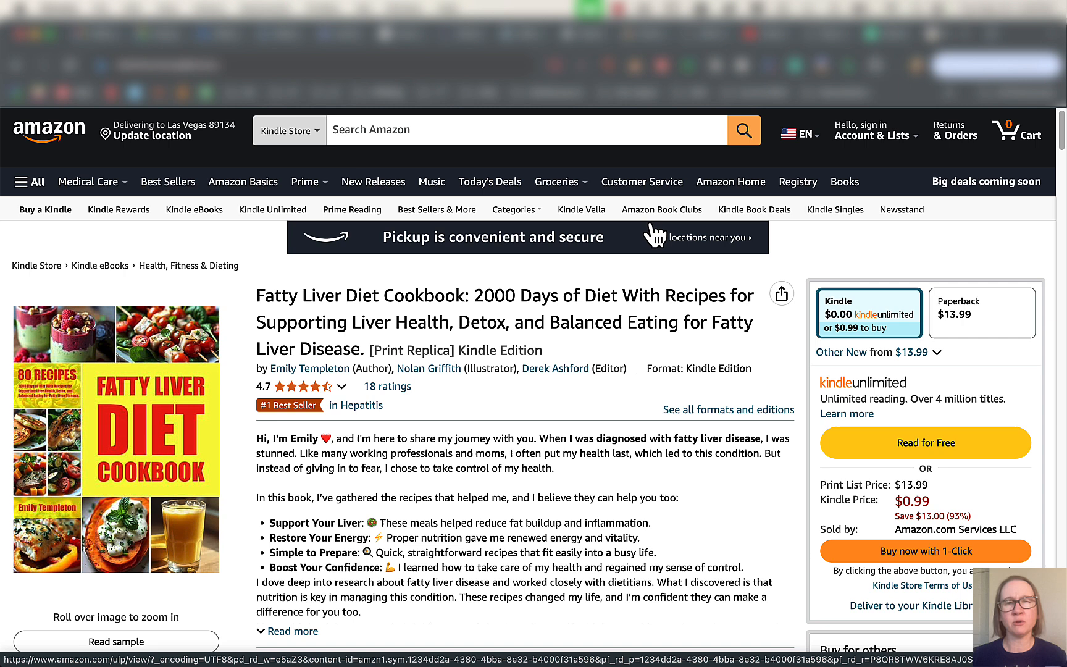
pyautogui.moveTo(668, 292)
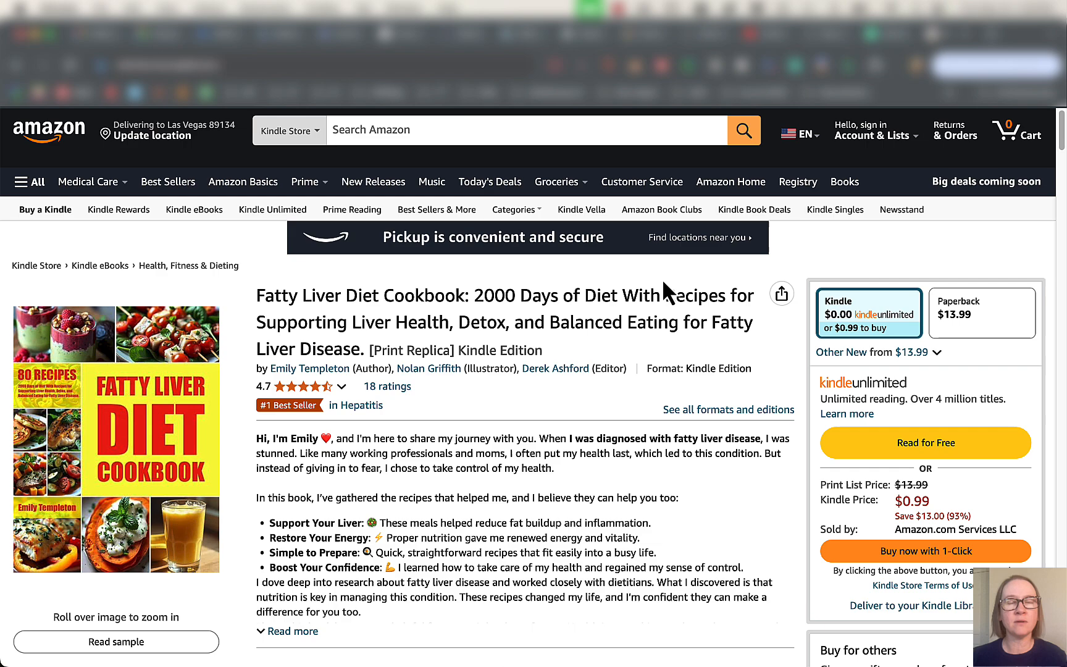
# Scroll the Kindle cookbook listing down to BookBeam's panel: BSR #76,750, 1–4 daily sales, age 1m 6d.
pyautogui.scroll(-3)
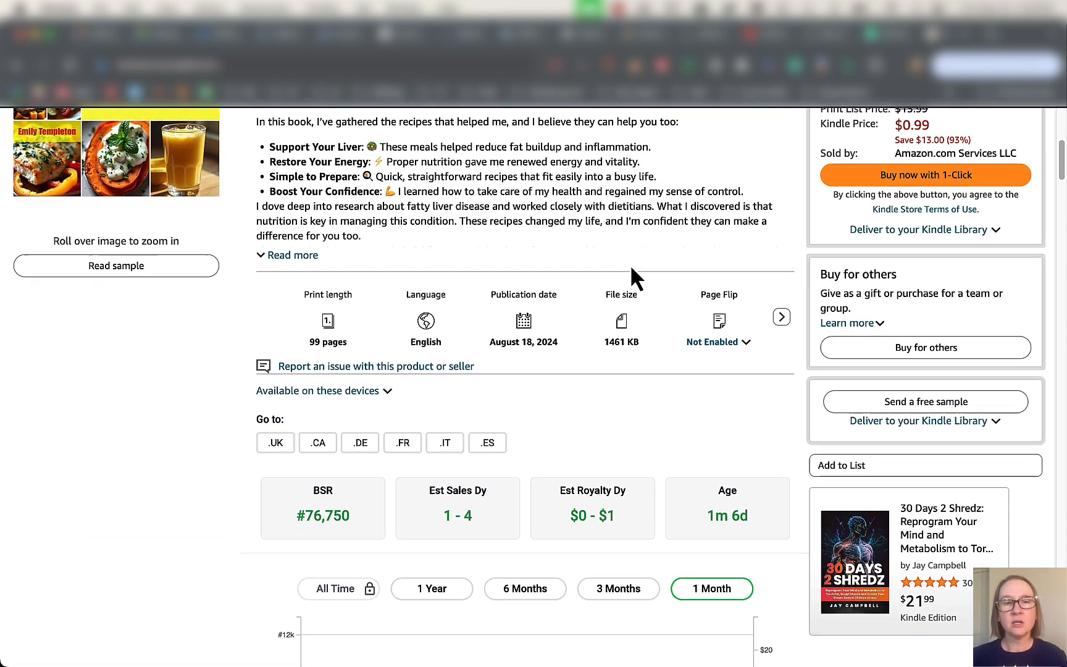
pyautogui.scroll(-3)
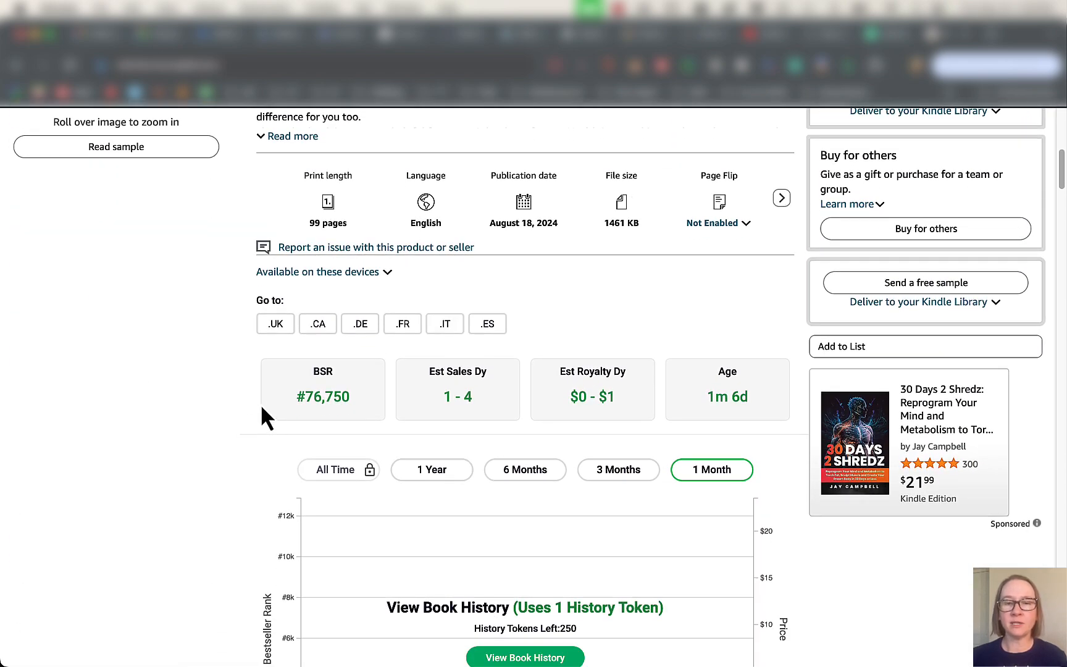
pyautogui.scroll(-3)
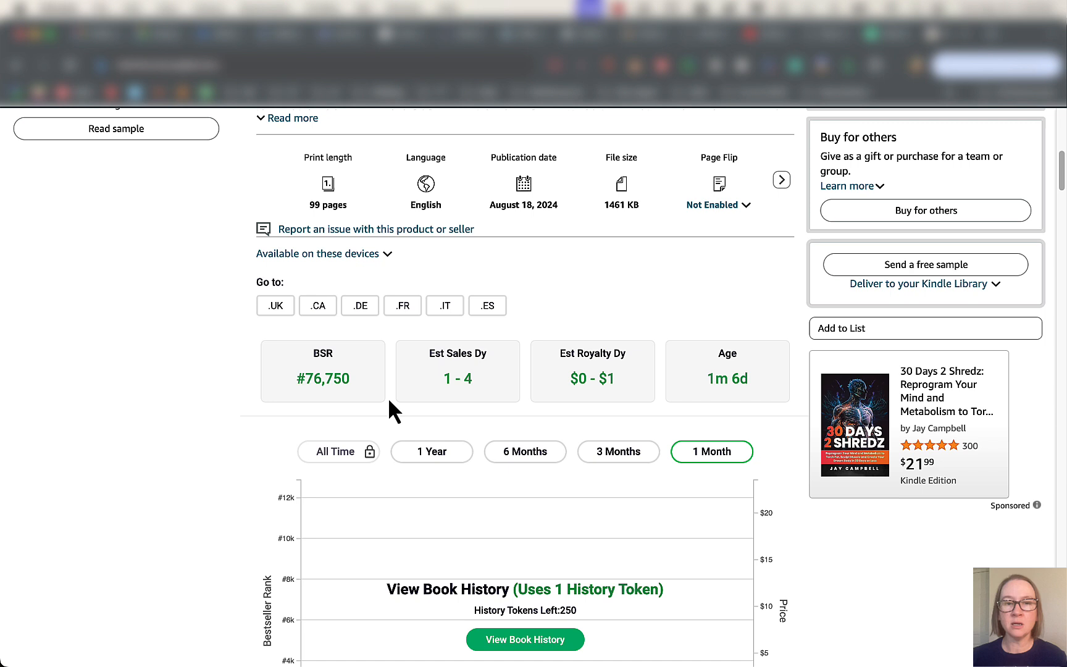
pyautogui.moveTo(475, 412)
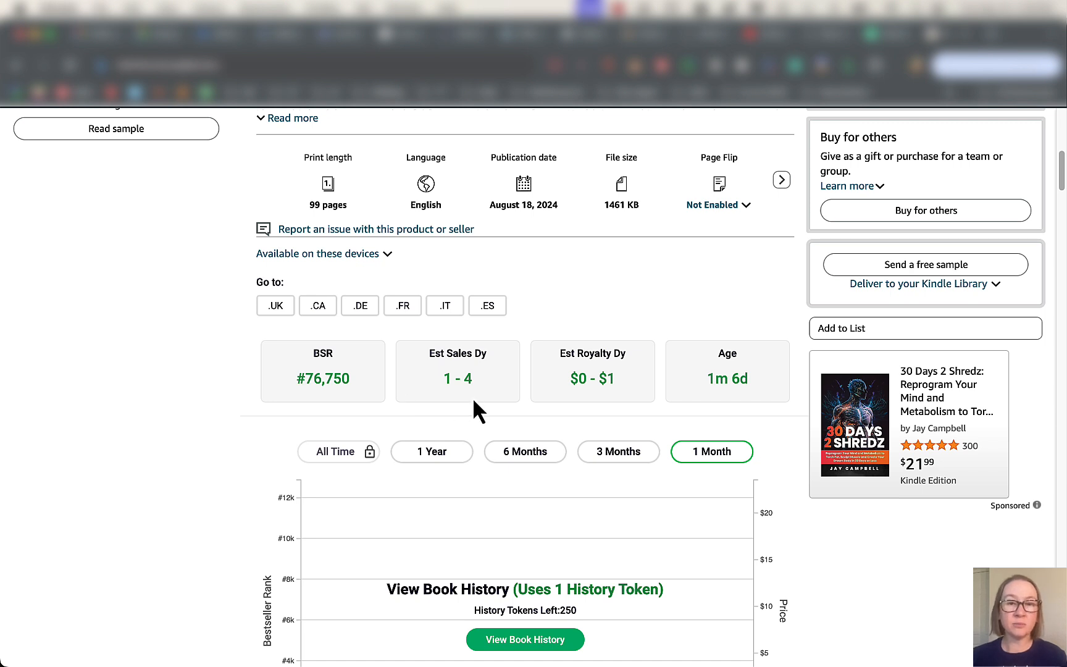
pyautogui.moveTo(658, 406)
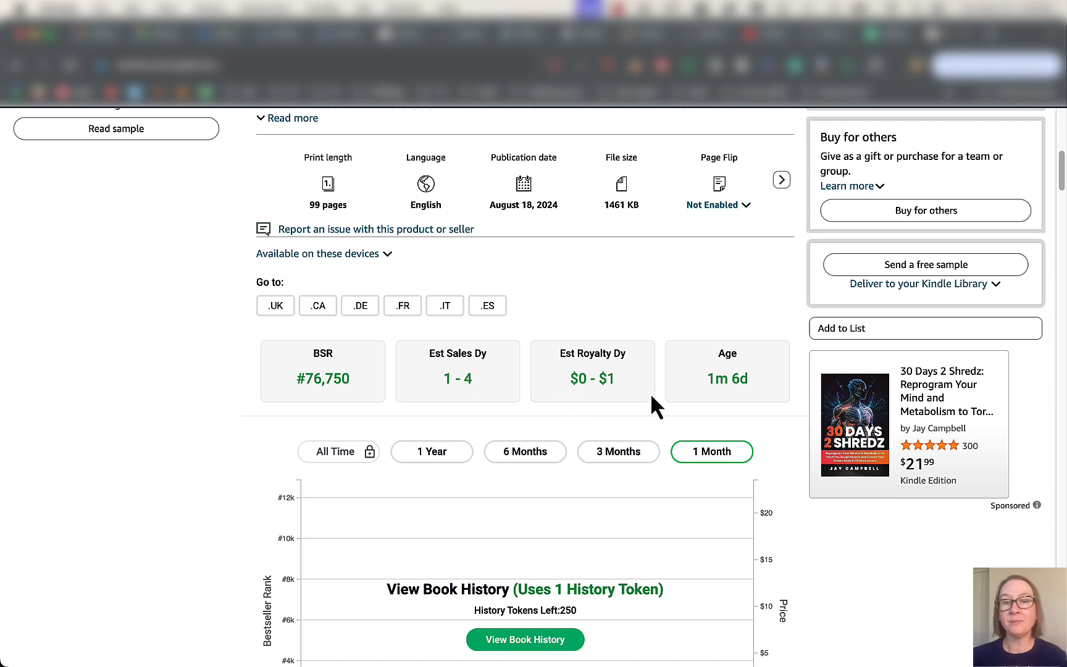
pyautogui.moveTo(680, 389)
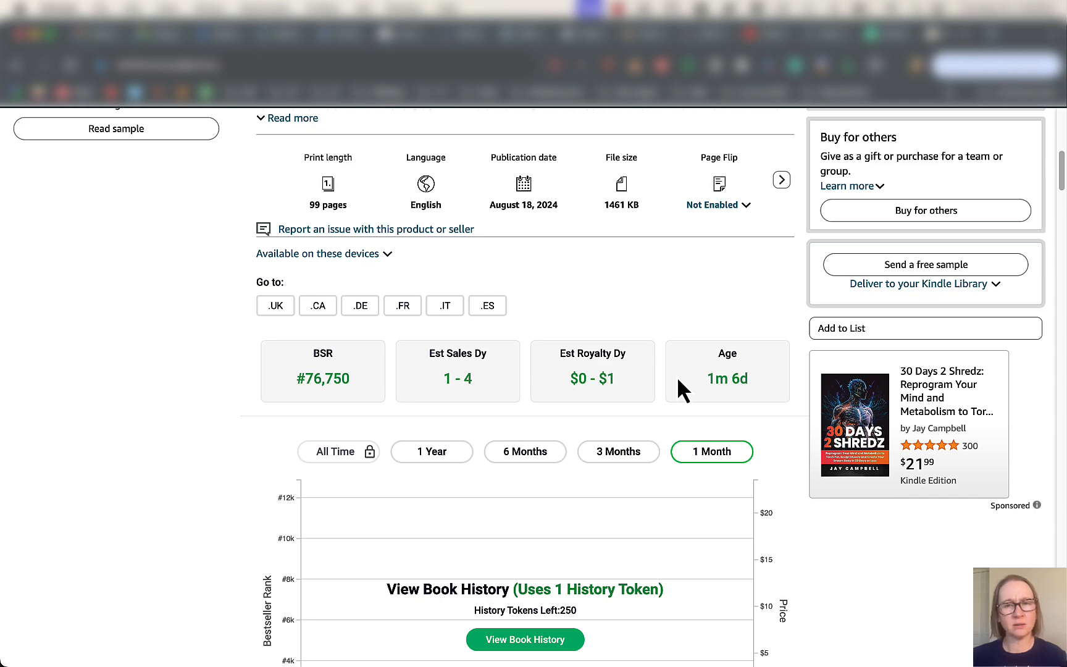
pyautogui.moveTo(687, 377)
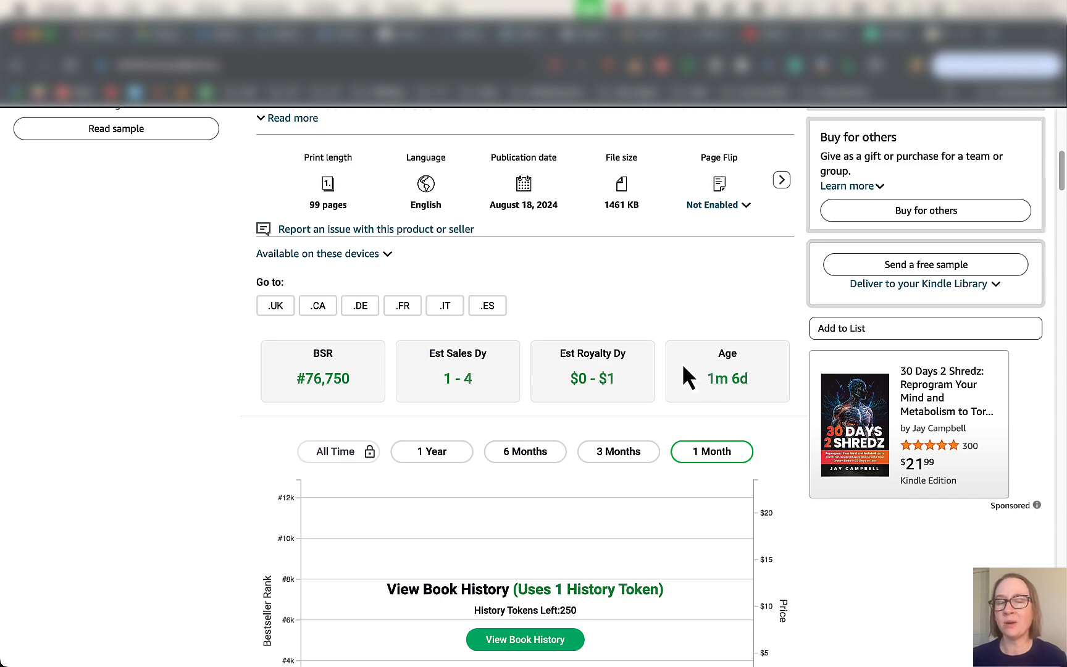
pyautogui.scroll(-3)
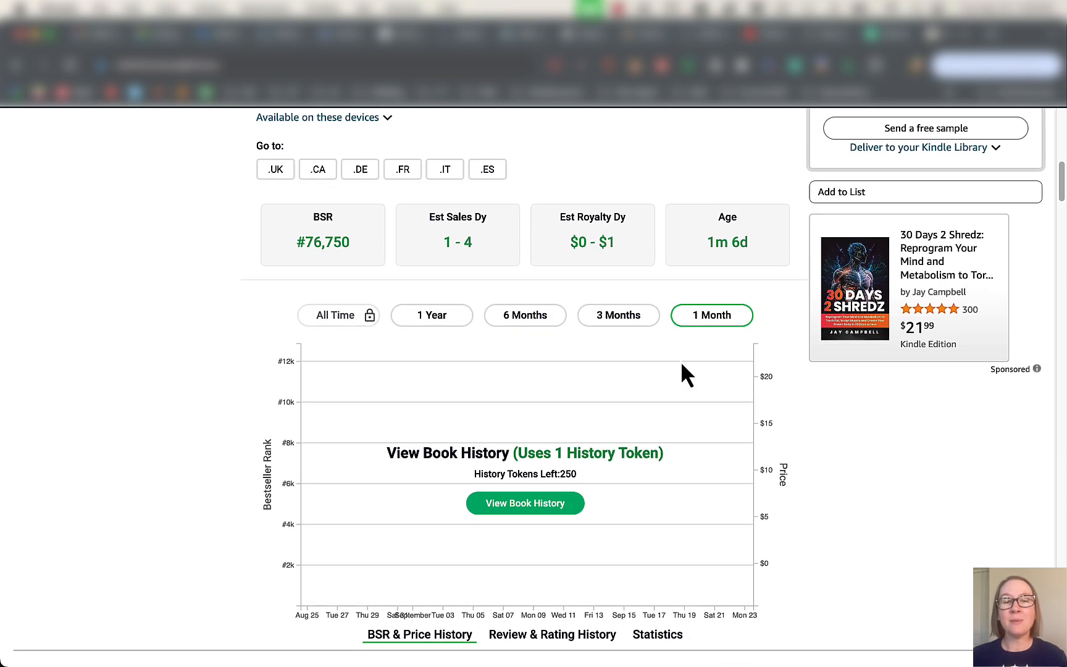
pyautogui.moveTo(626, 479)
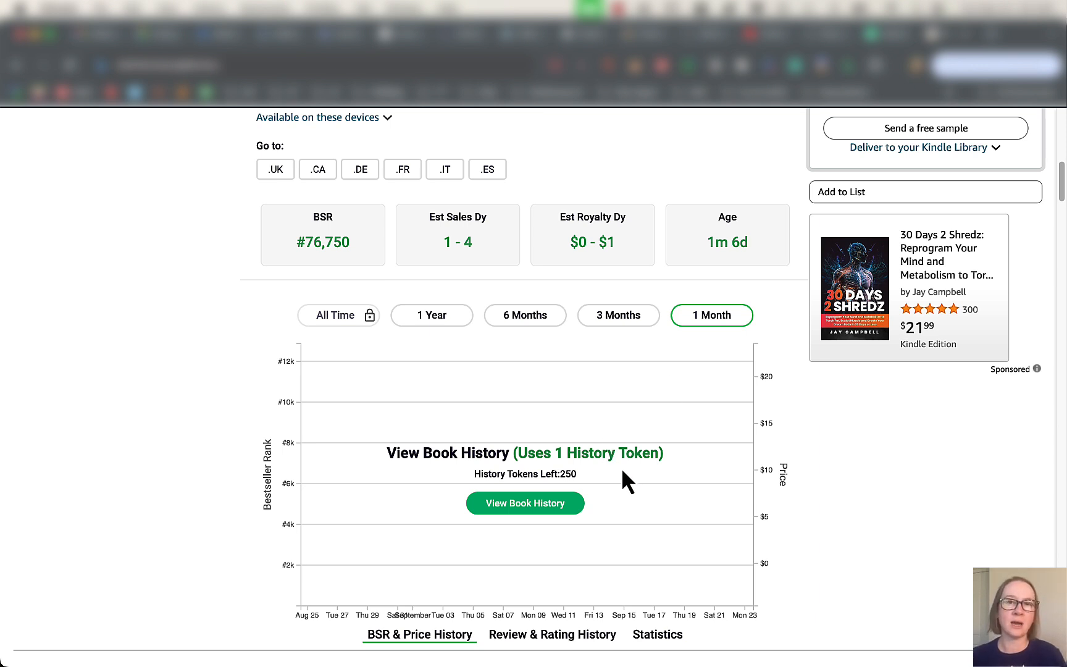
# Load the cookbook's Statistics tab: 7-day average rank #193,435 and $0.35 royalty per unit.
pyautogui.scroll(-3)
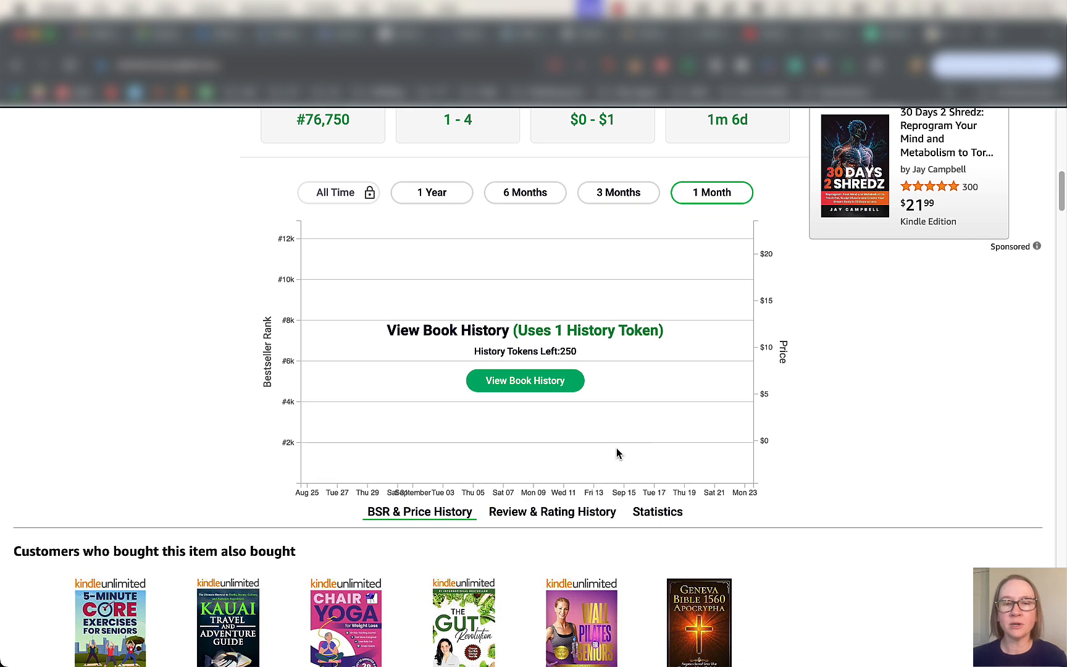
pyautogui.click(552, 512)
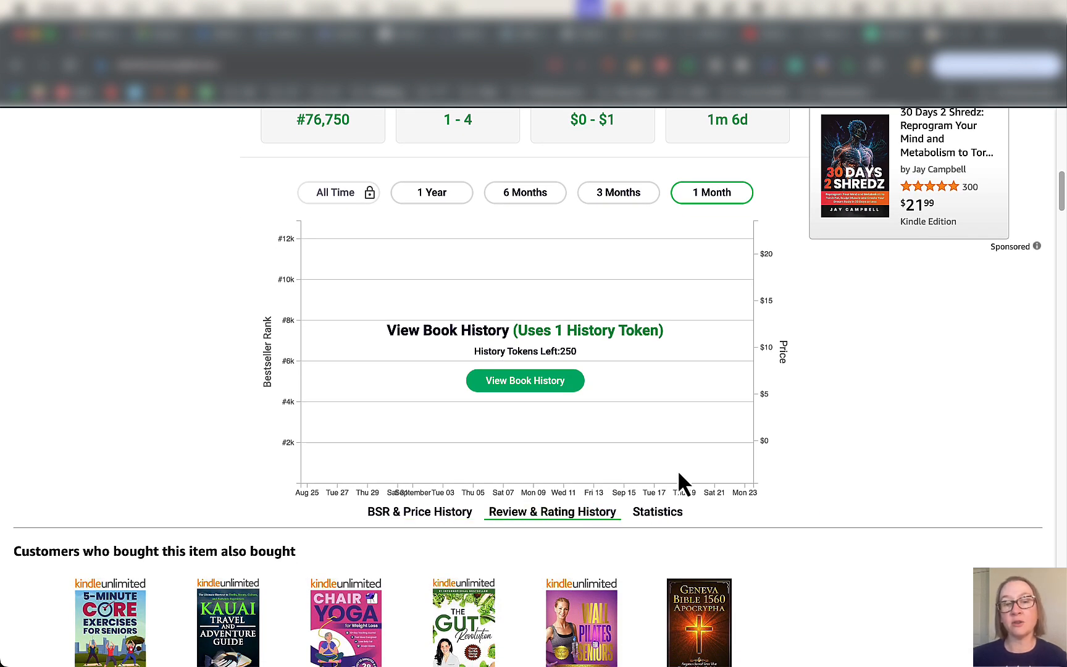
pyautogui.click(658, 511)
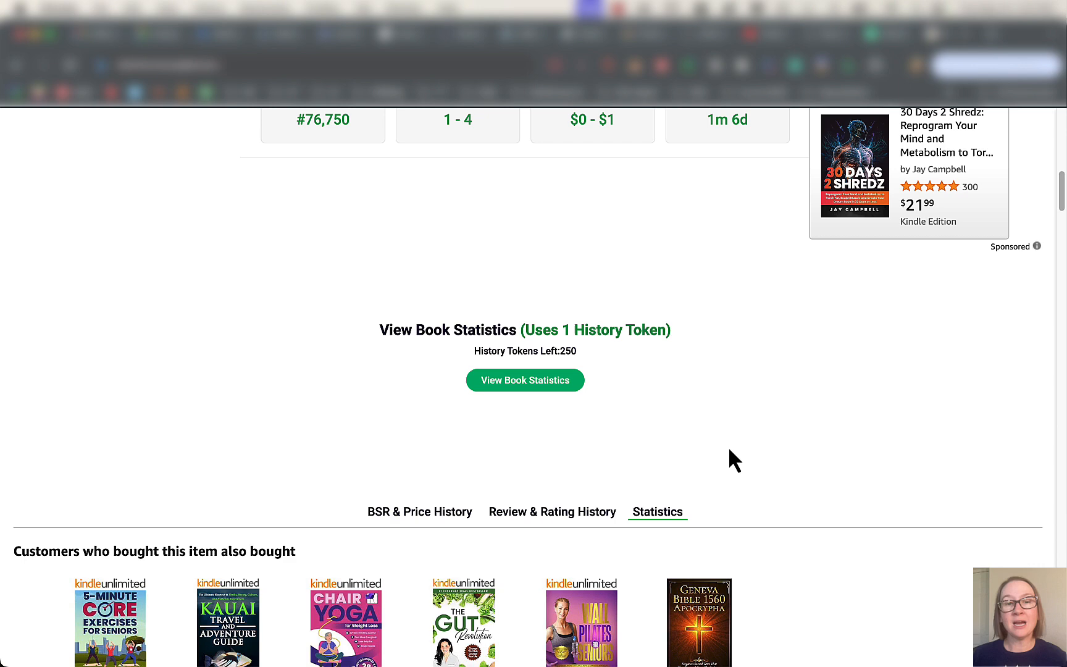
pyautogui.click(525, 380)
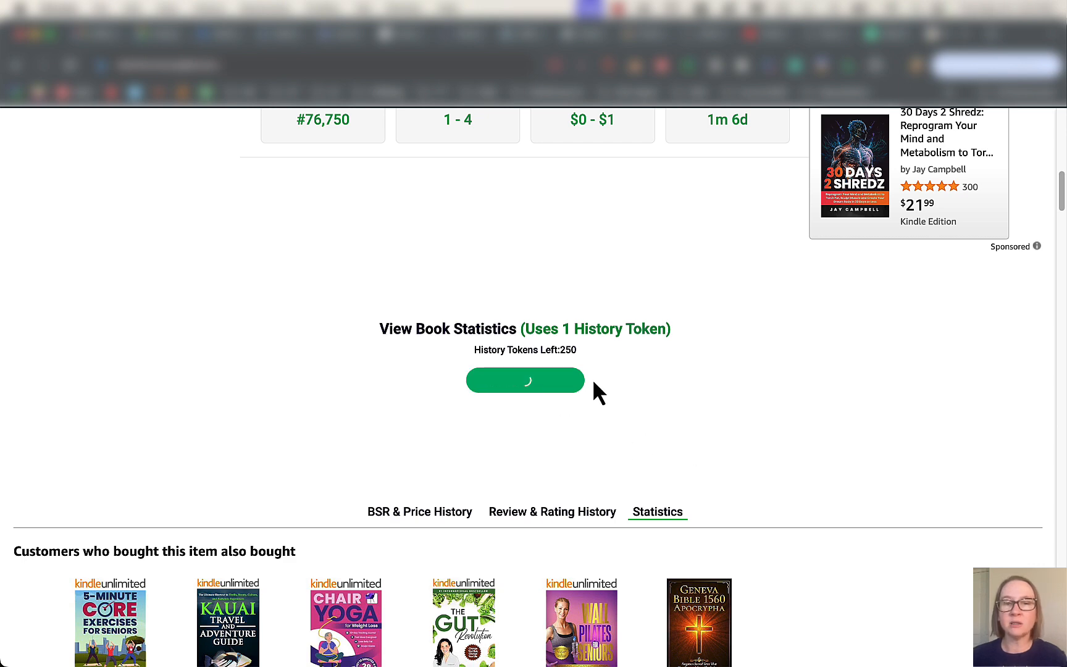
pyautogui.click(524, 379)
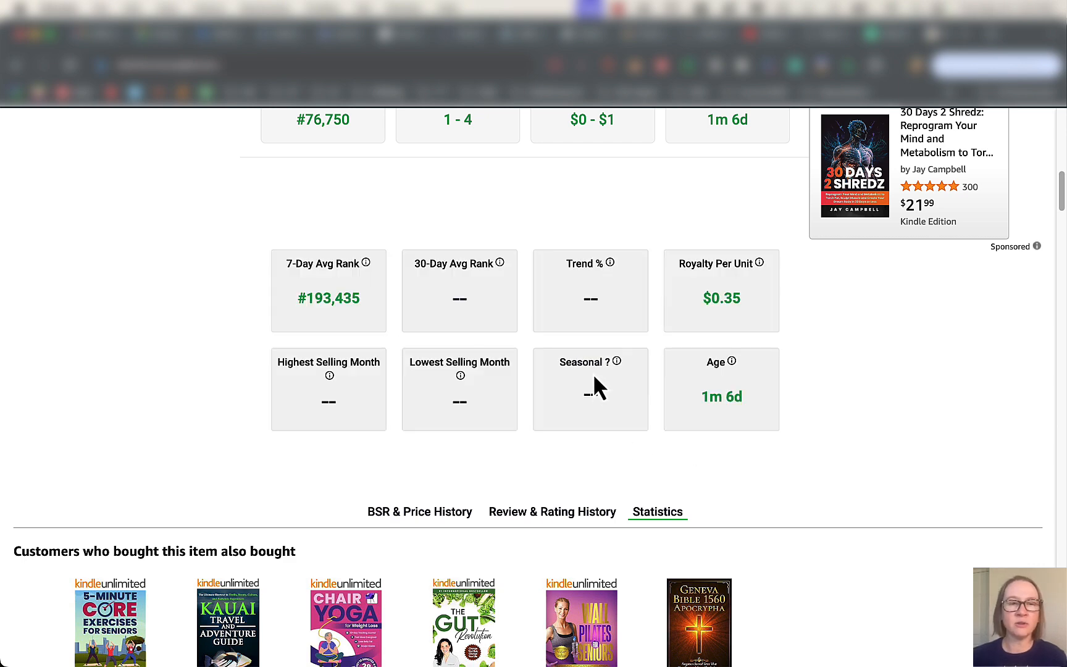
pyautogui.scroll(3)
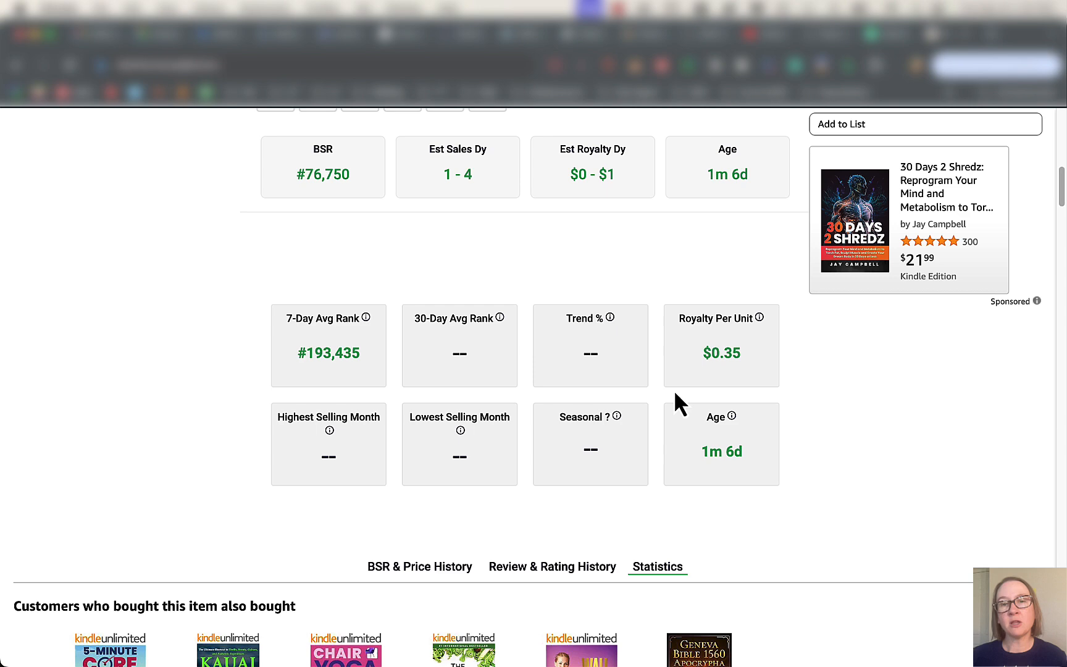
pyautogui.scroll(3)
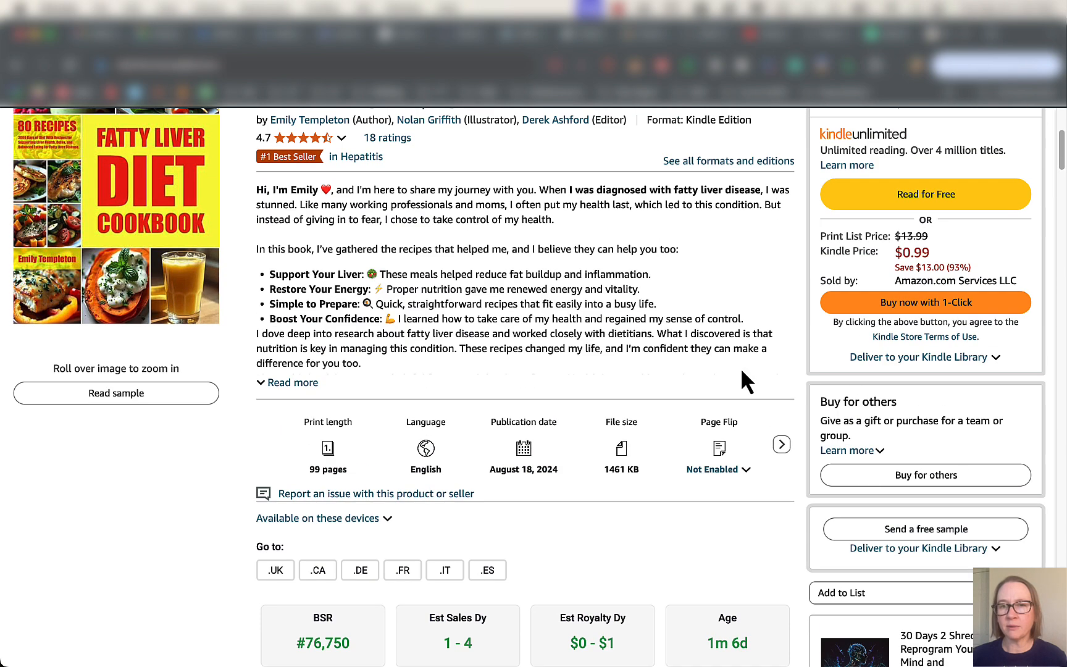
pyautogui.scroll(-3)
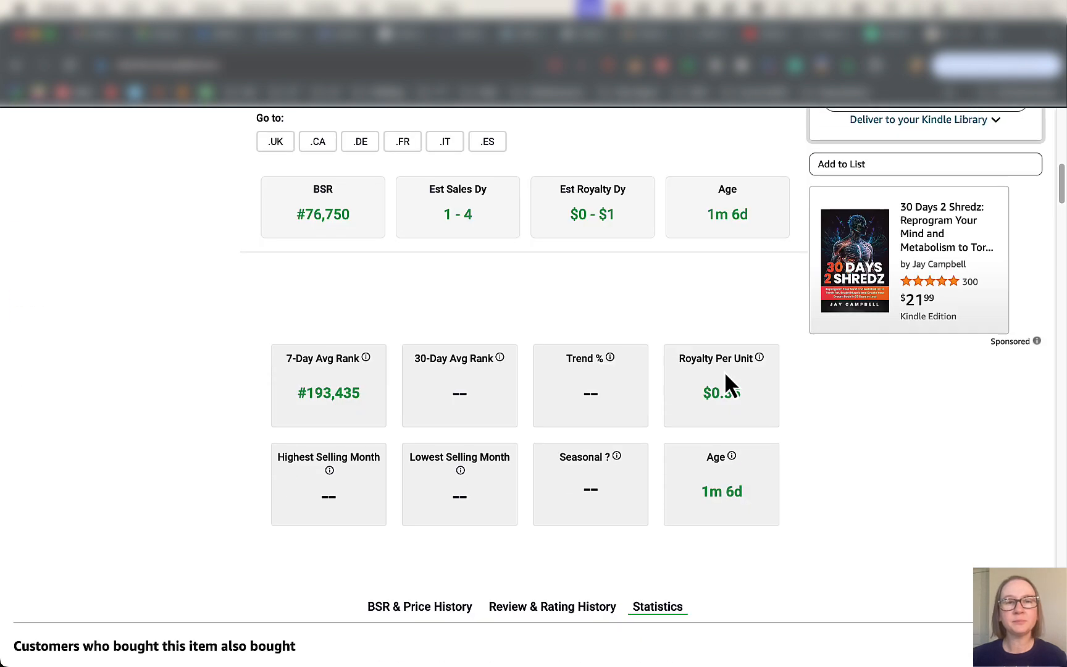
pyautogui.moveTo(343, 425)
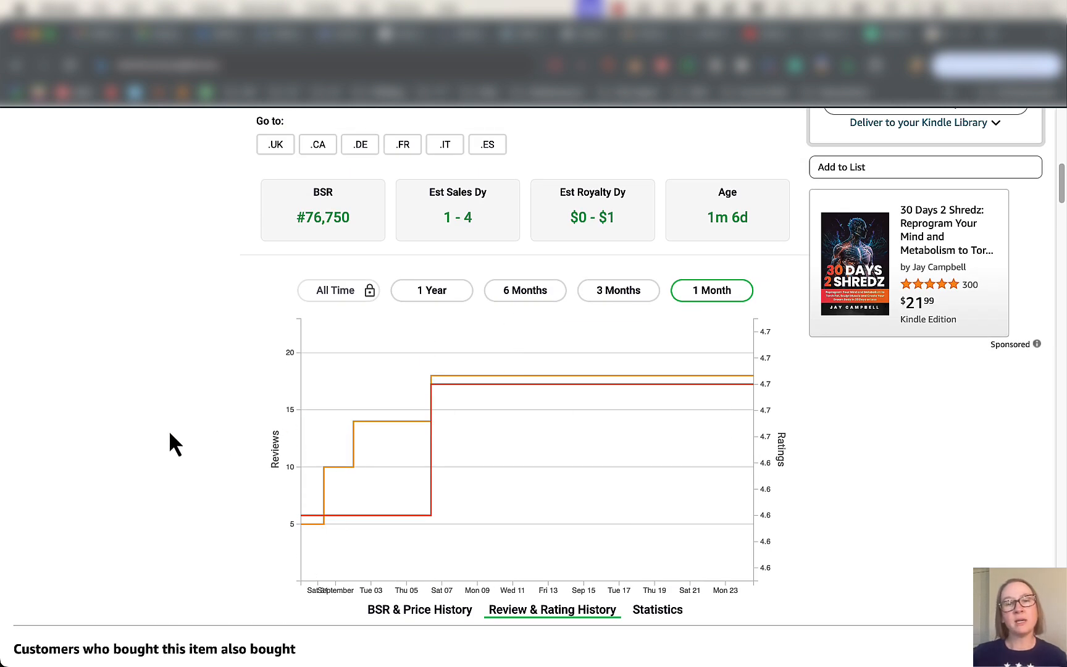
pyautogui.moveTo(453, 323)
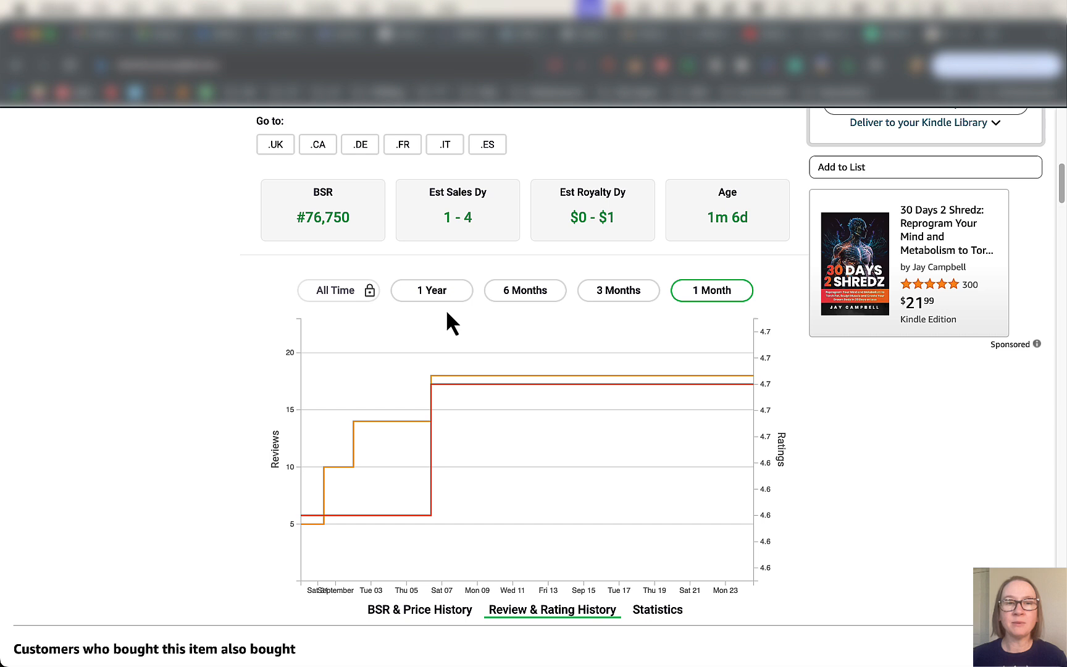
# Set the Review & Rating History chart range to 1 Year.
pyautogui.click(431, 290)
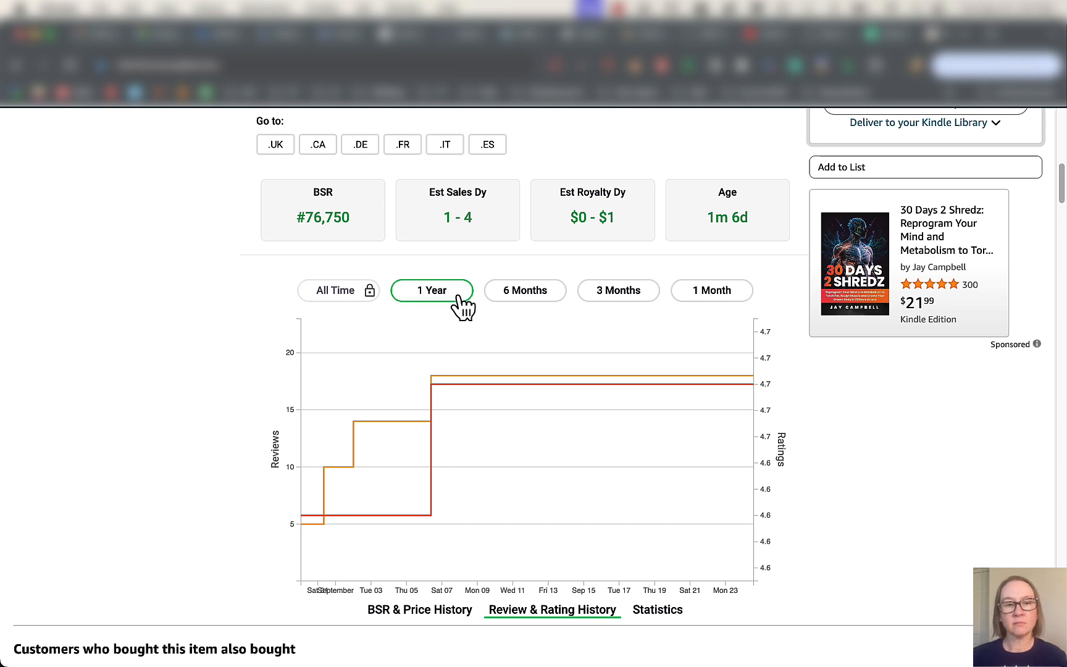
pyautogui.moveTo(233, 376)
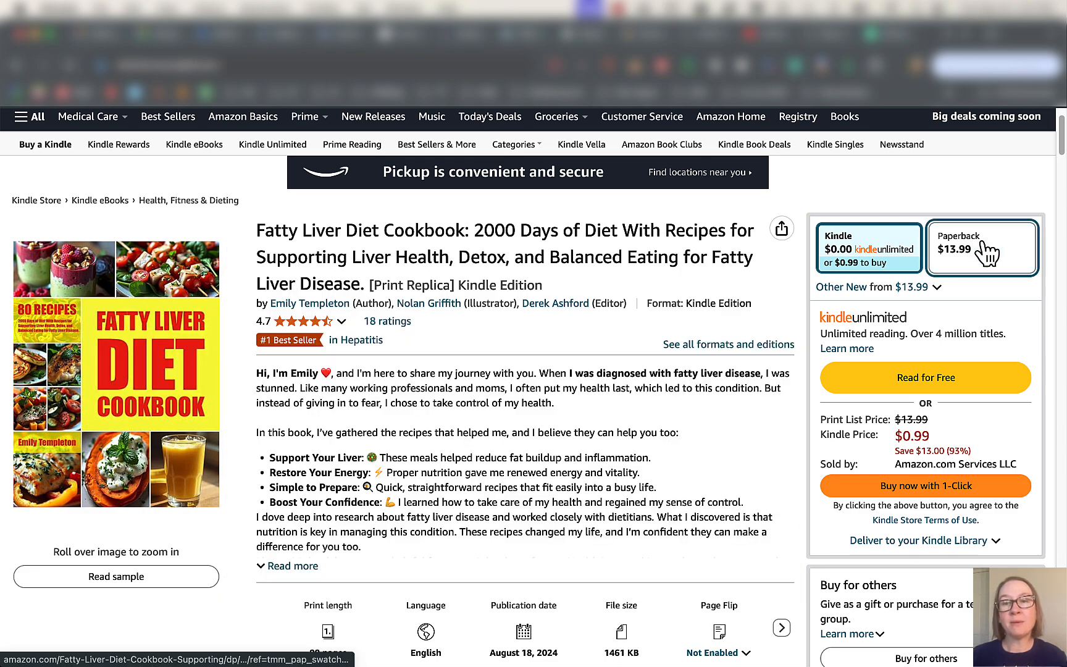
# Open the paperback edition and review its BSR #1,222,979 and category sales-to-#1 table.
pyautogui.click(981, 247)
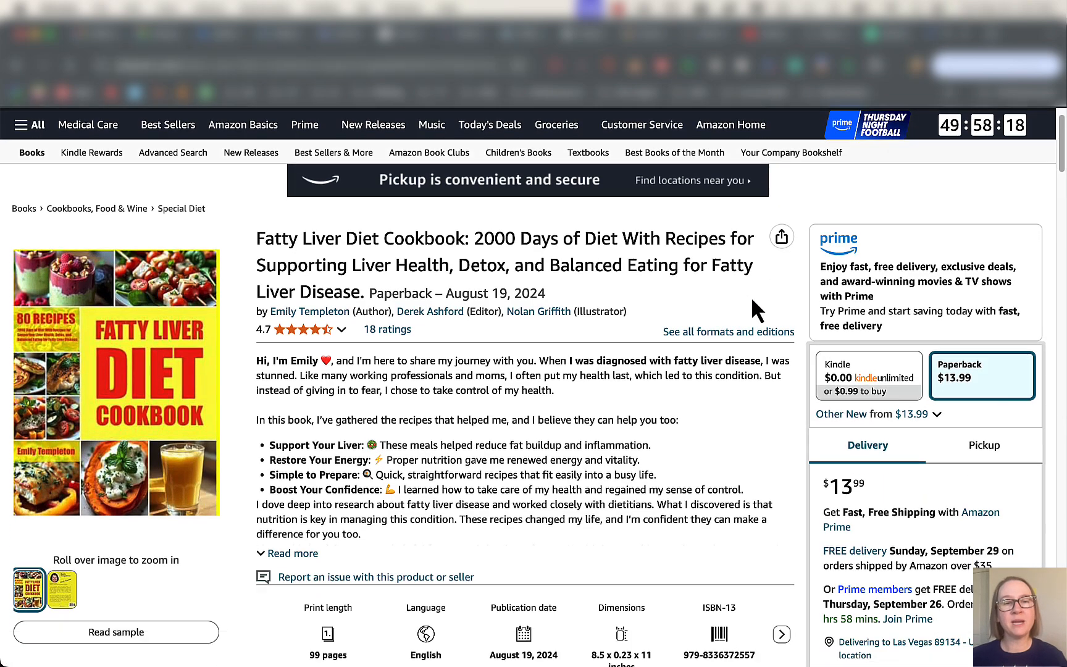
pyautogui.scroll(-3)
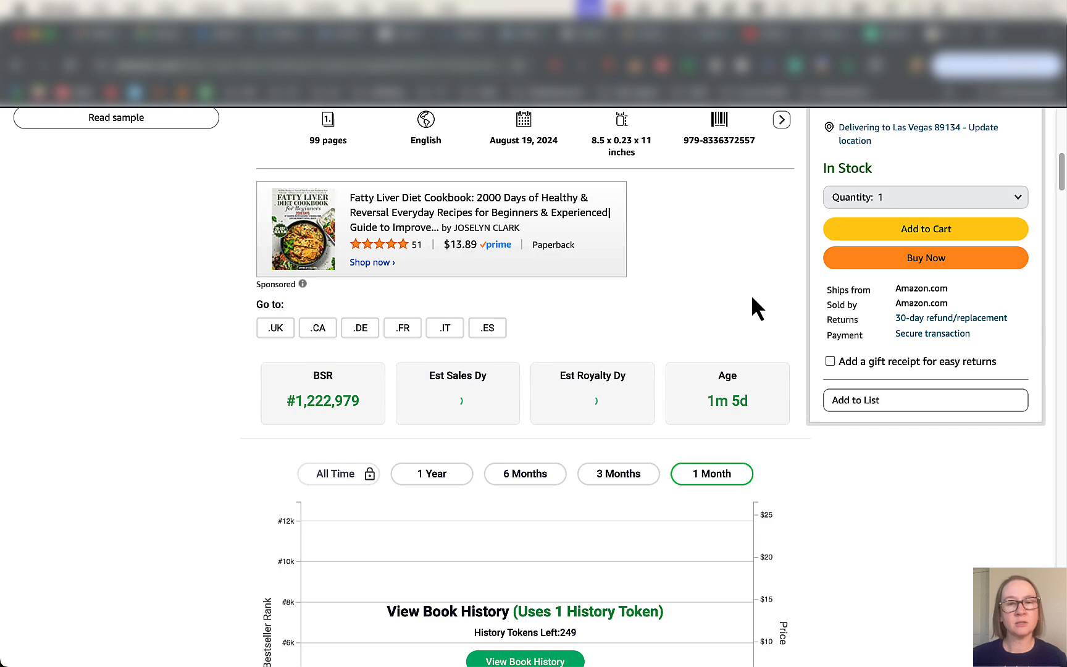
pyautogui.scroll(-3)
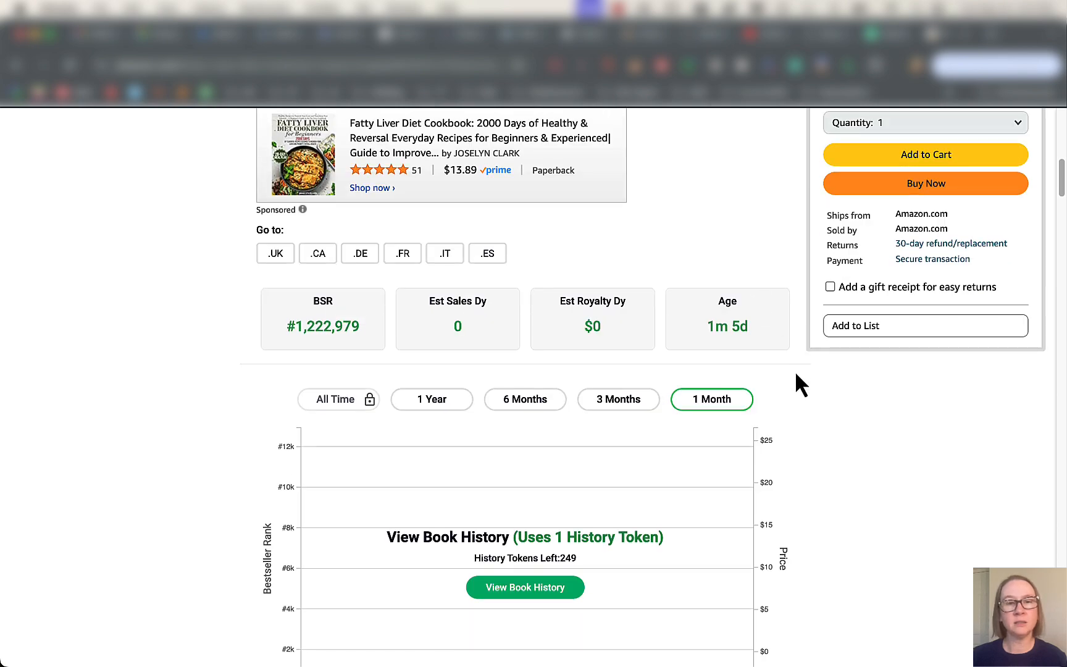
pyautogui.moveTo(205, 375)
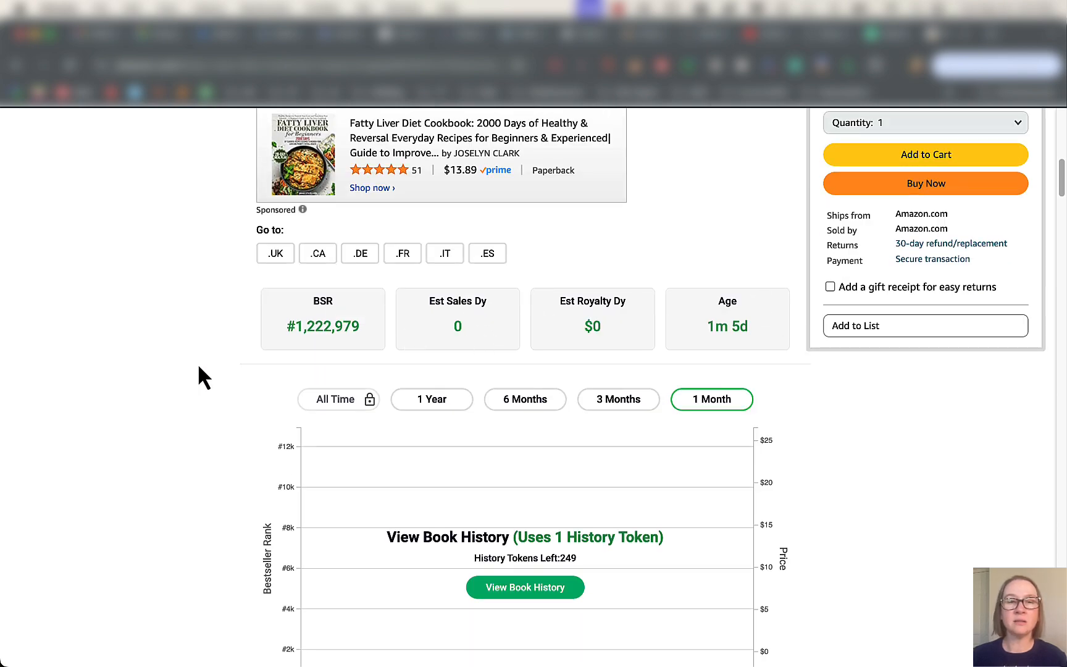
pyautogui.scroll(-3)
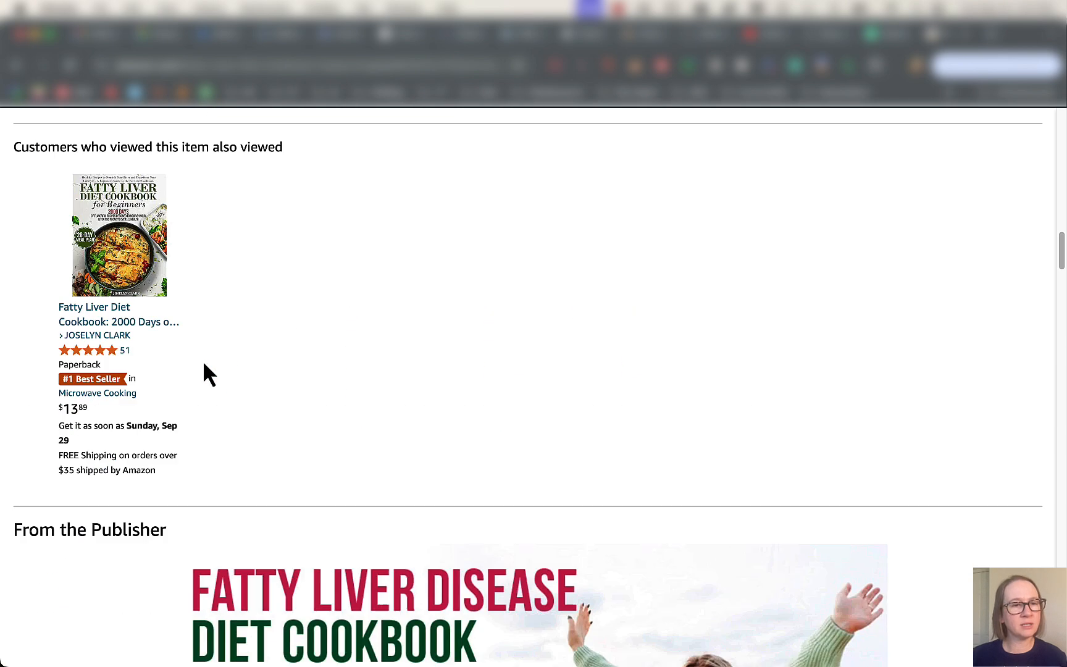
pyautogui.scroll(3)
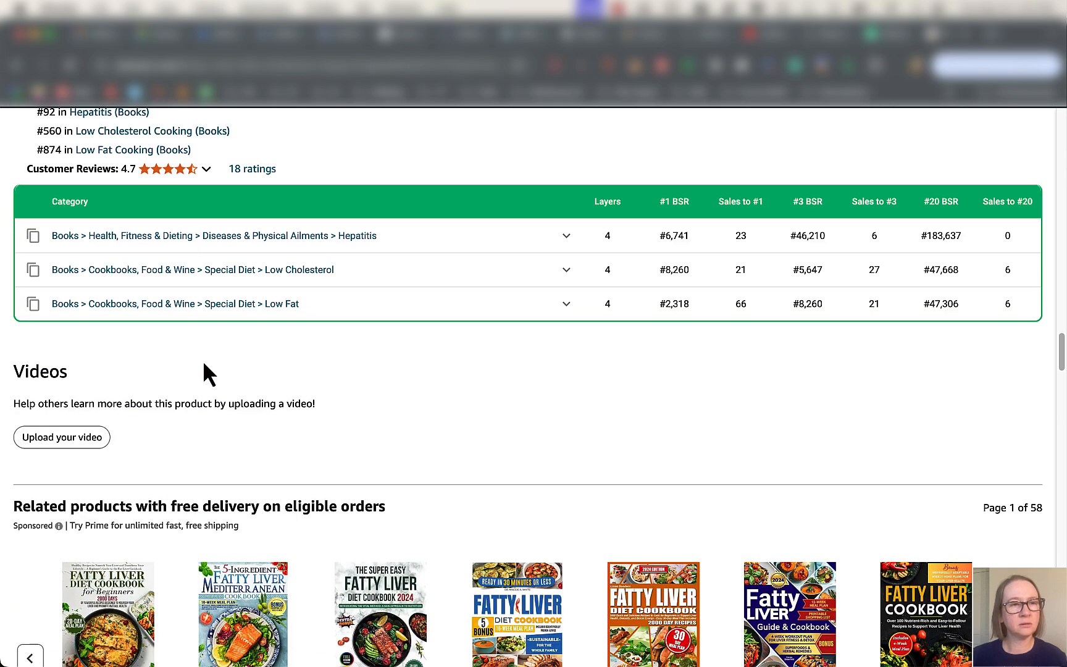
pyautogui.scroll(3)
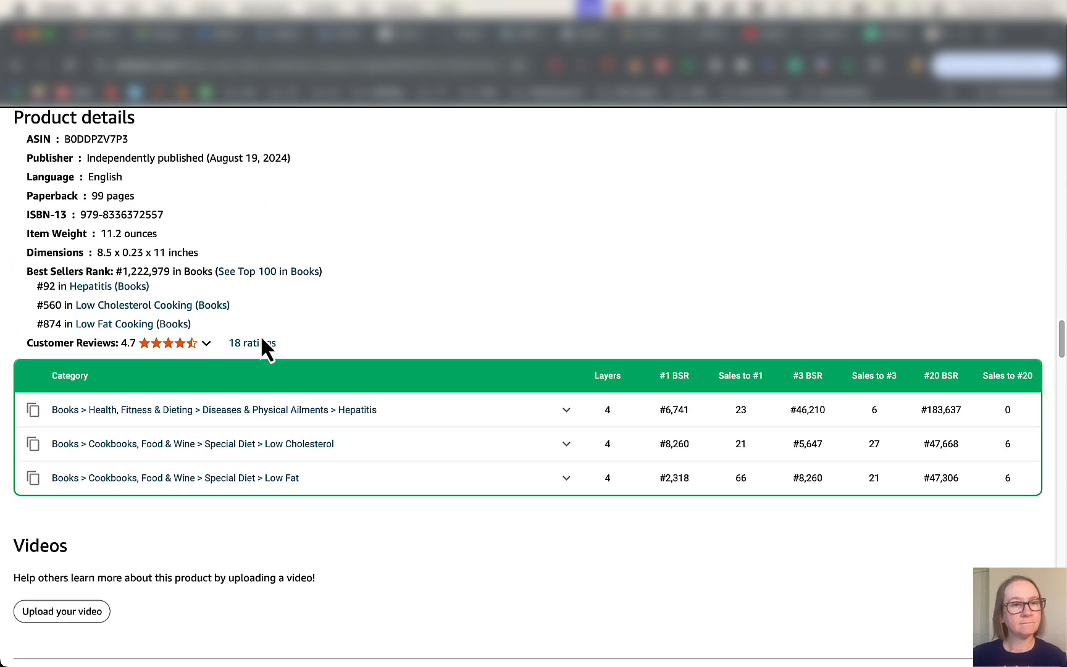
pyautogui.scroll(3)
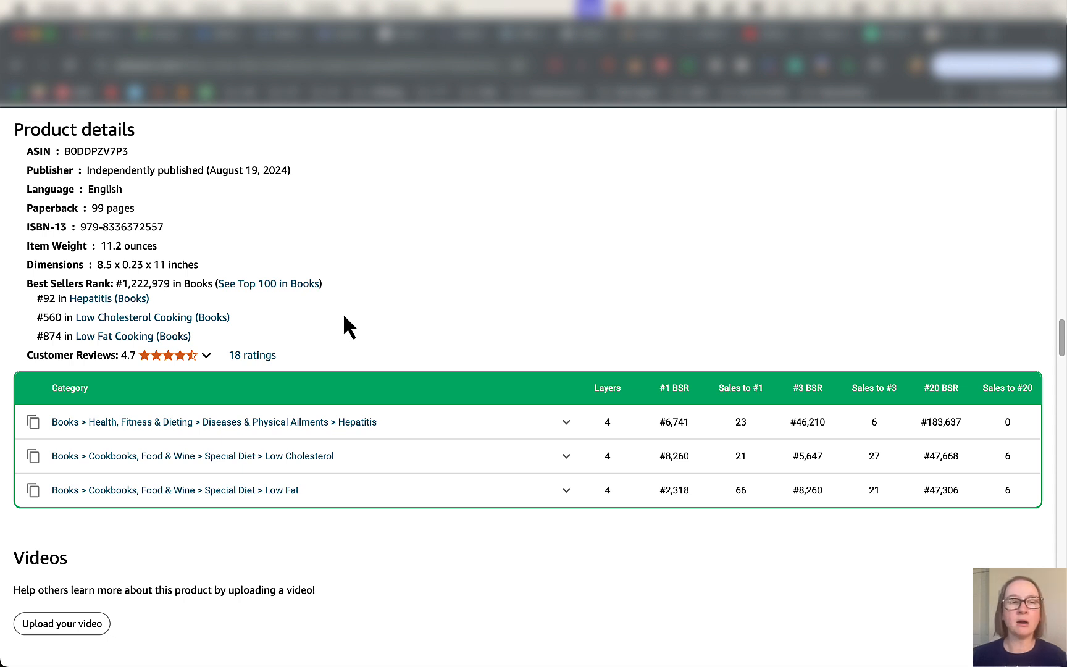
pyautogui.moveTo(376, 357)
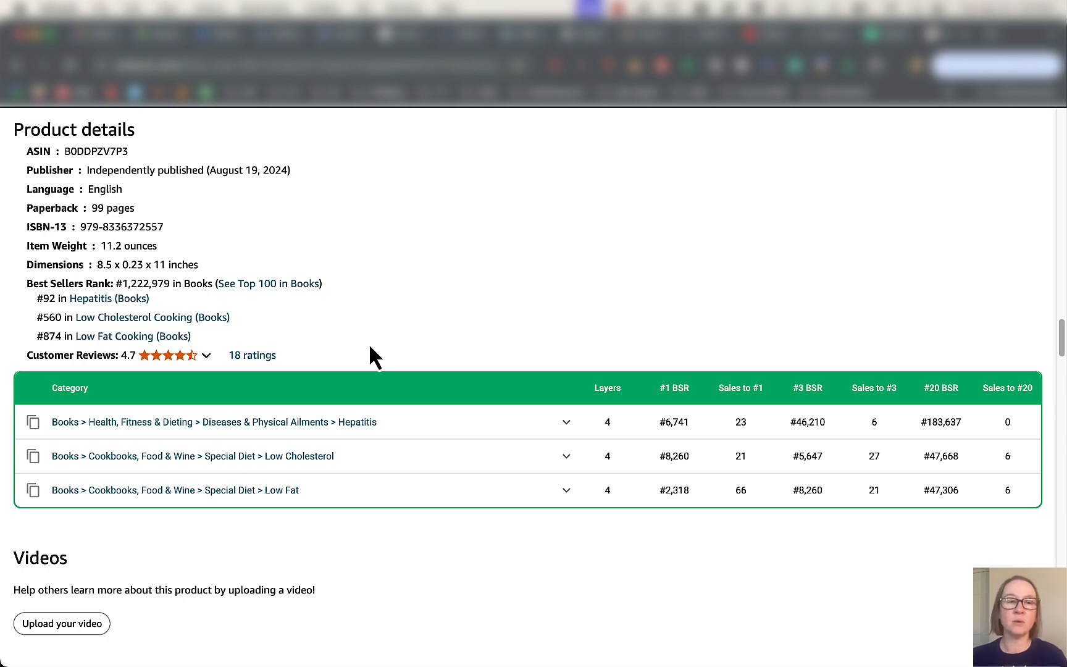
pyautogui.moveTo(417, 470)
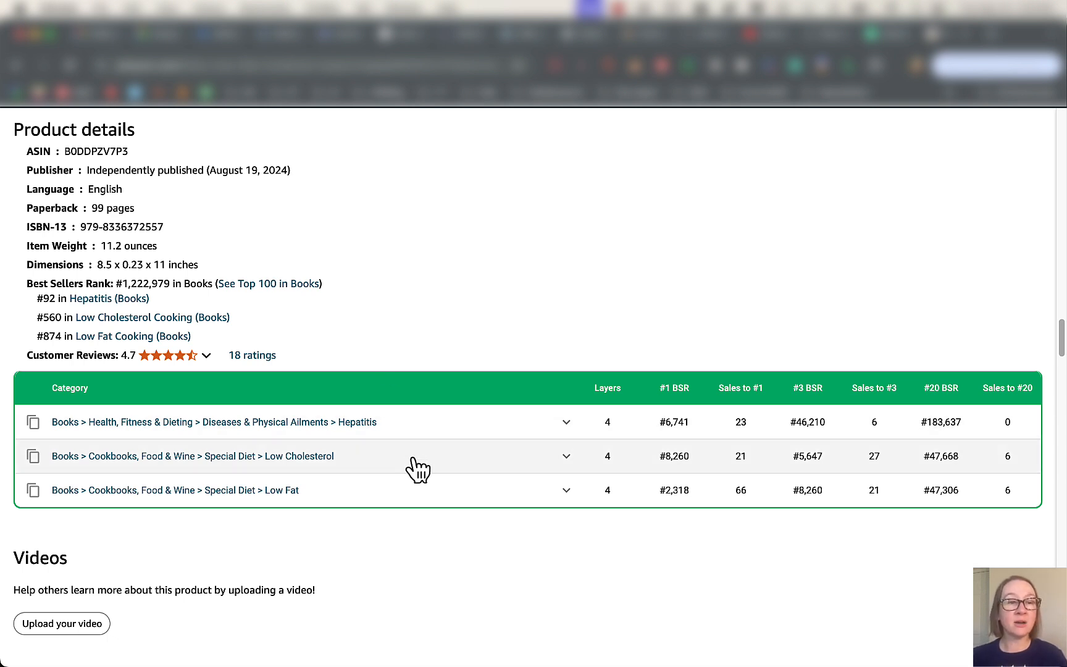
pyautogui.moveTo(624, 502)
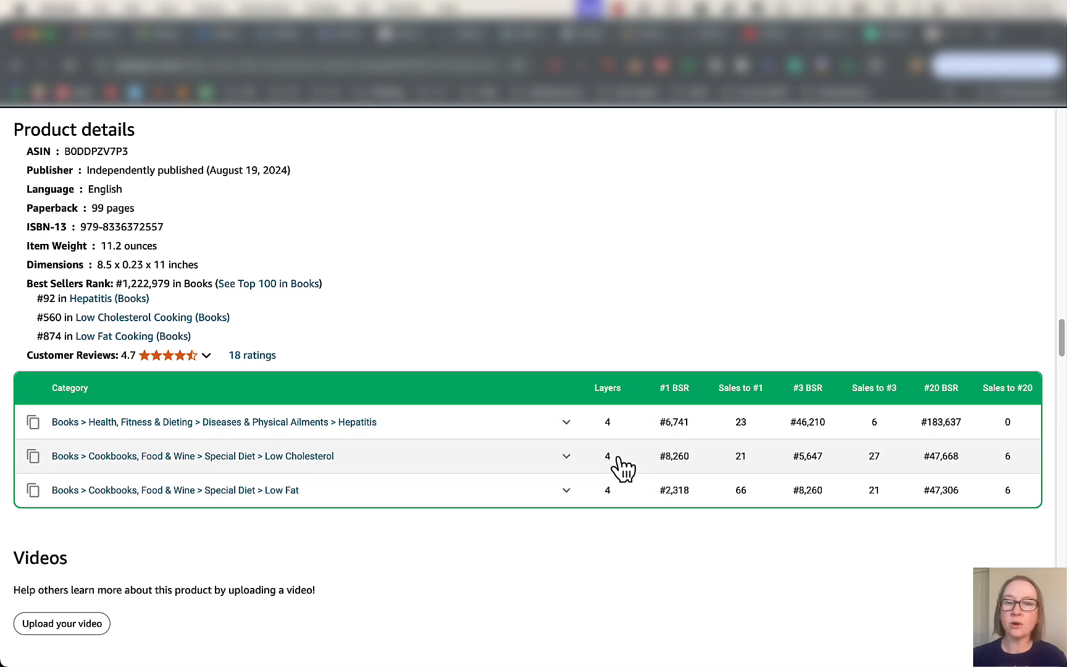
pyautogui.moveTo(693, 441)
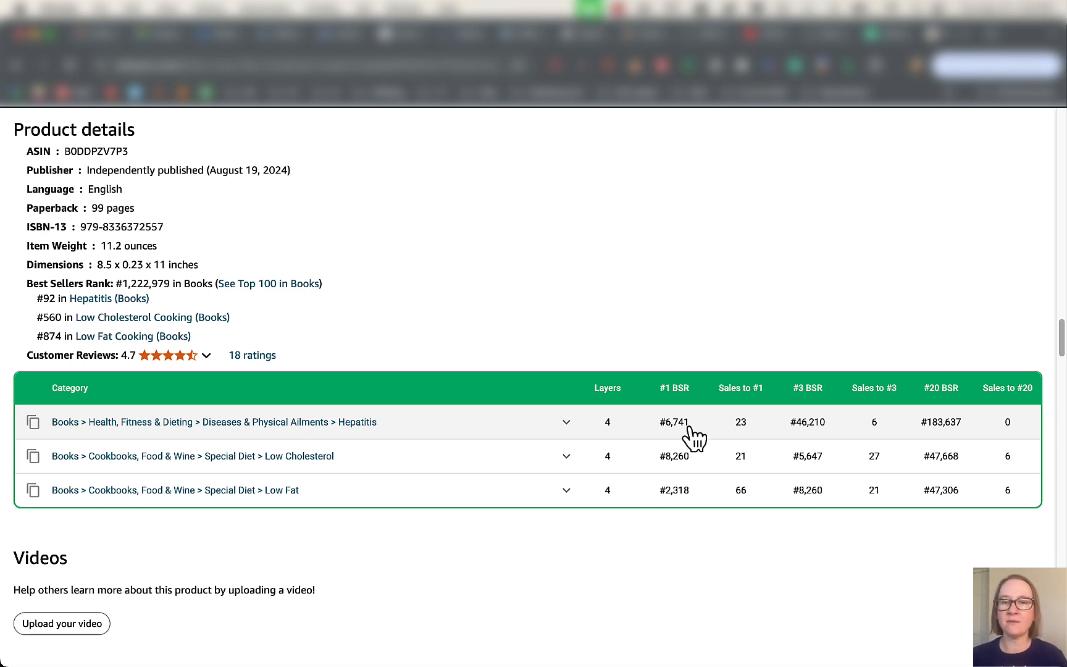
pyautogui.moveTo(766, 447)
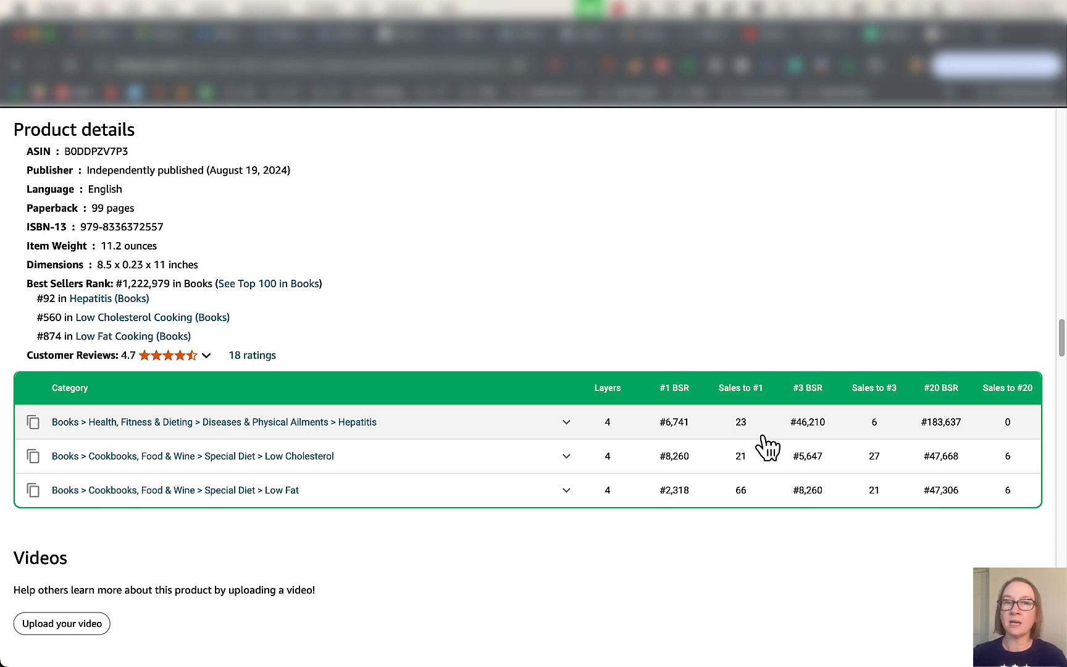
pyautogui.moveTo(773, 415)
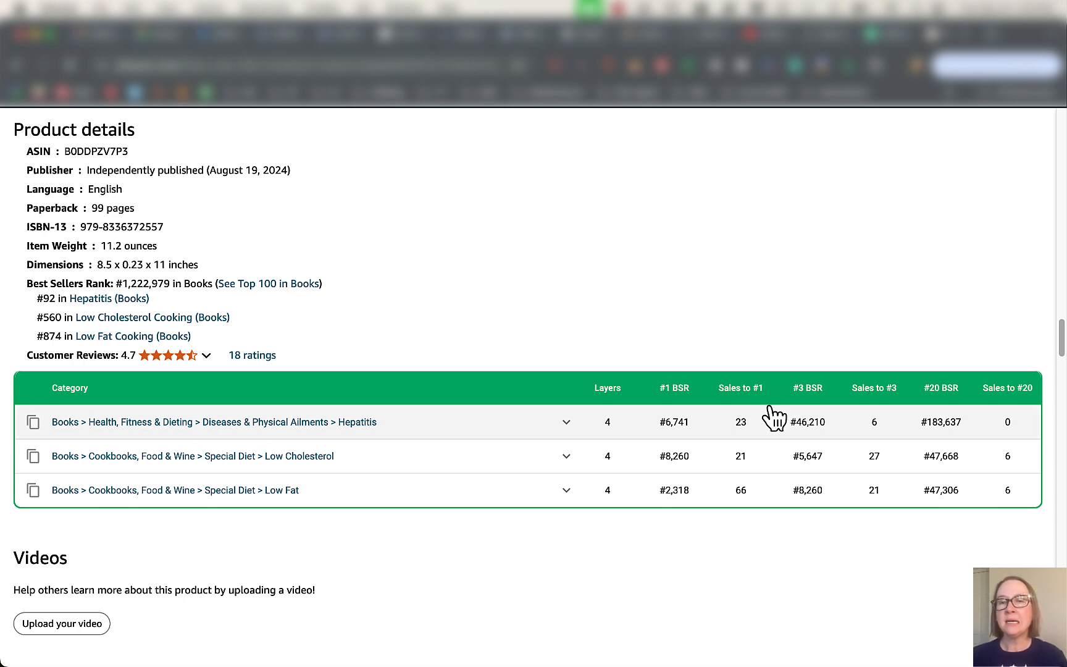
pyautogui.moveTo(794, 332)
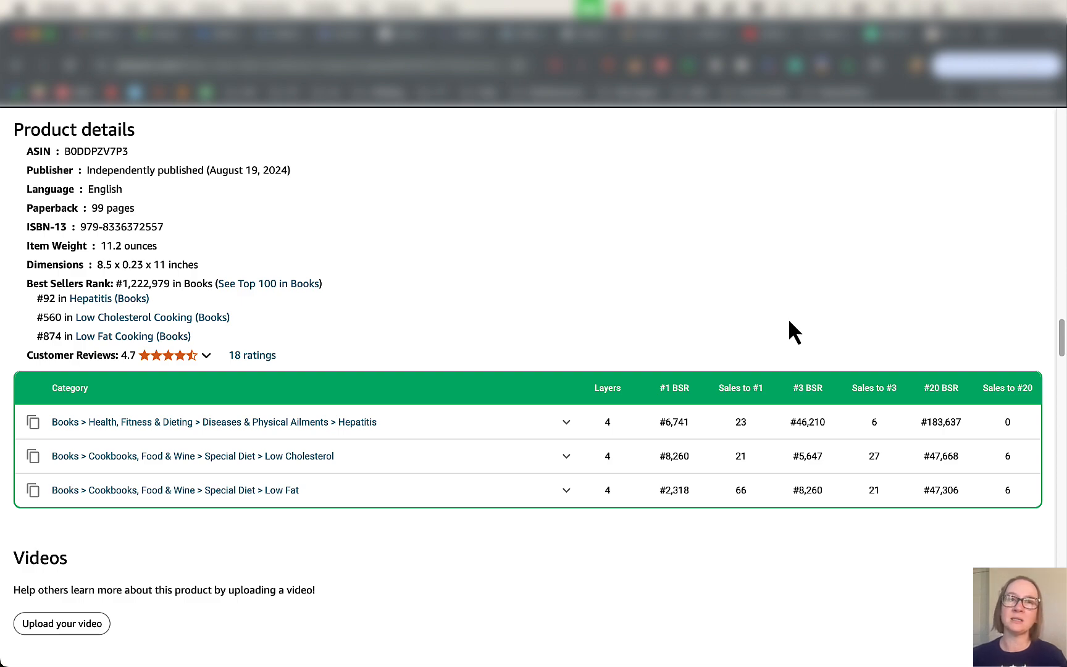
pyautogui.moveTo(814, 339)
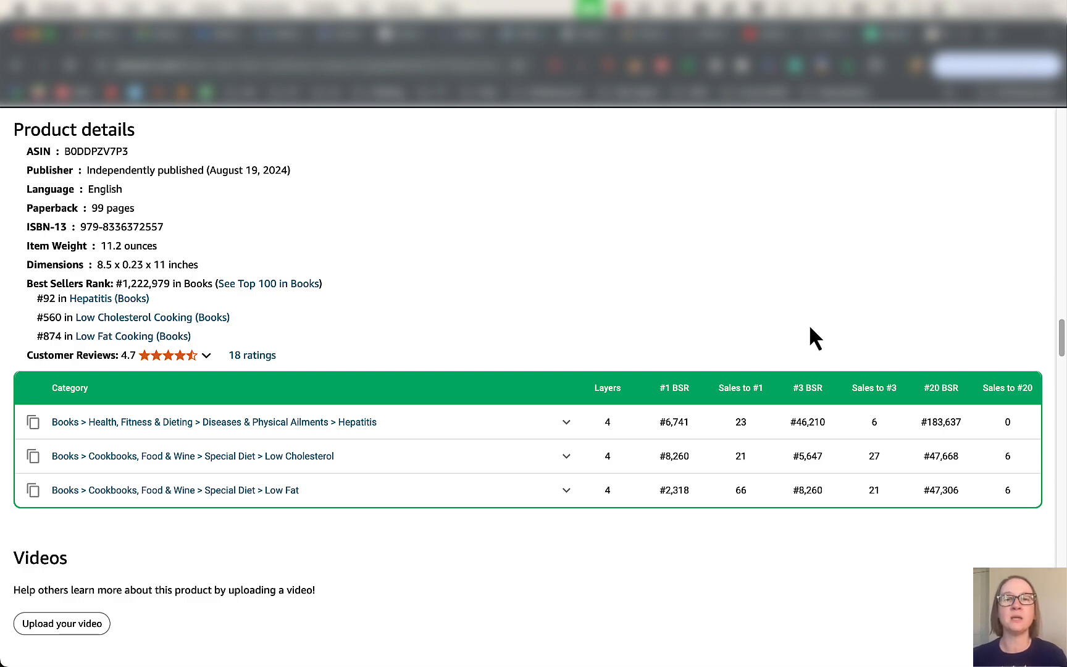
# Search the Kindle Store for 'soup recipes'.
pyautogui.scroll(3)
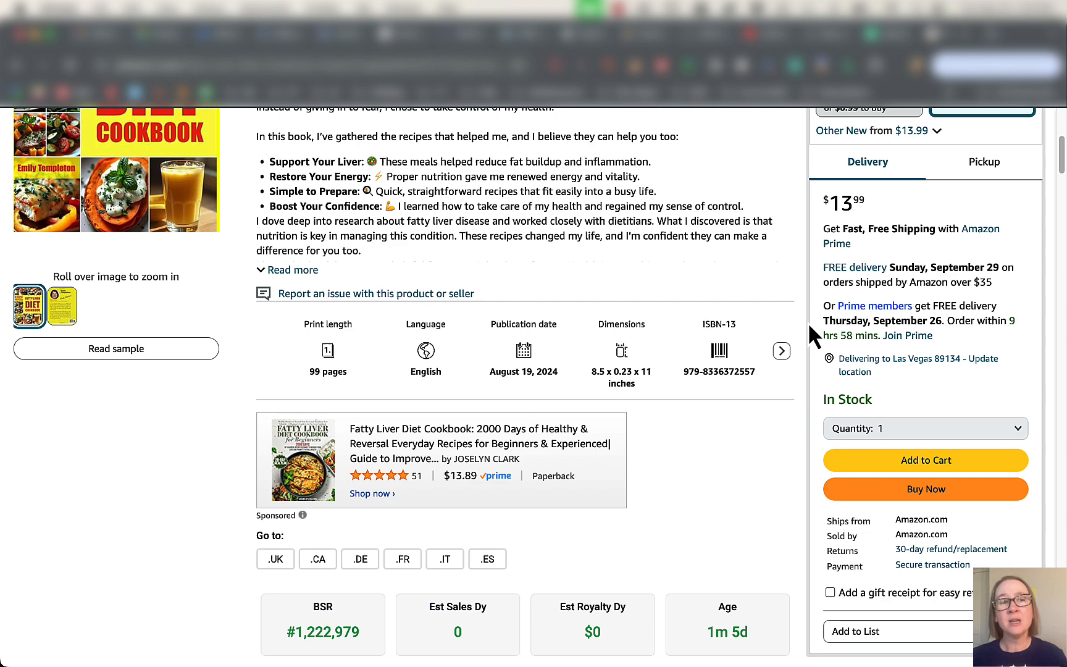
pyautogui.scroll(3)
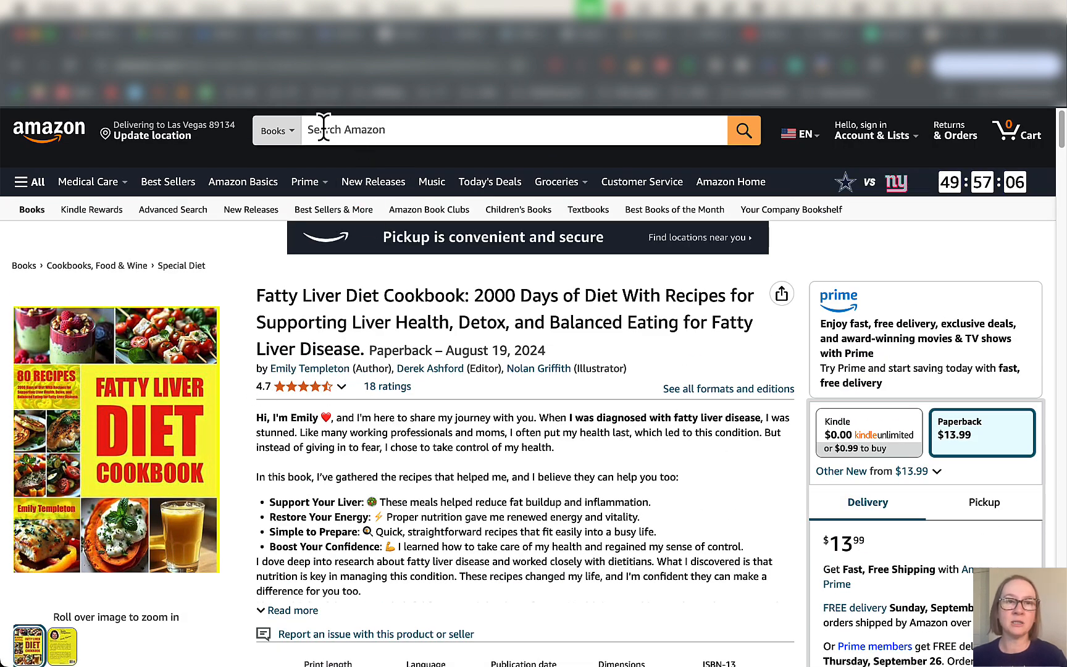
pyautogui.click(276, 130)
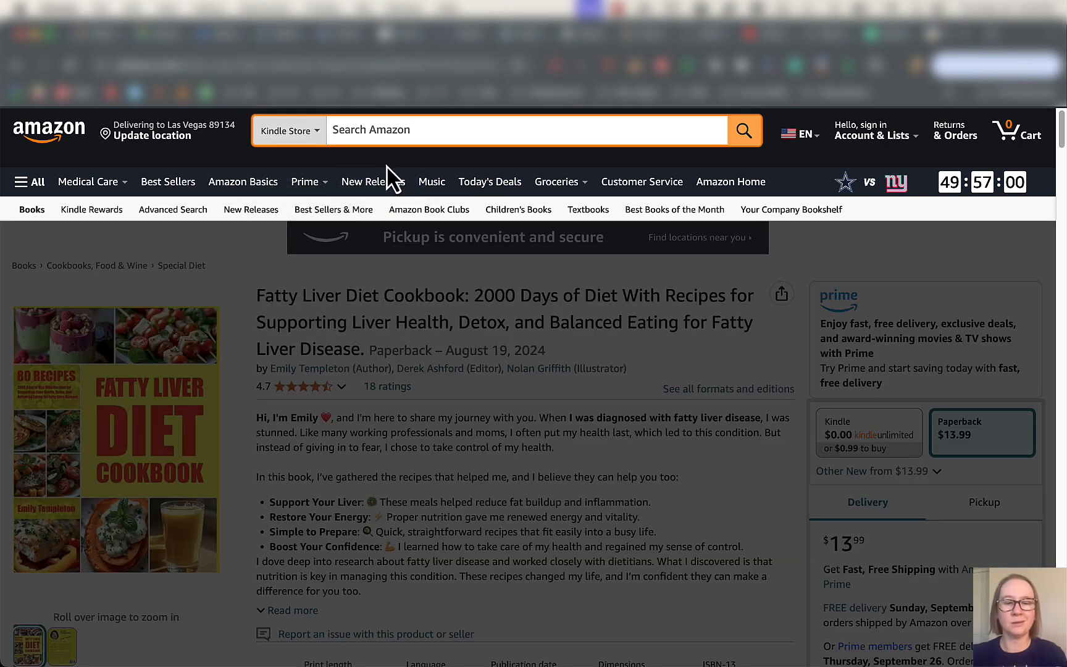
pyautogui.write('soup recipes')
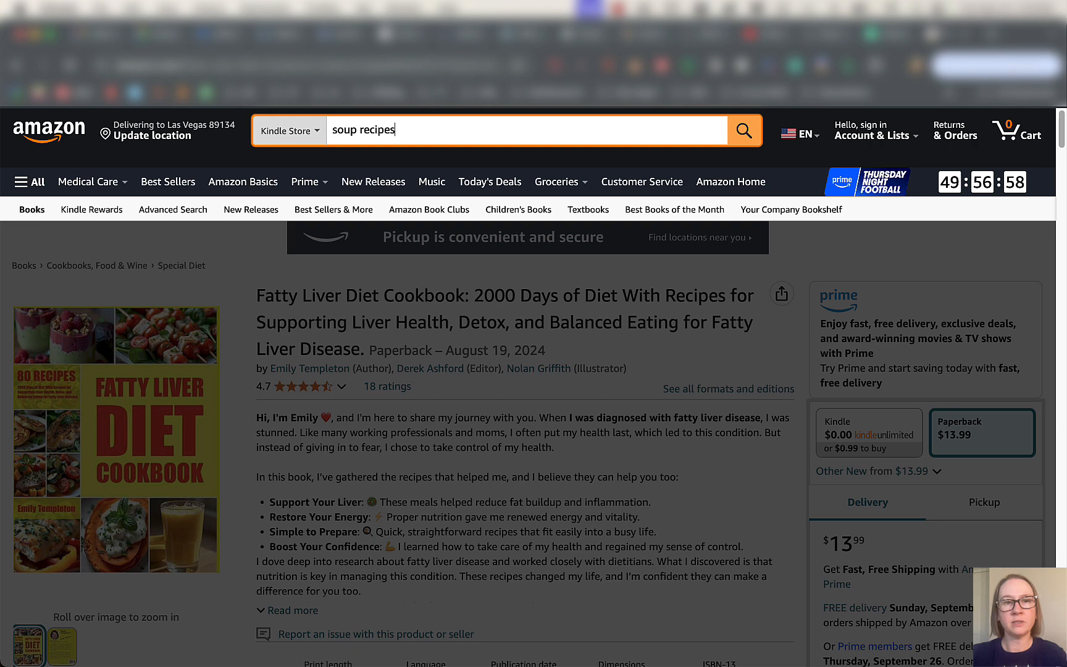
pyautogui.click(741, 130)
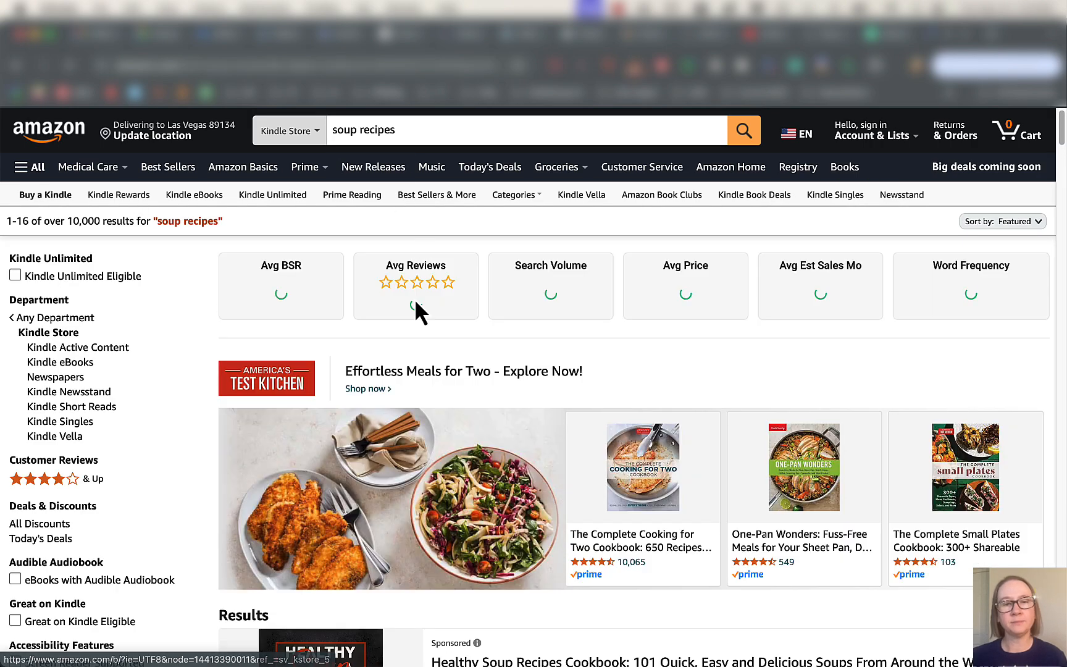
# Bring up BookBeam's averages: BSR 273,378, 2,348 search volume, $5.89 price.
pyautogui.scroll(-3)
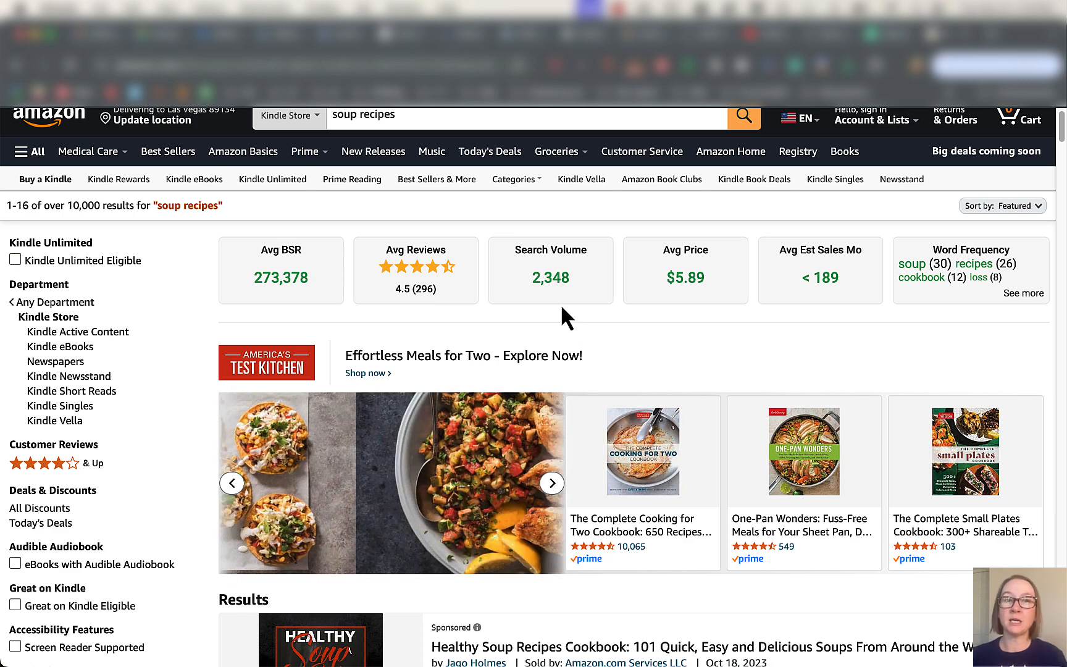
pyautogui.click(552, 482)
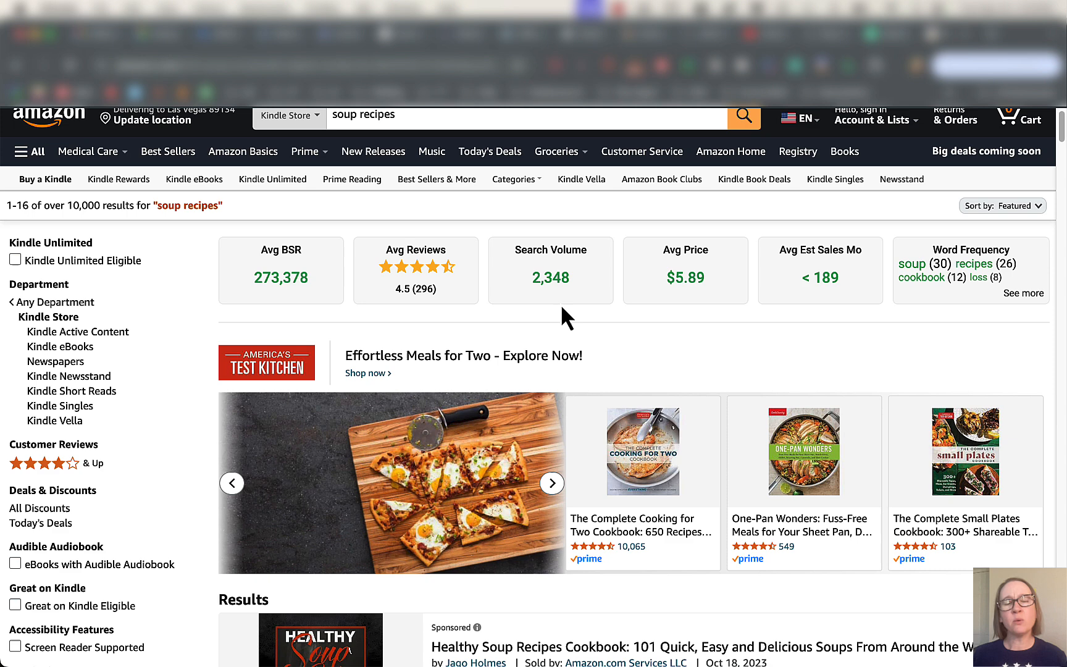
pyautogui.click(551, 482)
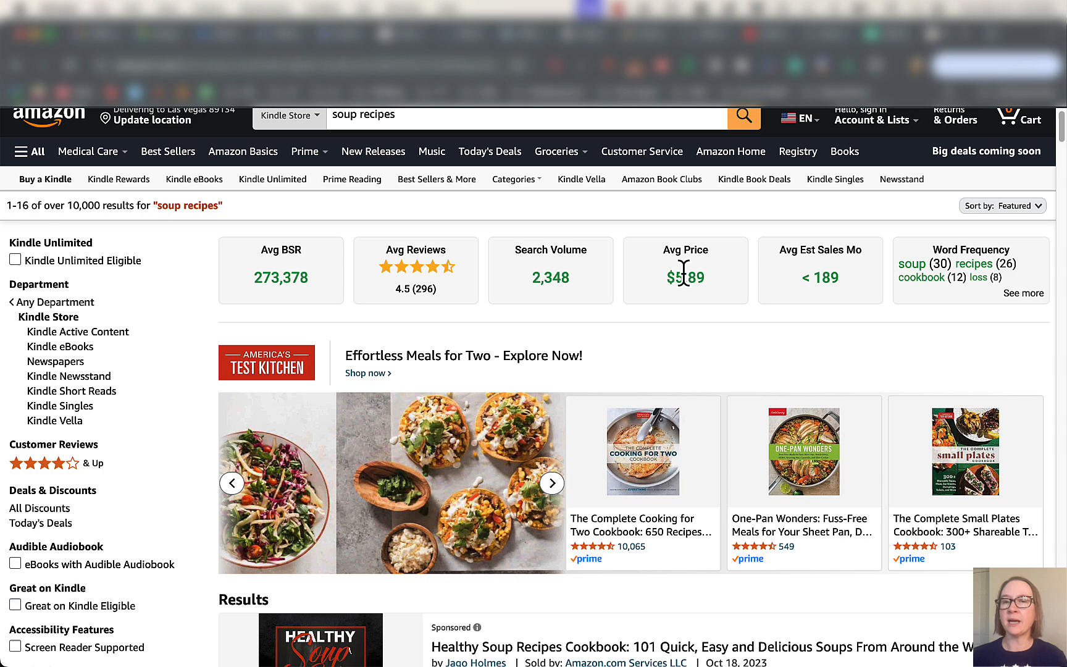
pyautogui.moveTo(698, 313)
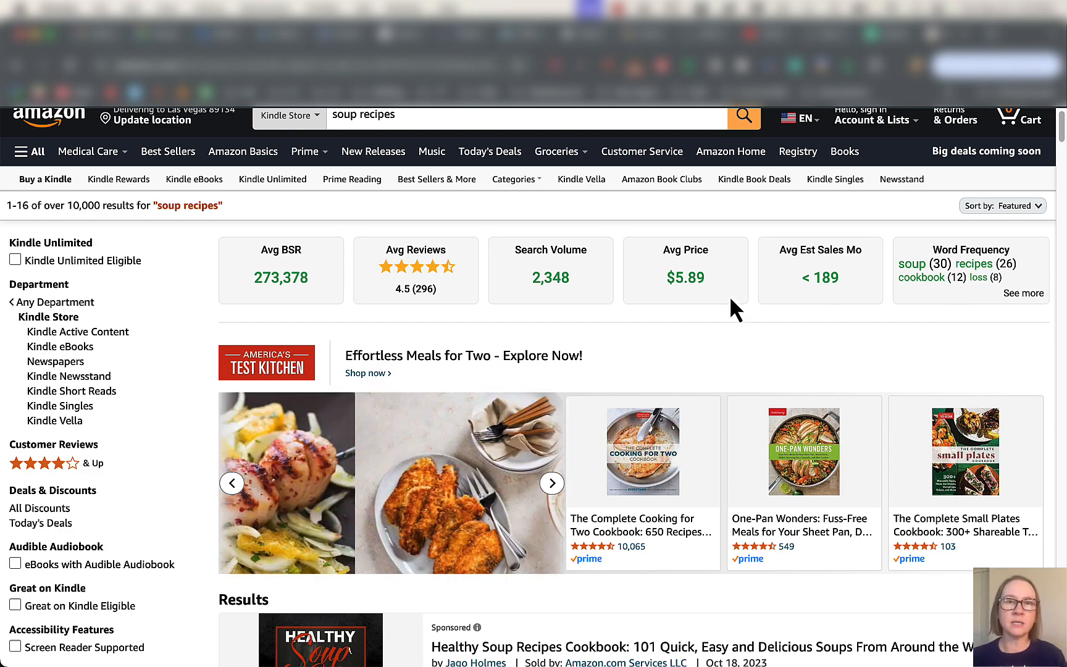
pyautogui.scroll(-3)
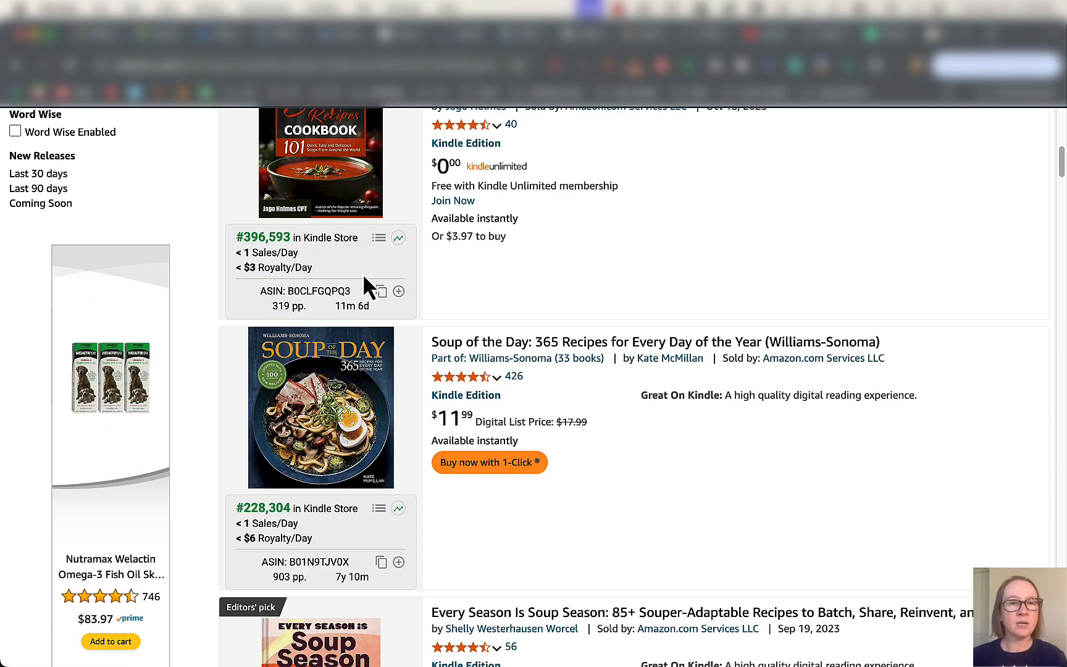
pyautogui.scroll(3)
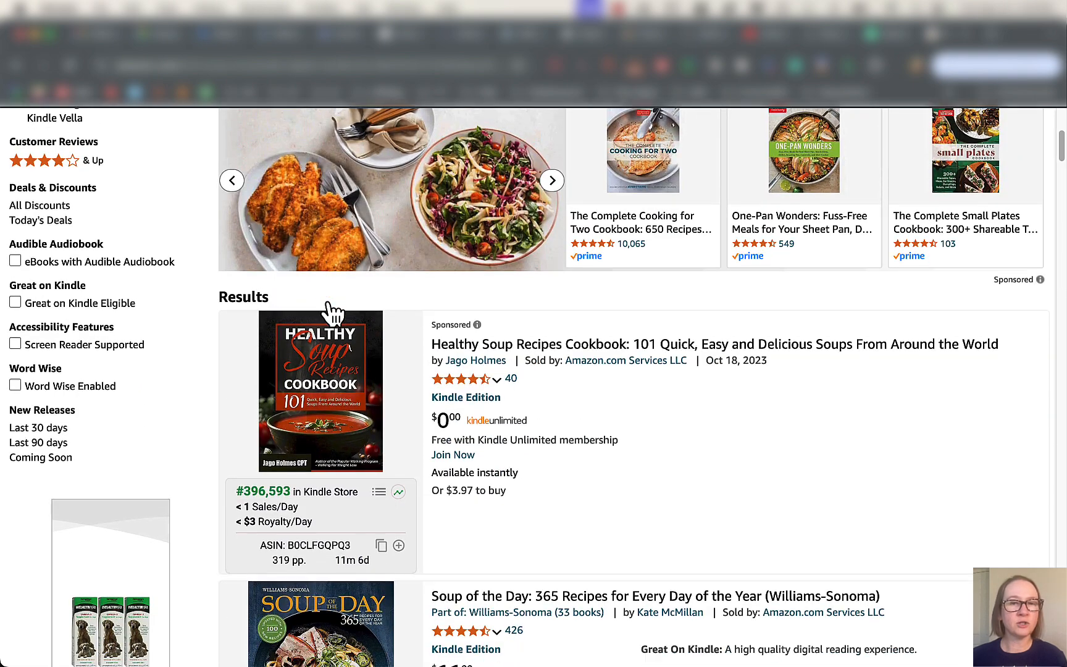
pyautogui.scroll(-3)
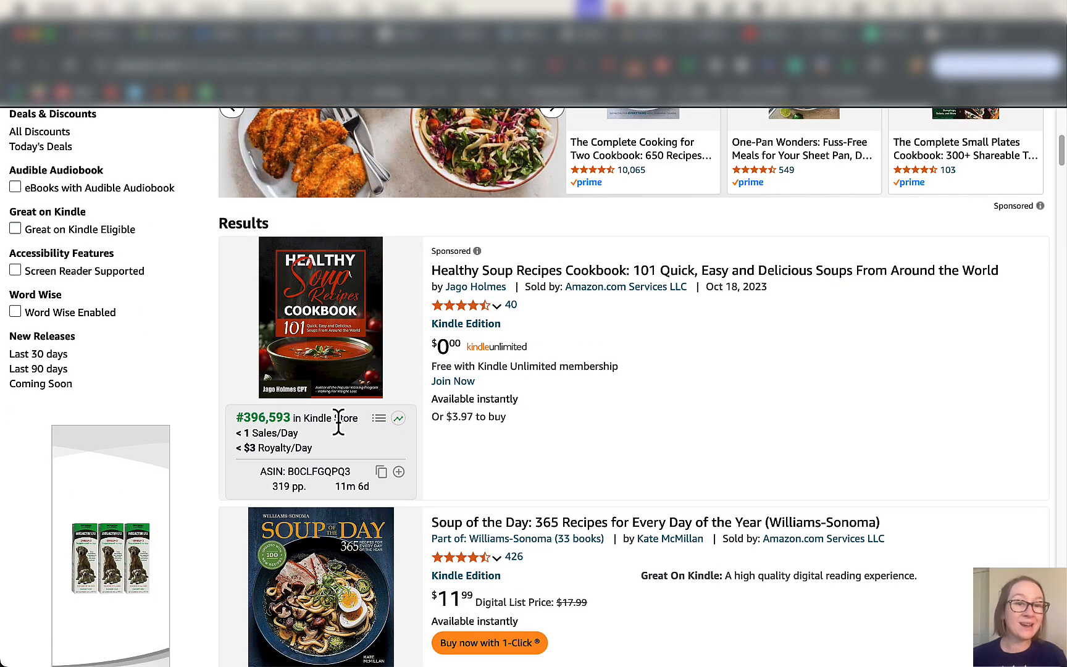
pyautogui.moveTo(496, 456)
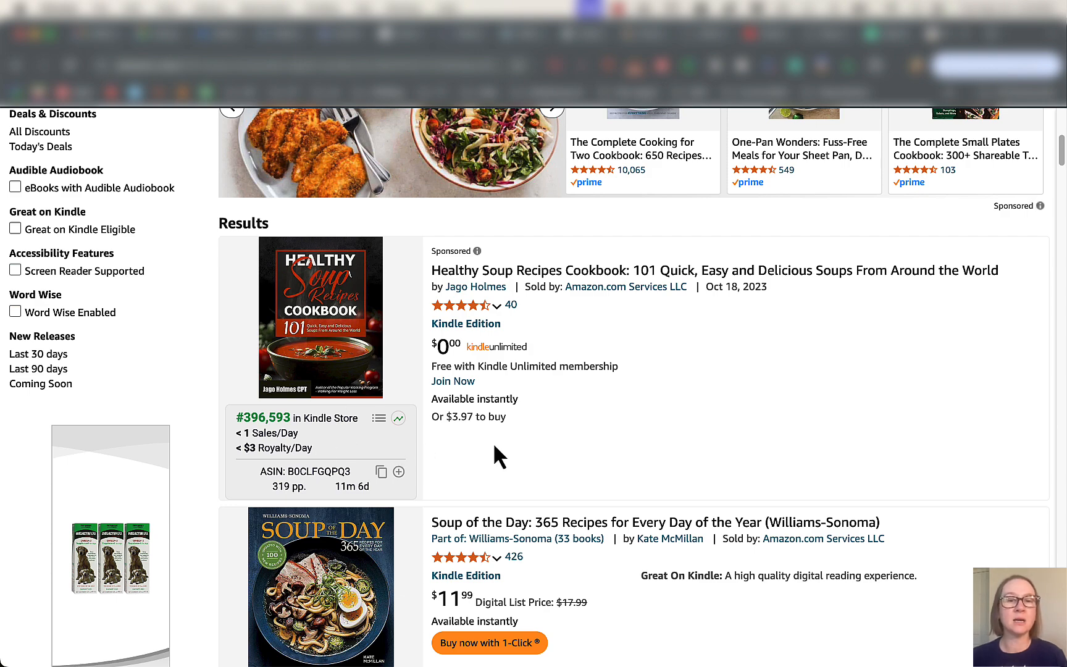
pyautogui.scroll(-3)
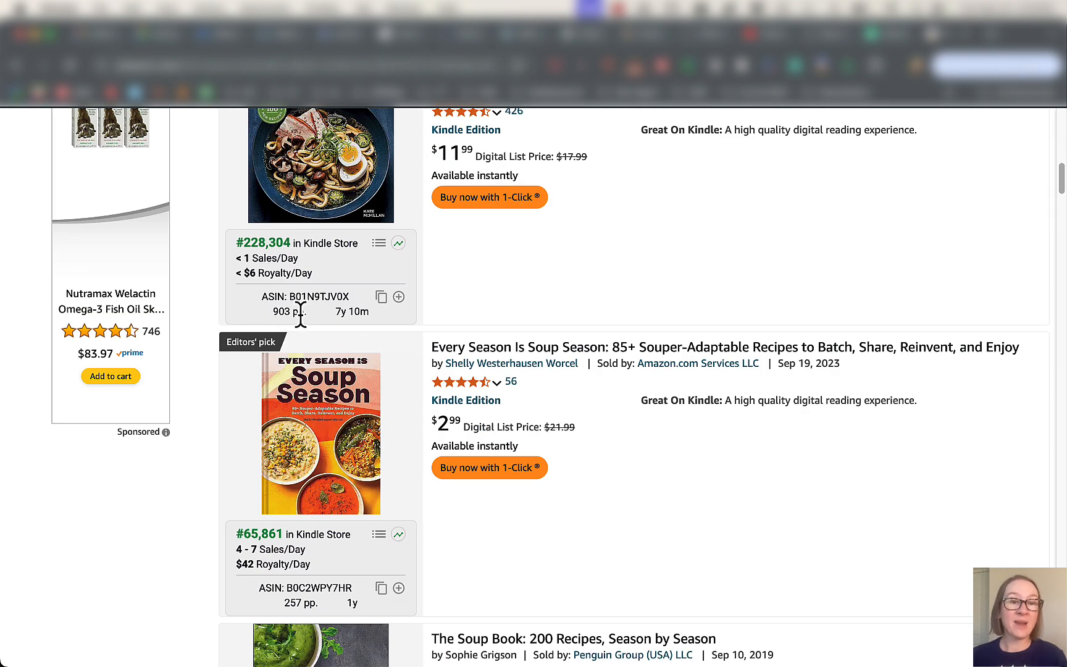
pyautogui.moveTo(288, 312)
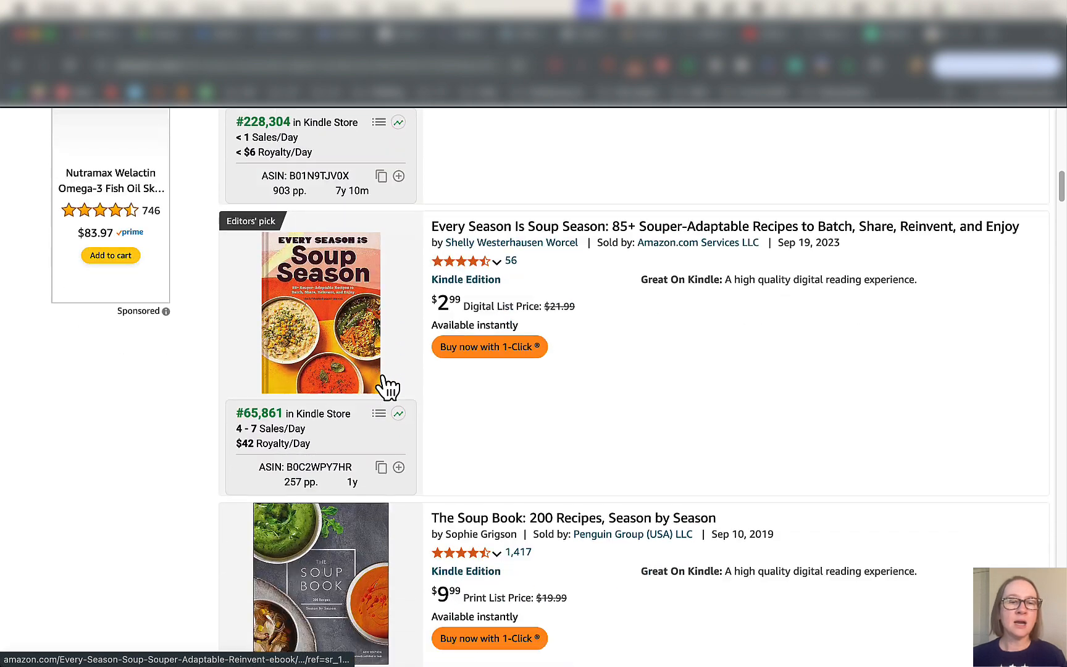
pyautogui.scroll(-3)
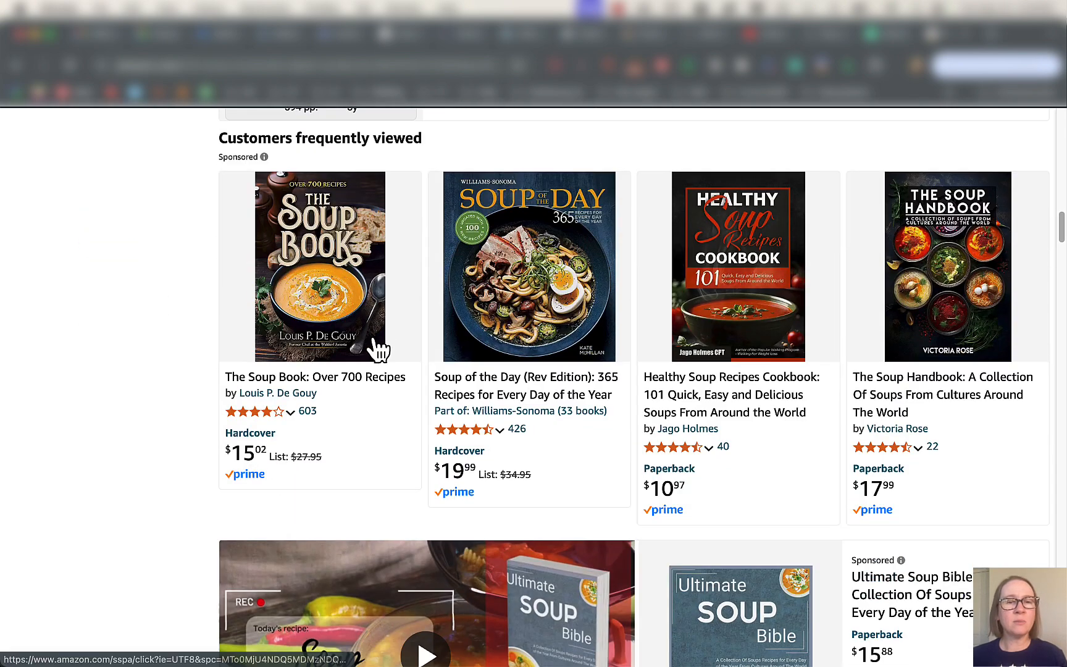
pyautogui.scroll(-3)
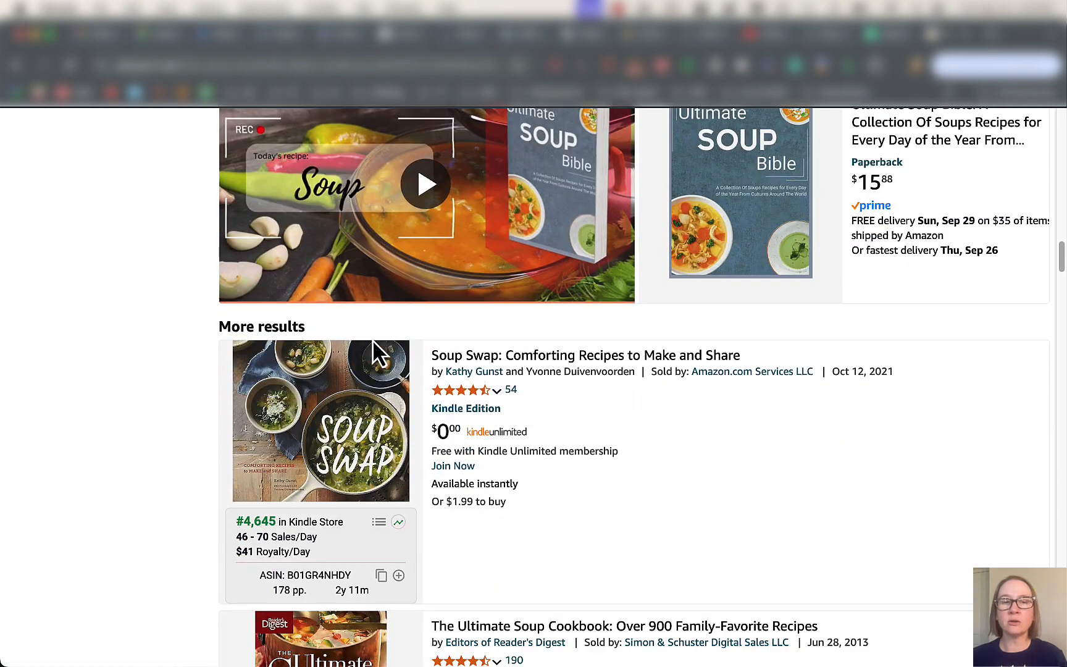
pyautogui.scroll(-3)
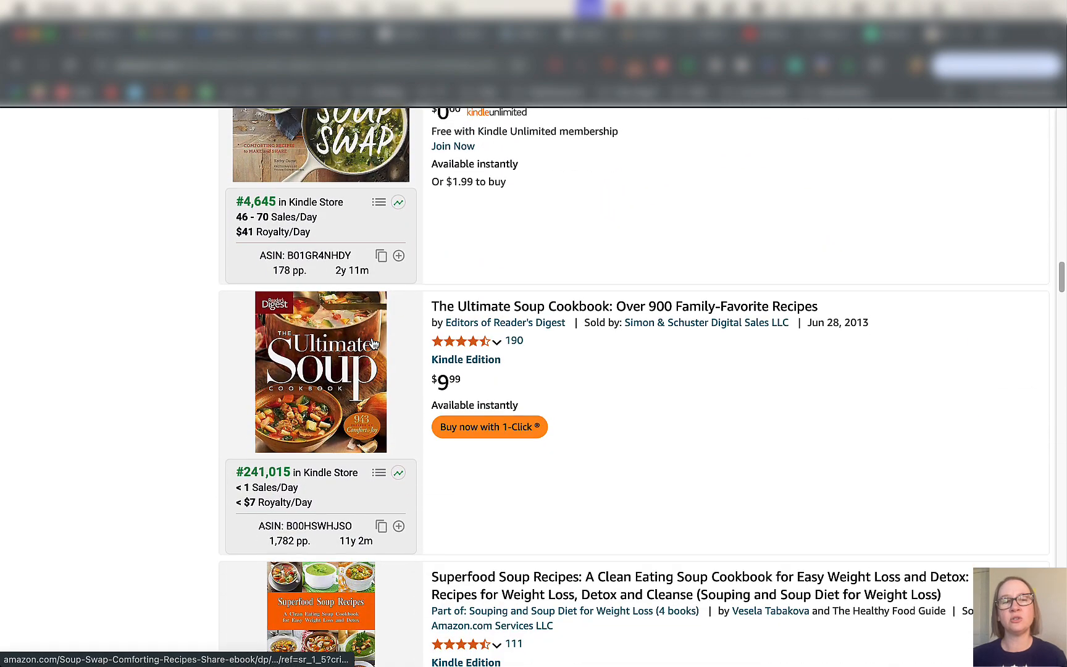
pyautogui.scroll(-3)
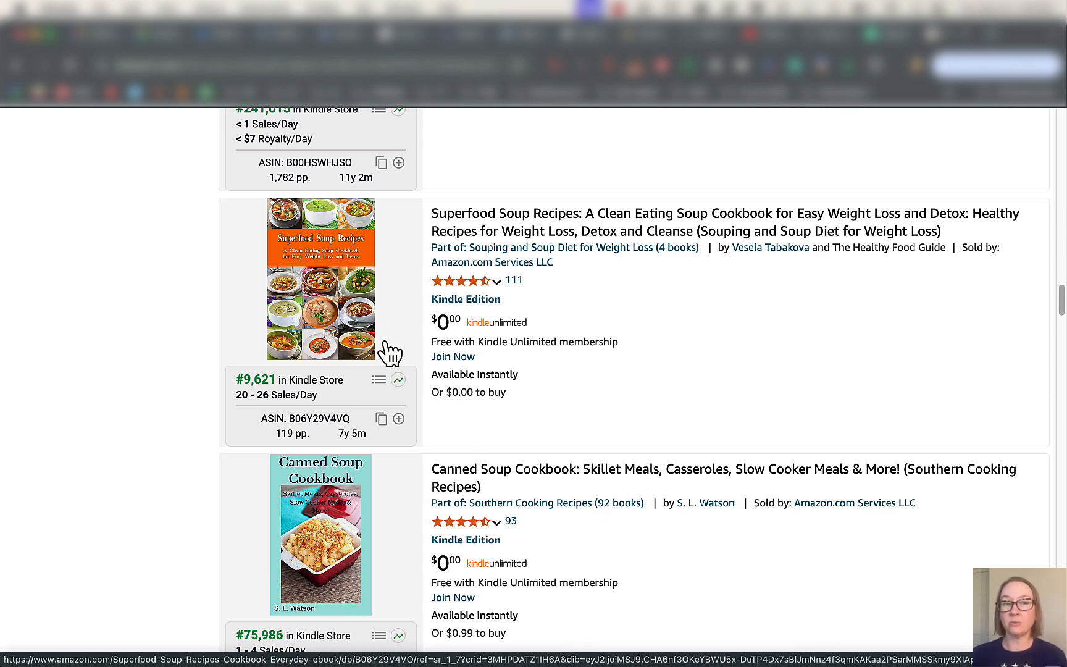
pyautogui.moveTo(379, 380)
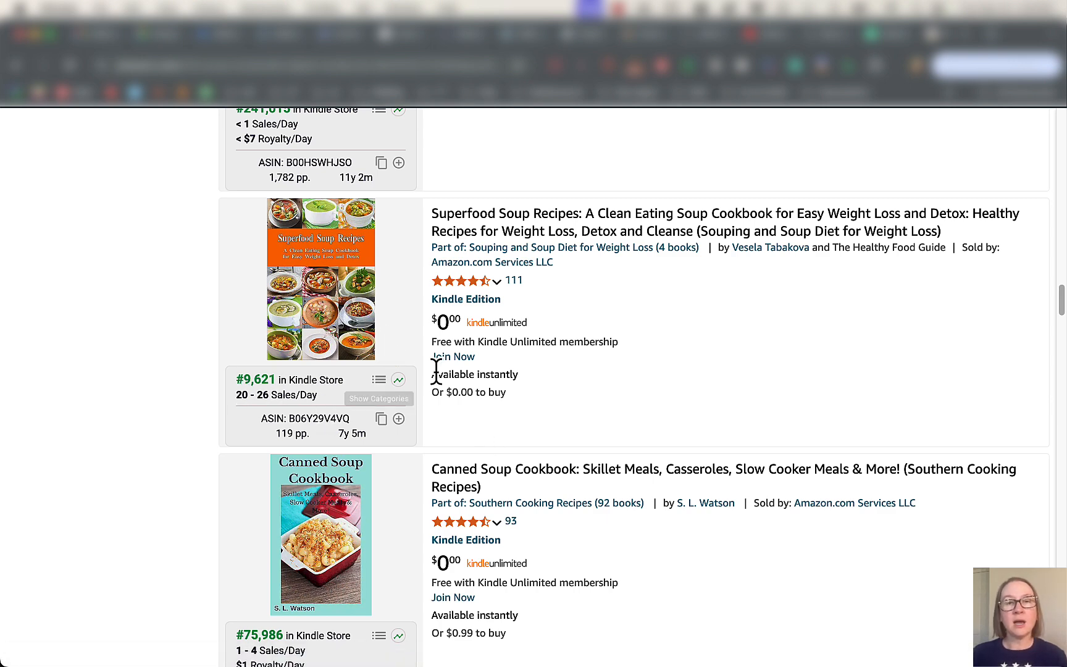
pyautogui.moveTo(673, 308)
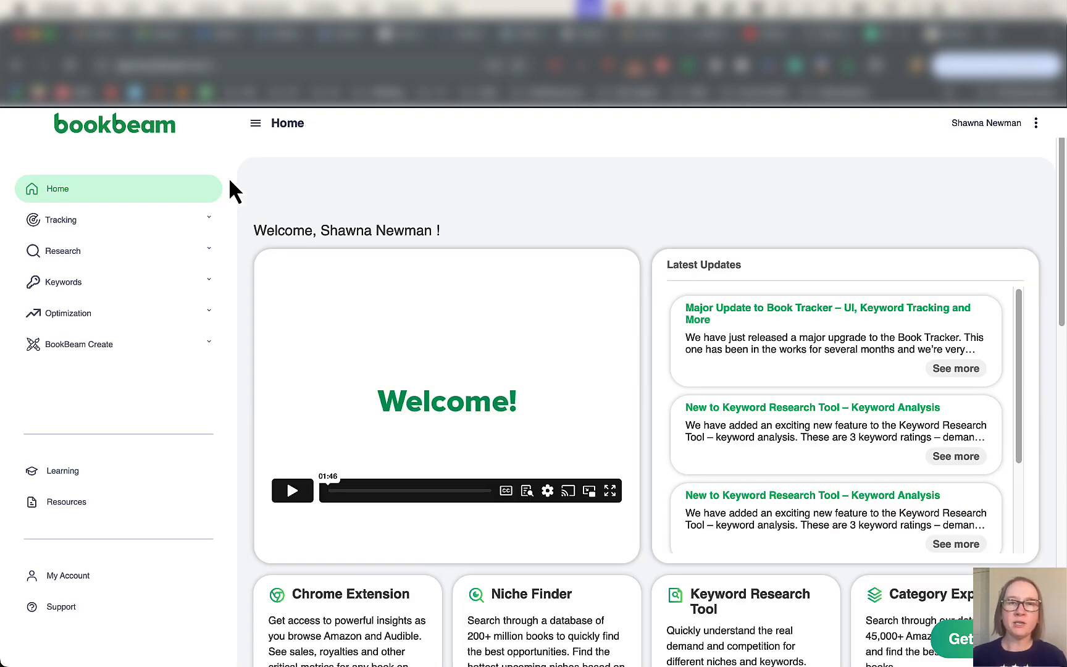
# View the empty Book Tracker under Tracking, then open Niche Finder under Research.
pyautogui.click(70, 251)
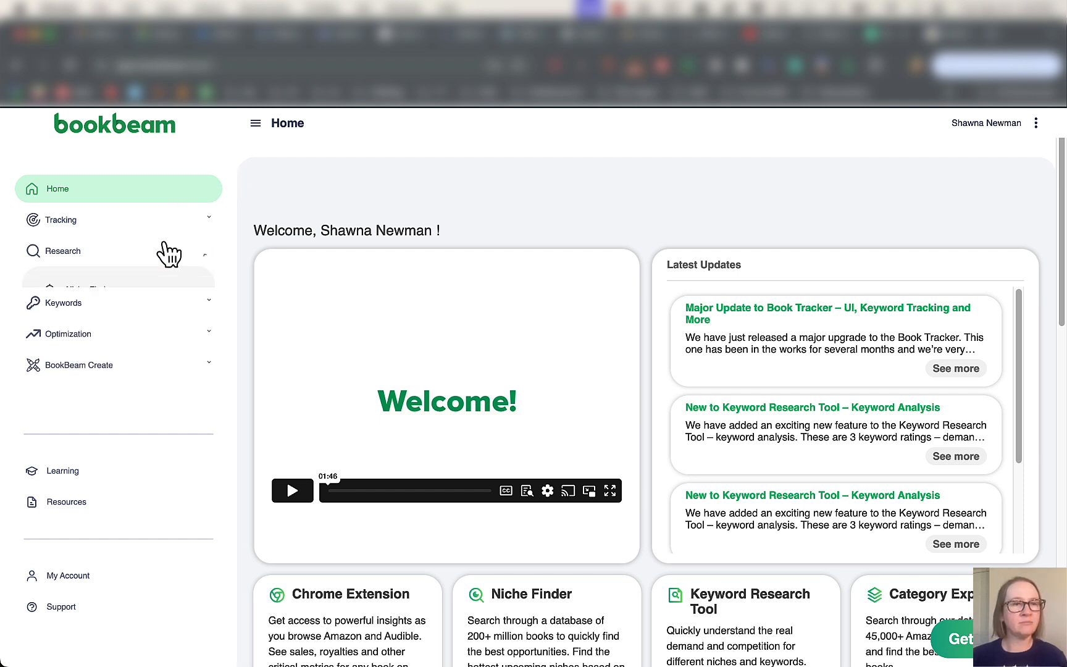
pyautogui.click(61, 219)
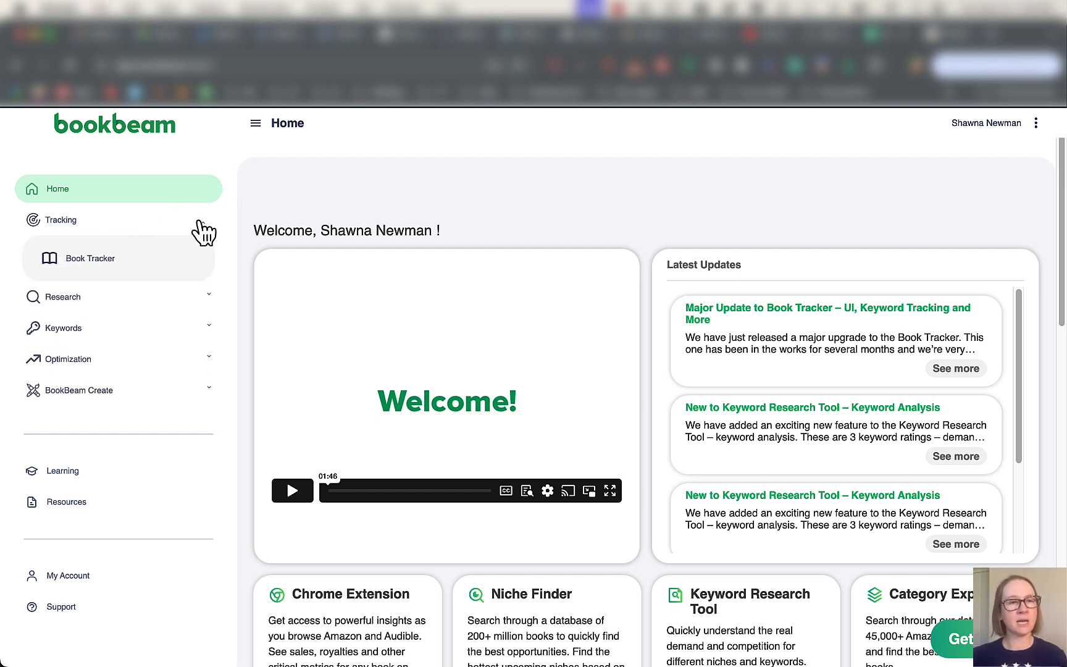
pyautogui.click(89, 258)
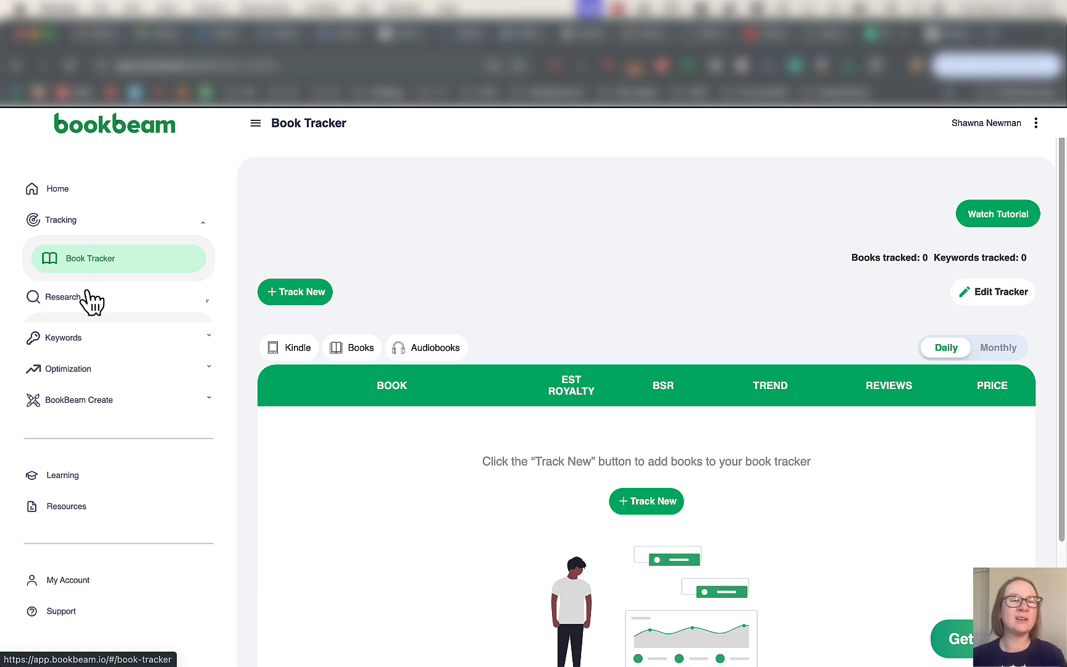
pyautogui.click(63, 296)
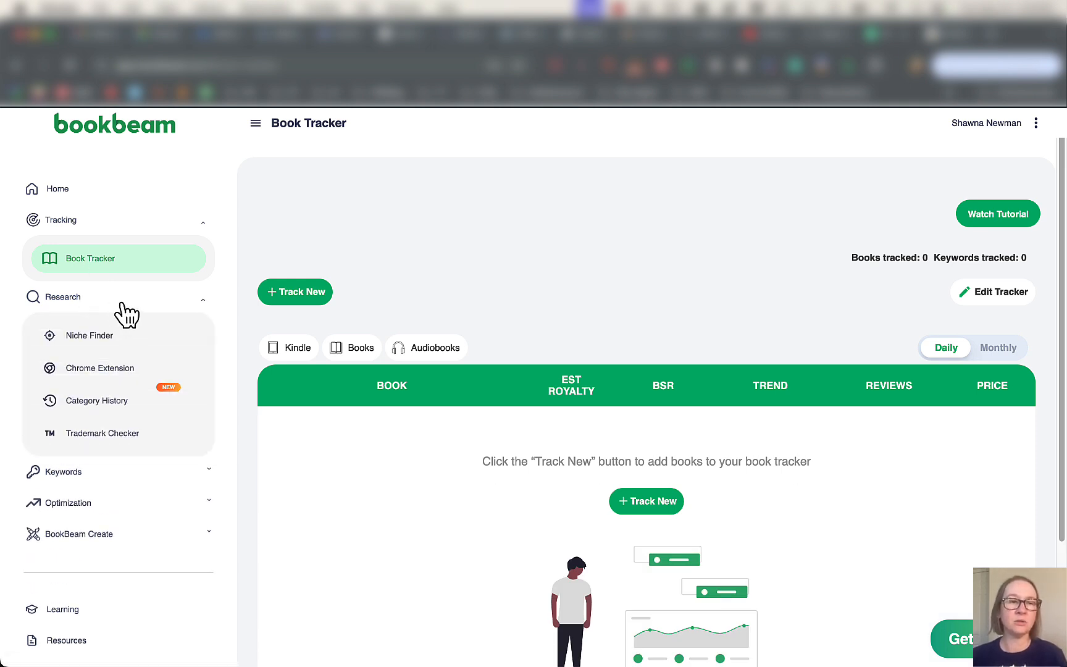
pyautogui.click(88, 335)
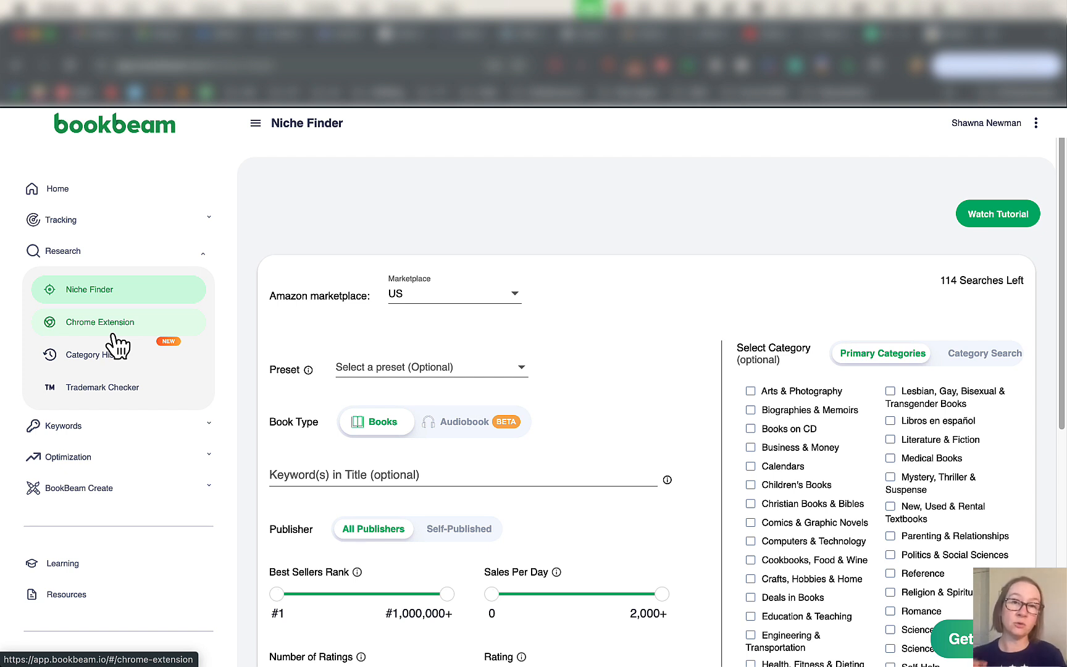
pyautogui.moveTo(159, 379)
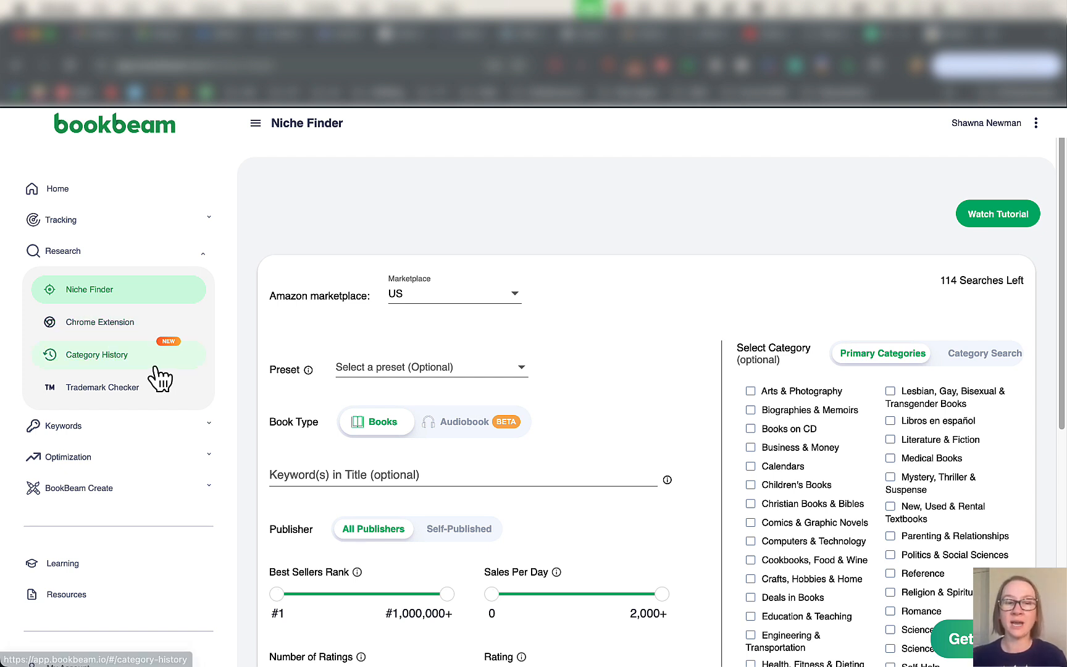
# Open the Niche Finder Preset dropdown and browse options like Top-Selling Coloring Books.
pyautogui.scroll(-3)
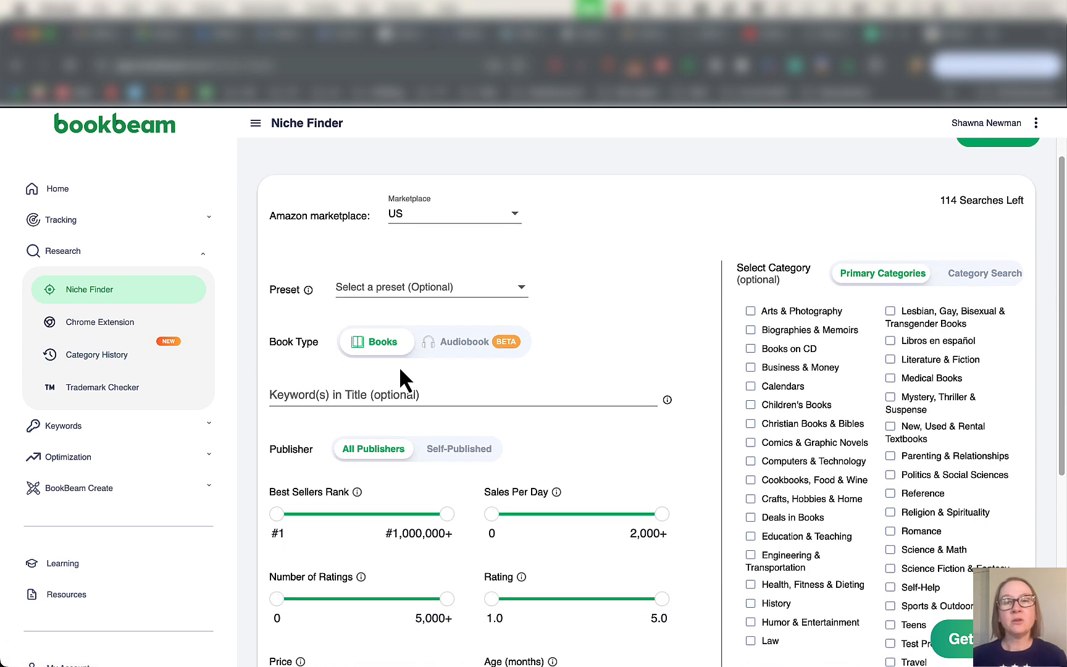
pyautogui.moveTo(565, 337)
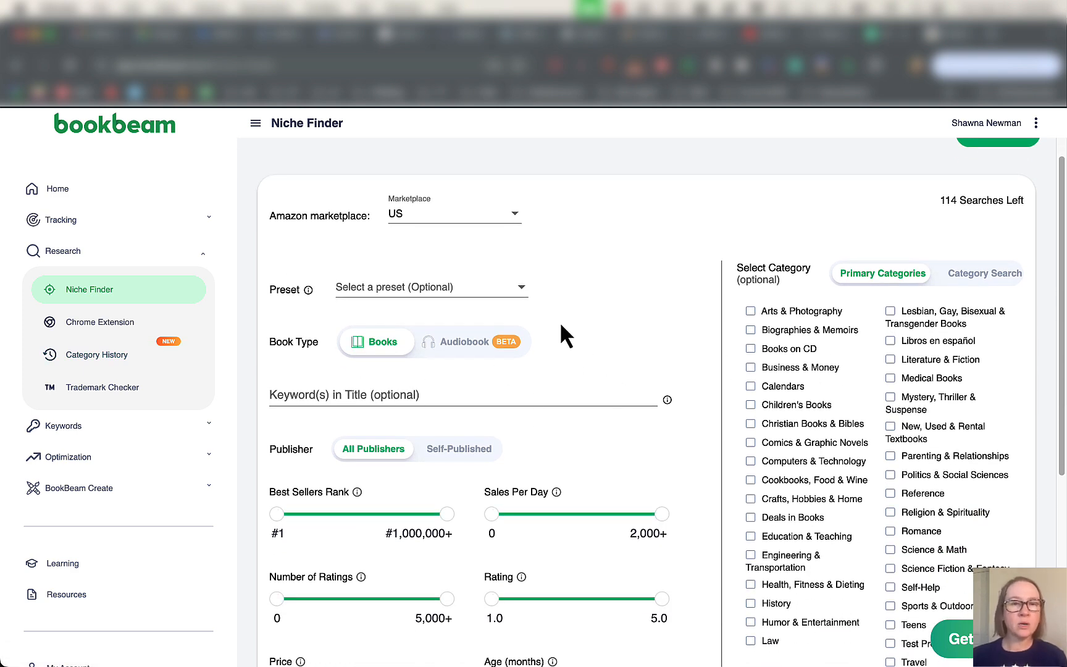
pyautogui.click(430, 286)
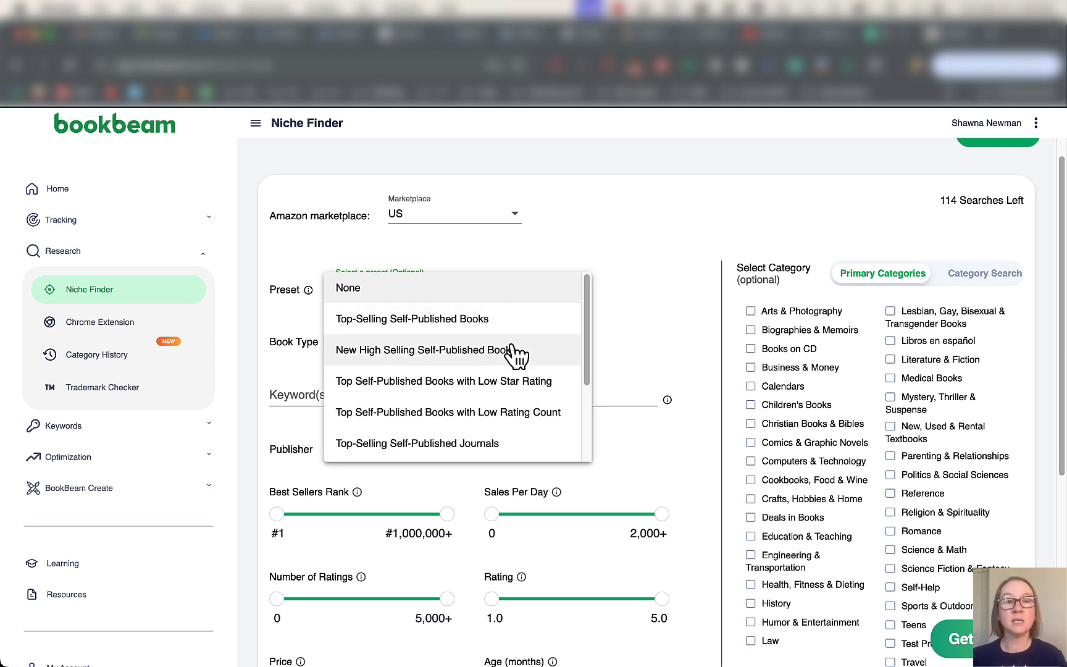
pyautogui.moveTo(511, 398)
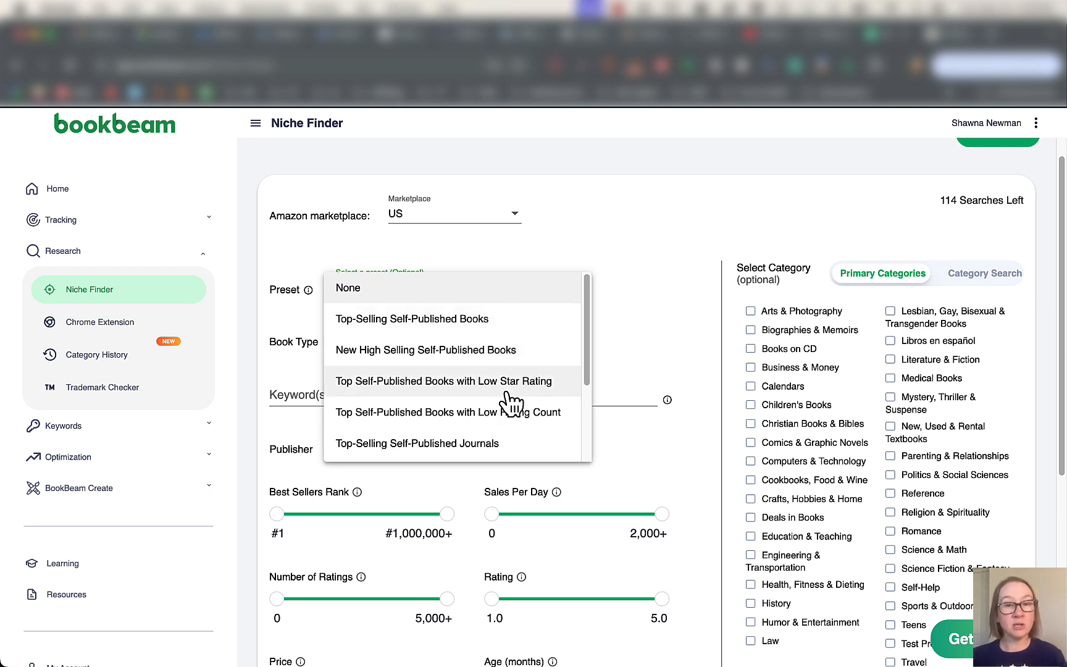
pyautogui.moveTo(487, 350)
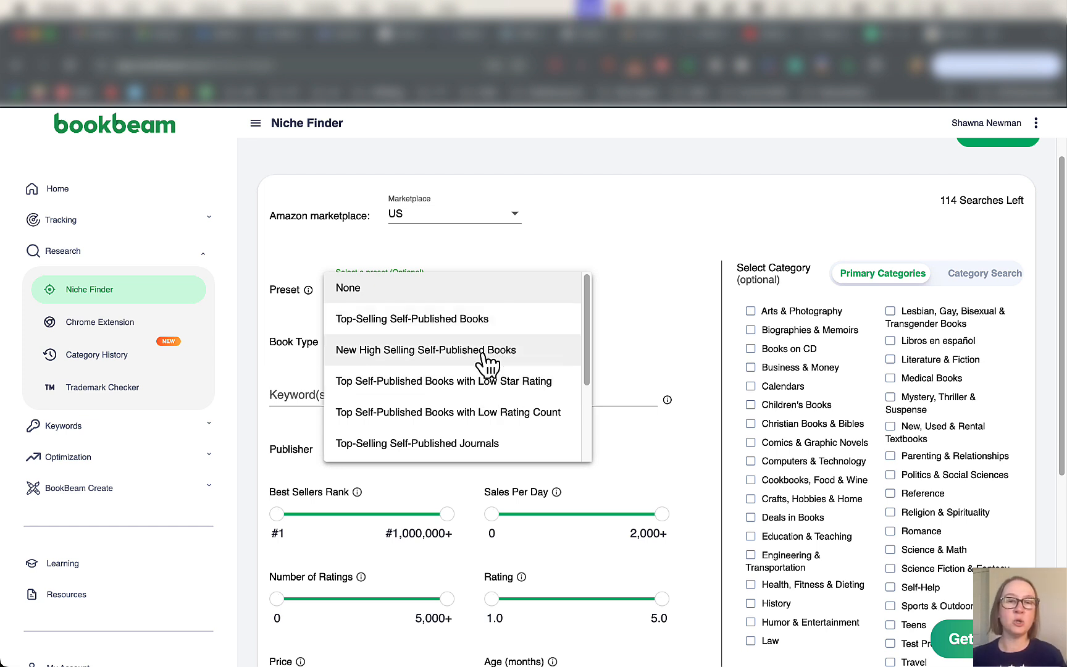
pyautogui.scroll(-3)
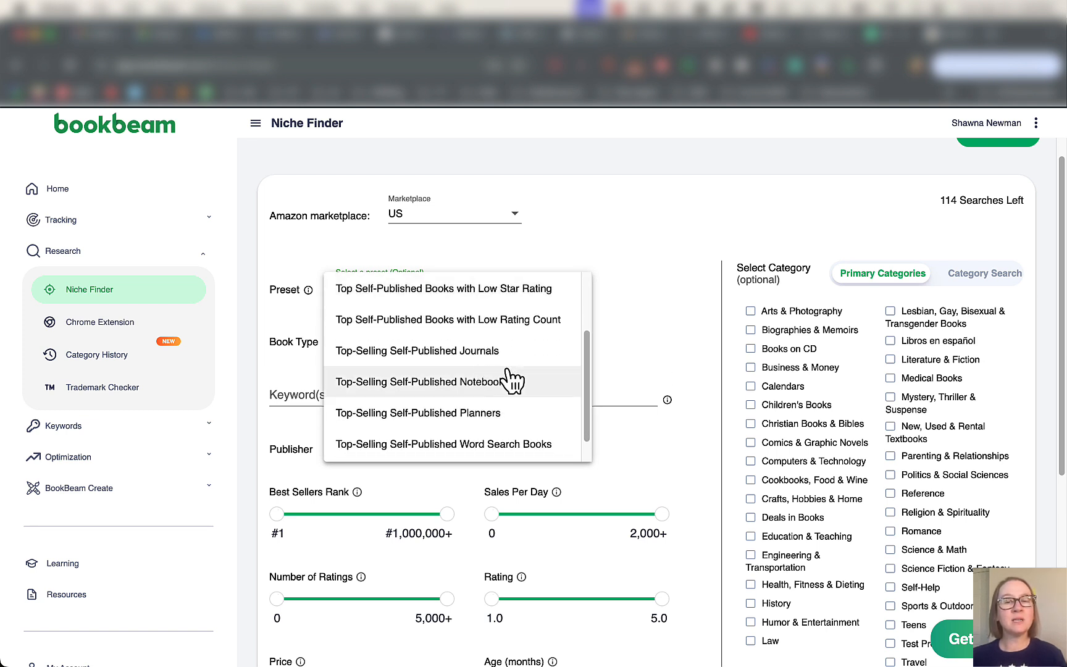
pyautogui.moveTo(537, 359)
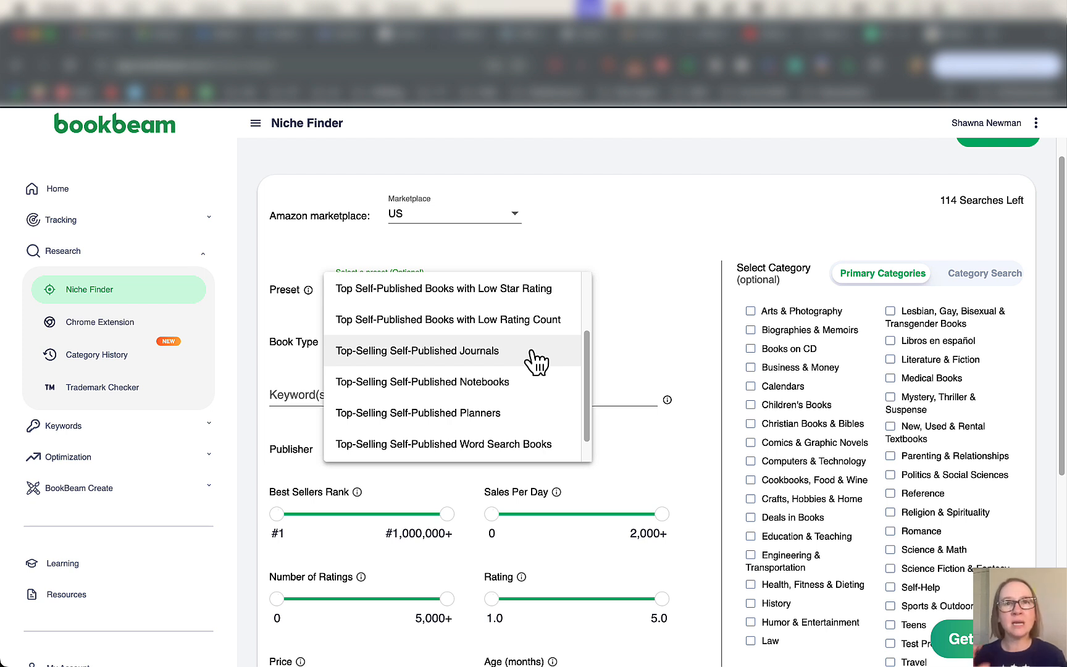
pyautogui.moveTo(538, 379)
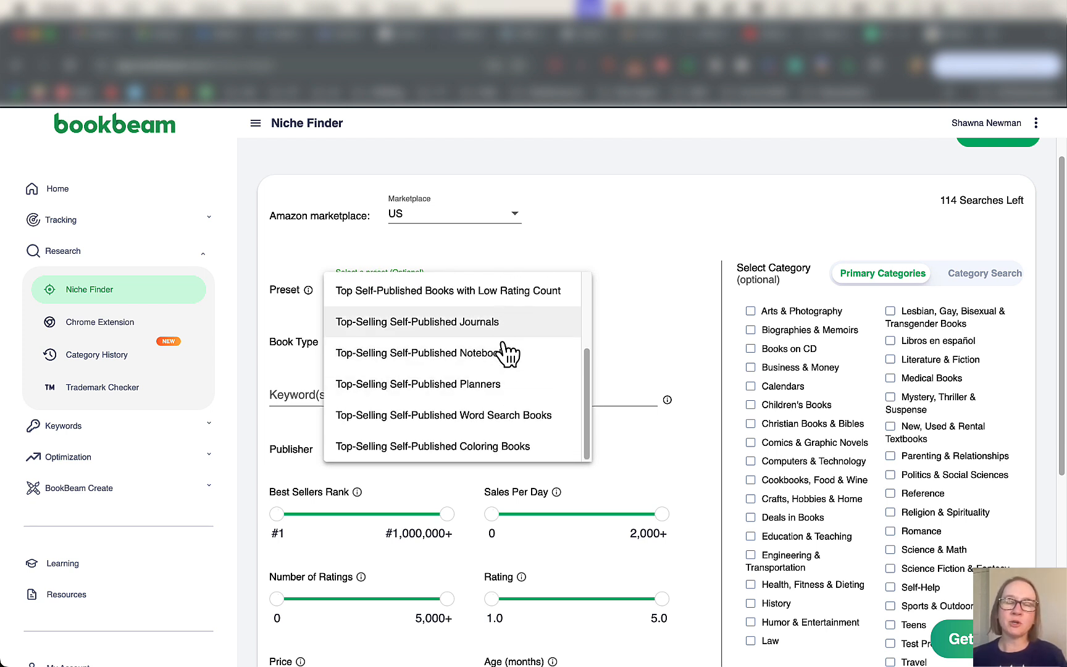
pyautogui.moveTo(538, 401)
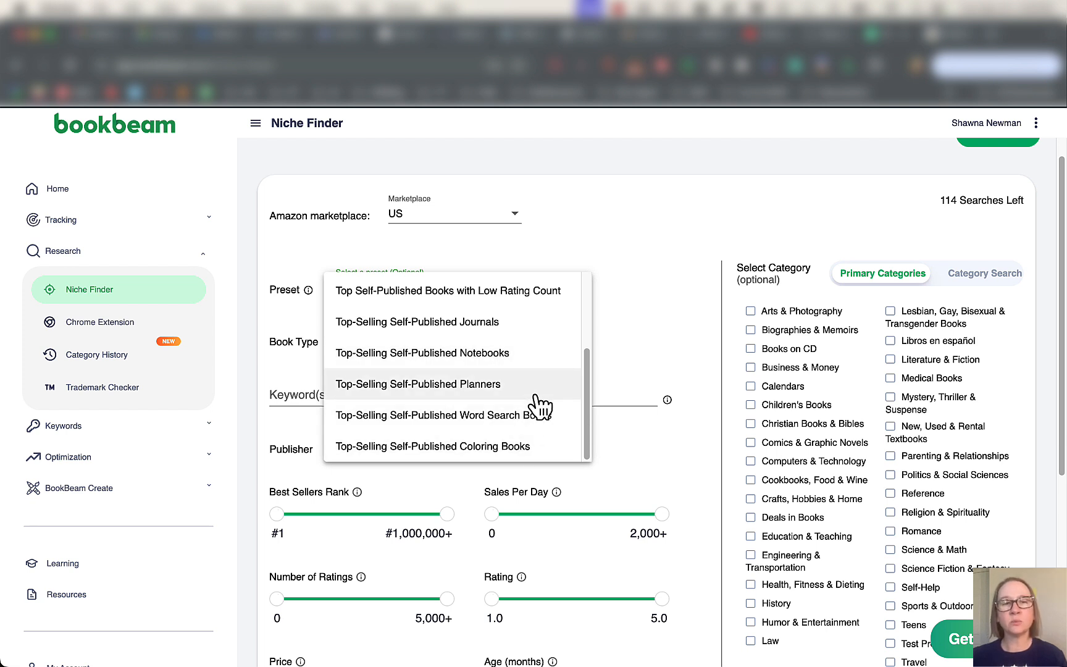
pyautogui.scroll(3)
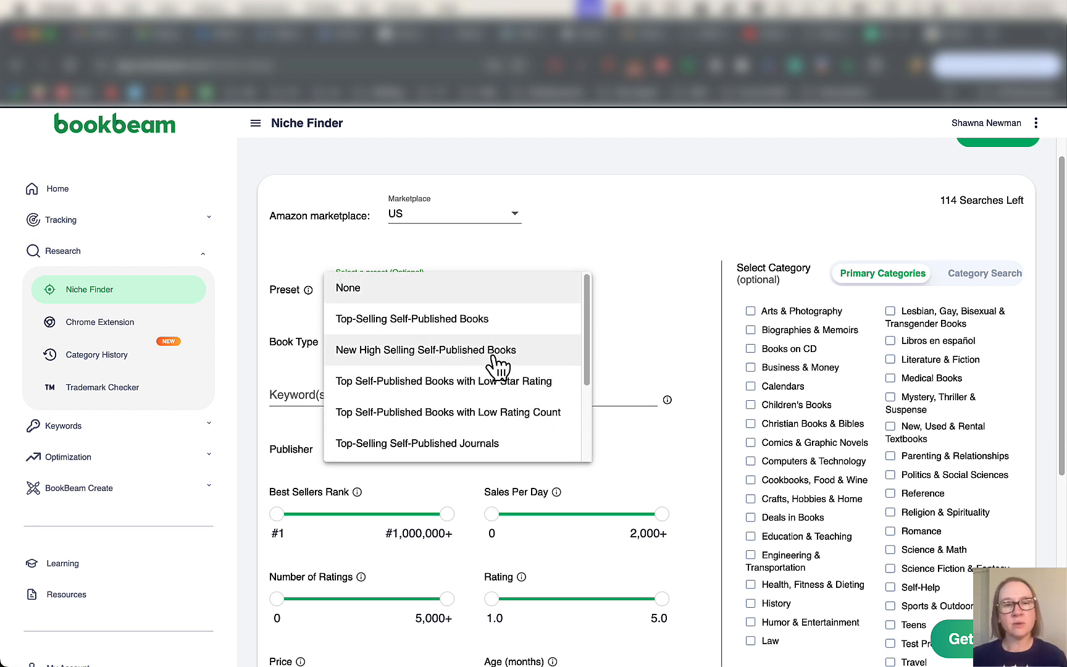
# Apply the New High Selling Self-Published Books preset and find books: average BSR #167, $13.66 price.
pyautogui.click(424, 350)
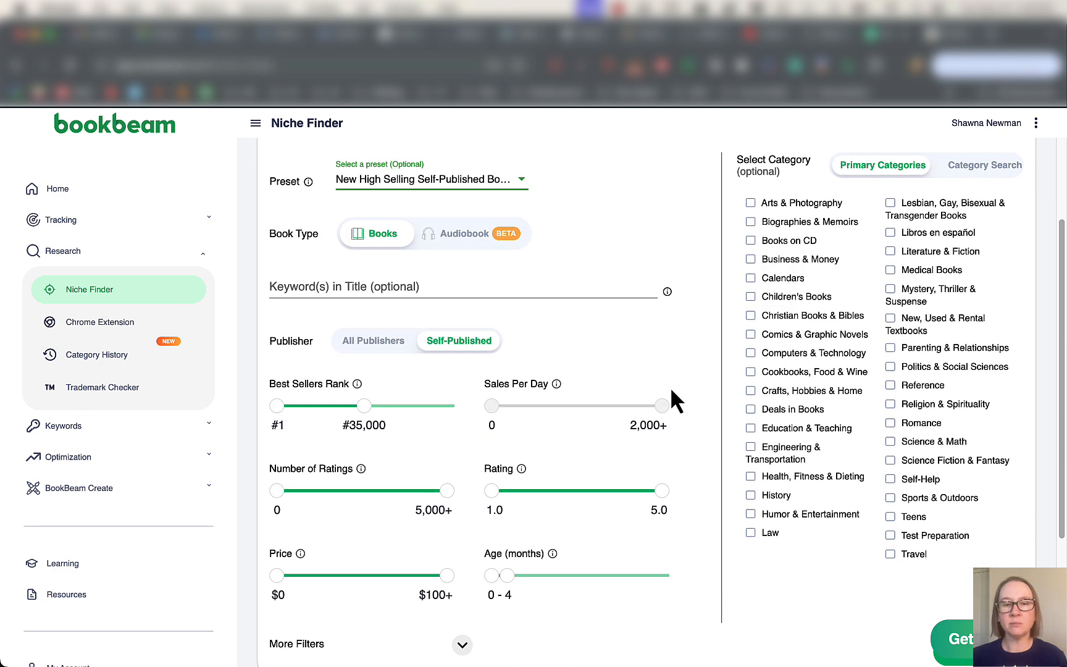
pyautogui.scroll(-3)
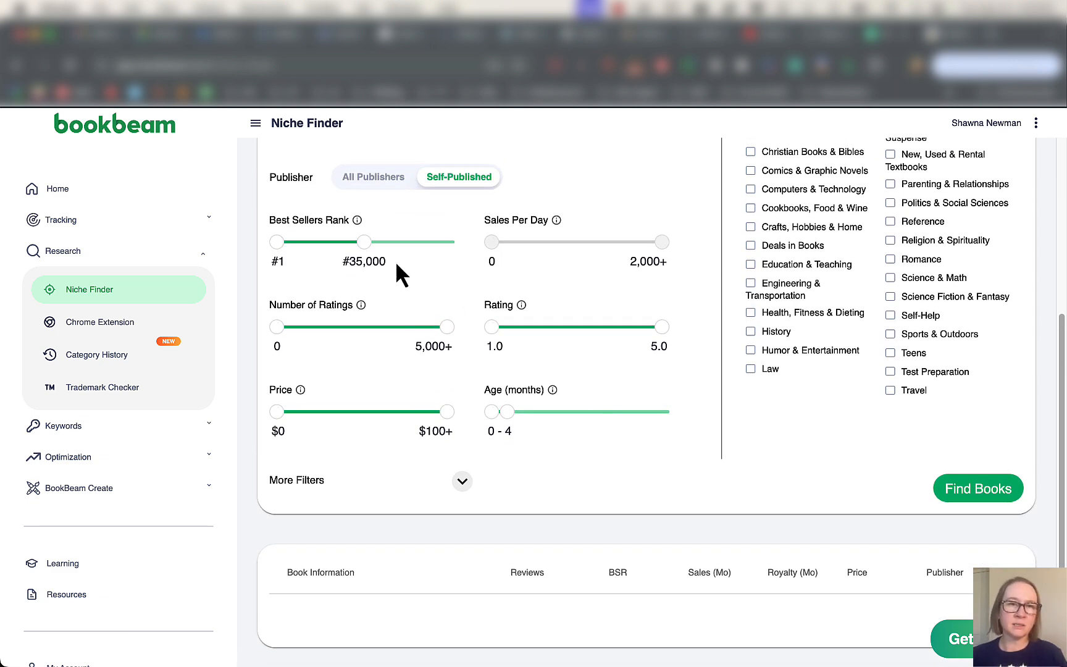
pyautogui.moveTo(587, 414)
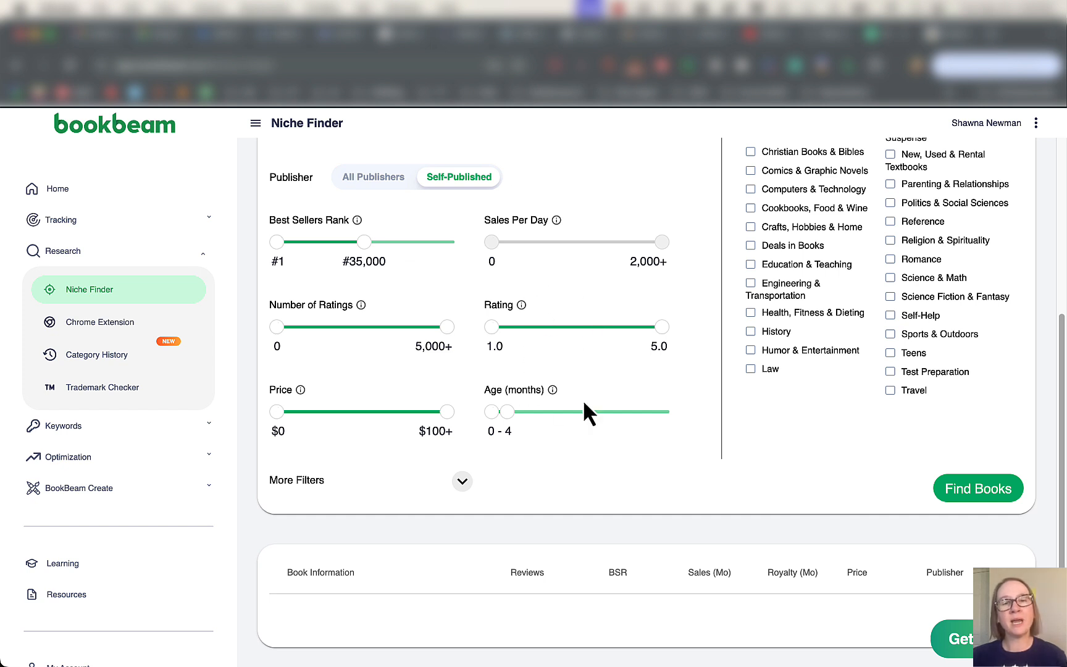
pyautogui.moveTo(719, 490)
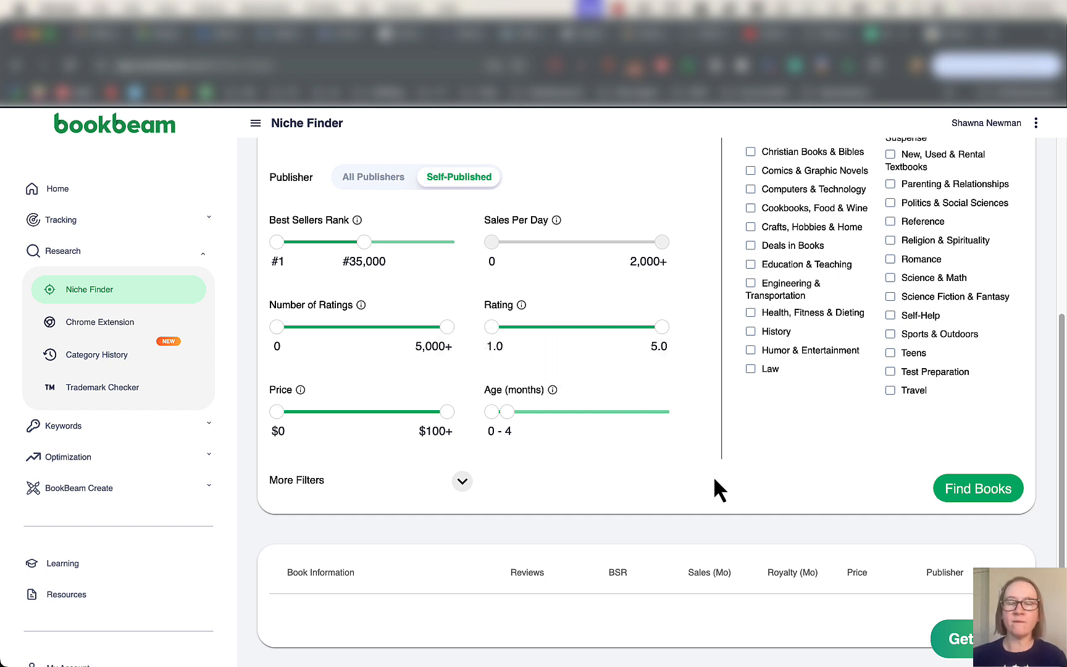
pyautogui.click(978, 488)
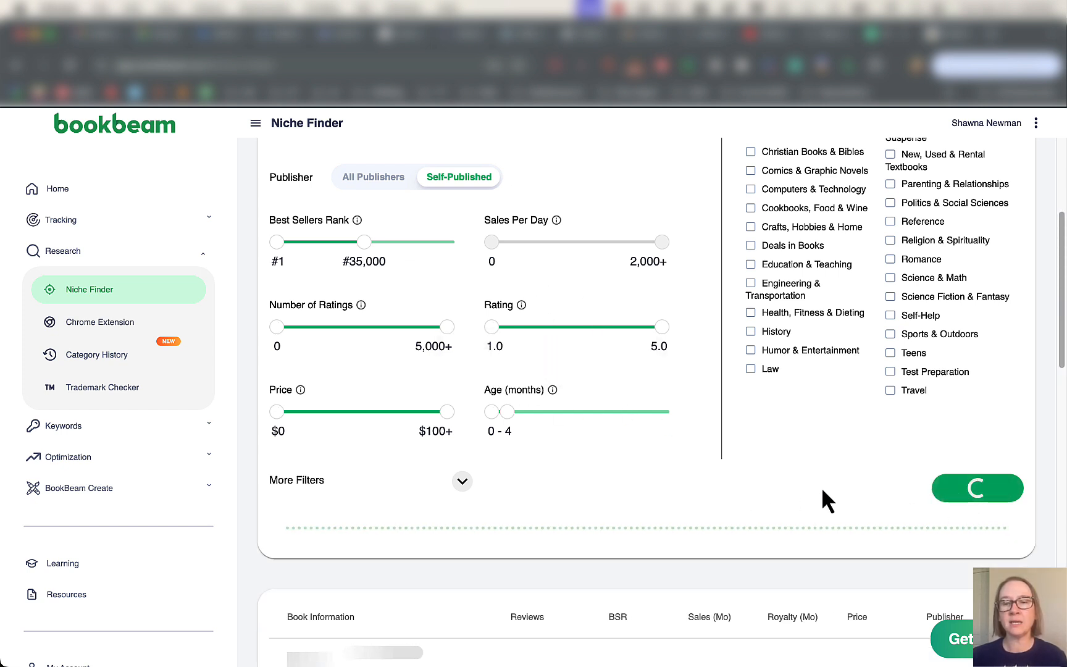
pyautogui.click(975, 487)
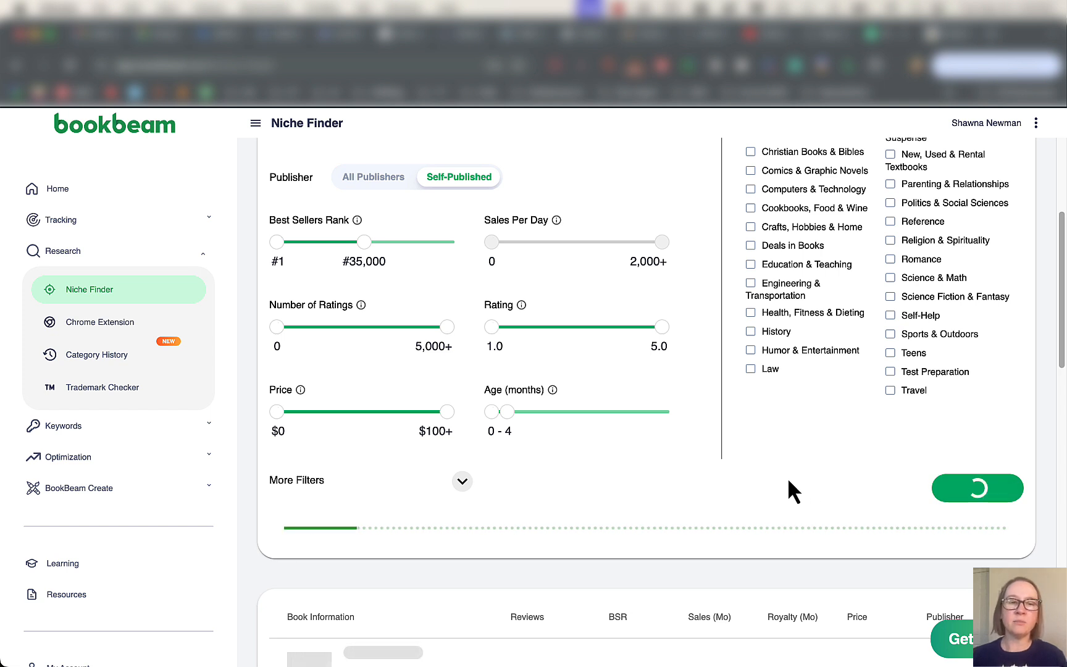
pyautogui.click(975, 488)
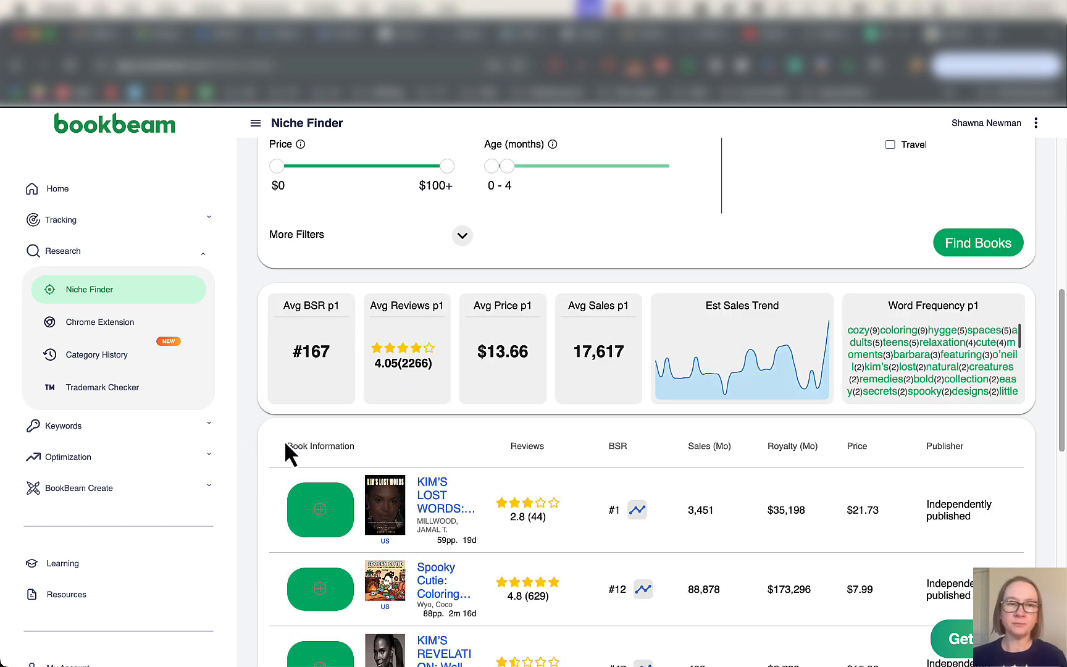
pyautogui.moveTo(413, 414)
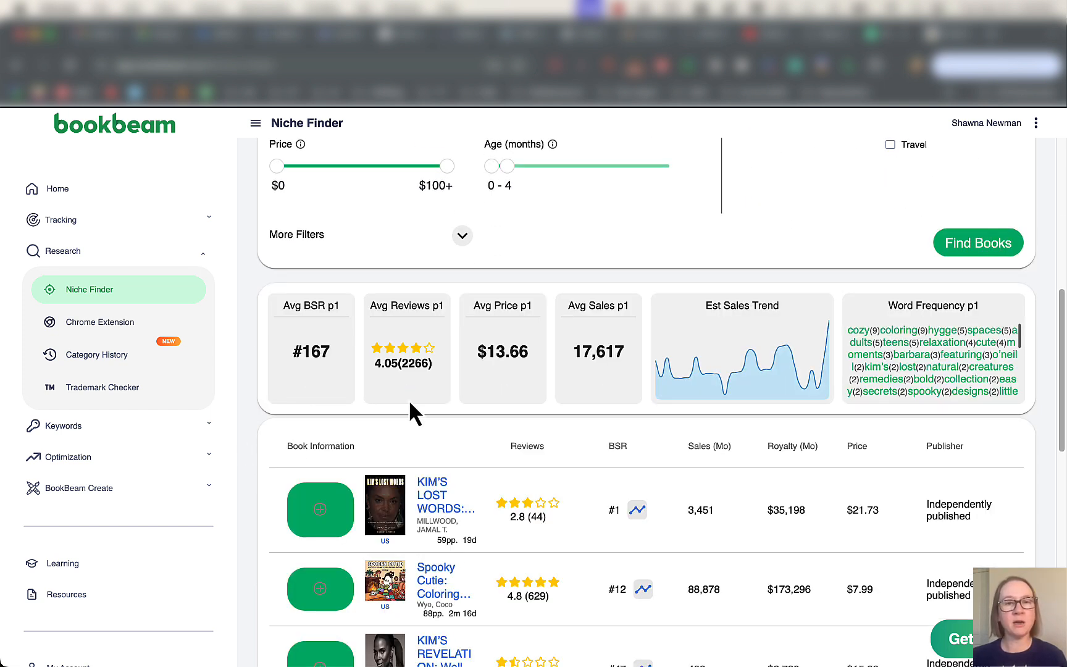
pyautogui.moveTo(606, 405)
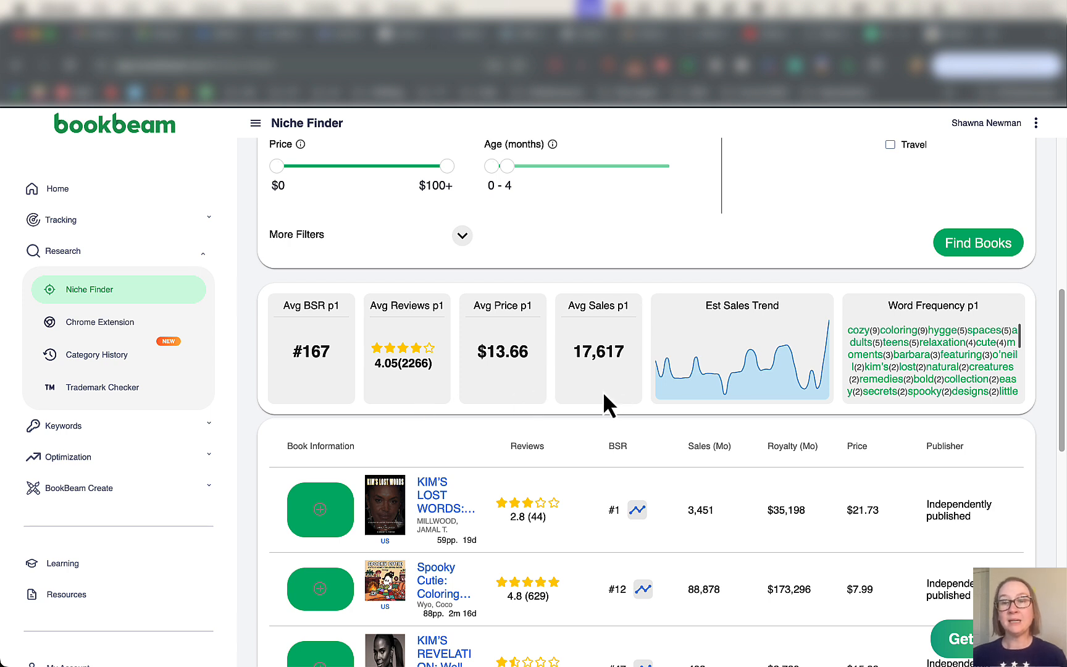
pyautogui.moveTo(366, 415)
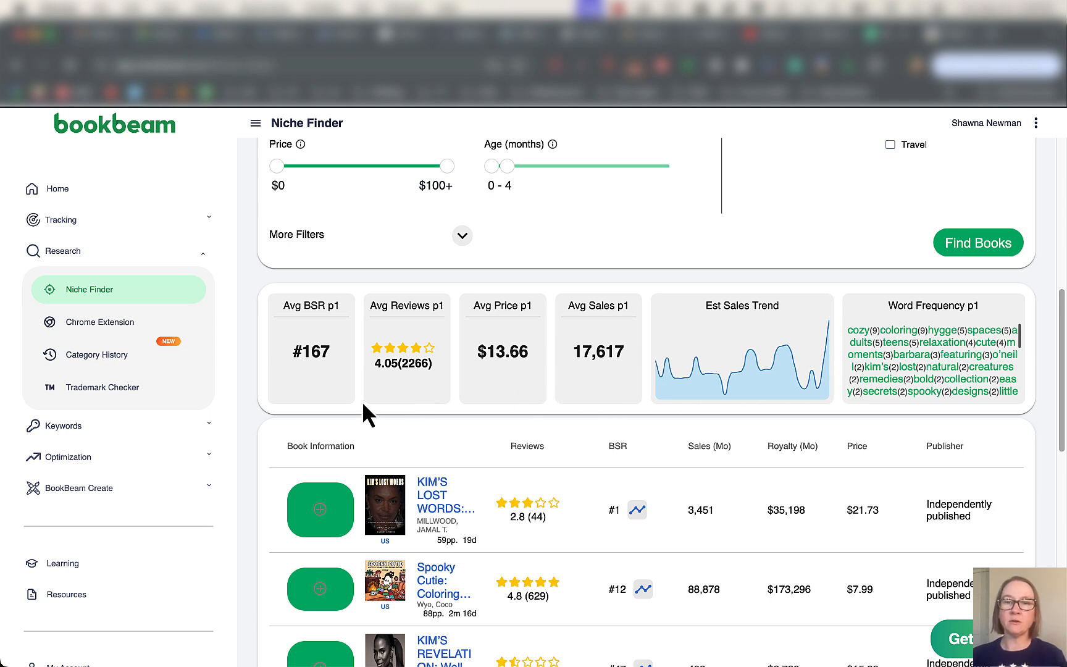
pyautogui.scroll(-3)
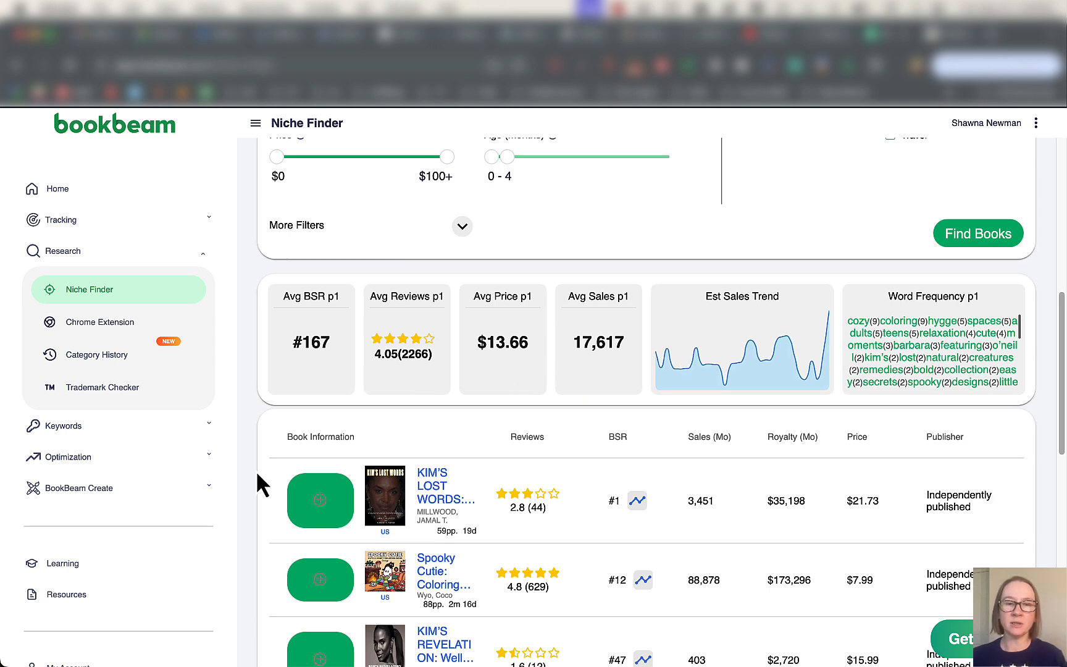
pyautogui.scroll(-3)
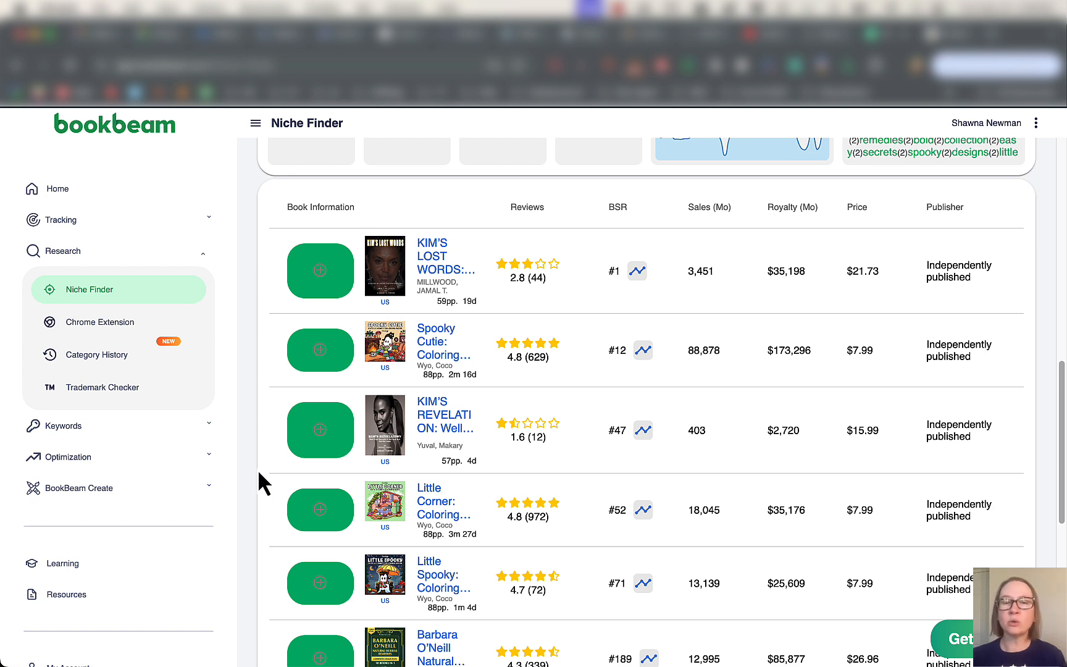
pyautogui.moveTo(503, 359)
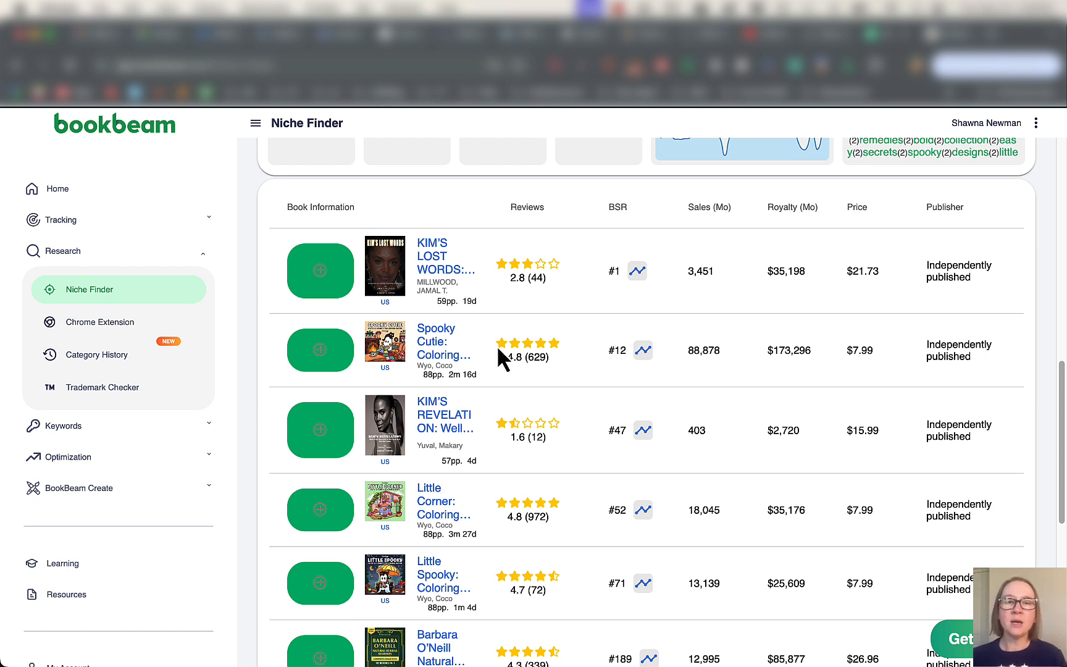
pyautogui.moveTo(643, 299)
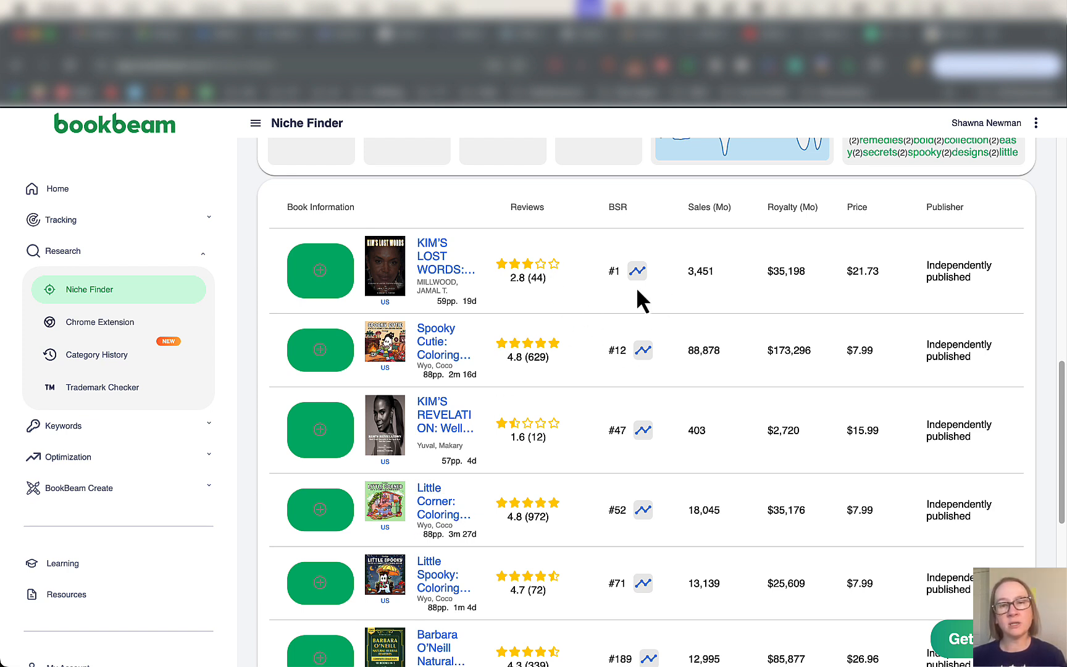
pyautogui.moveTo(780, 309)
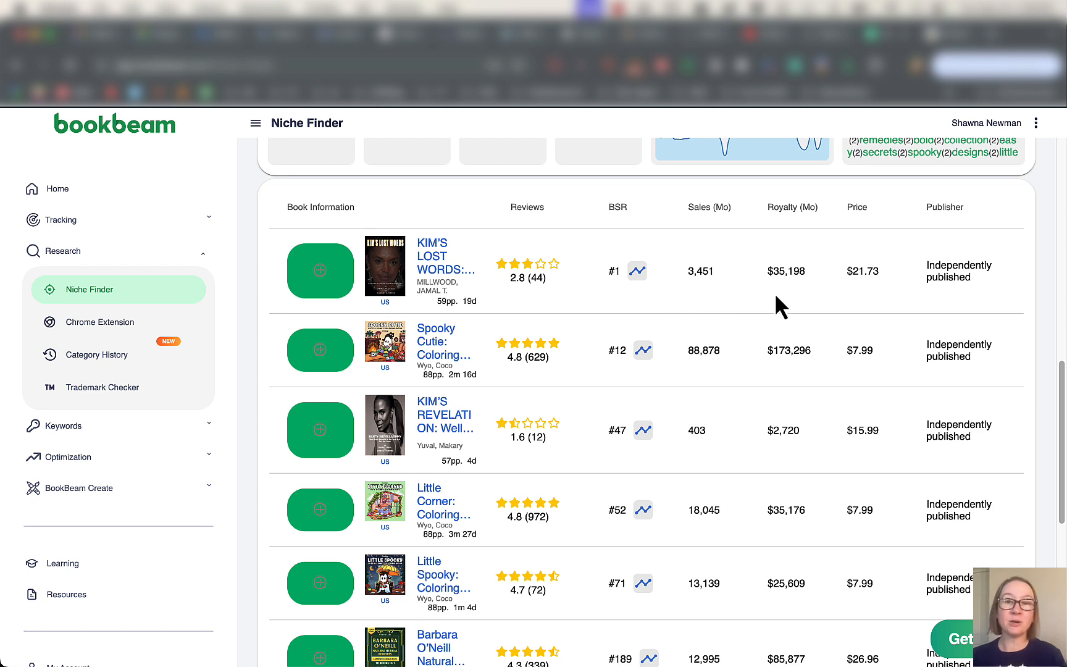
pyautogui.moveTo(826, 306)
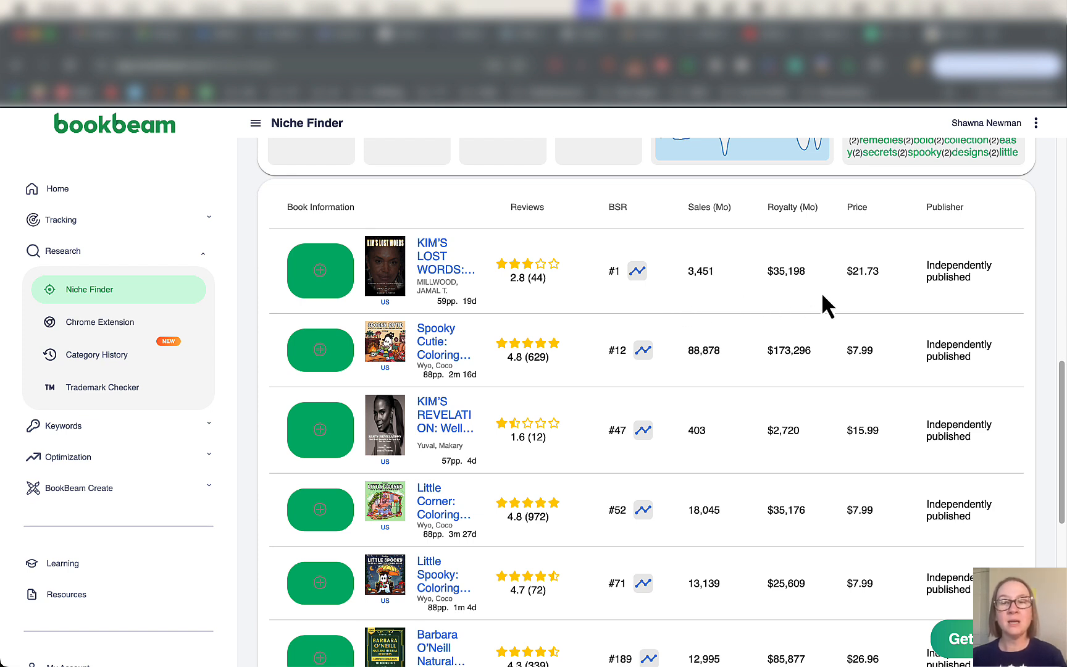
pyautogui.moveTo(944, 303)
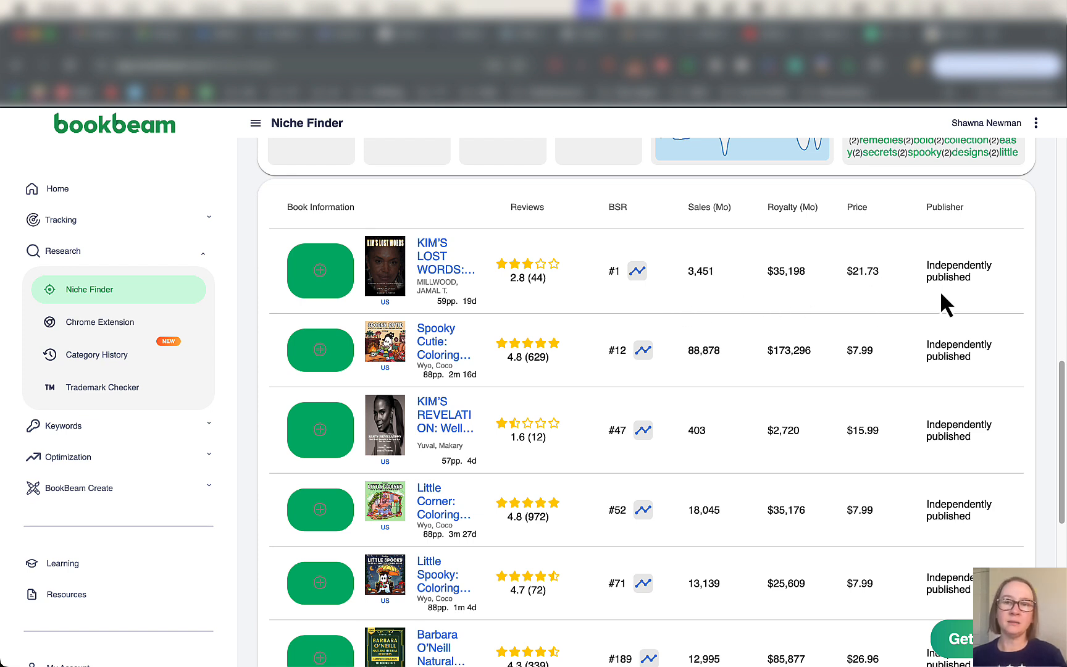
pyautogui.moveTo(969, 394)
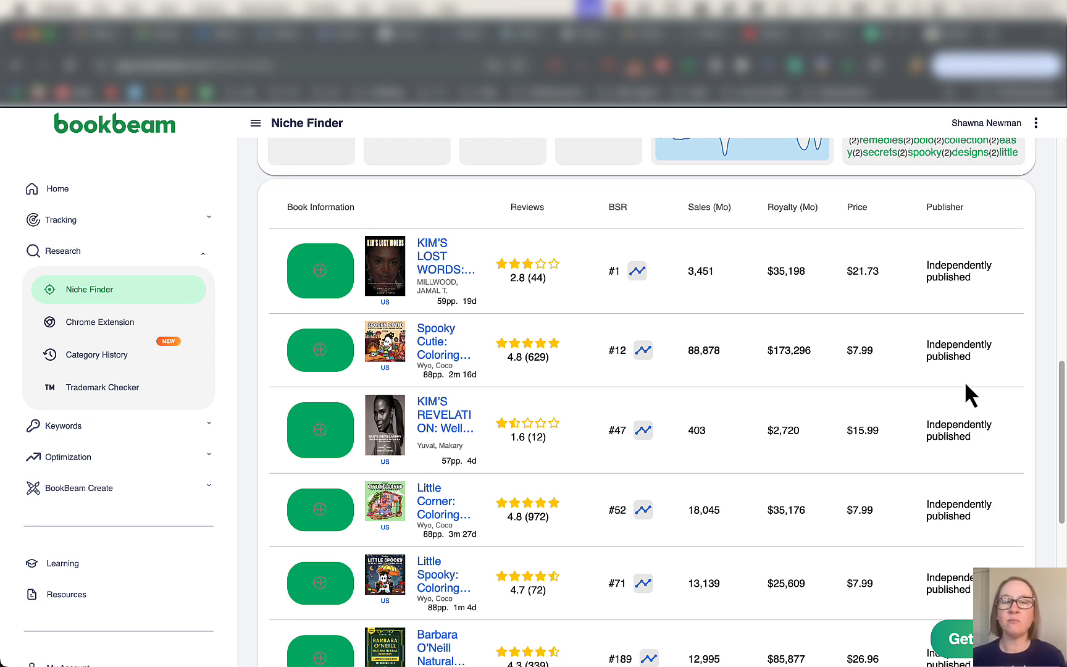
pyautogui.moveTo(808, 407)
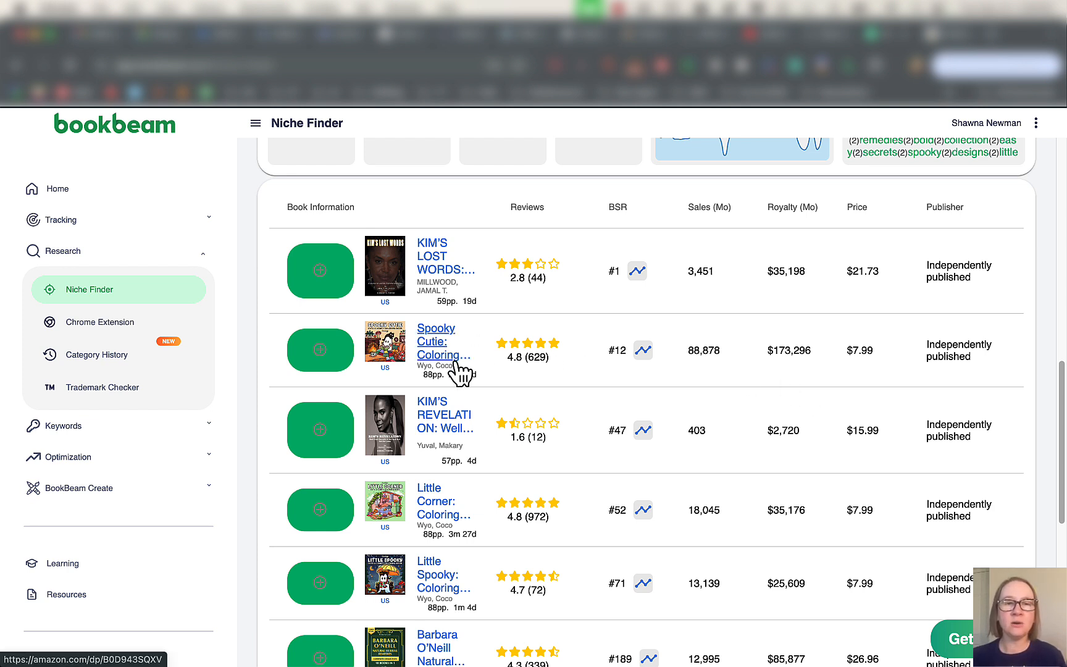
pyautogui.moveTo(721, 374)
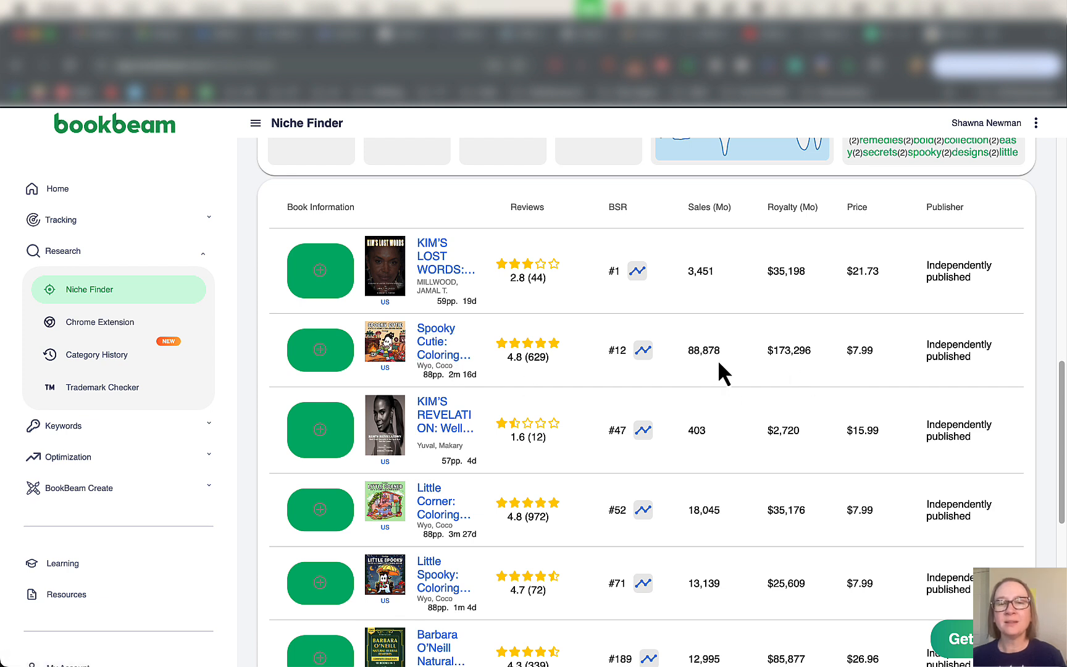
pyautogui.moveTo(709, 376)
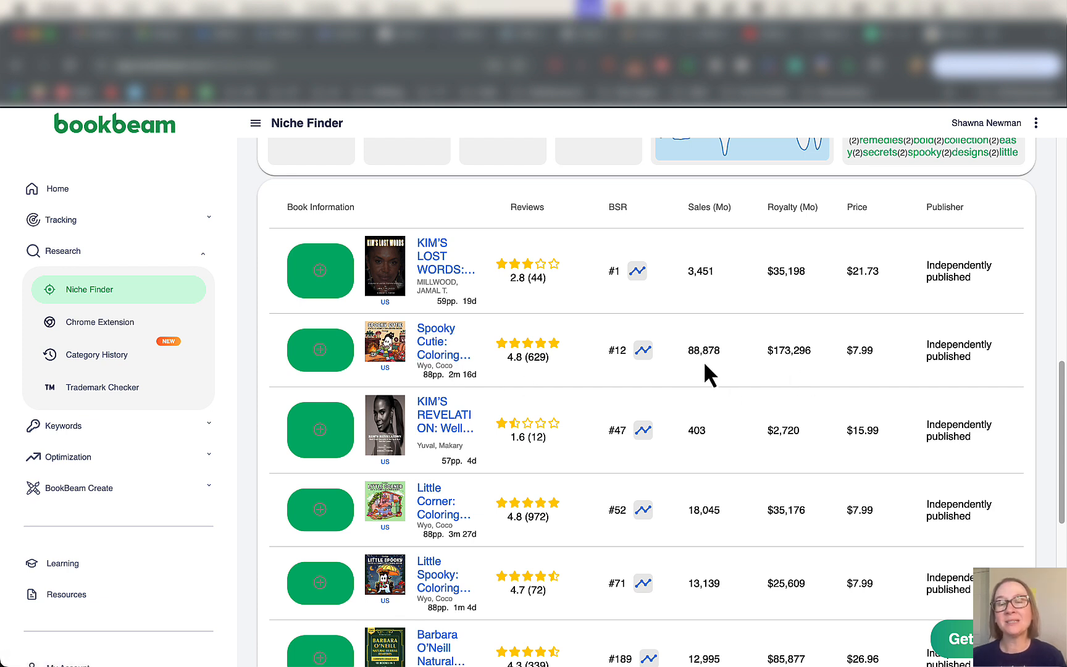
pyautogui.moveTo(806, 383)
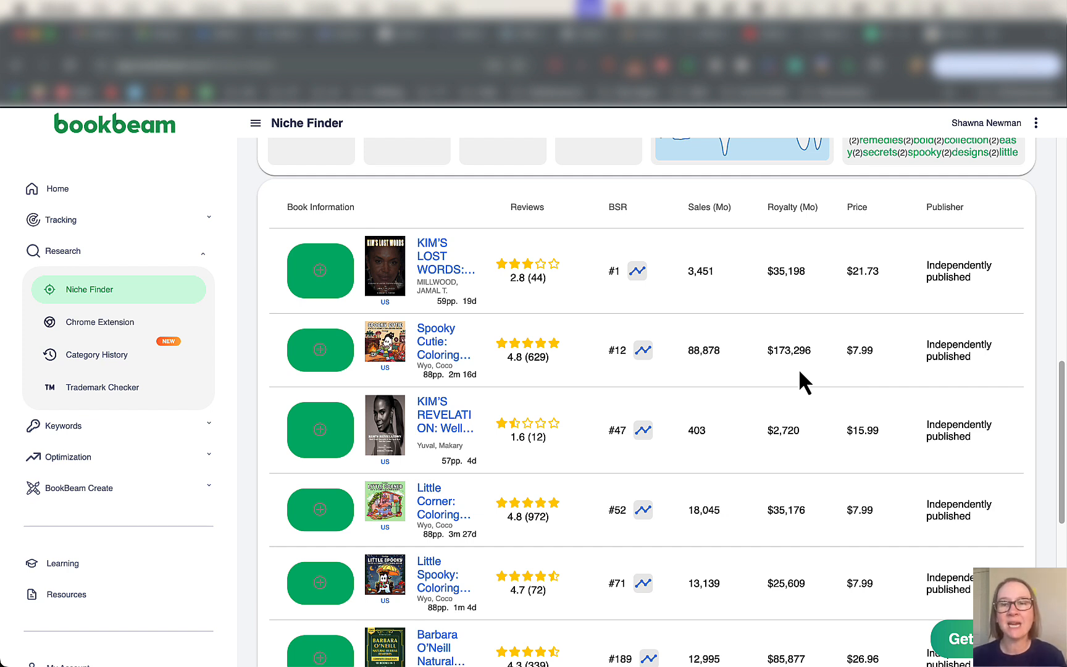
pyautogui.moveTo(741, 380)
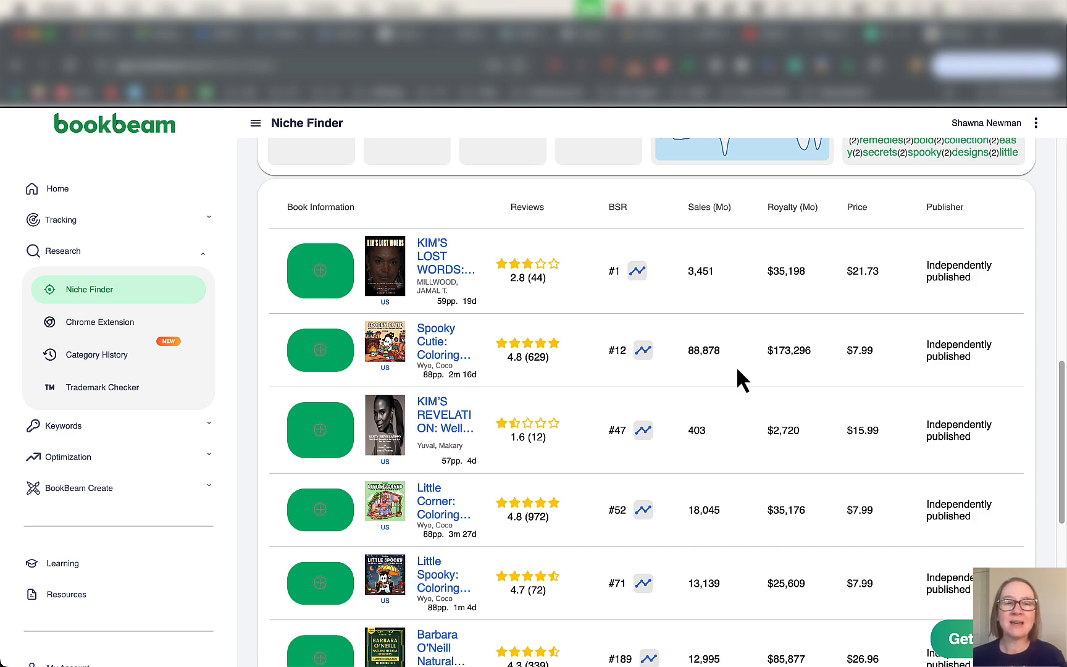
pyautogui.scroll(-3)
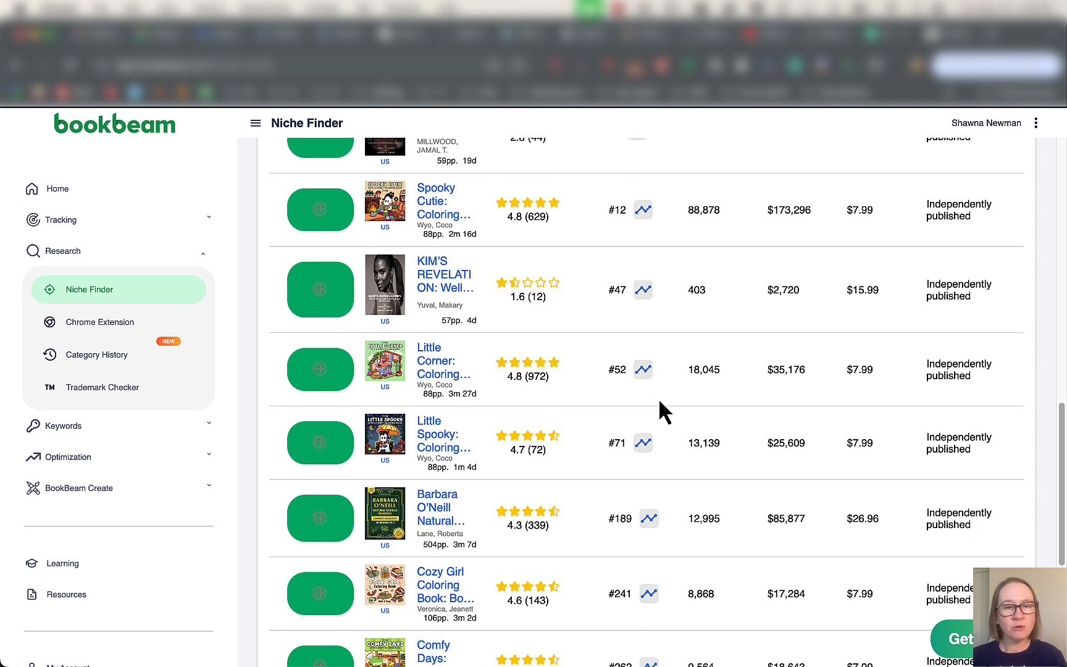
pyautogui.scroll(-3)
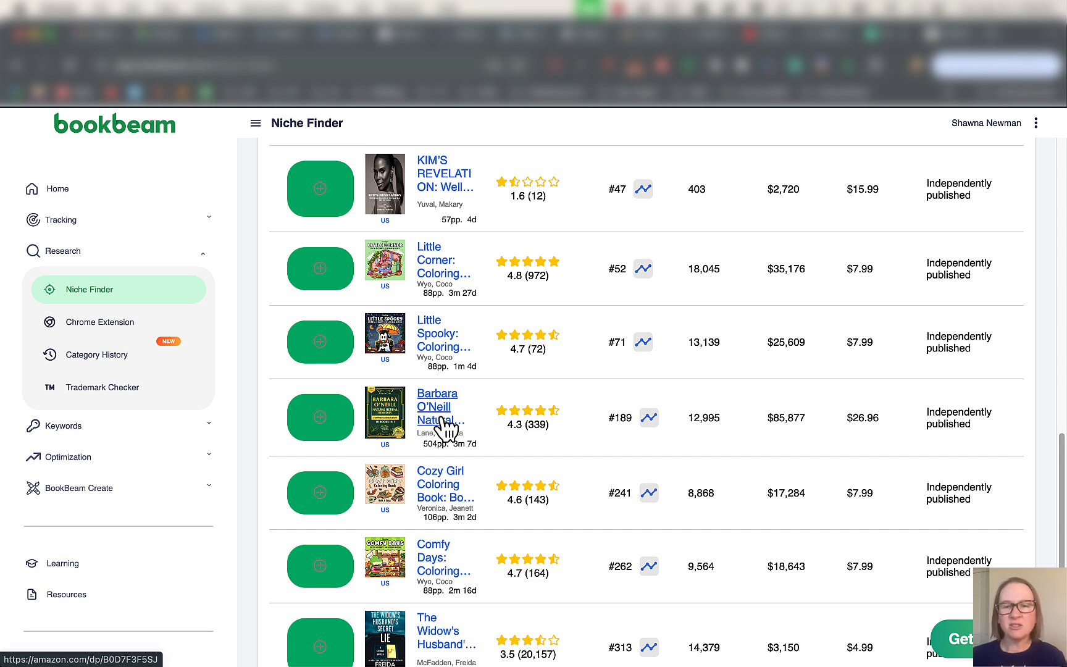
pyautogui.click(438, 406)
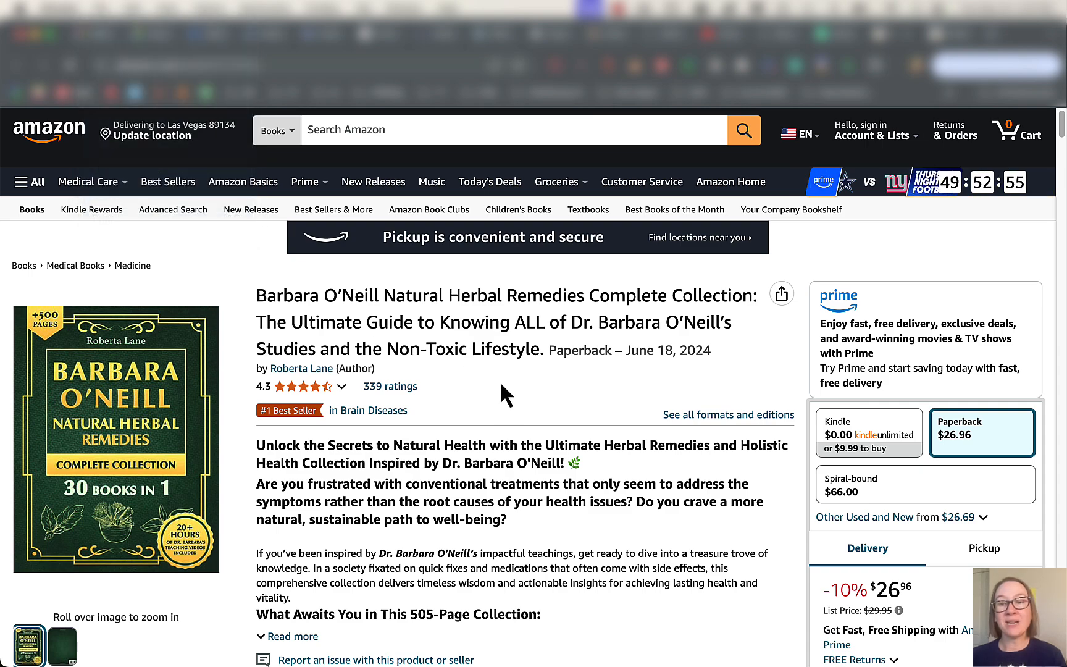
pyautogui.scroll(-3)
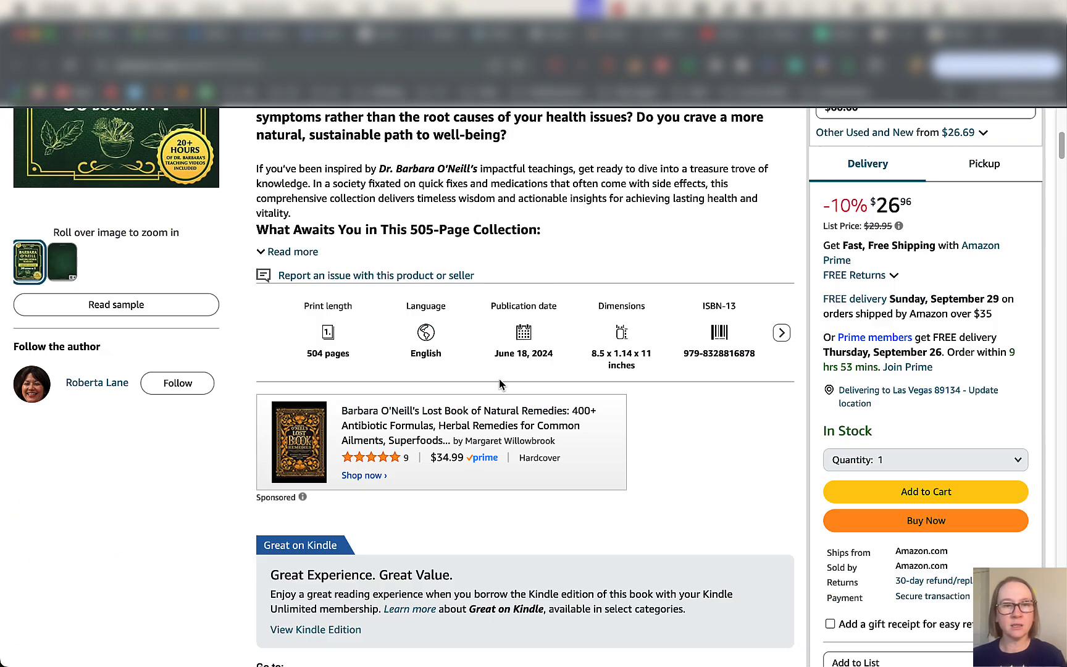
pyautogui.scroll(-3)
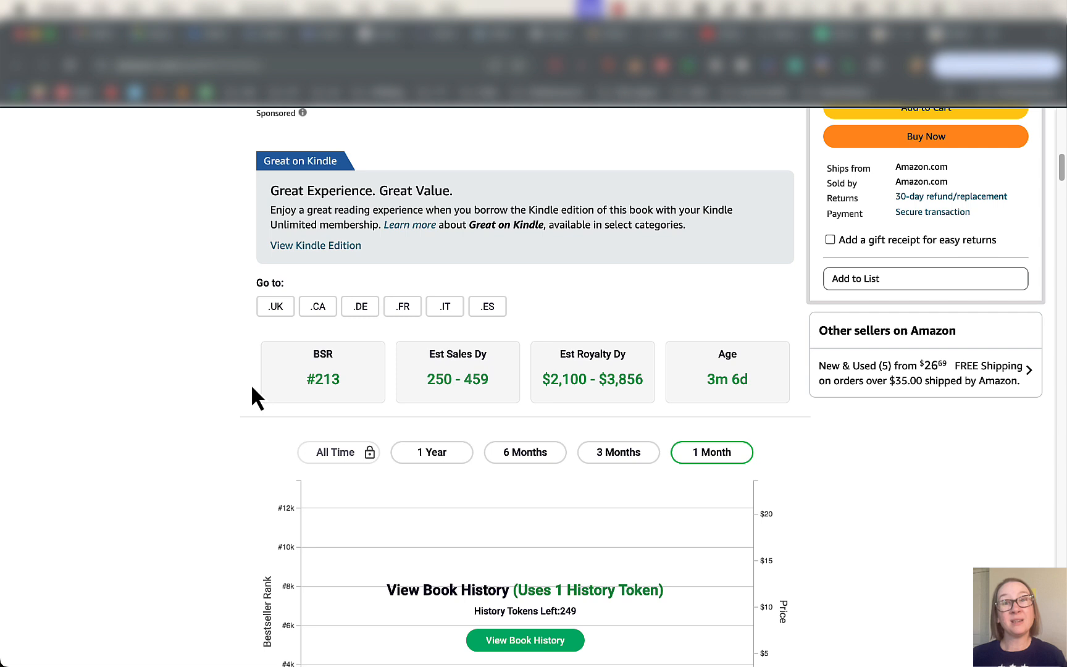
pyautogui.moveTo(400, 379)
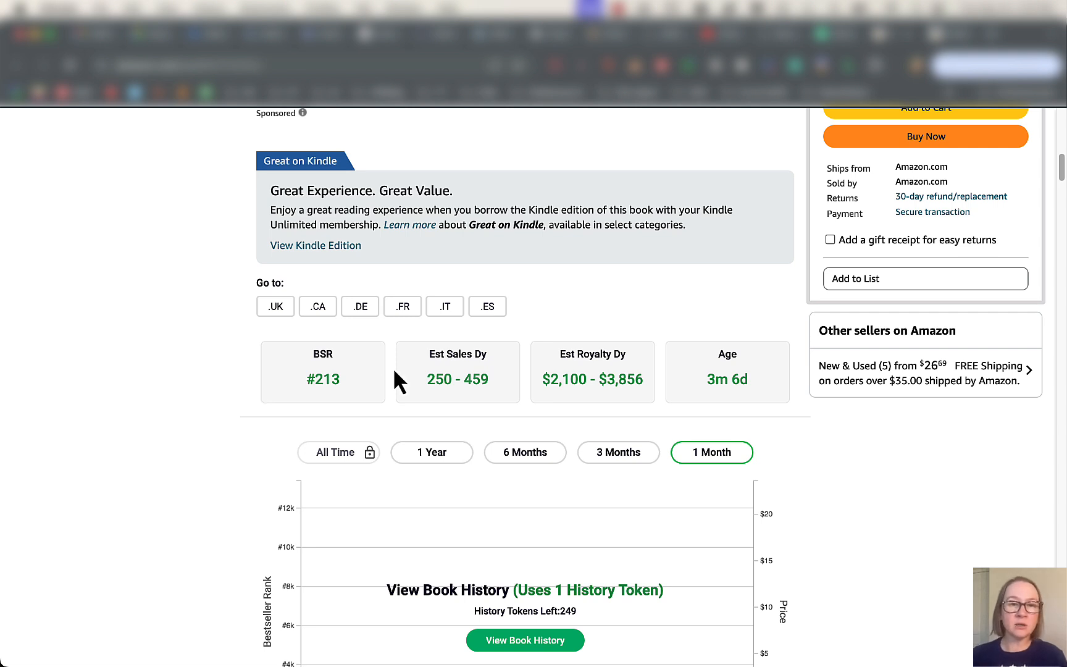
pyautogui.moveTo(643, 405)
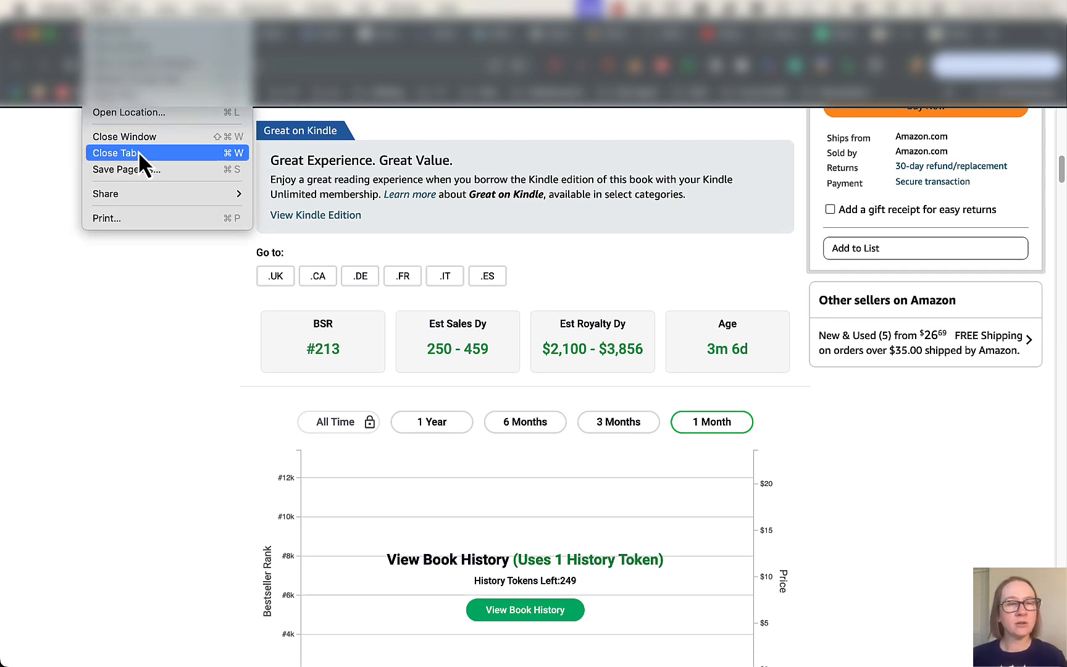
pyautogui.click(115, 152)
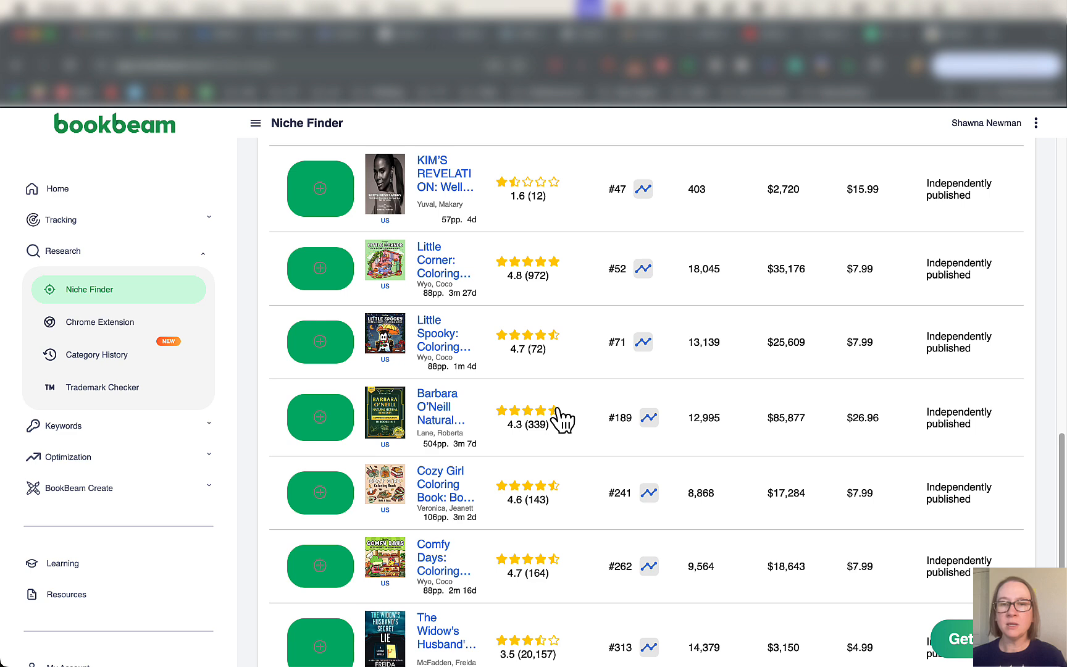
pyautogui.moveTo(799, 420)
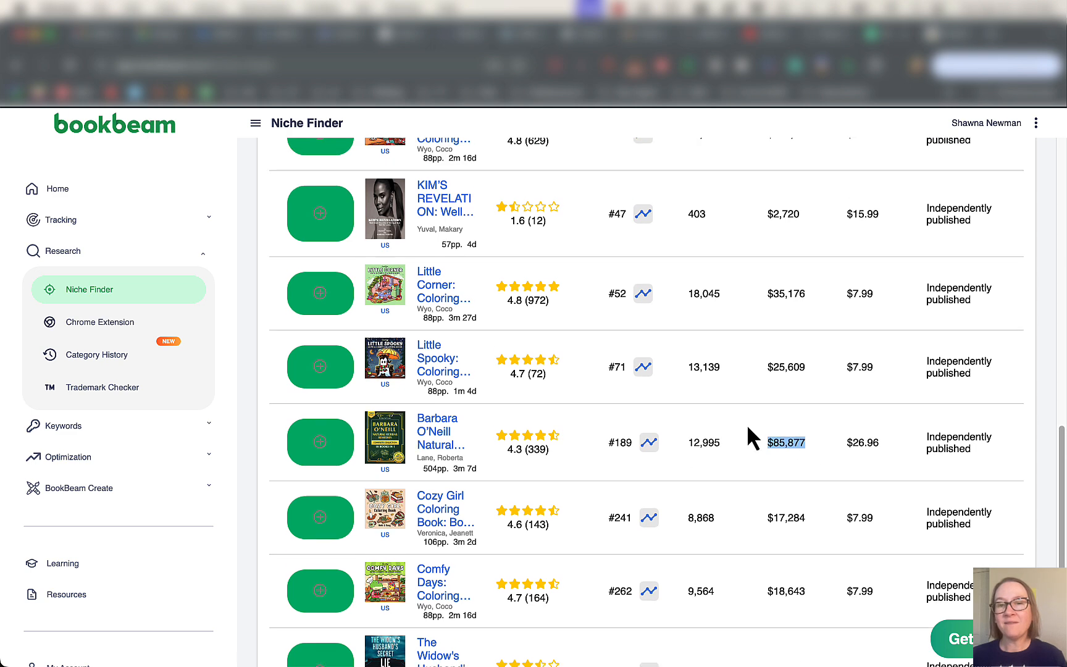
# Page the Niche Finder table forward to books 11–20, e.g. Kim's Untold Chapters at #494.
pyautogui.scroll(3)
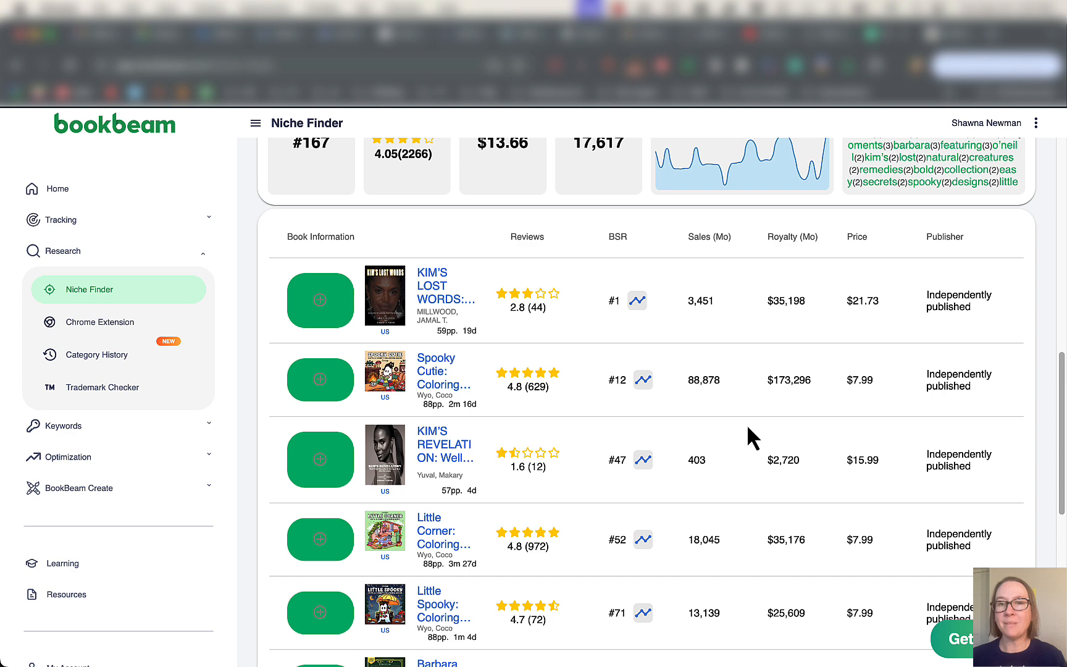
pyautogui.scroll(-3)
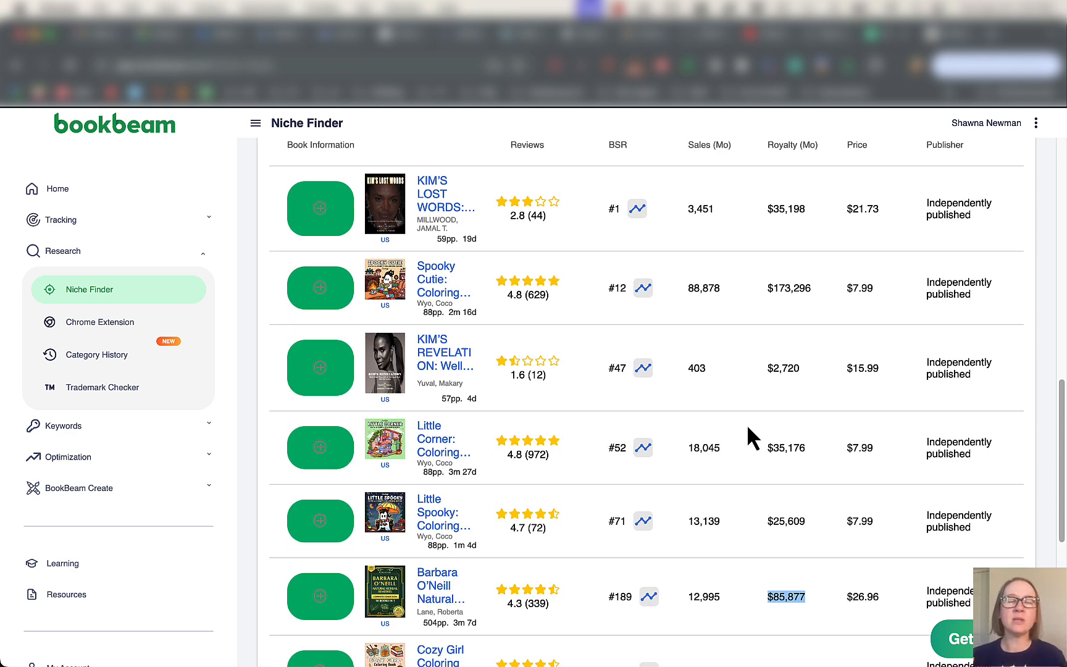
pyautogui.moveTo(352, 145)
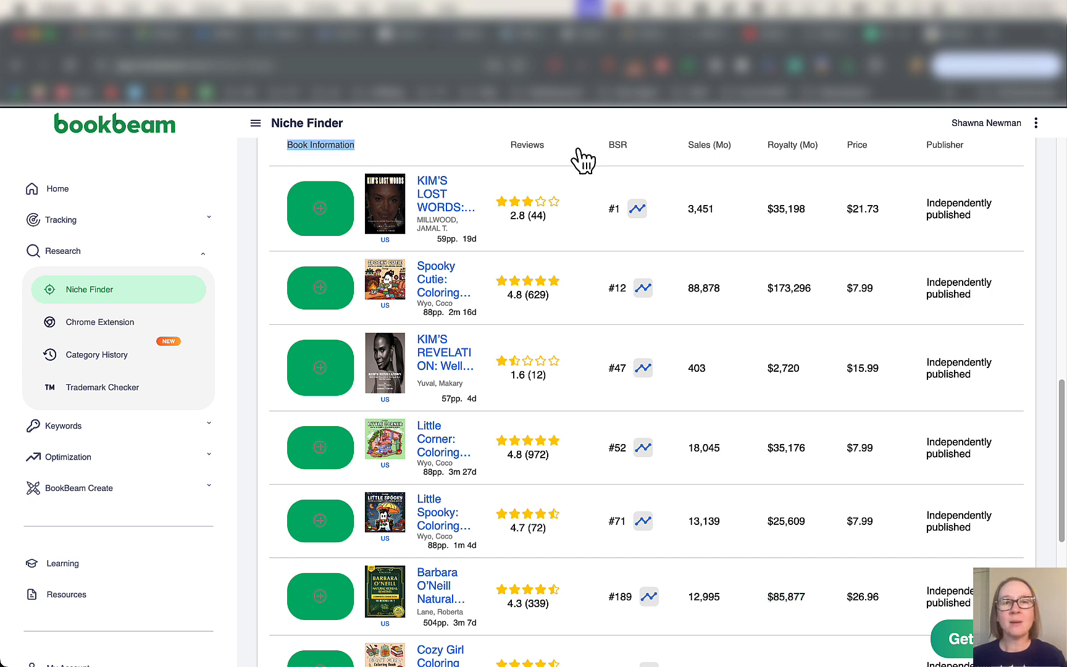
pyautogui.click(856, 144)
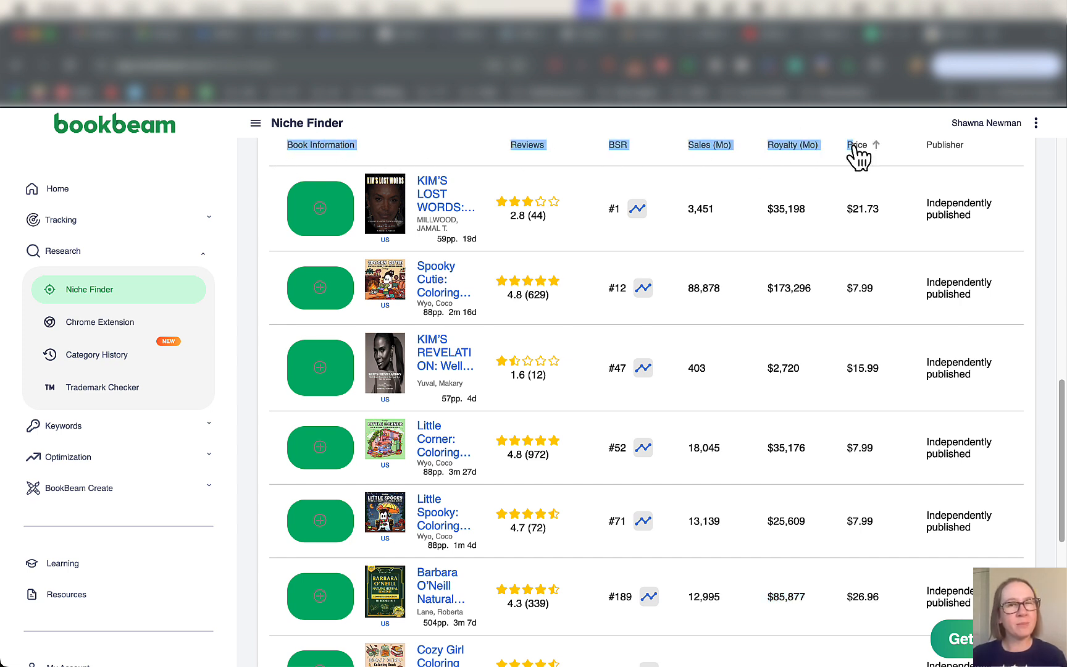
pyautogui.moveTo(1032, 208)
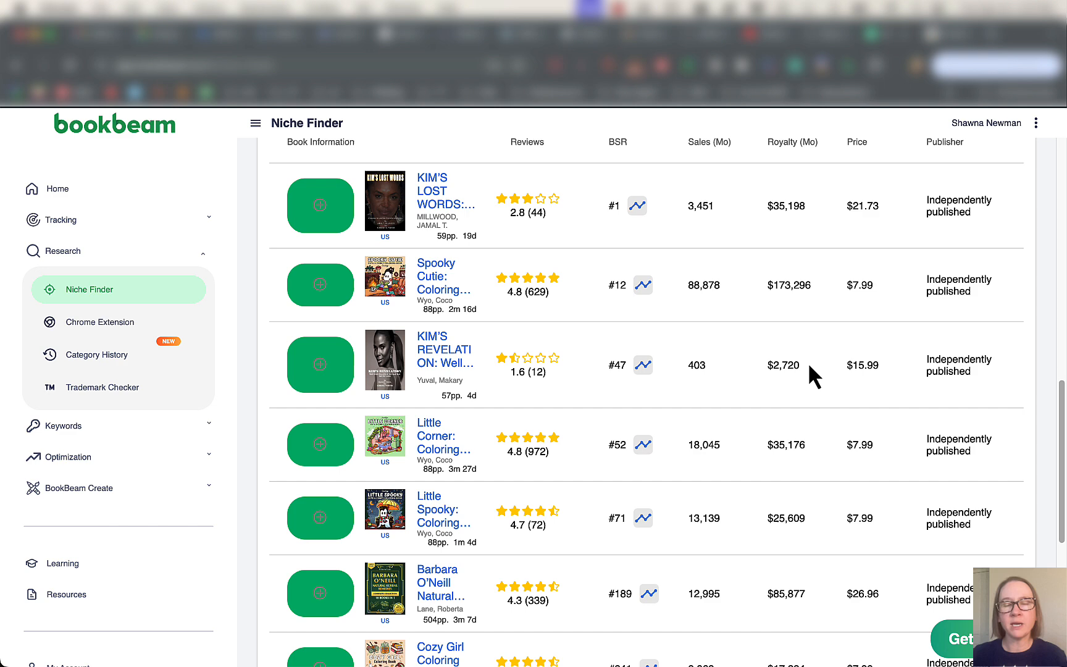
pyautogui.scroll(-3)
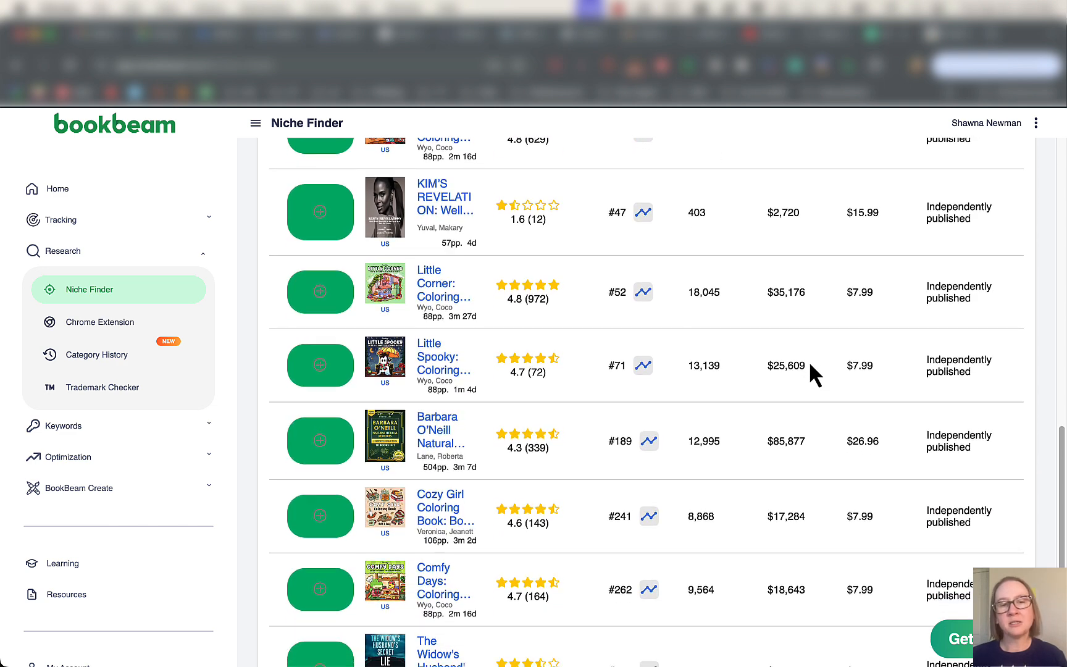
pyautogui.scroll(-3)
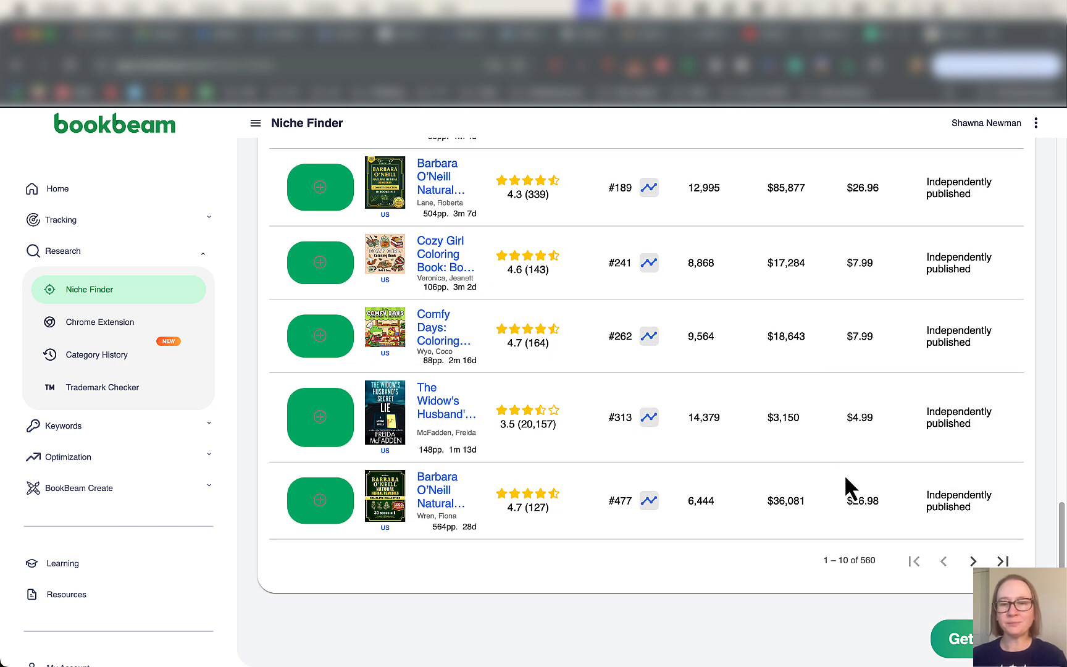
pyautogui.moveTo(972, 560)
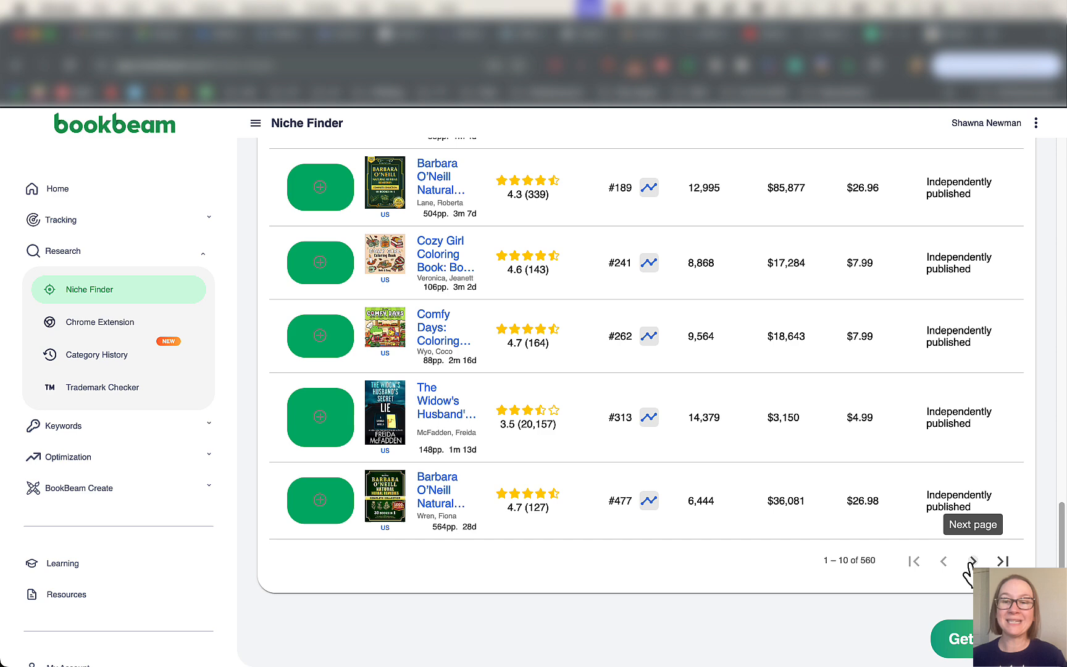
pyautogui.click(971, 560)
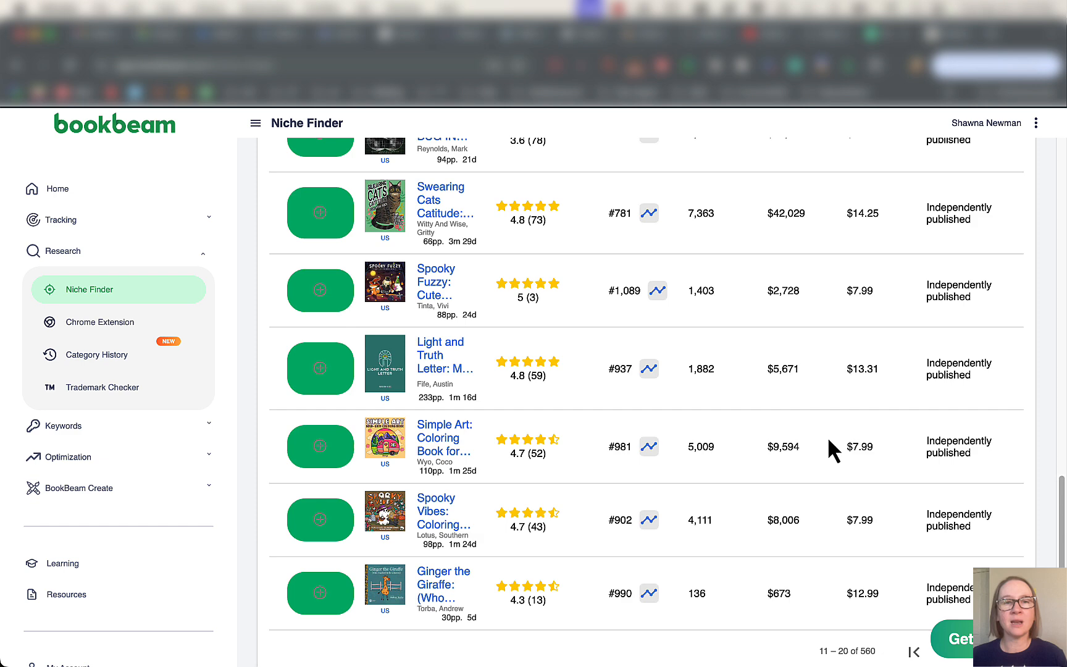
pyautogui.scroll(3)
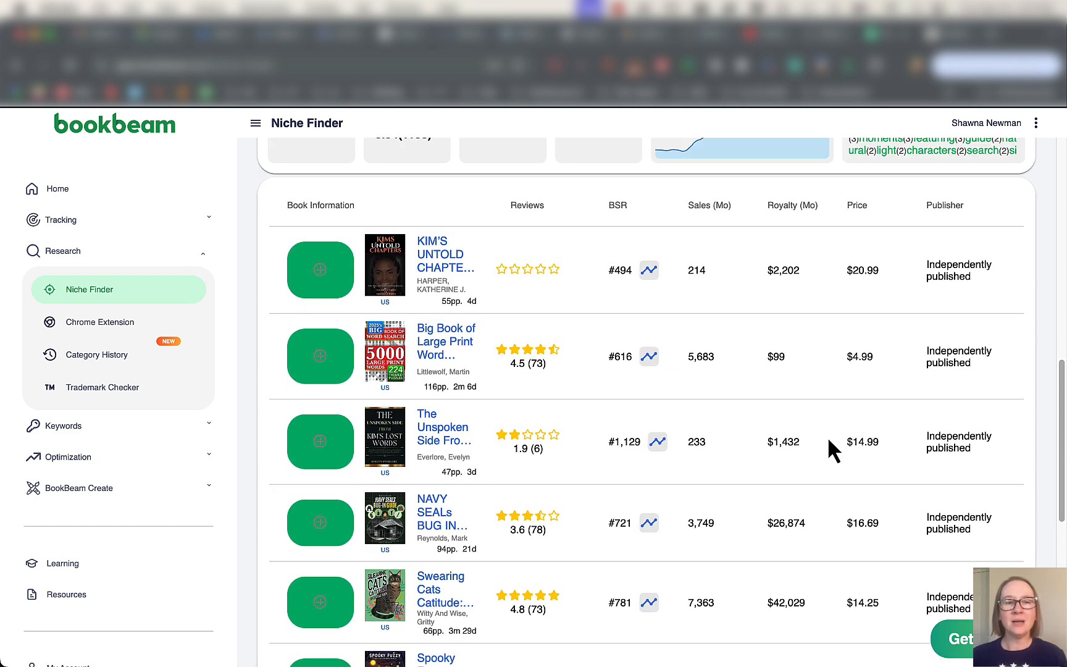
pyautogui.moveTo(813, 394)
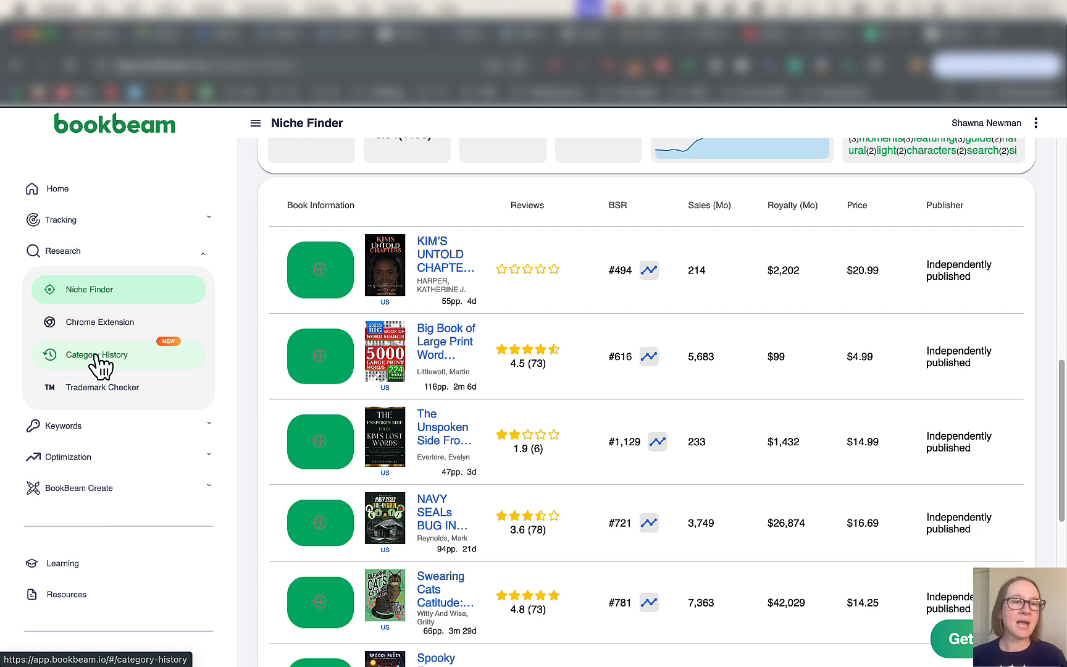
# Browse Category History's Top 1000 Self-Published Books for Dec 18, 2023, then open Trademark Checker.
pyautogui.click(96, 355)
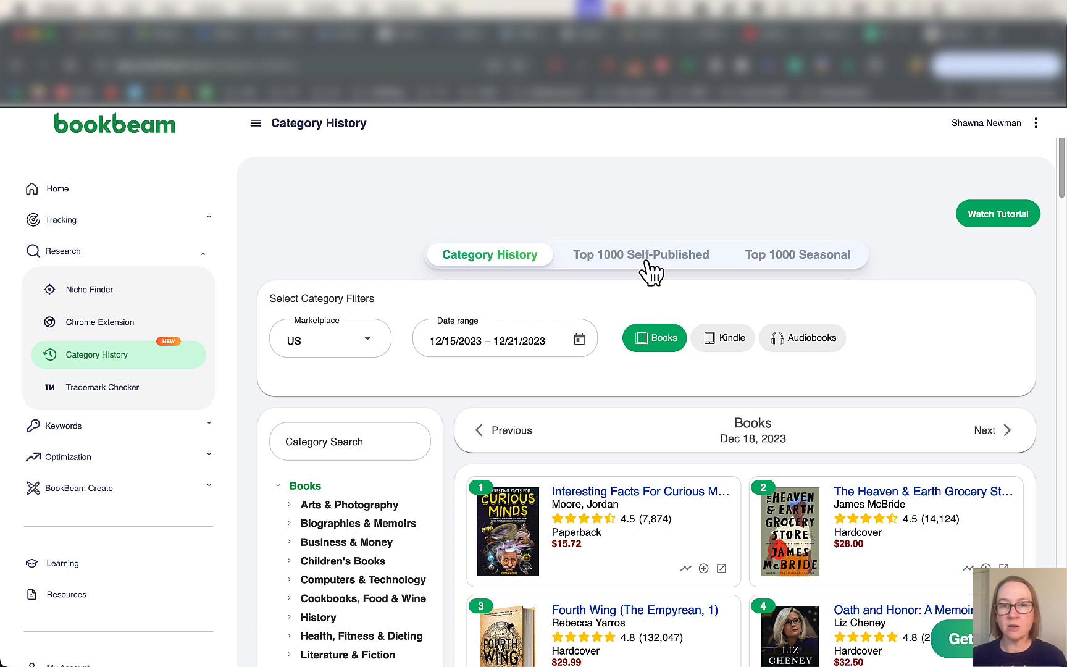
pyautogui.click(639, 254)
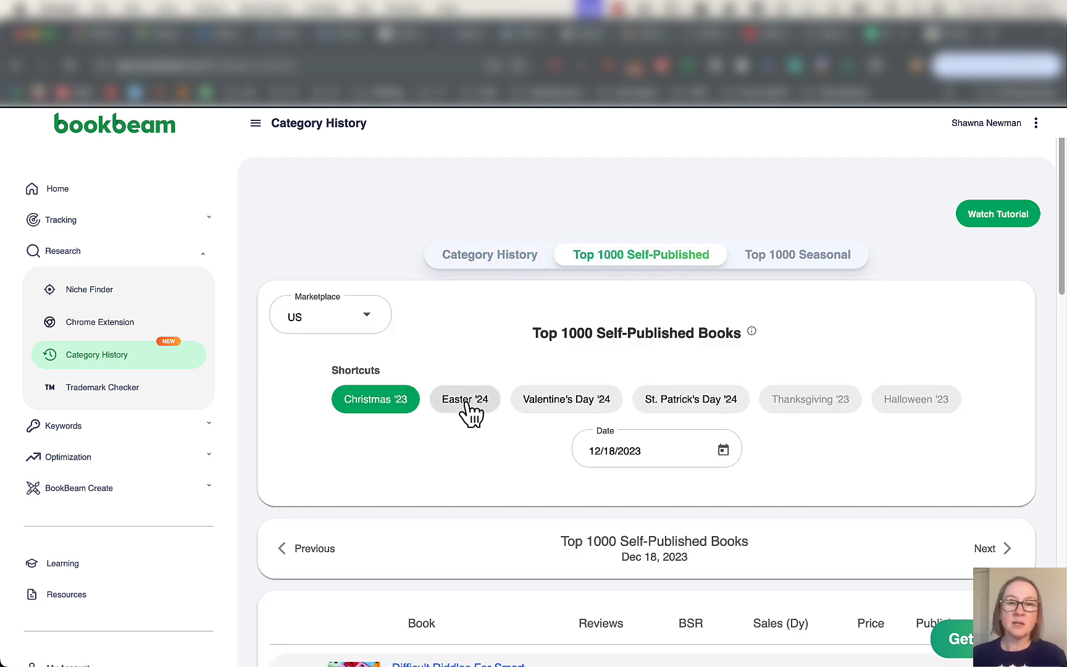
pyautogui.moveTo(710, 418)
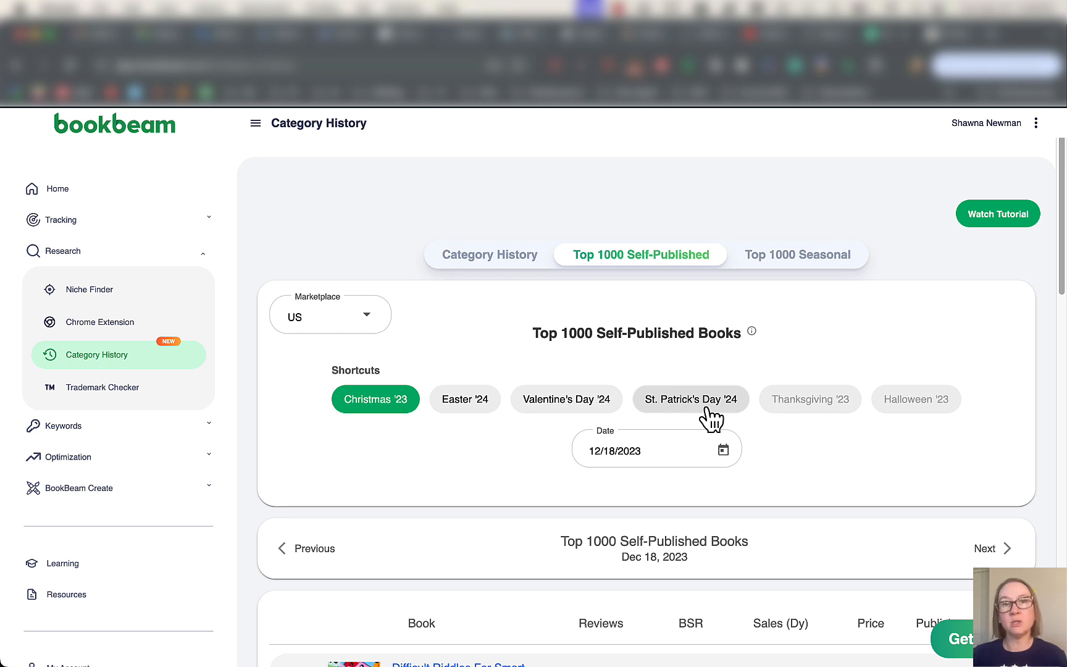
pyautogui.moveTo(291, 433)
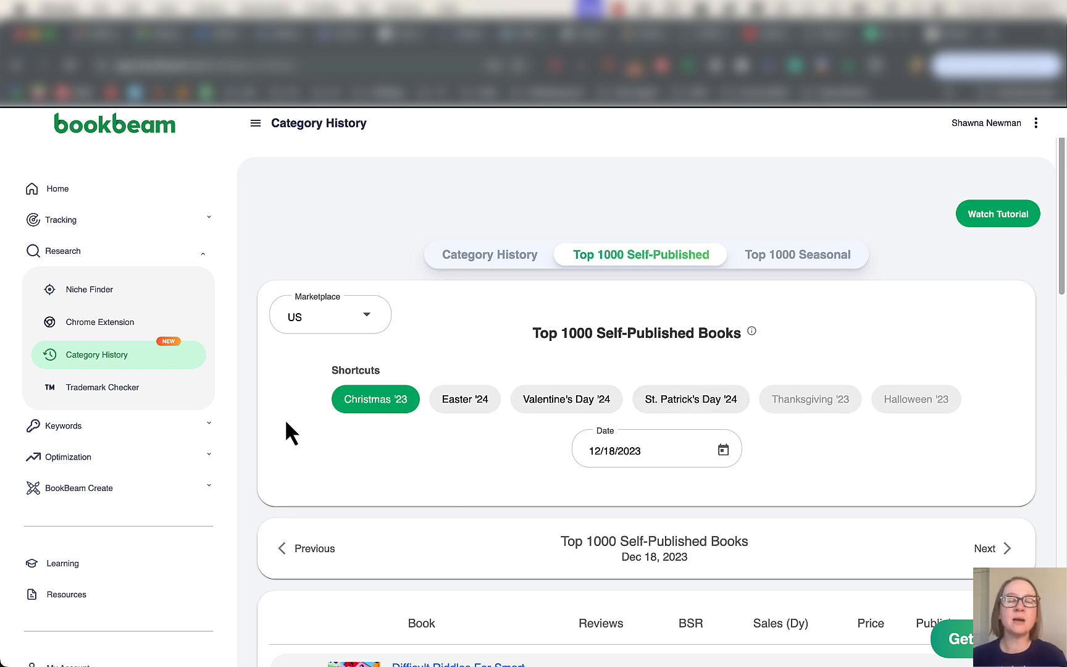
pyautogui.scroll(-3)
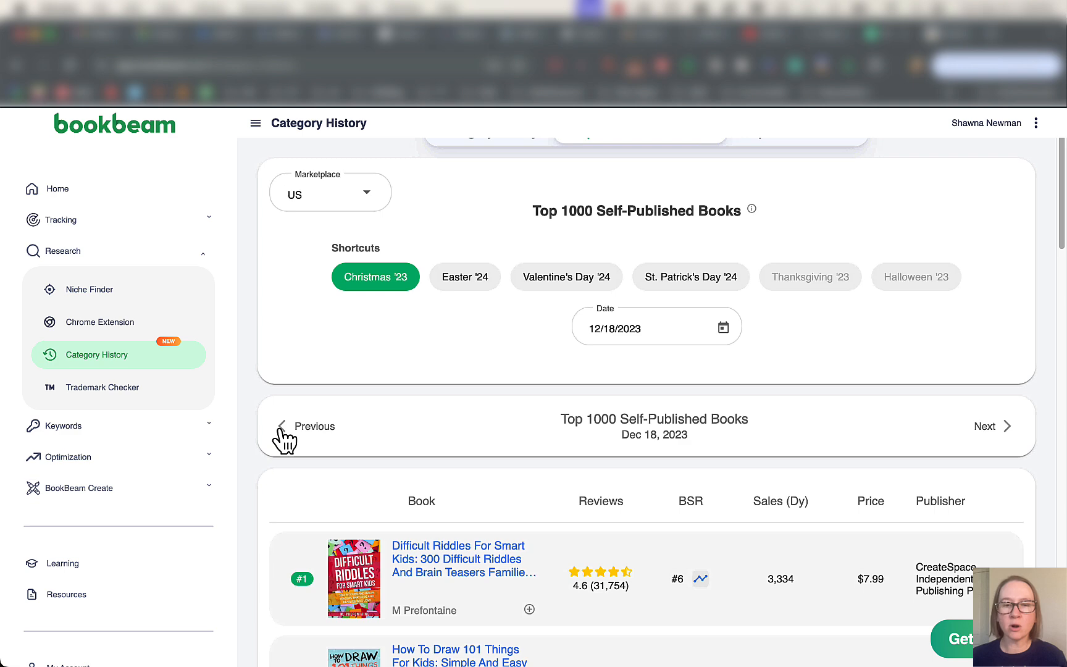
pyautogui.scroll(-3)
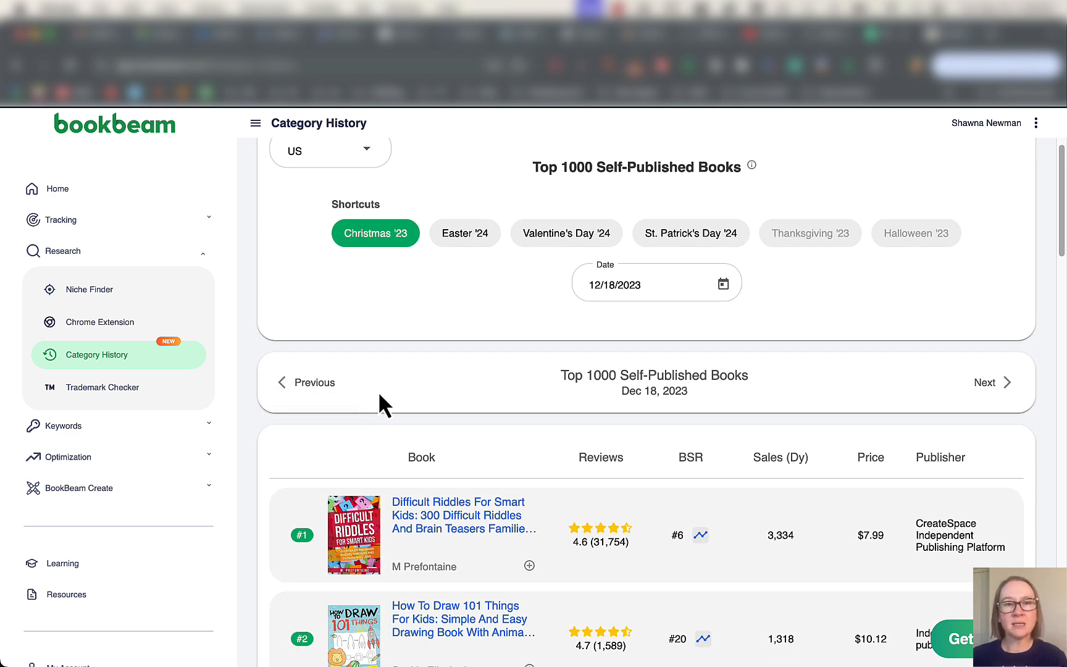
pyautogui.scroll(-3)
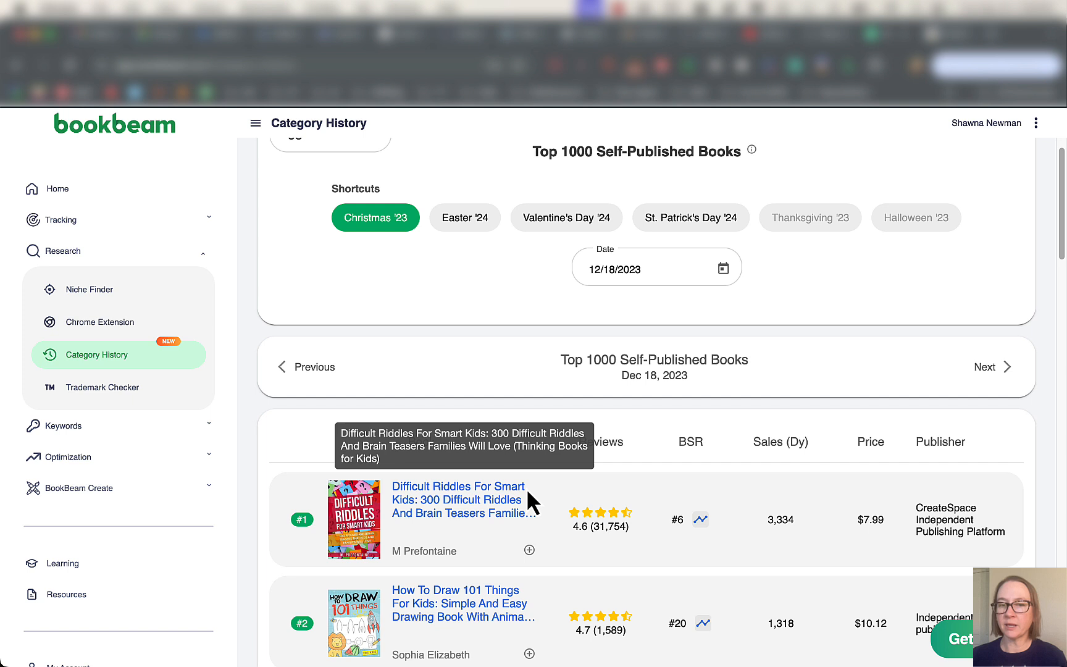
pyautogui.moveTo(878, 517)
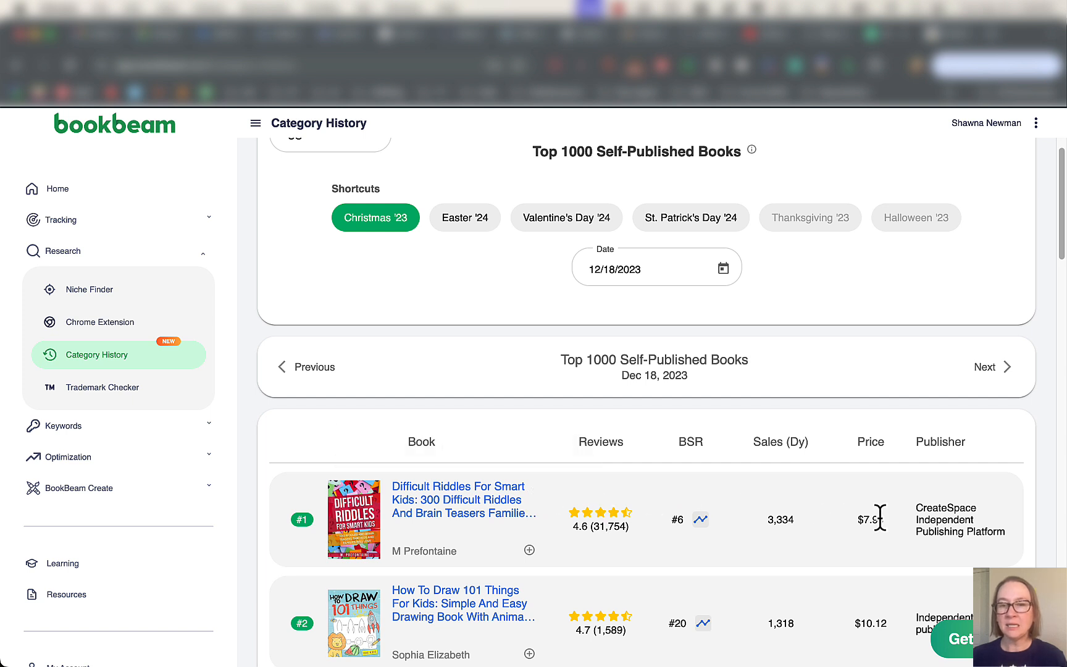
pyautogui.moveTo(780, 545)
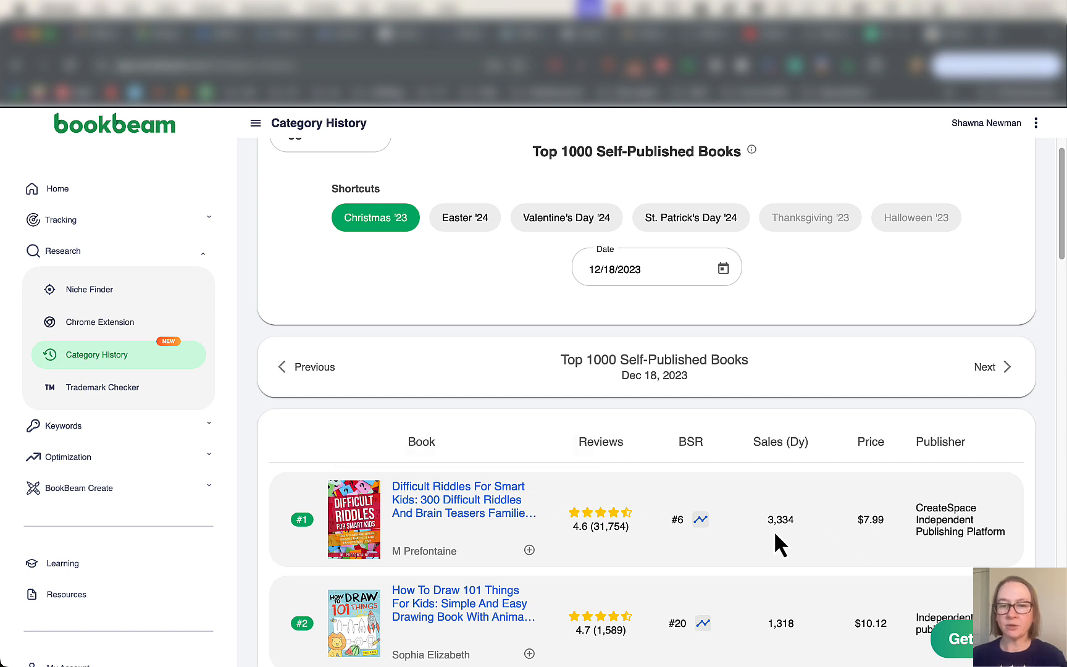
pyautogui.moveTo(555, 527)
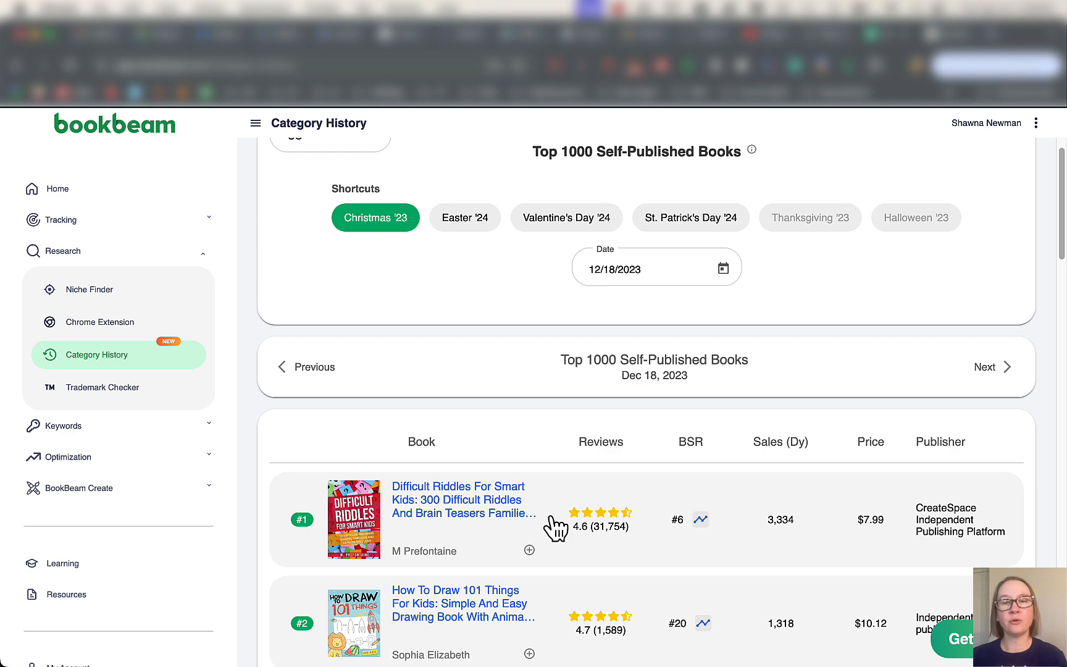
pyautogui.scroll(-3)
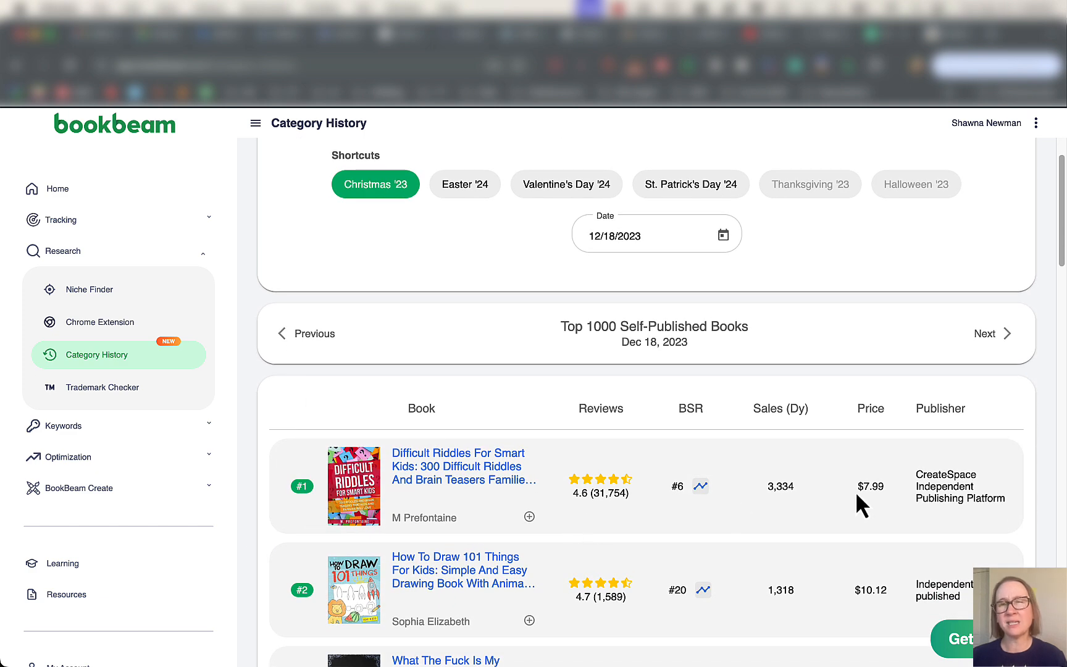
pyautogui.scroll(-3)
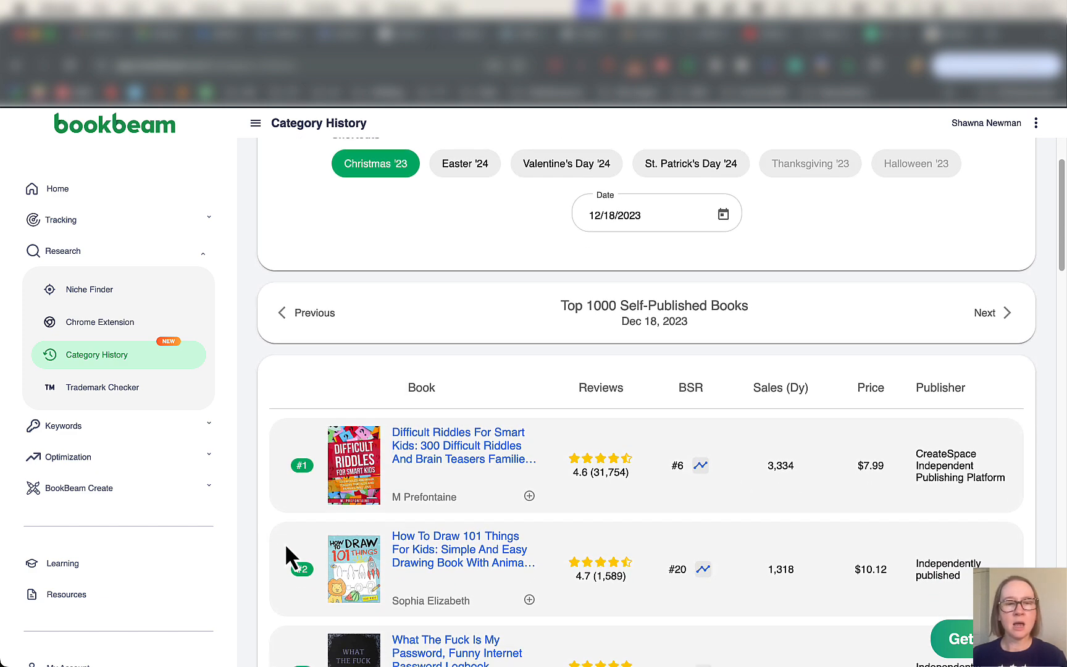
pyautogui.scroll(-3)
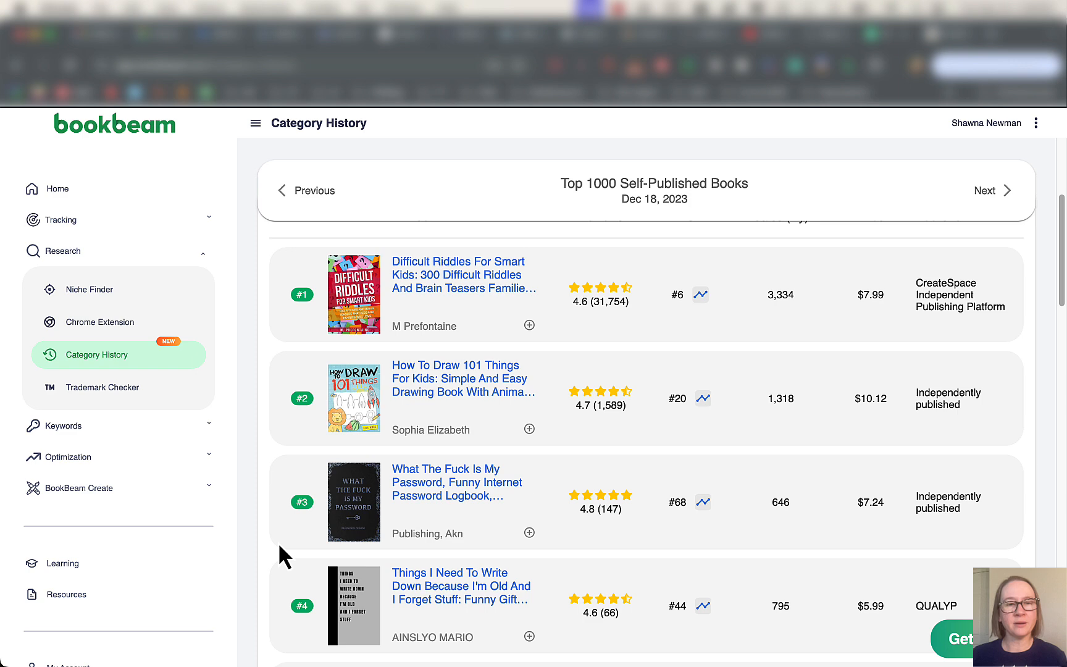
pyautogui.moveTo(483, 522)
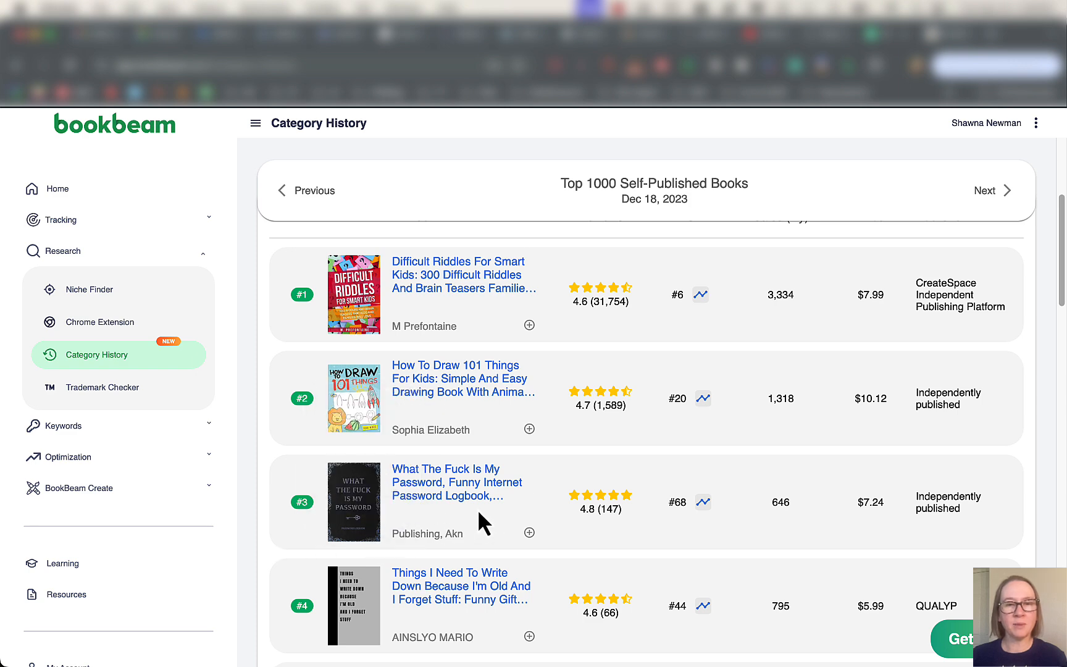
pyautogui.scroll(-3)
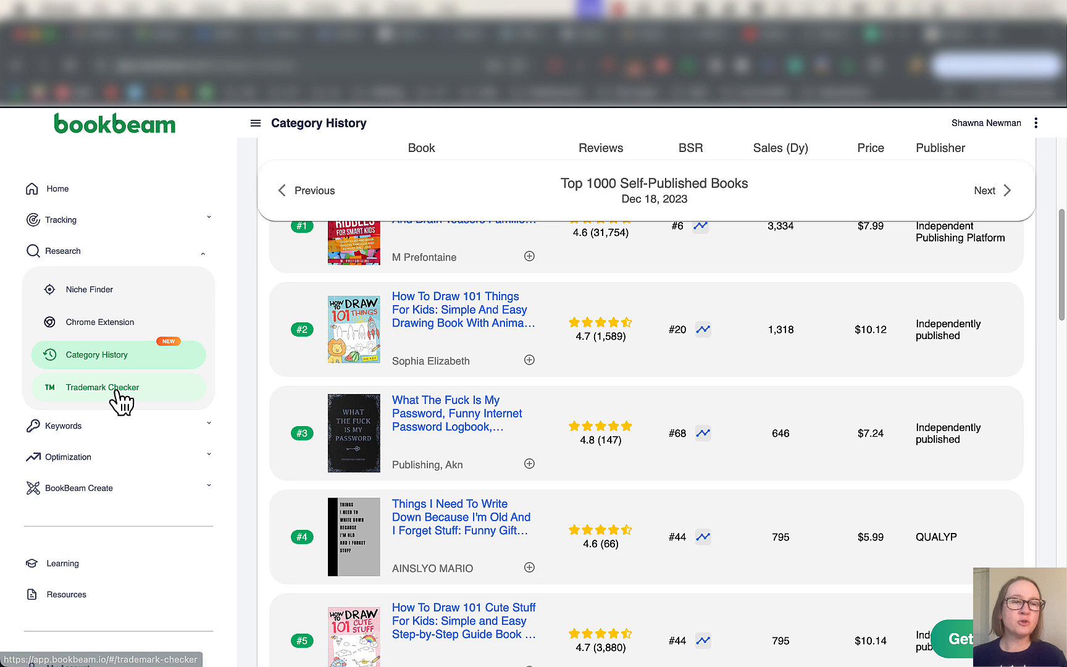
pyautogui.click(105, 386)
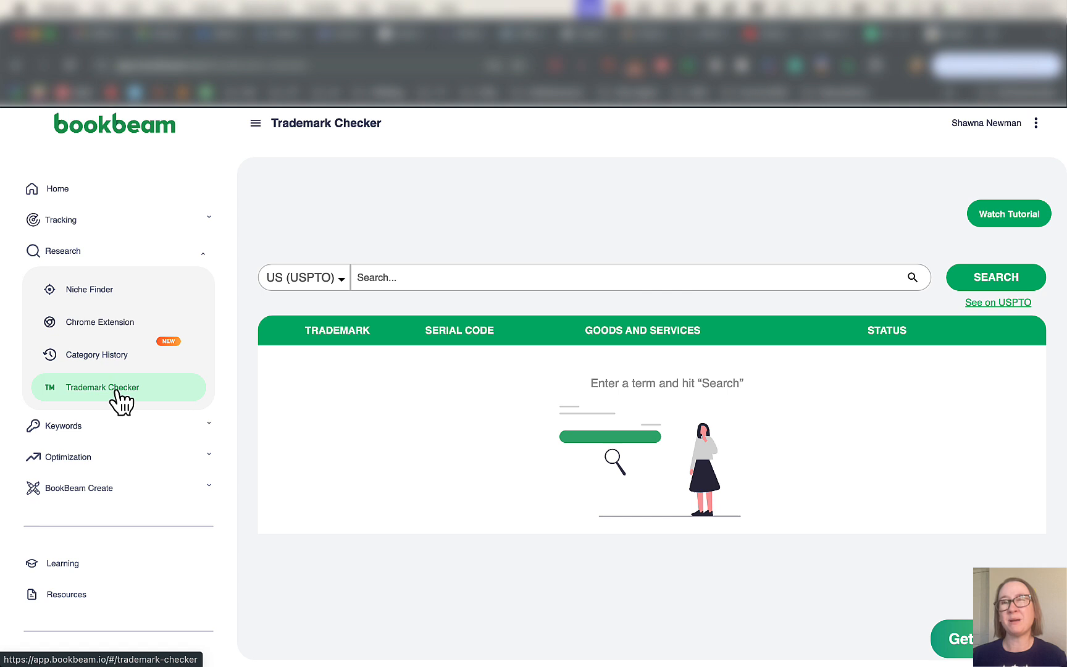
# Open the Keyword Research Tool from the Keywords sidebar section.
pyautogui.click(63, 425)
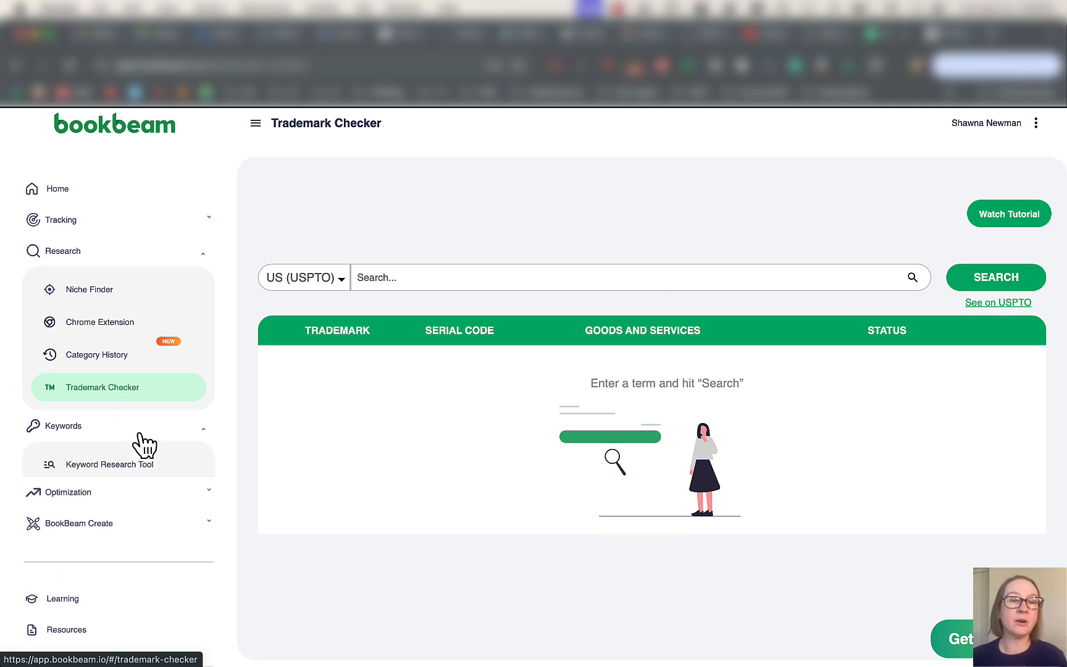
pyautogui.click(108, 467)
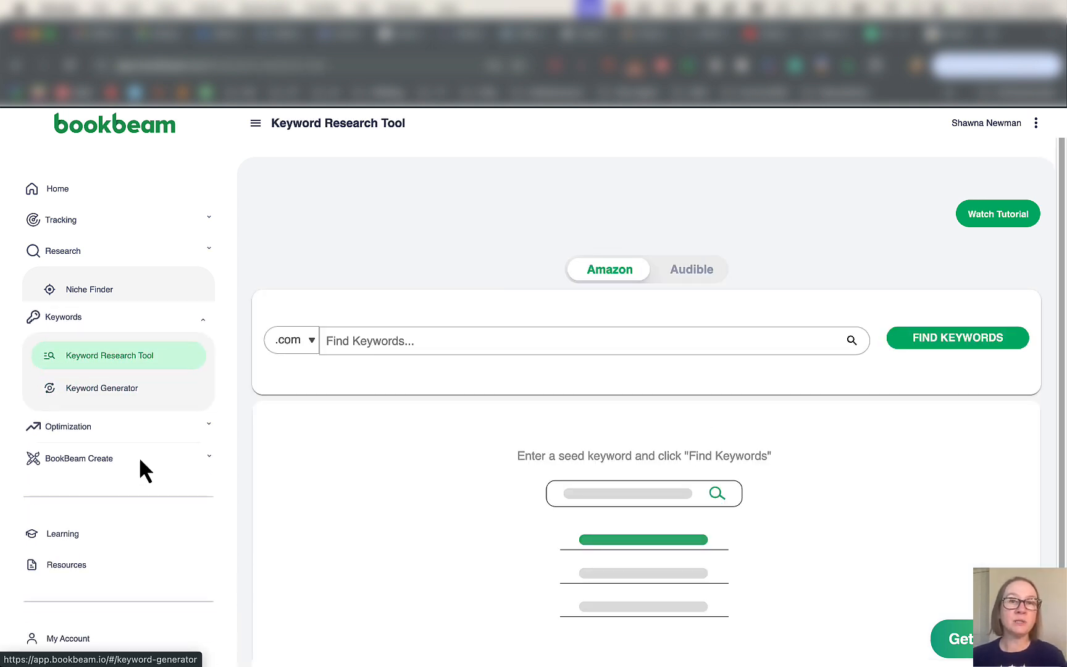
# Open Keyword Generator from the Keywords section of the sidebar.
pyautogui.click(62, 251)
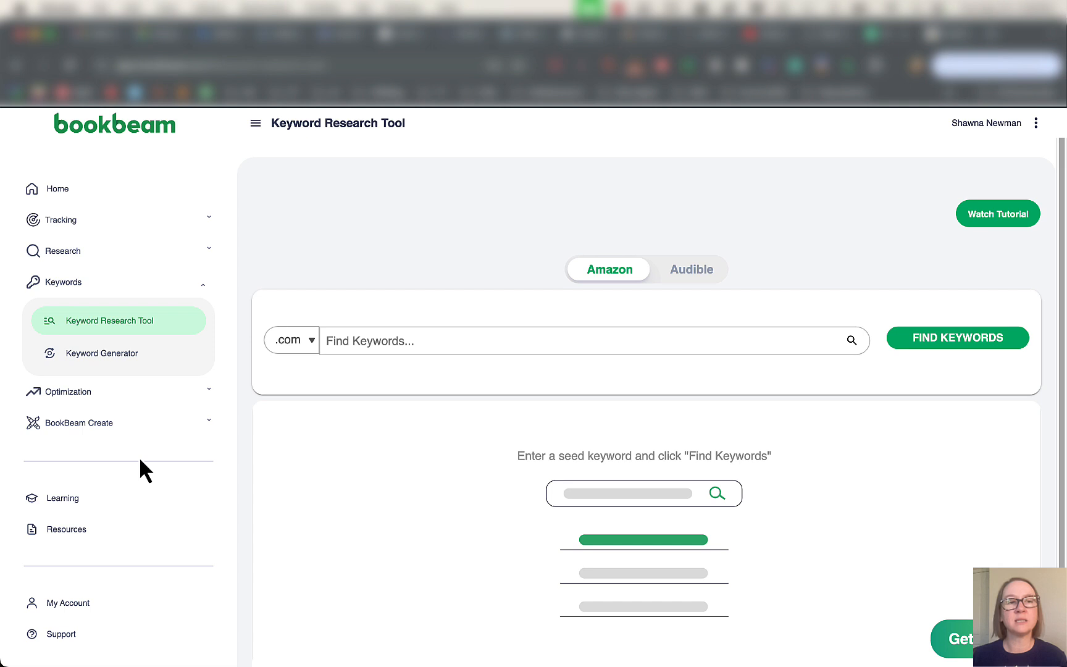
pyautogui.click(105, 353)
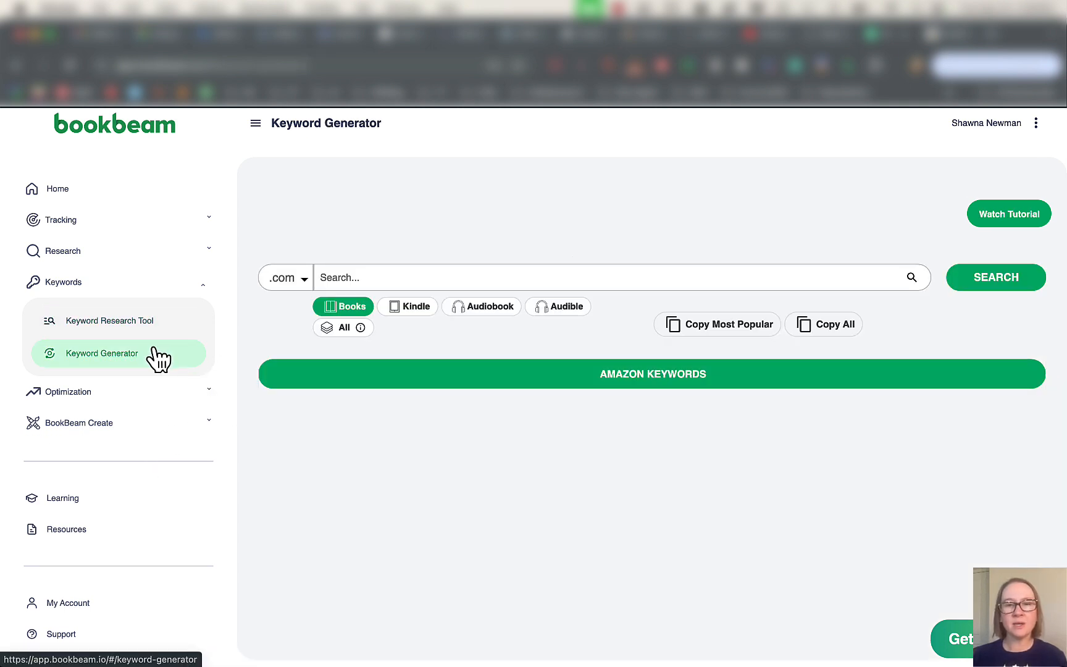
pyautogui.moveTo(319, 343)
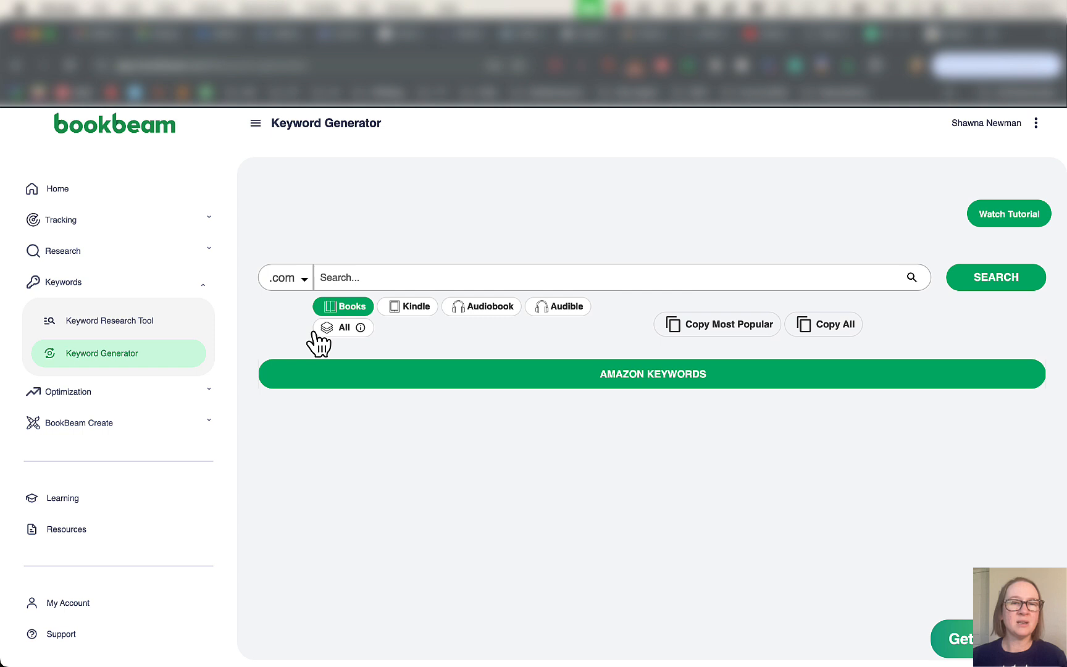
pyautogui.moveTo(392, 334)
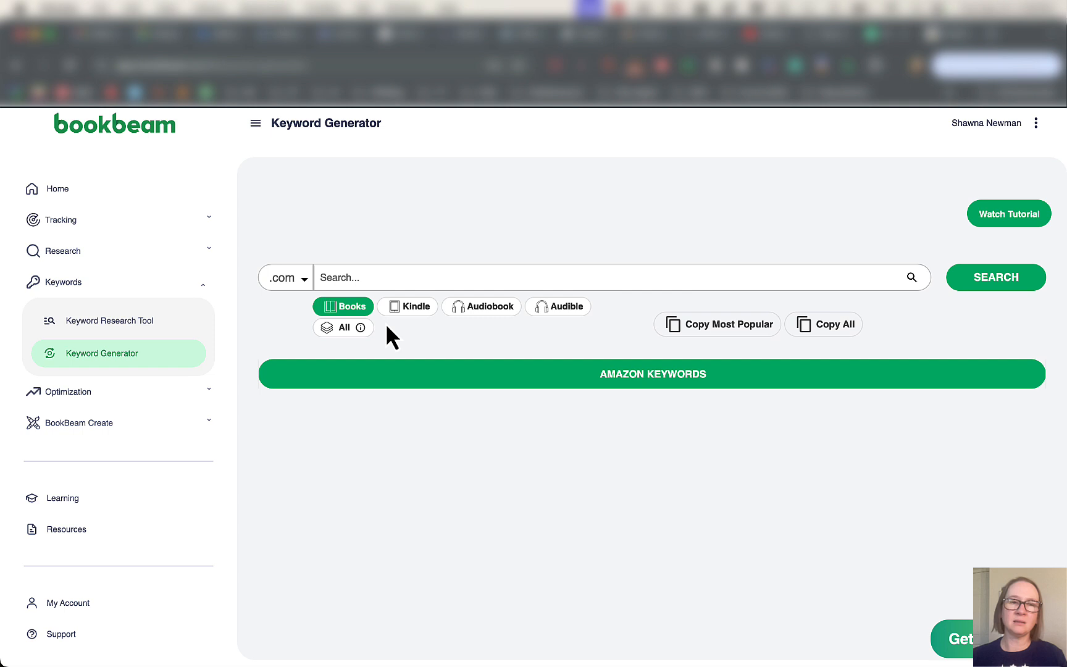
pyautogui.moveTo(337, 371)
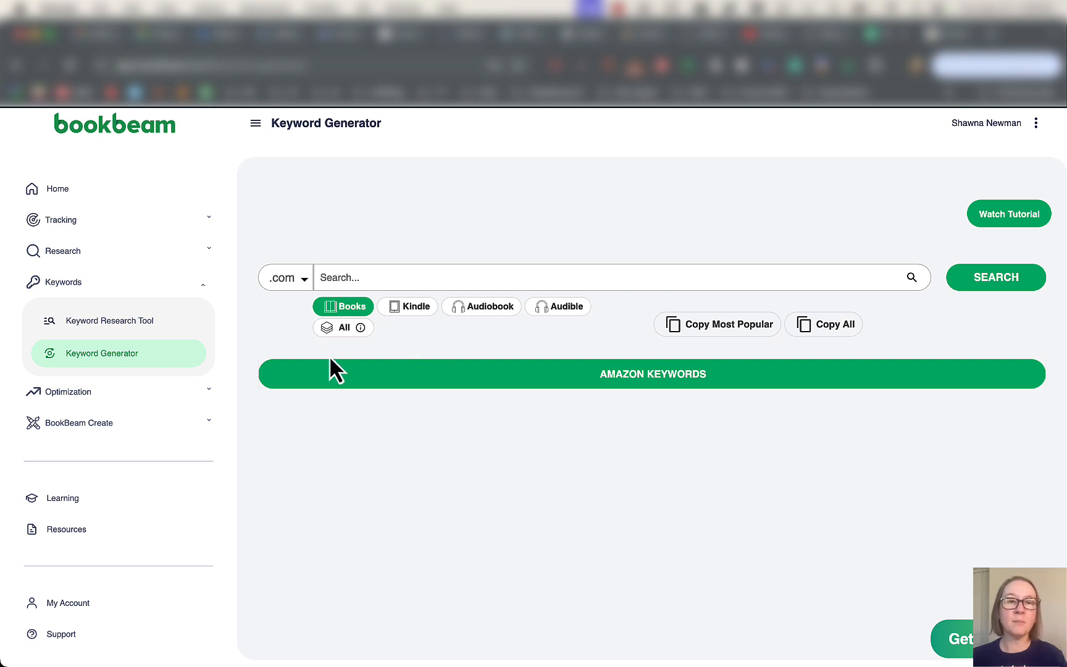
# Switch the keyword format to Kindle, then open Category Explorer under Optimization.
pyautogui.click(407, 305)
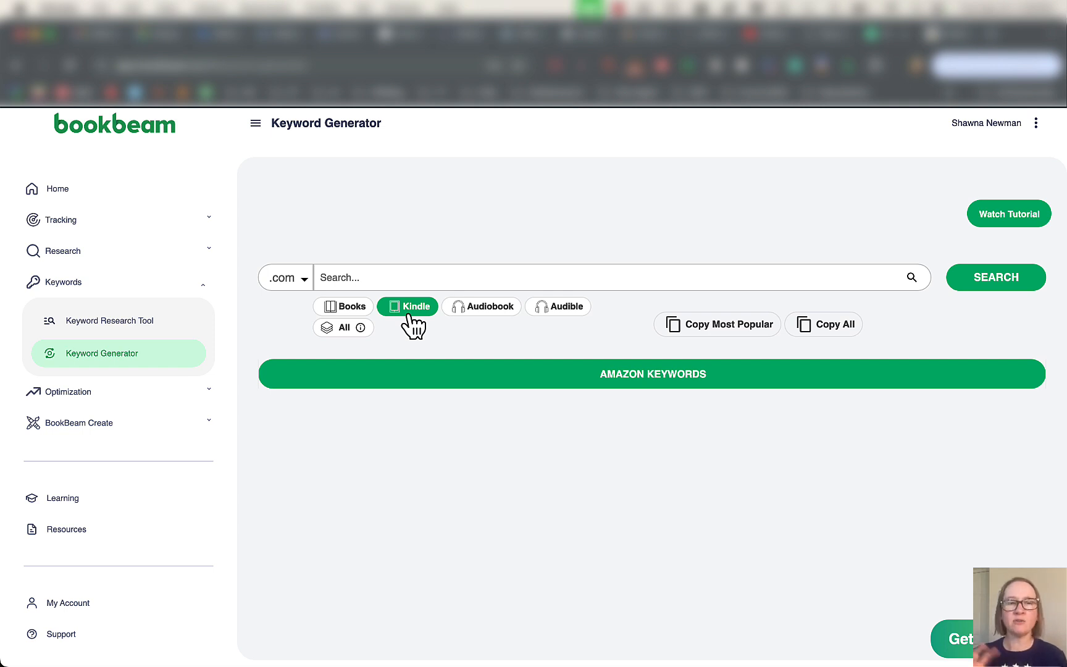
pyautogui.click(68, 392)
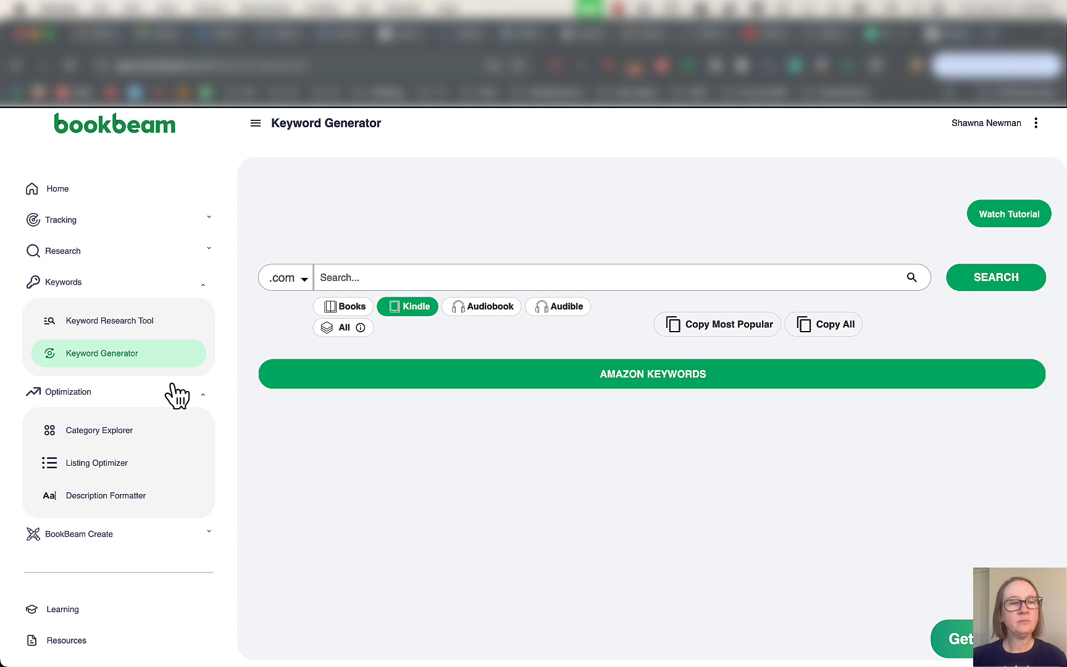
pyautogui.click(99, 429)
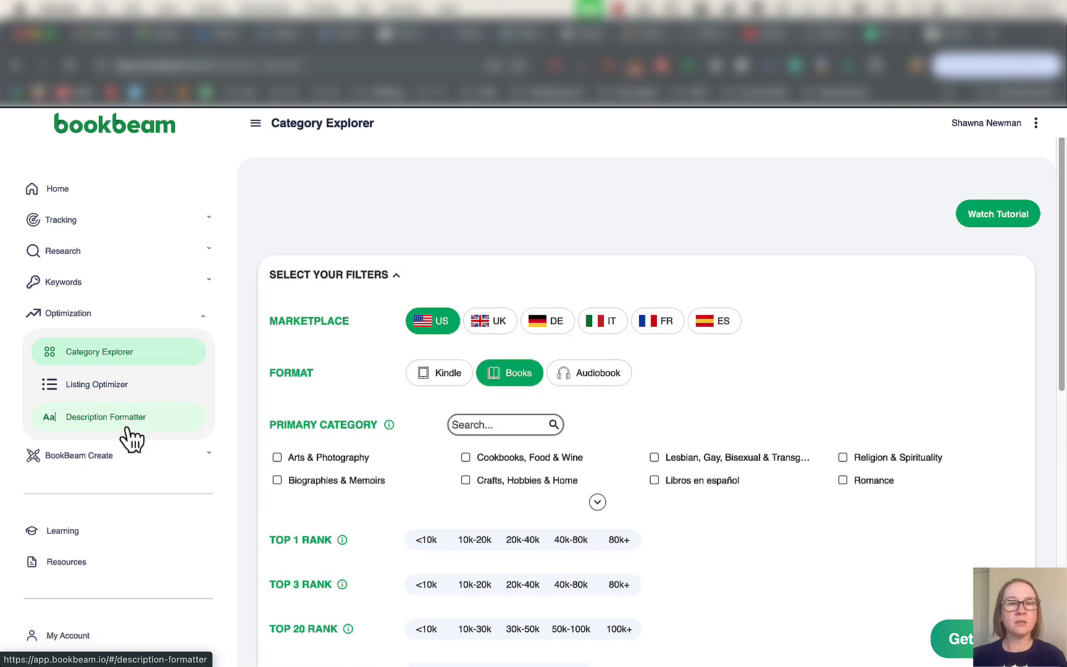
pyautogui.moveTo(382, 393)
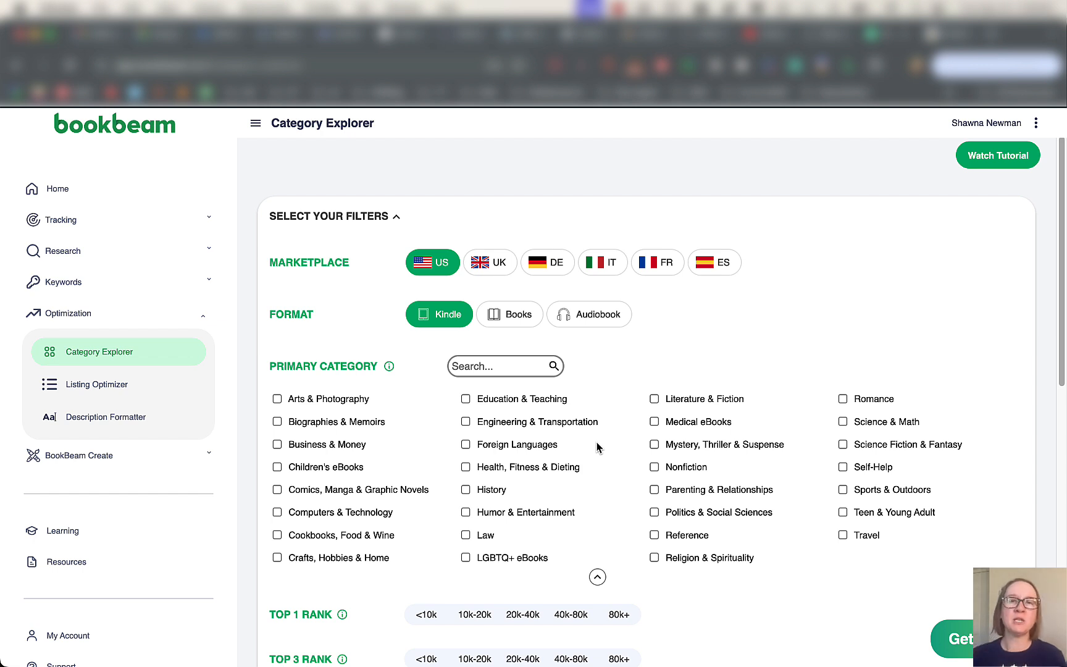
pyautogui.moveTo(571, 429)
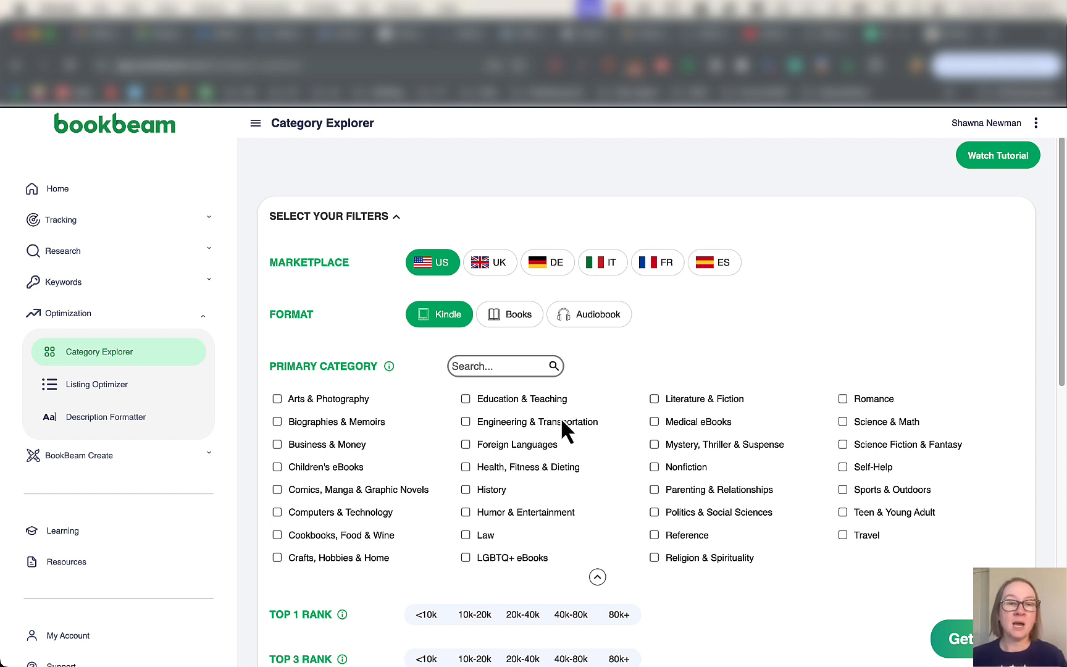
pyautogui.moveTo(282, 544)
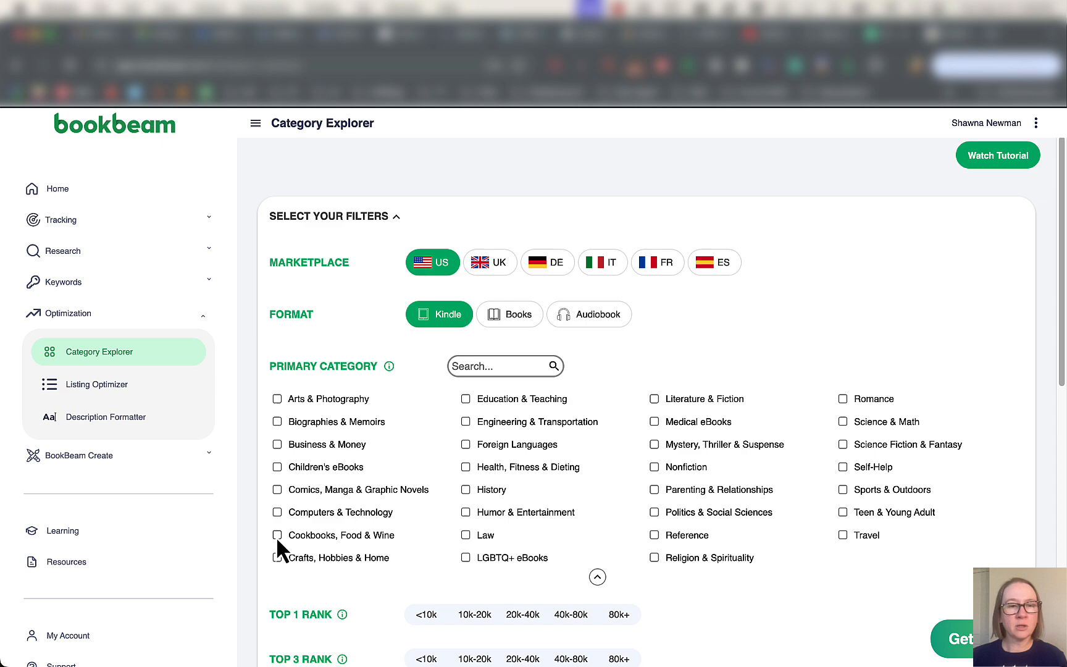
# Search Cookbooks, Food & Wine categories with Top 1 Rank <10k and Layer Depth 5+.
pyautogui.click(276, 533)
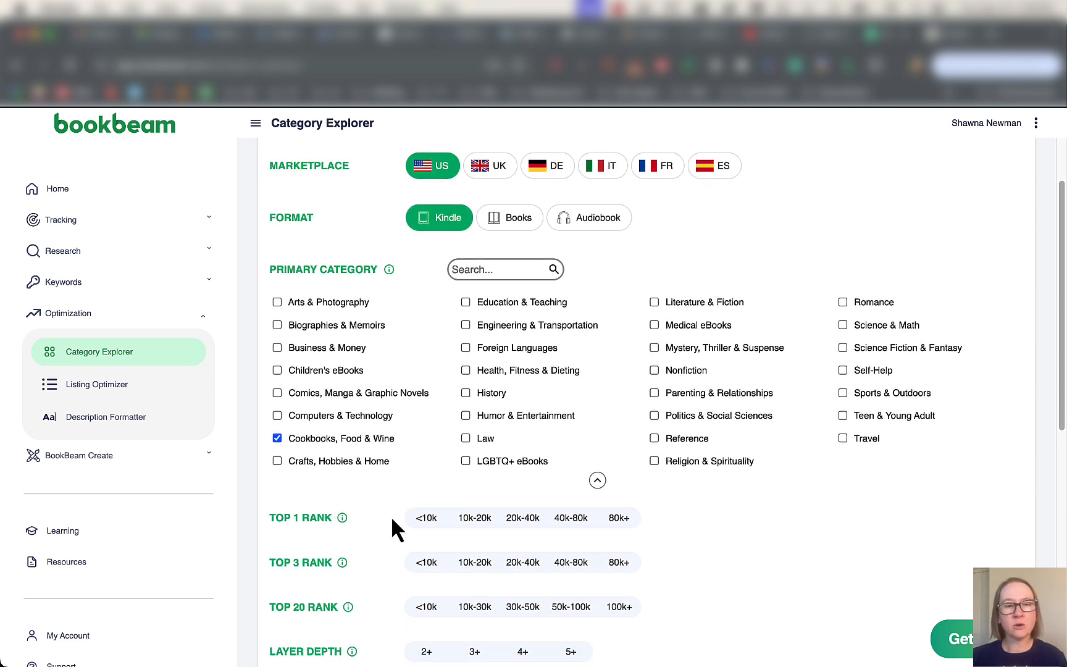
pyautogui.scroll(-3)
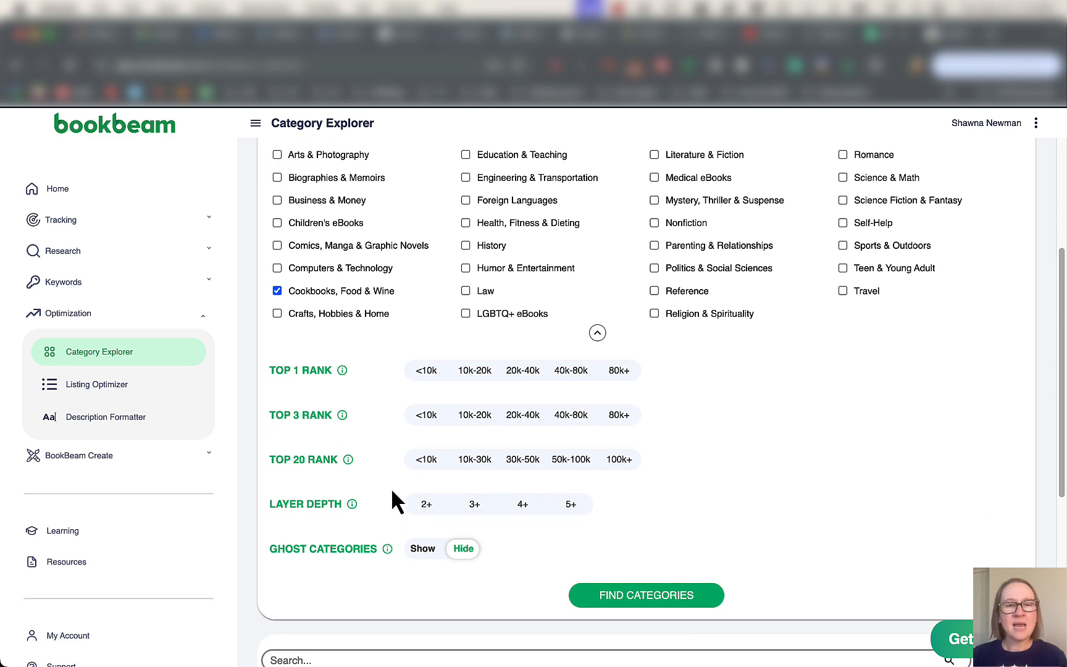
pyautogui.click(474, 414)
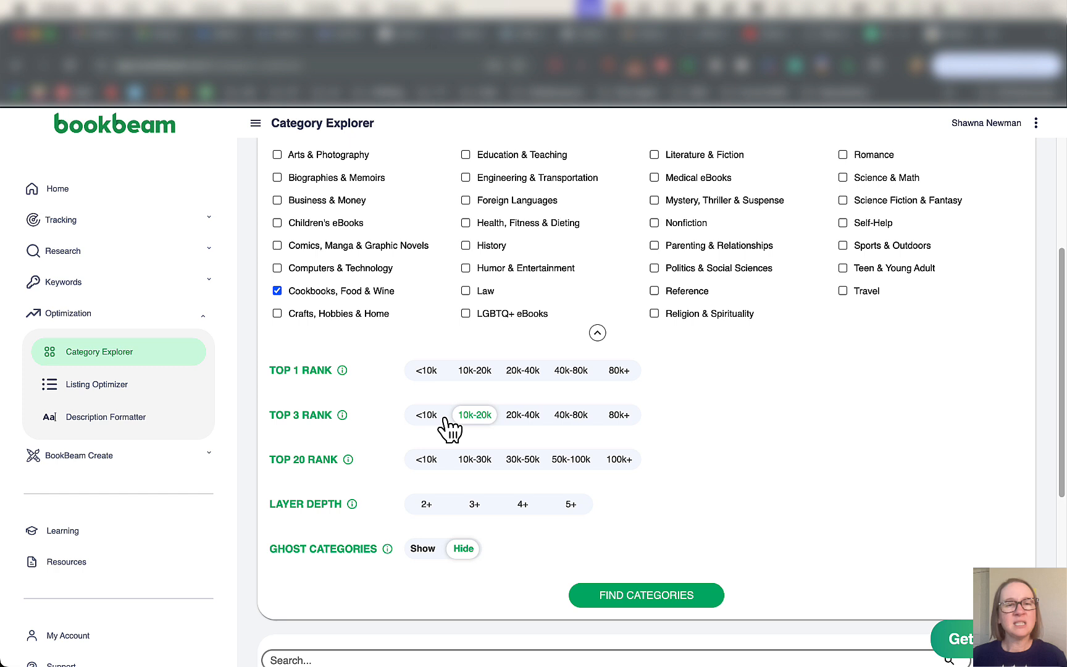
pyautogui.click(474, 415)
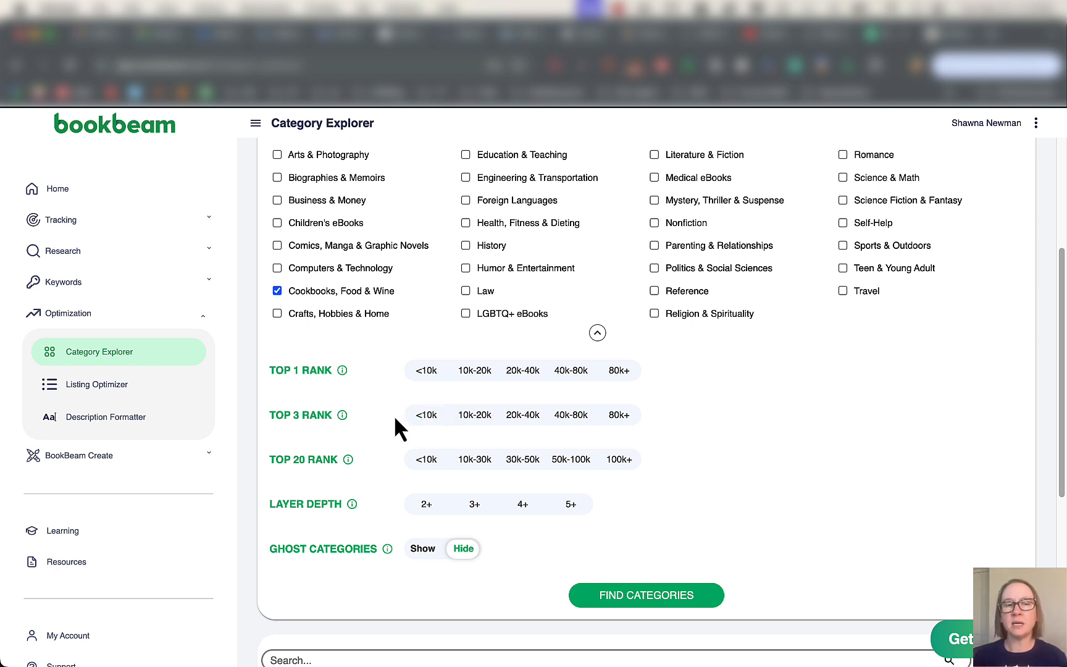
pyautogui.click(426, 370)
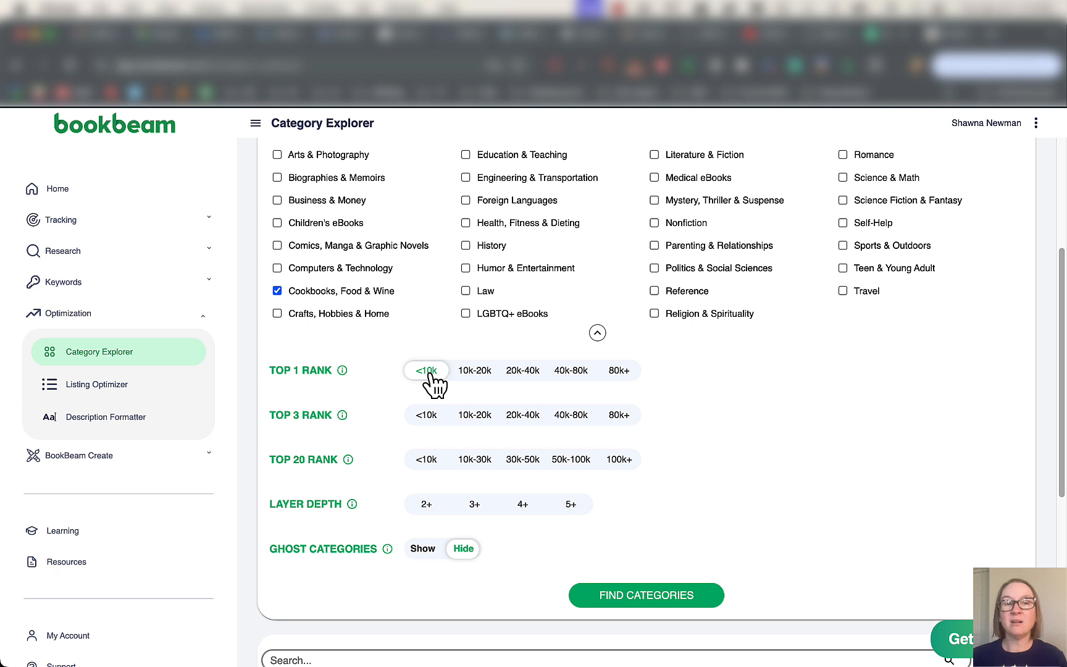
pyautogui.moveTo(806, 442)
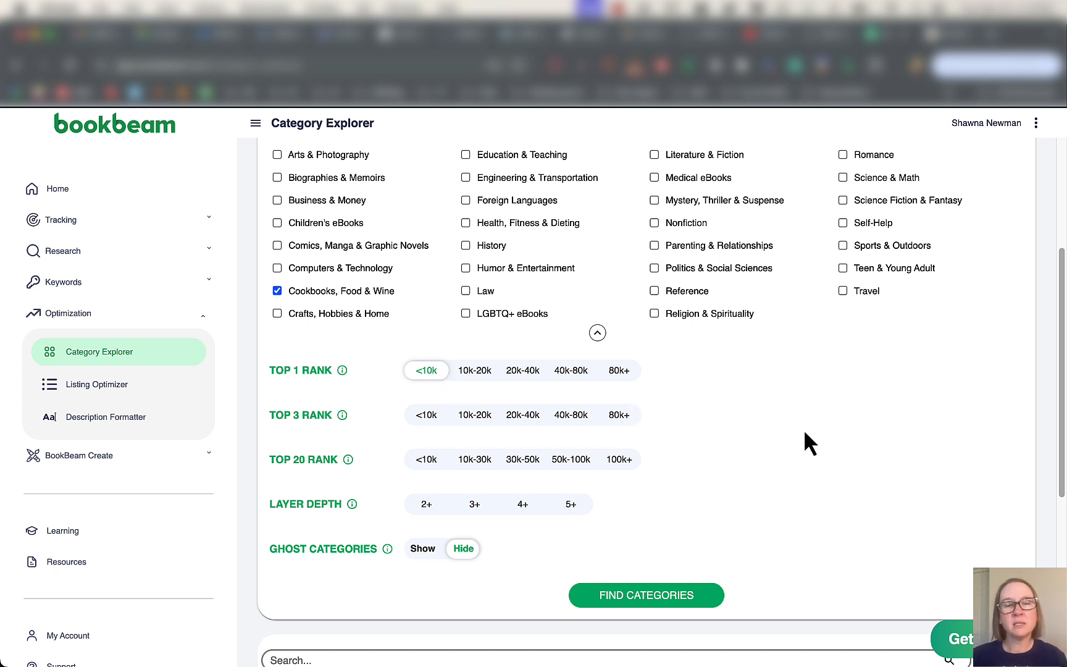
pyautogui.click(645, 594)
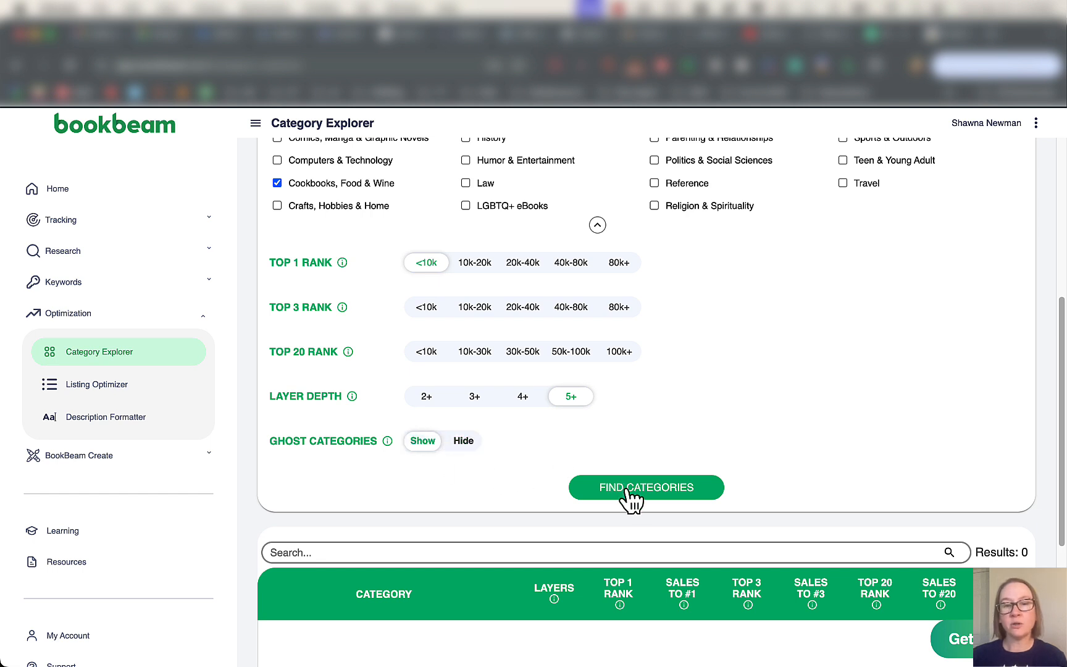
pyautogui.click(645, 486)
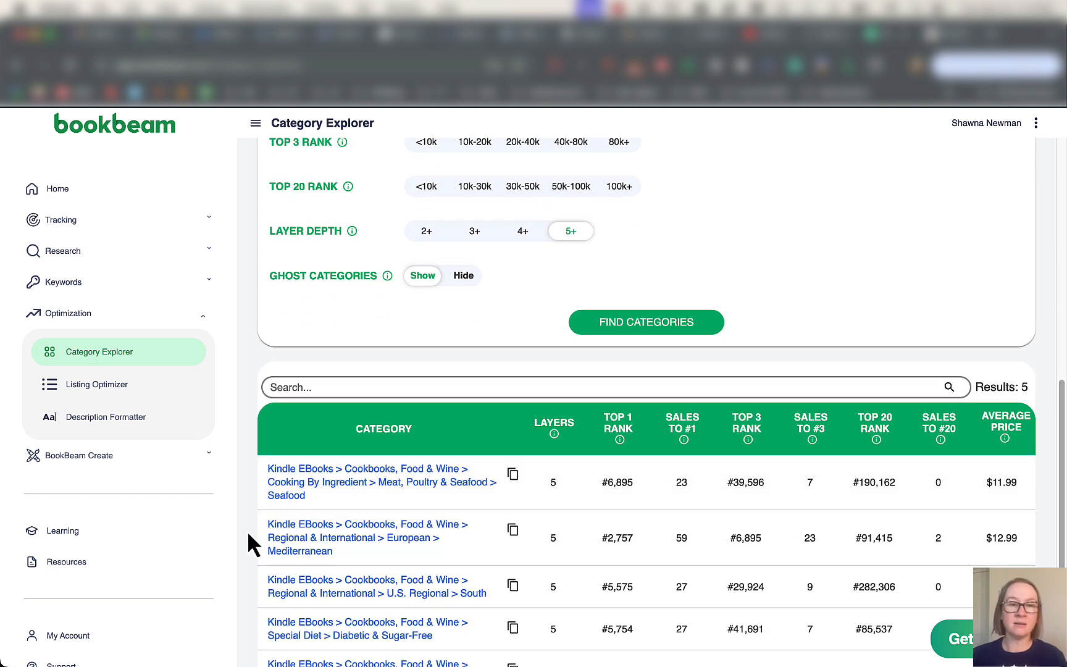
pyautogui.moveTo(255, 527)
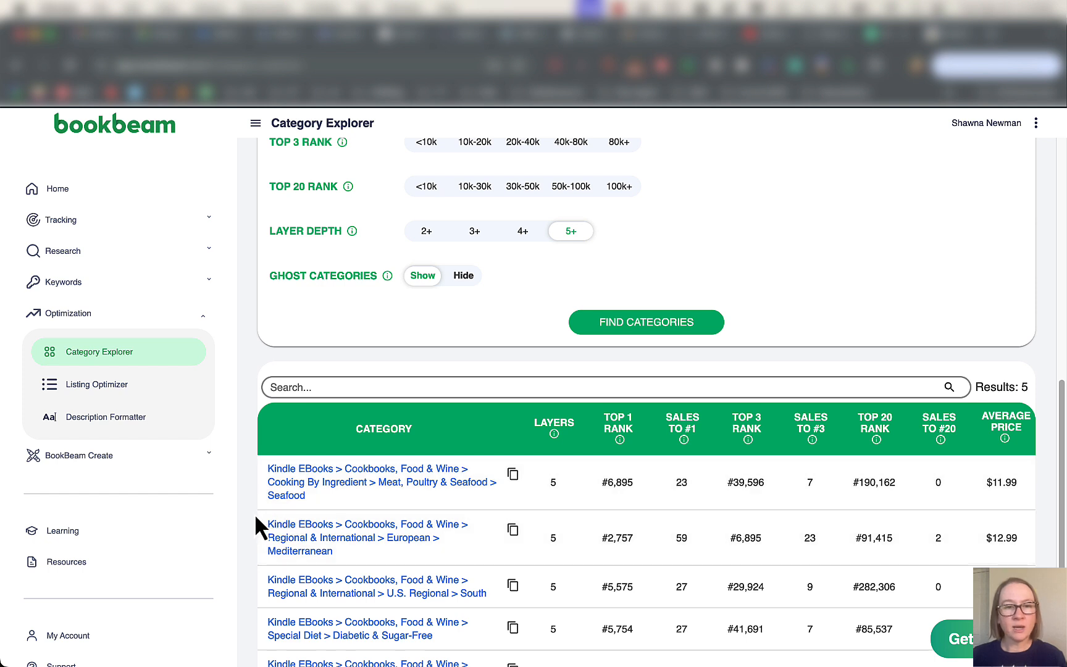
pyautogui.moveTo(327, 507)
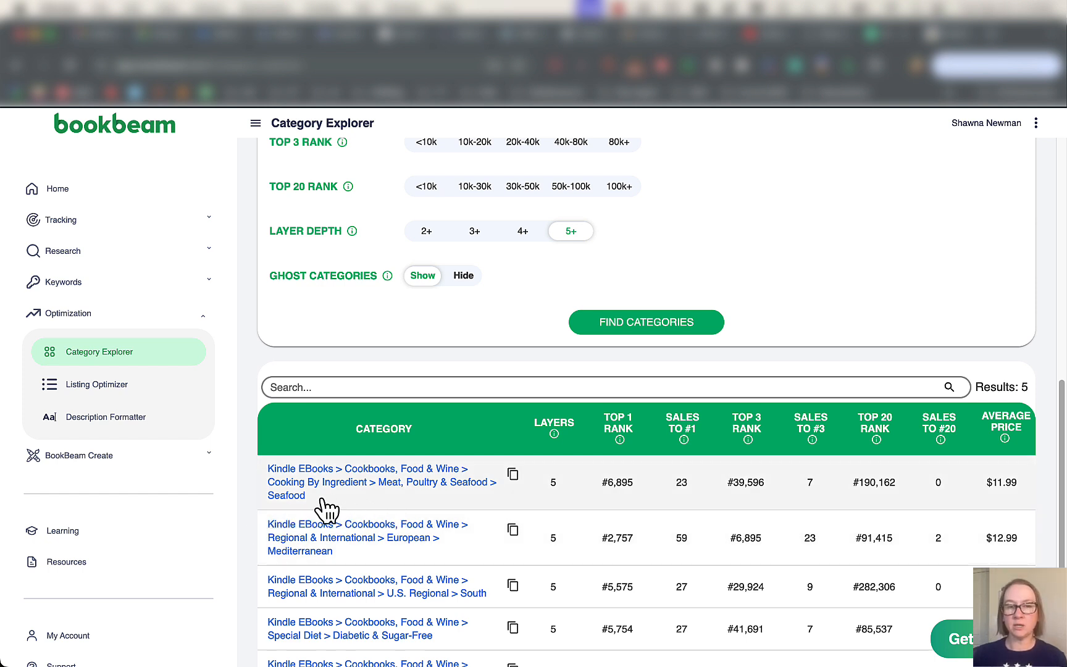
pyautogui.moveTo(604, 514)
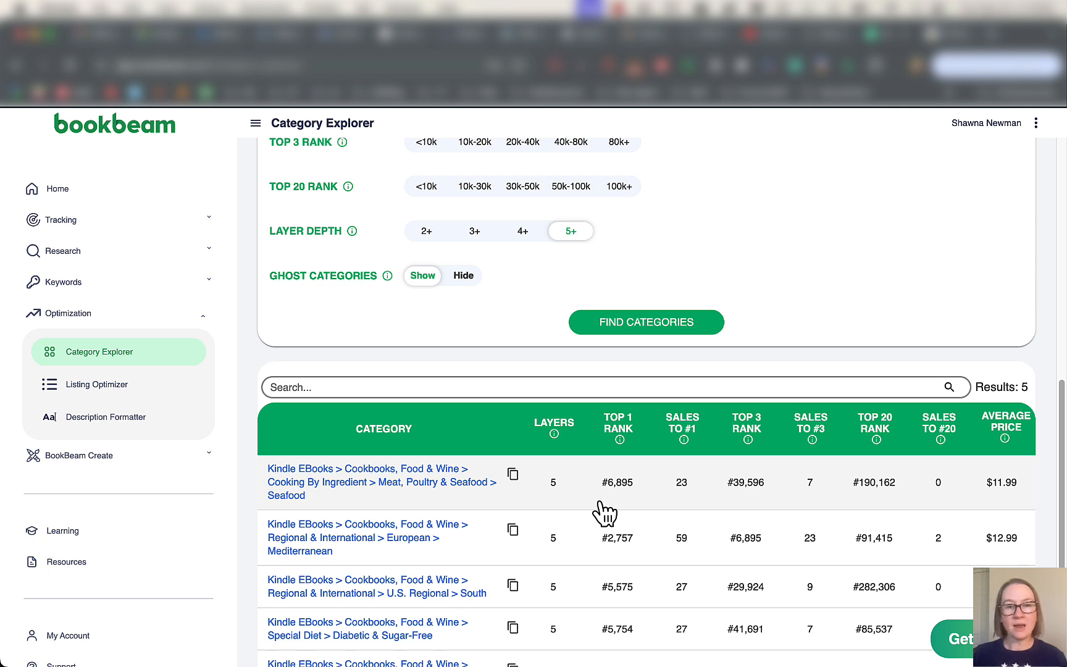
pyautogui.moveTo(941, 513)
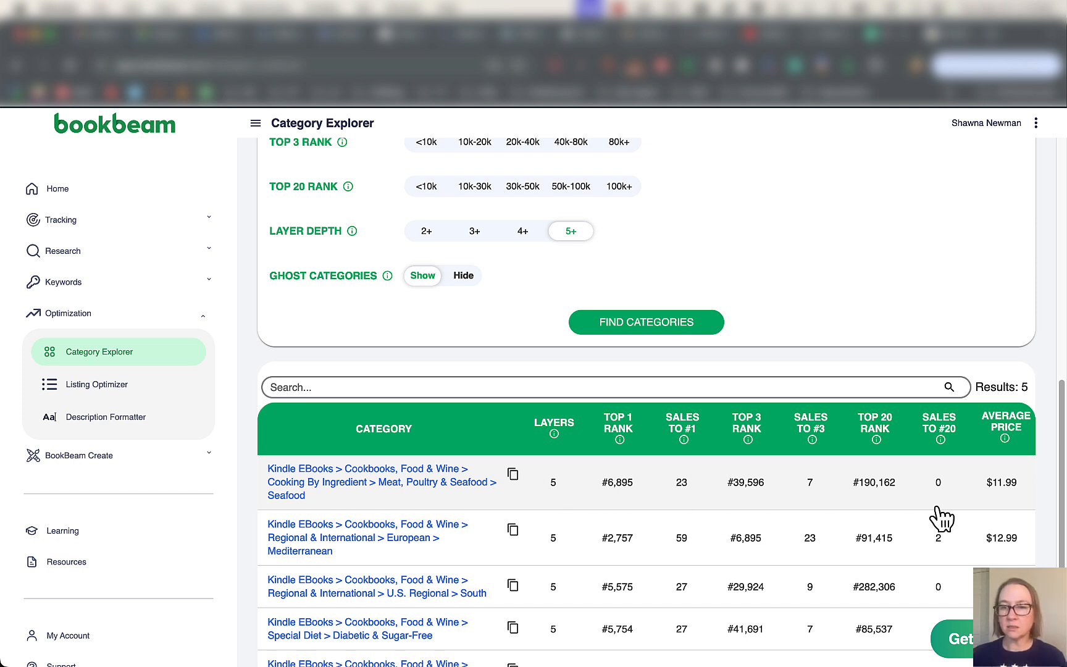
pyautogui.moveTo(666, 505)
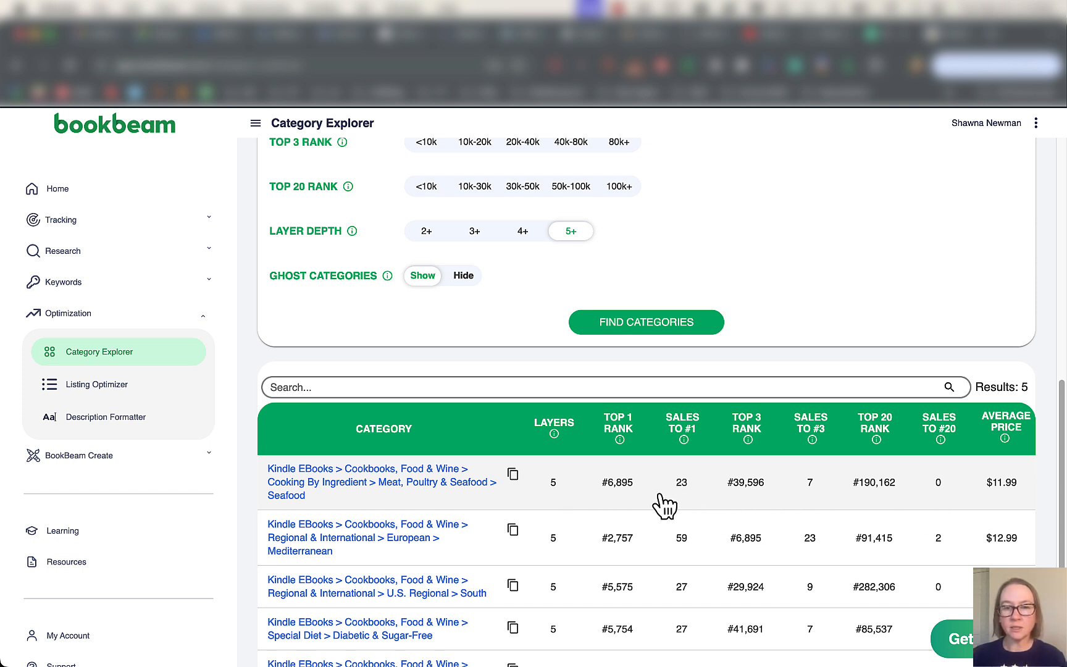
pyautogui.moveTo(621, 503)
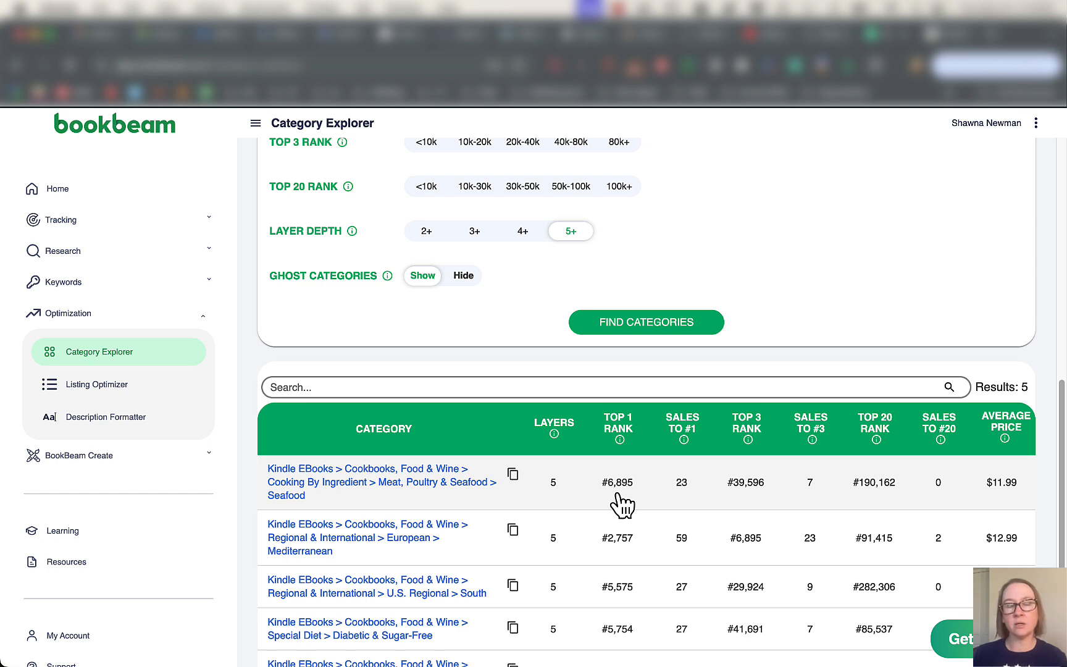
pyautogui.moveTo(687, 504)
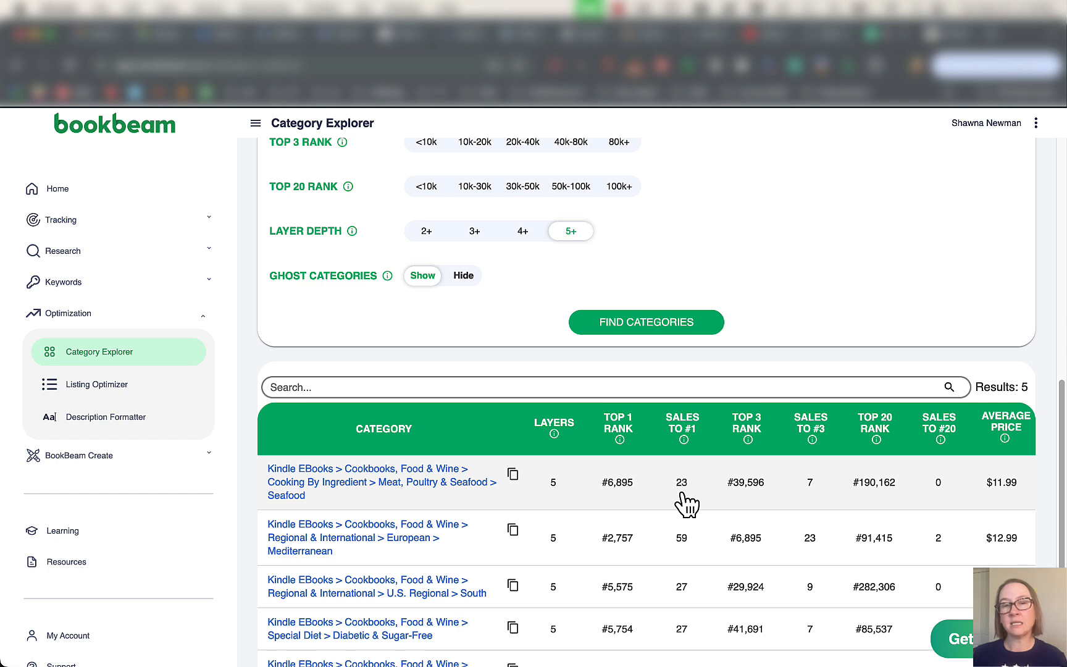
pyautogui.moveTo(746, 503)
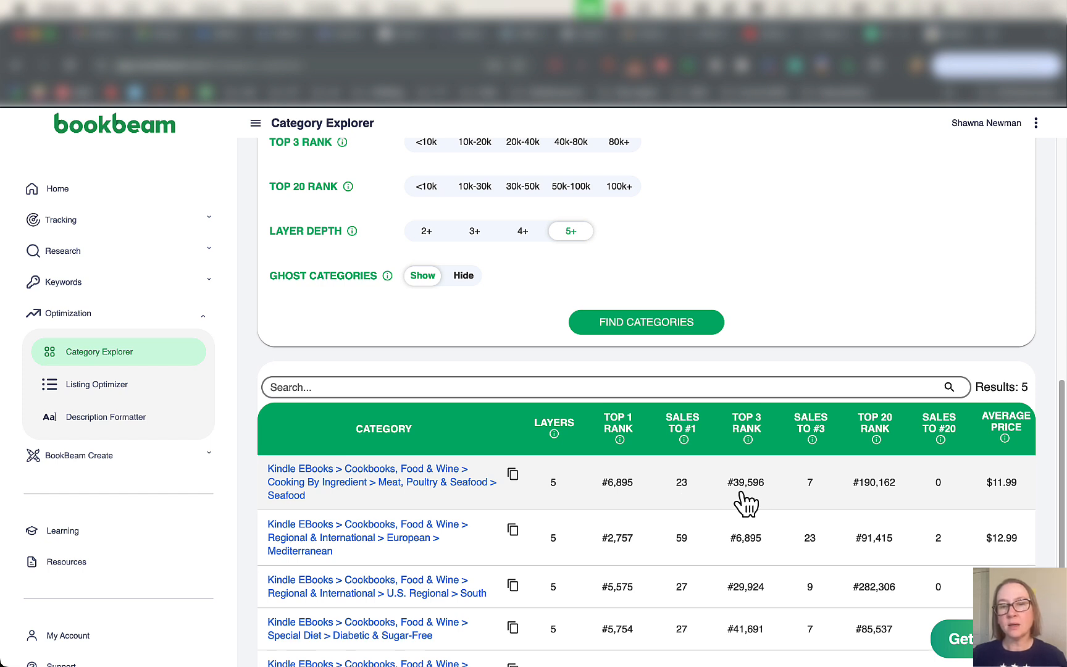
pyautogui.moveTo(827, 457)
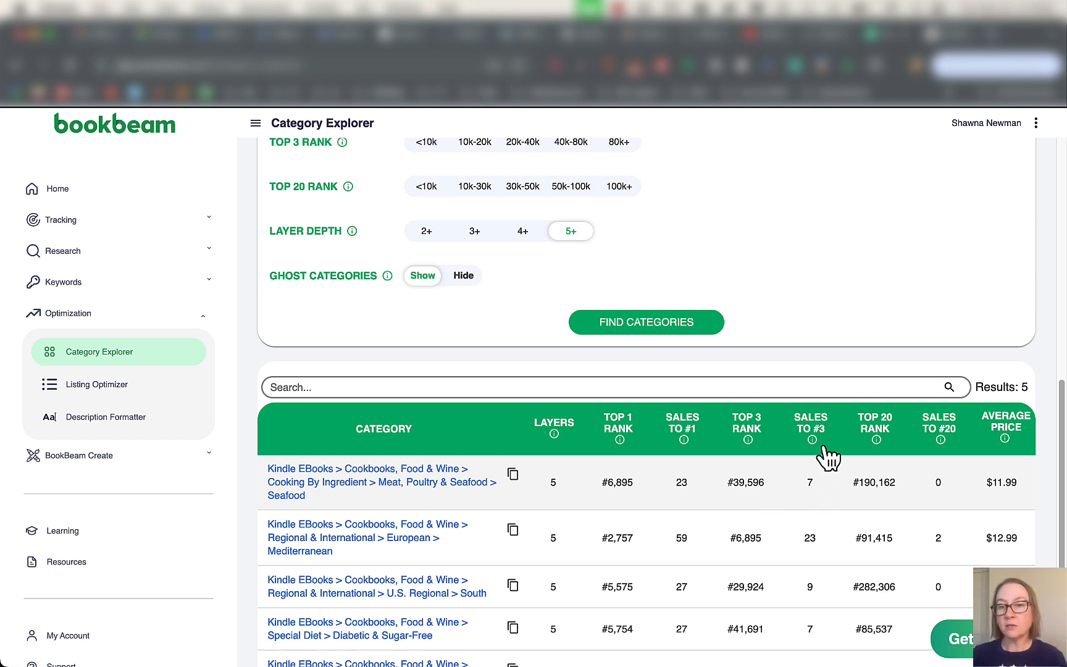
pyautogui.moveTo(819, 511)
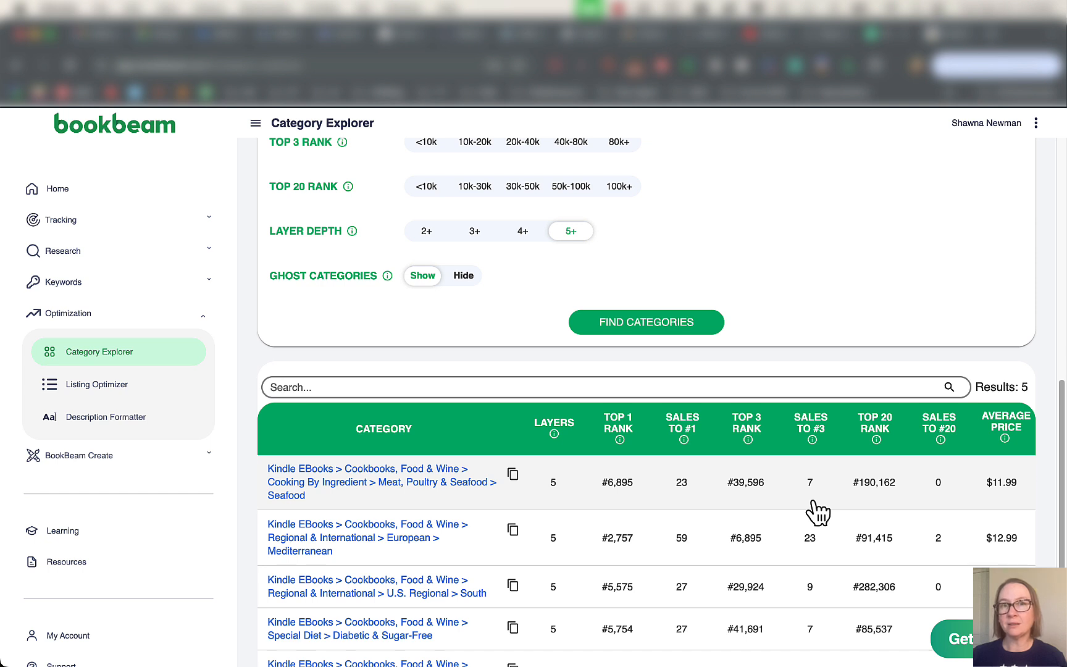
pyautogui.moveTo(979, 524)
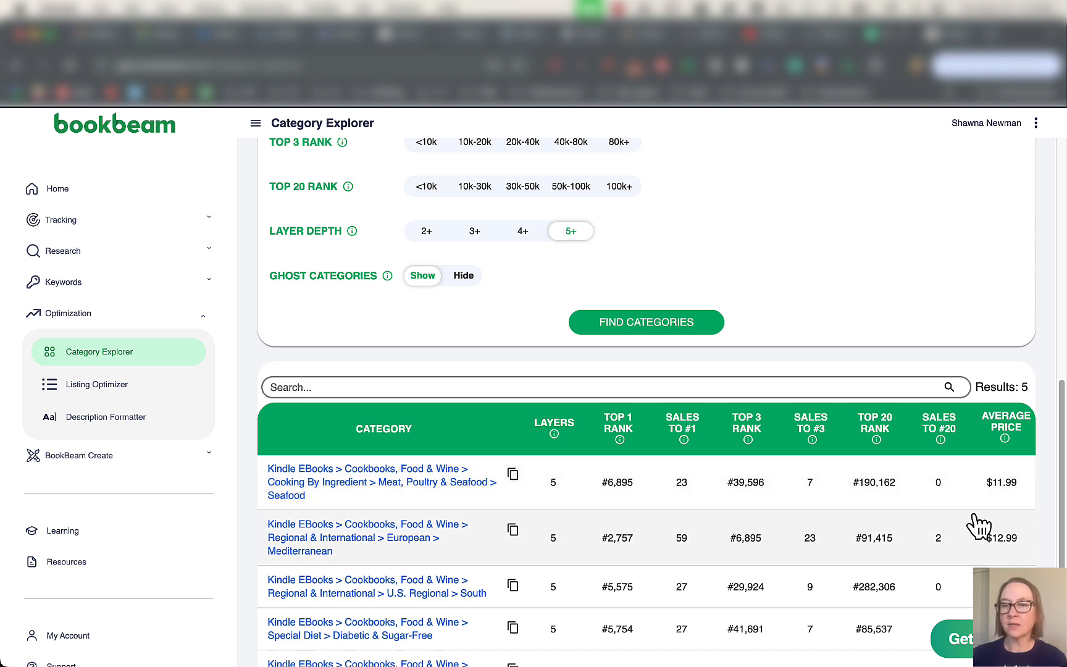
pyautogui.moveTo(1012, 508)
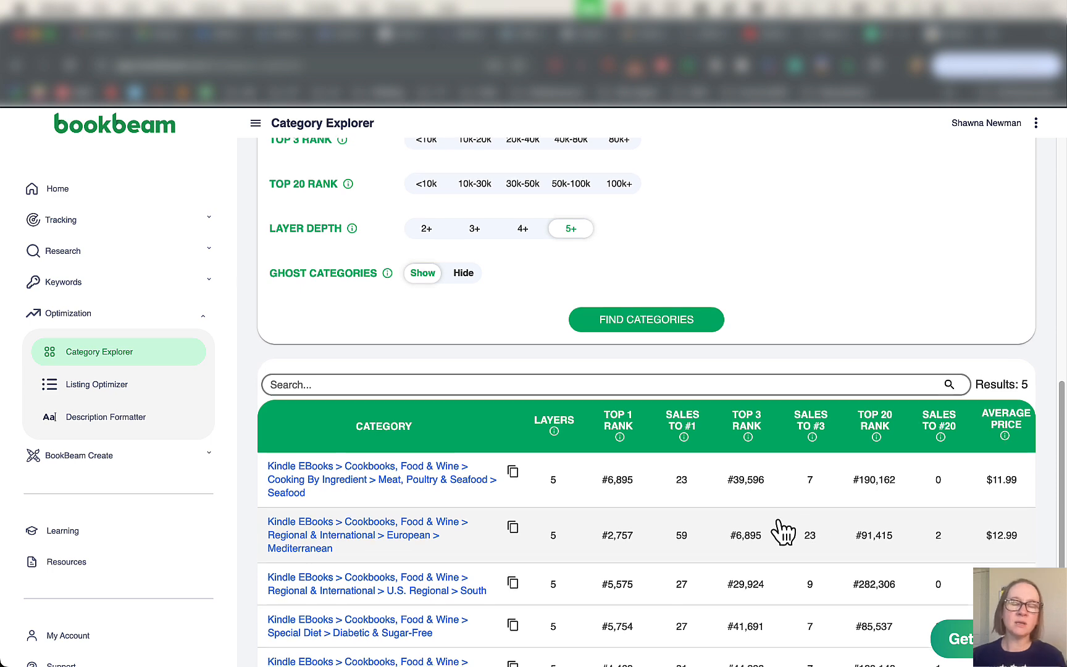
# Read the five cookbook results' ranks and sales, then follow the Seafood category link.
pyautogui.scroll(-3)
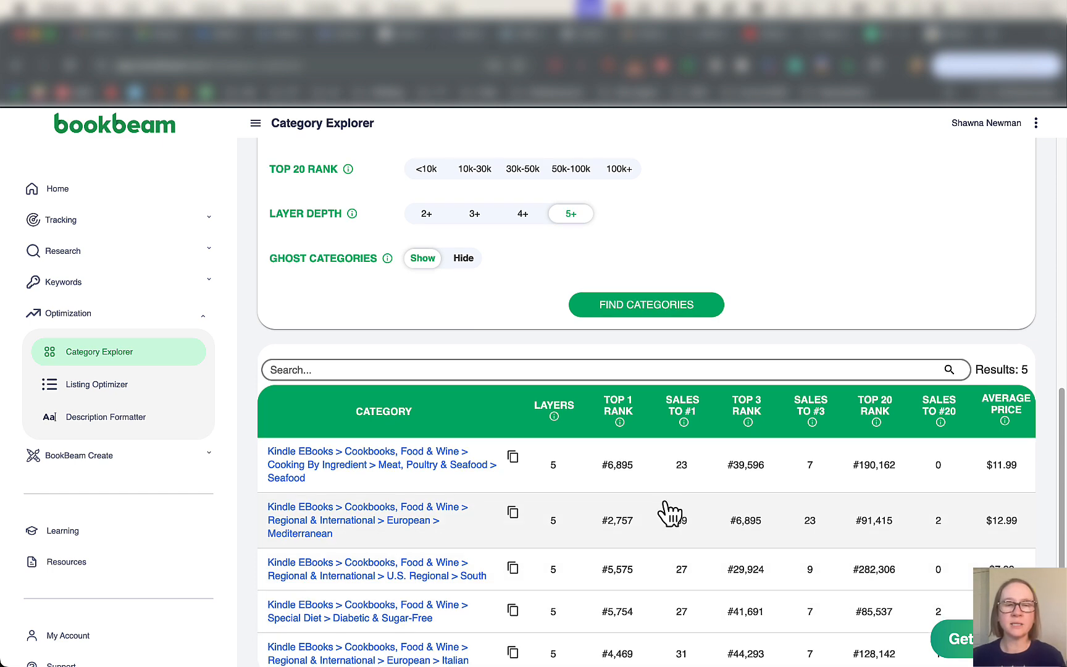
pyautogui.scroll(-3)
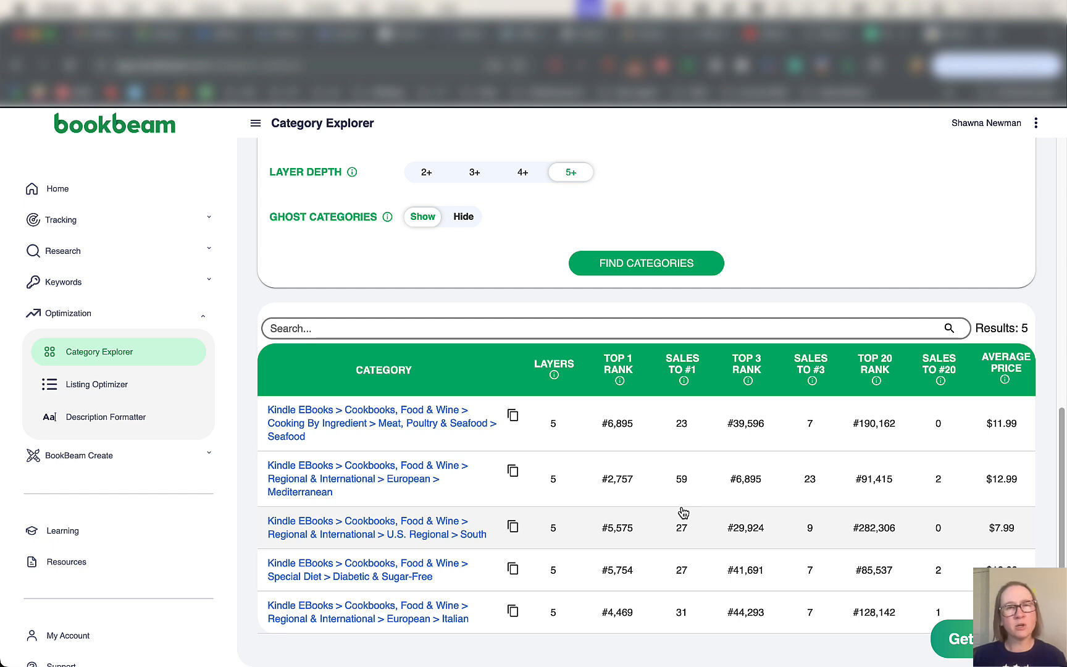
pyautogui.moveTo(636, 522)
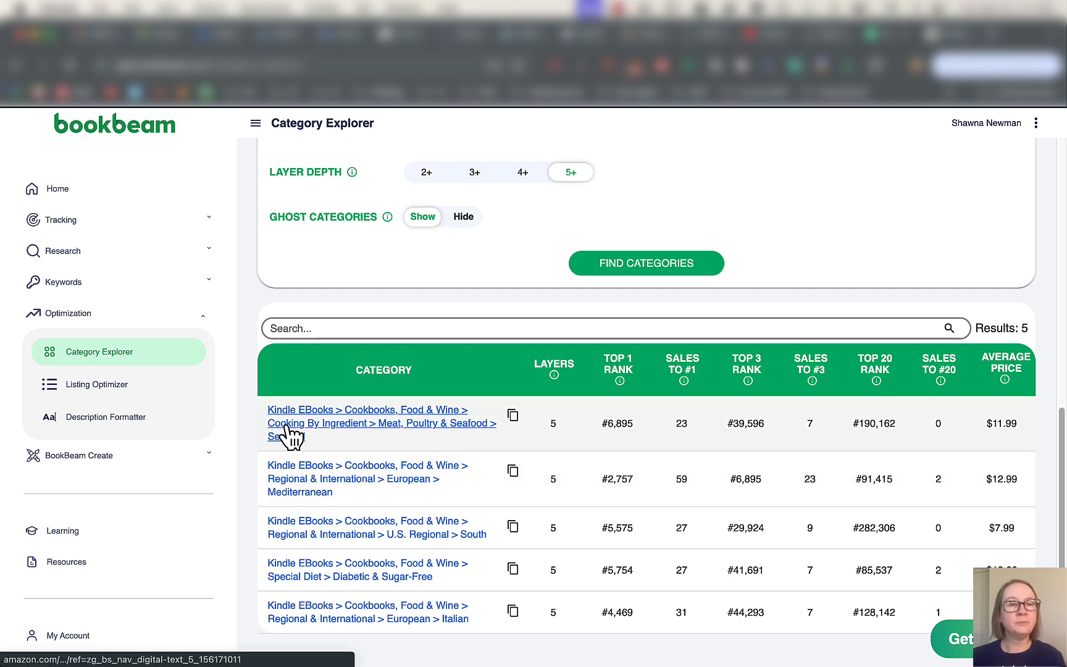
pyautogui.click(98, 384)
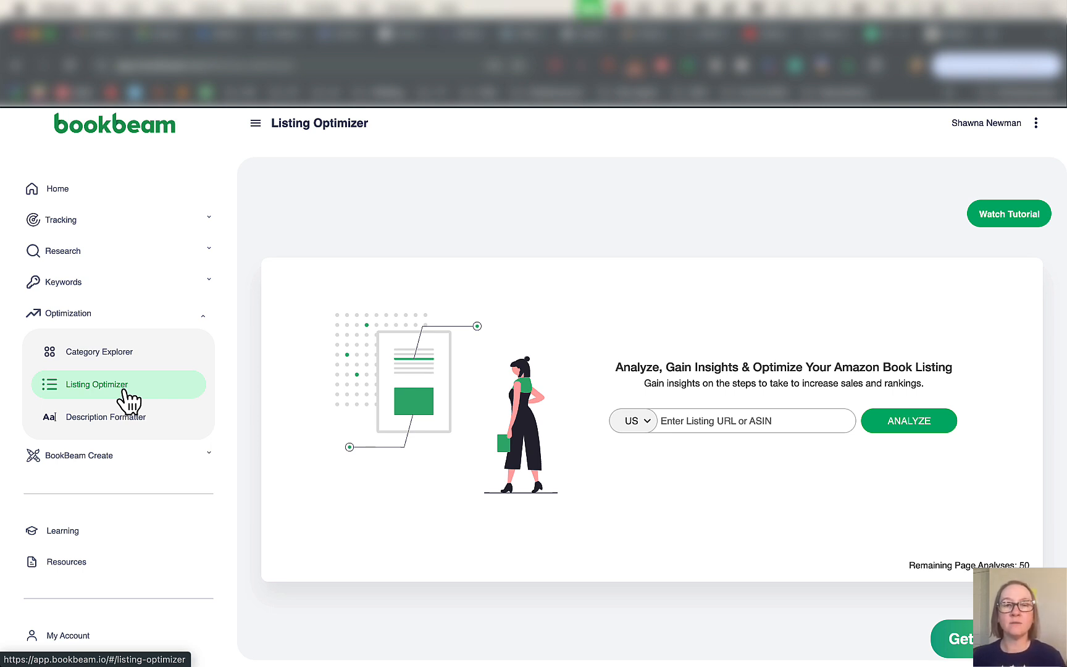
pyautogui.moveTo(854, 153)
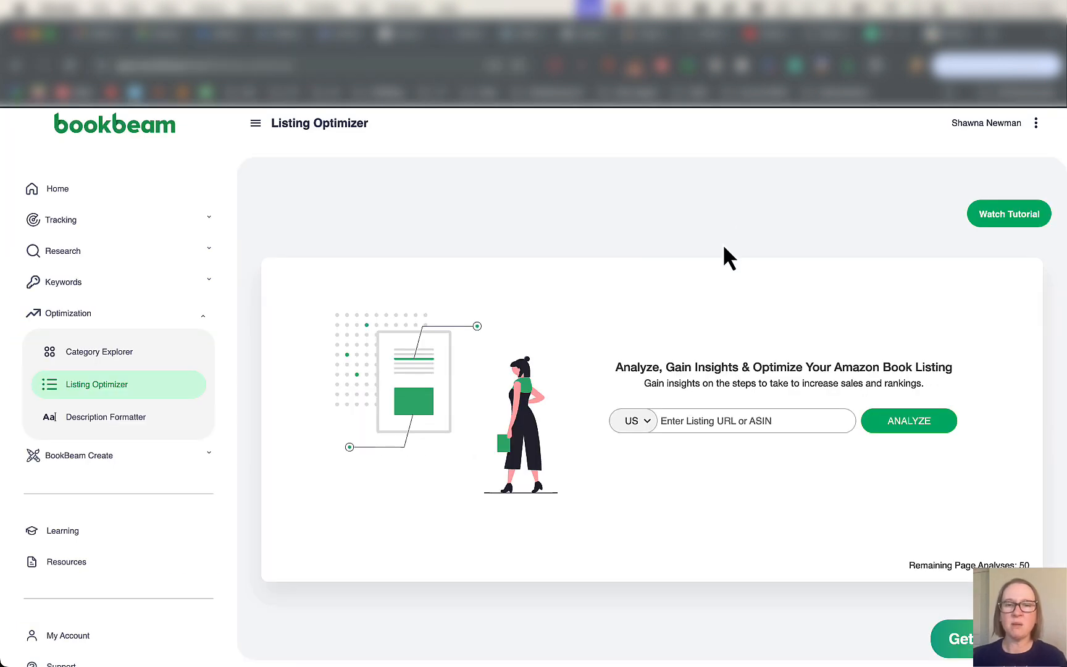
# Analyze ASIN B0DDPZV7P3 in Listing Optimizer.
pyautogui.write('B0DDPZV7P3')
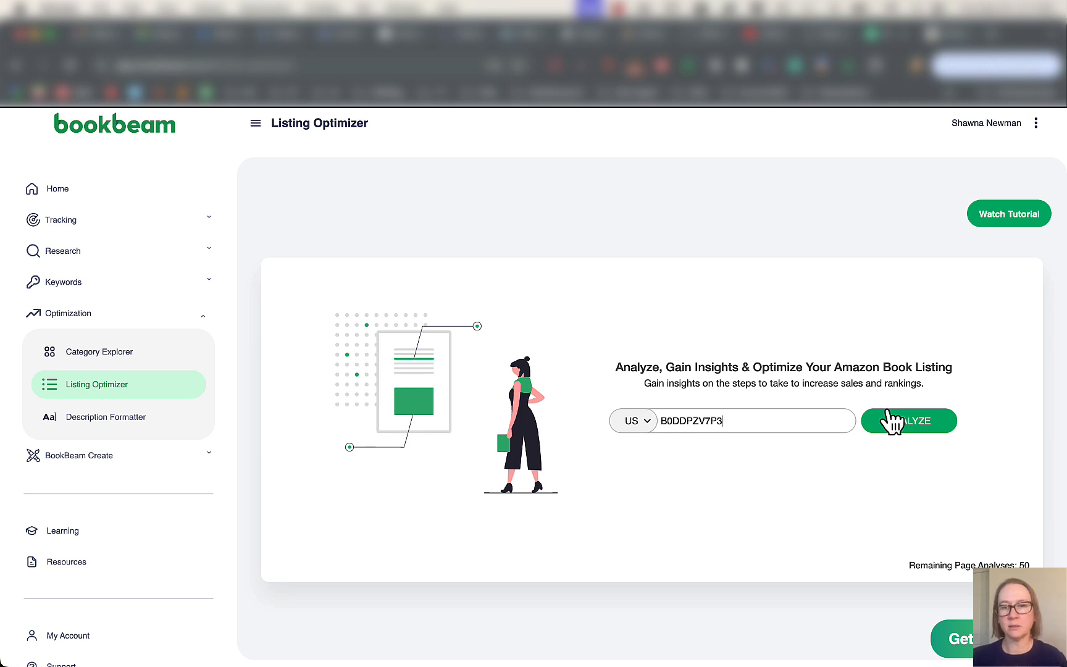
pyautogui.click(908, 420)
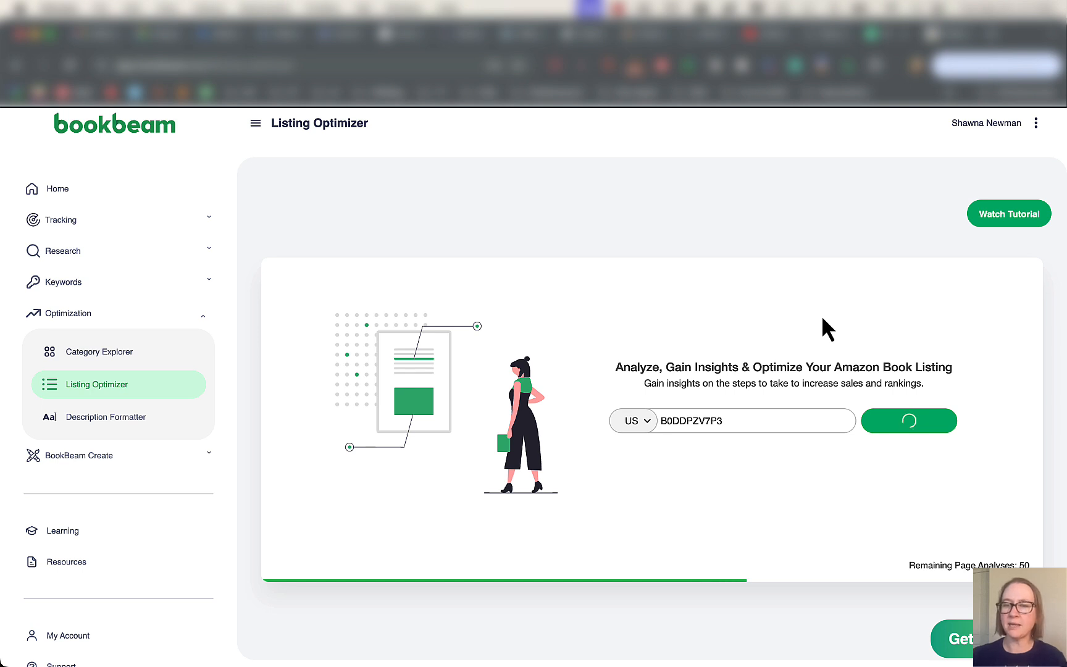
pyautogui.click(907, 420)
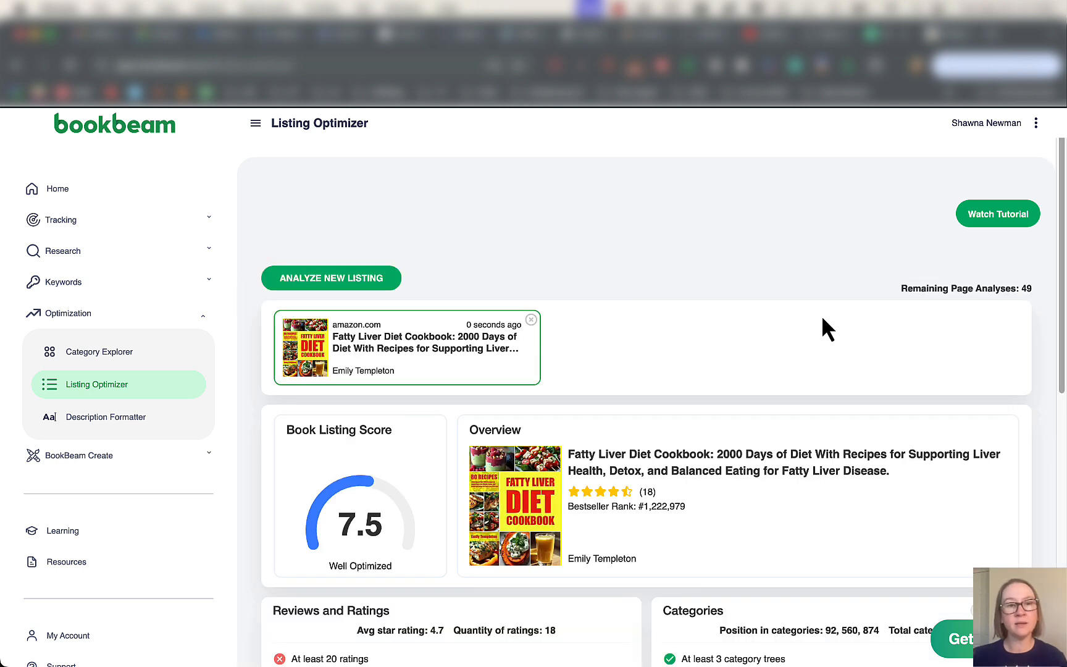
pyautogui.moveTo(378, 534)
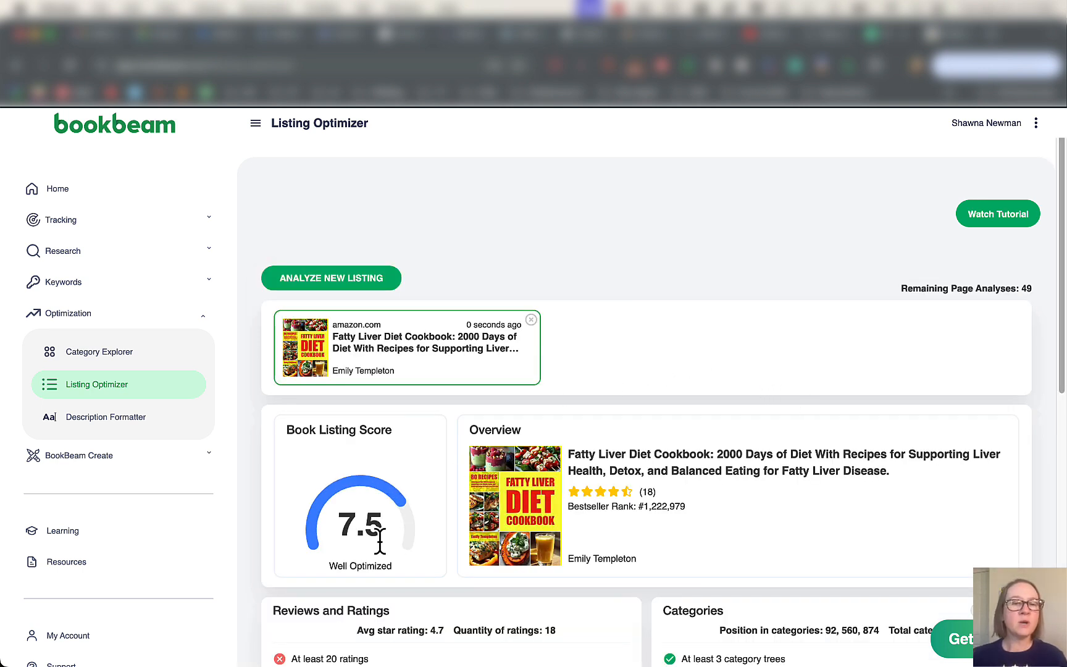
pyautogui.scroll(-3)
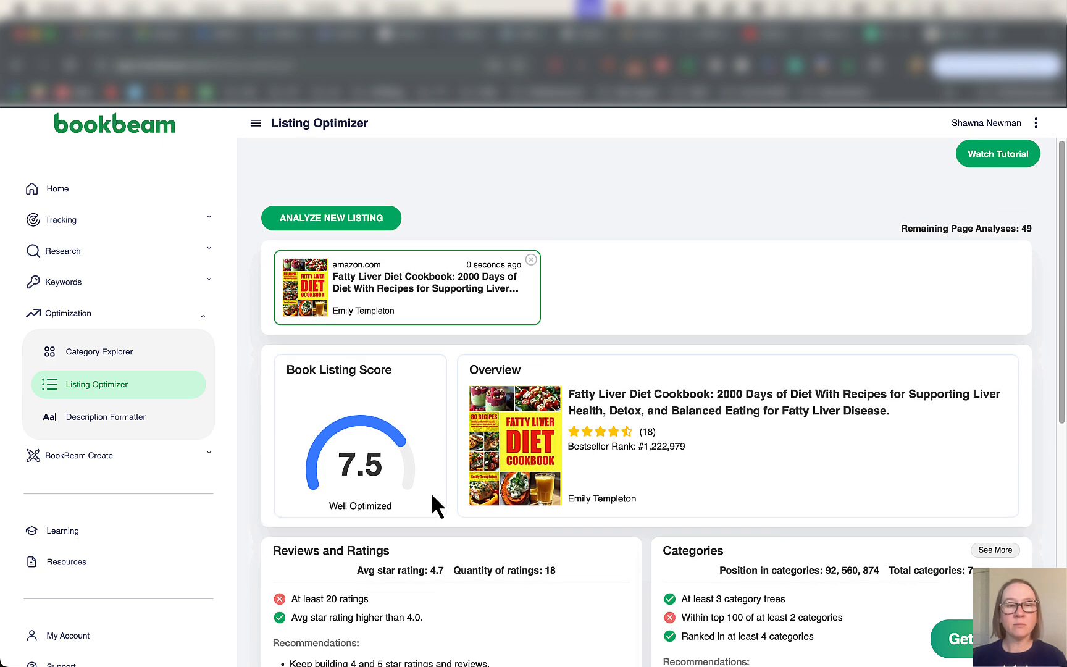
pyautogui.scroll(-3)
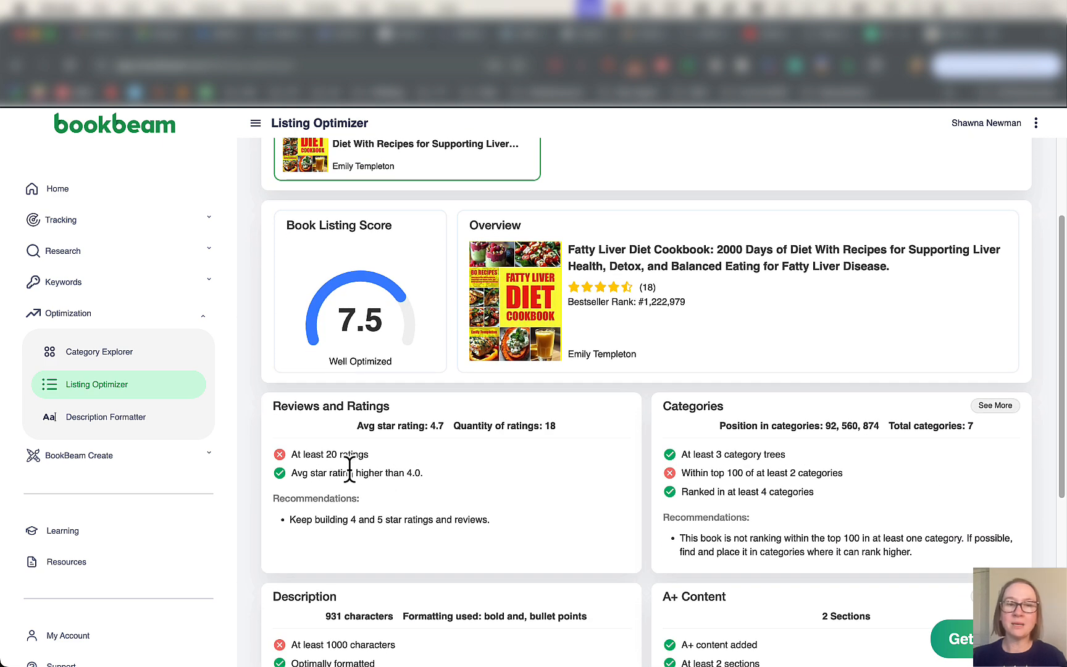
pyautogui.moveTo(441, 473)
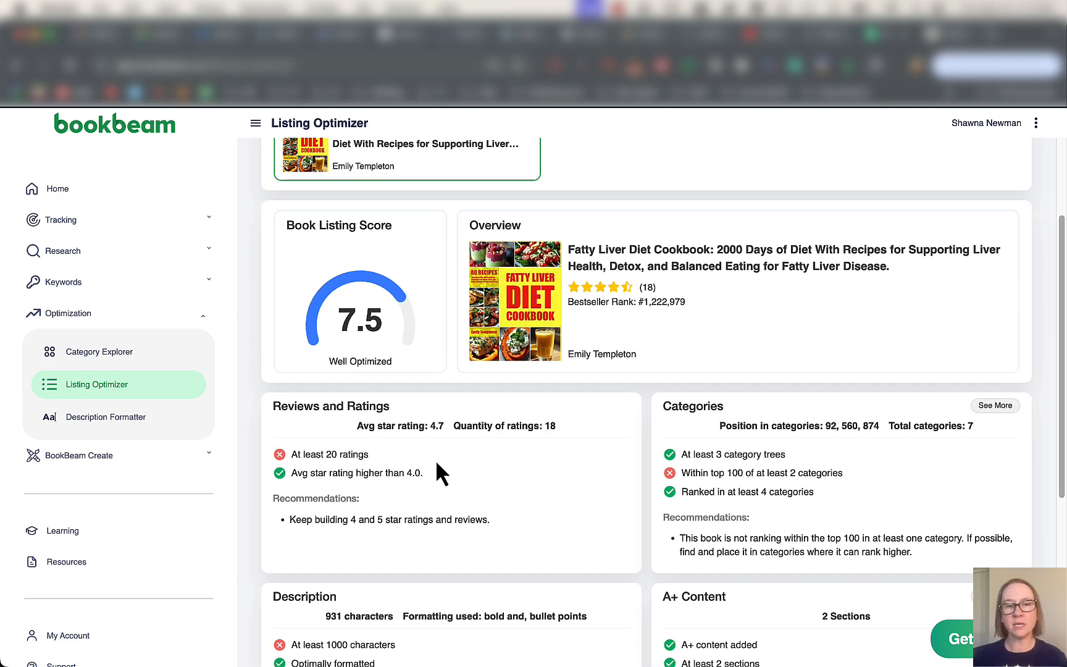
pyautogui.moveTo(329, 495)
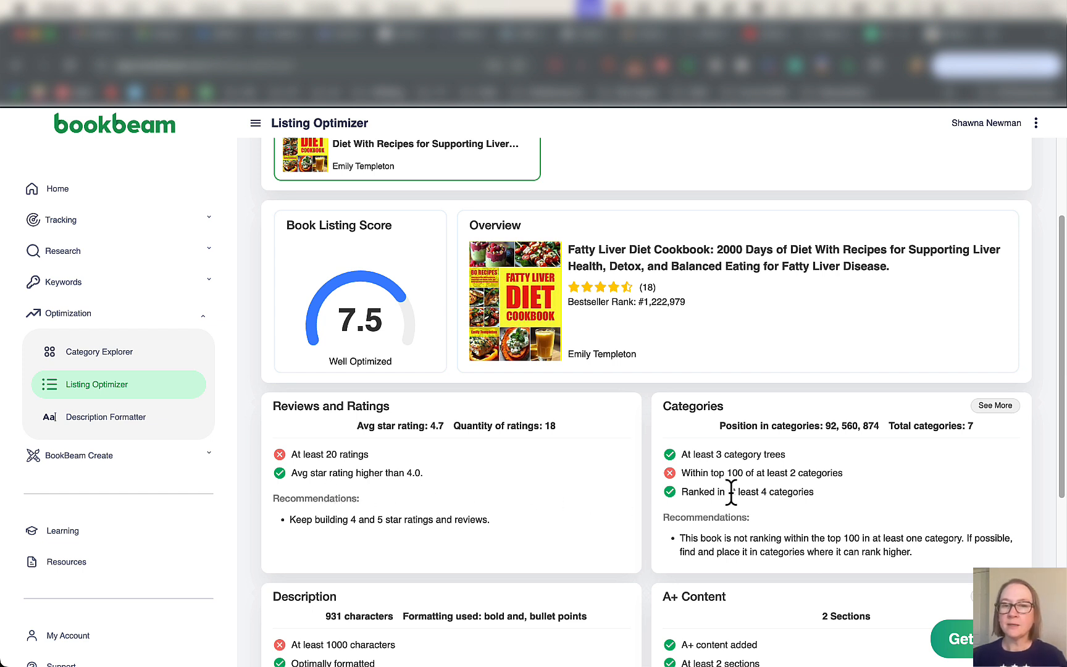
pyautogui.moveTo(651, 524)
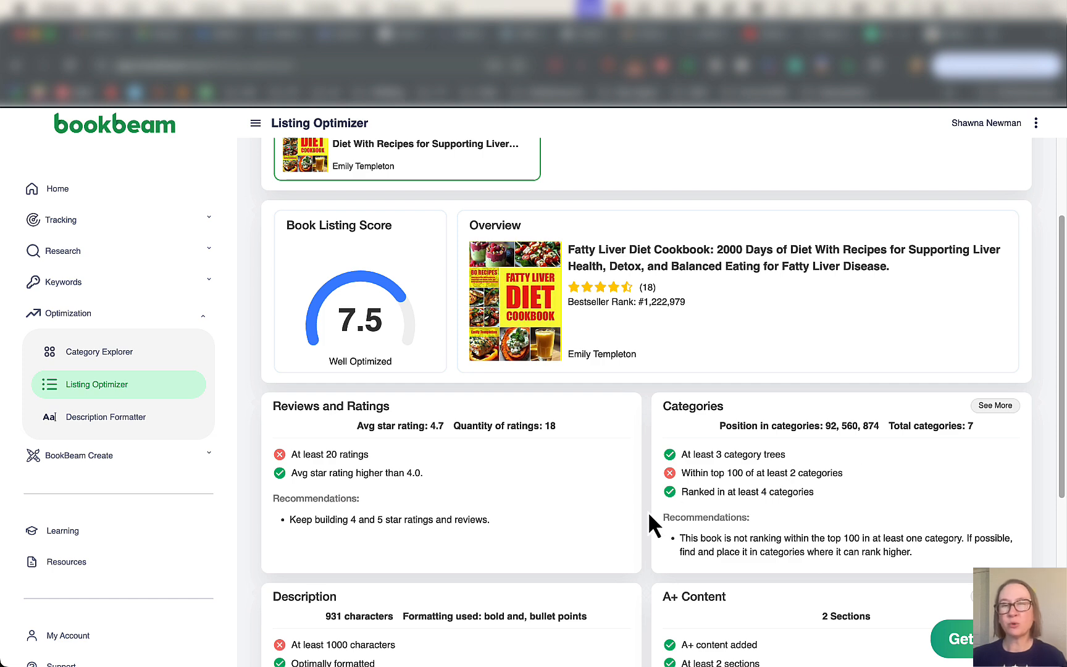
pyautogui.scroll(-3)
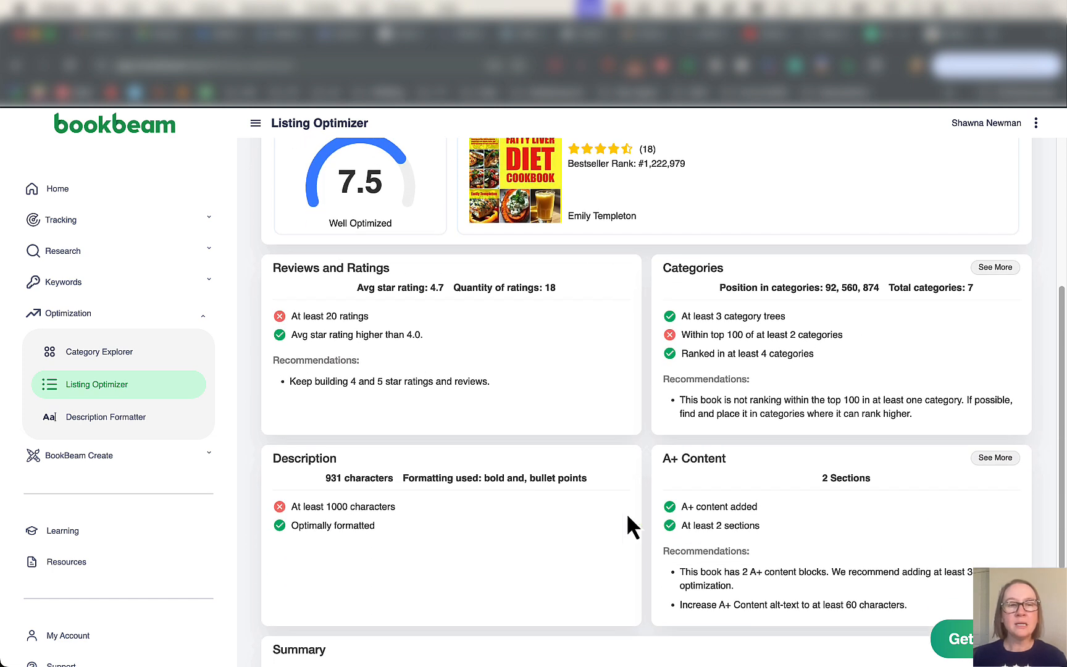
pyautogui.moveTo(409, 531)
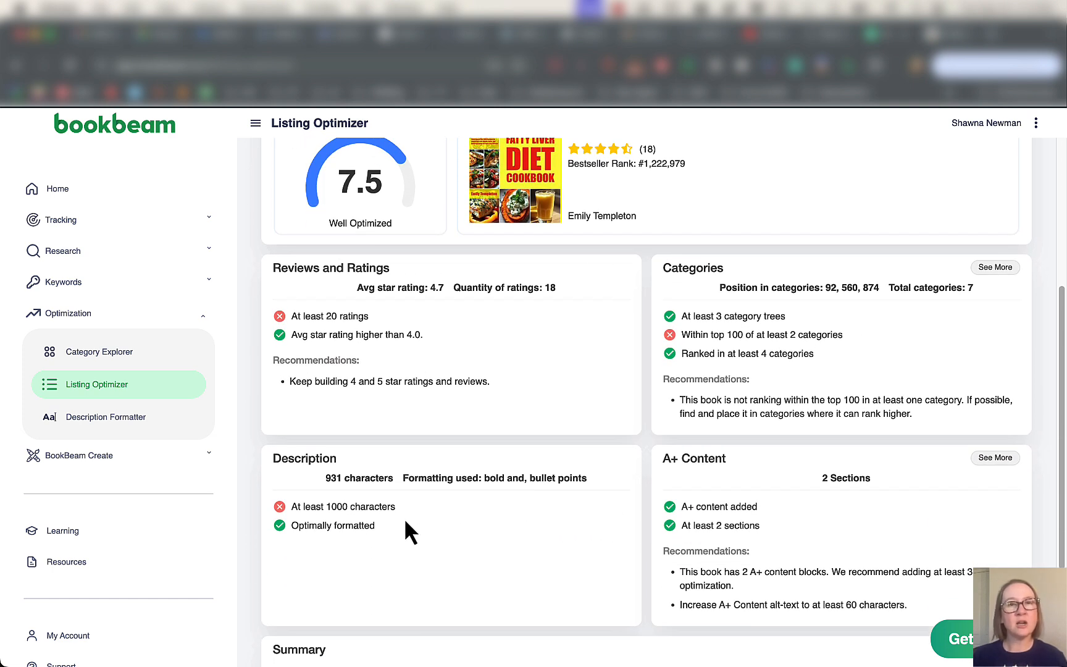
pyautogui.moveTo(422, 529)
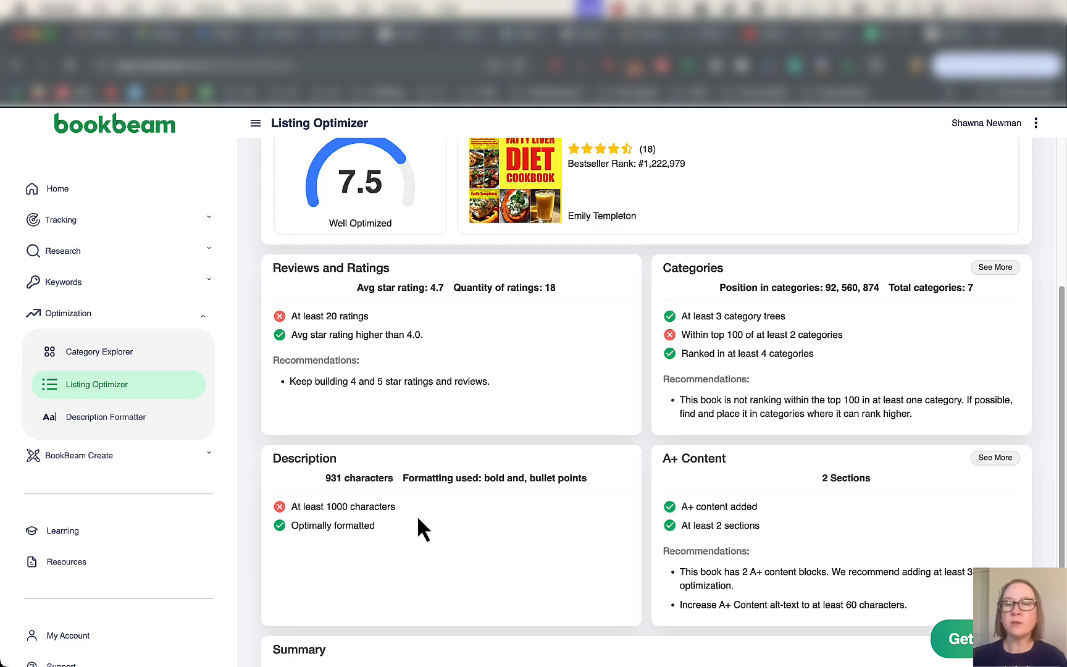
pyautogui.scroll(-3)
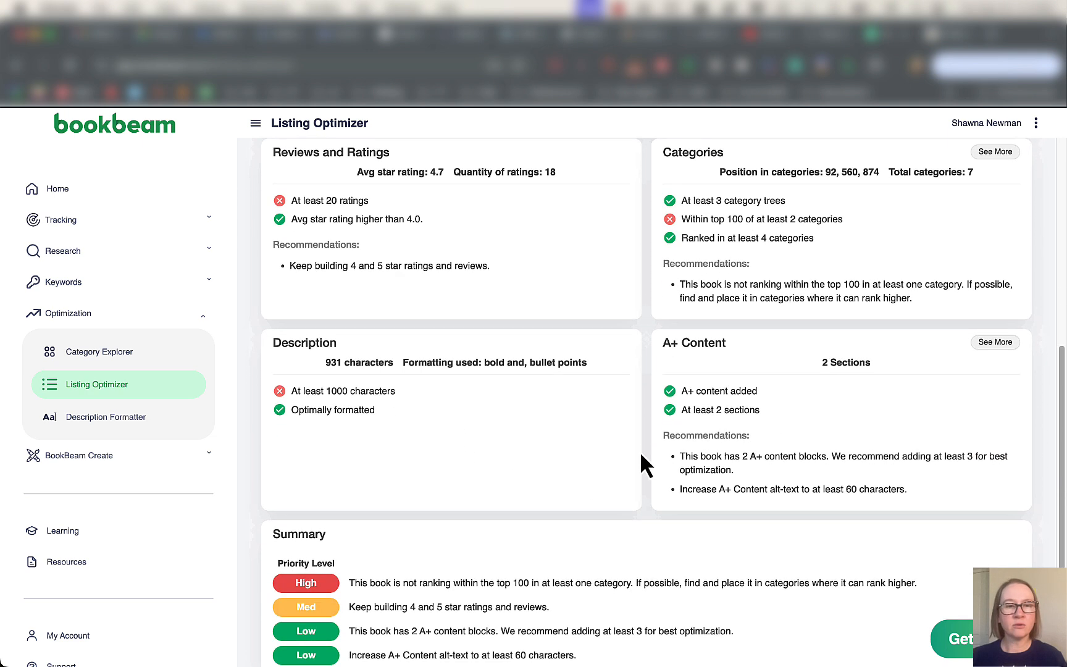
pyautogui.scroll(-3)
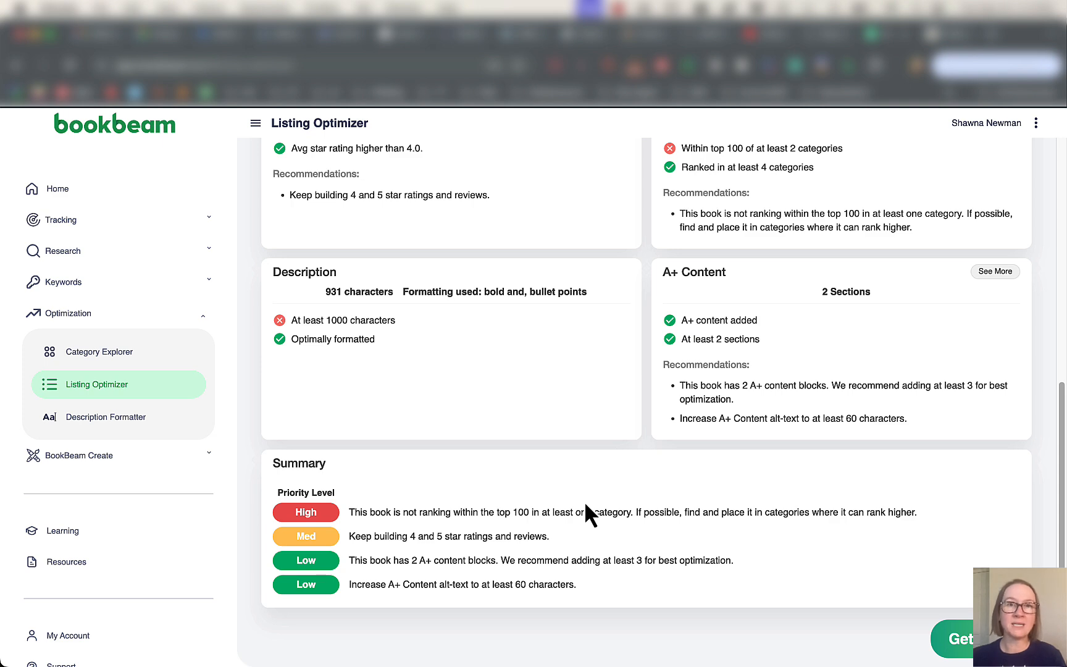
pyautogui.moveTo(571, 460)
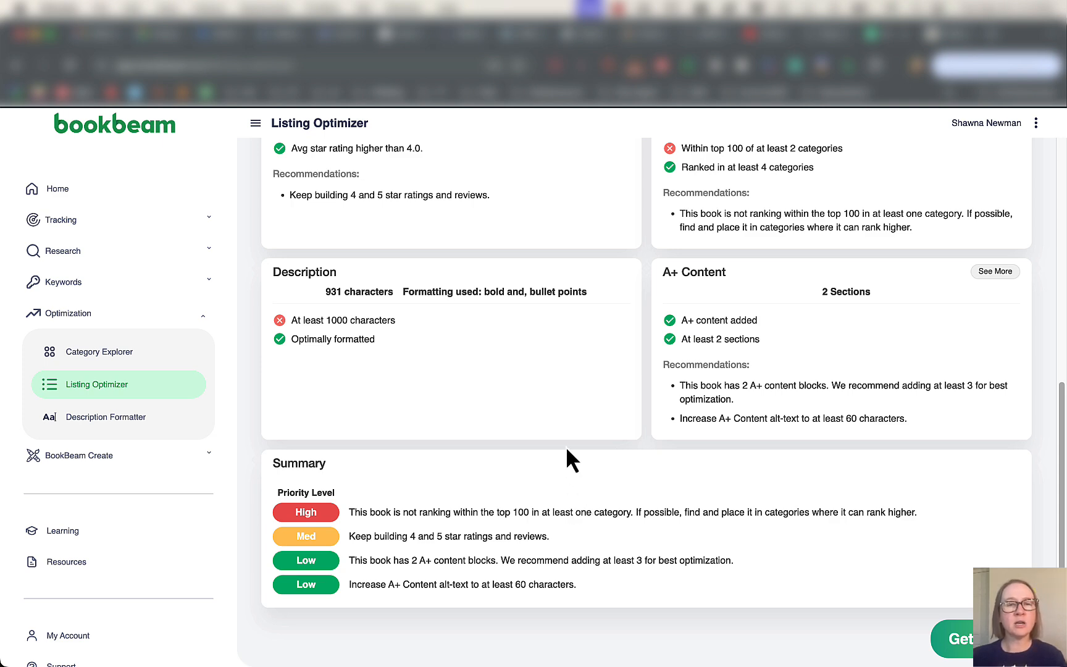
pyautogui.scroll(3)
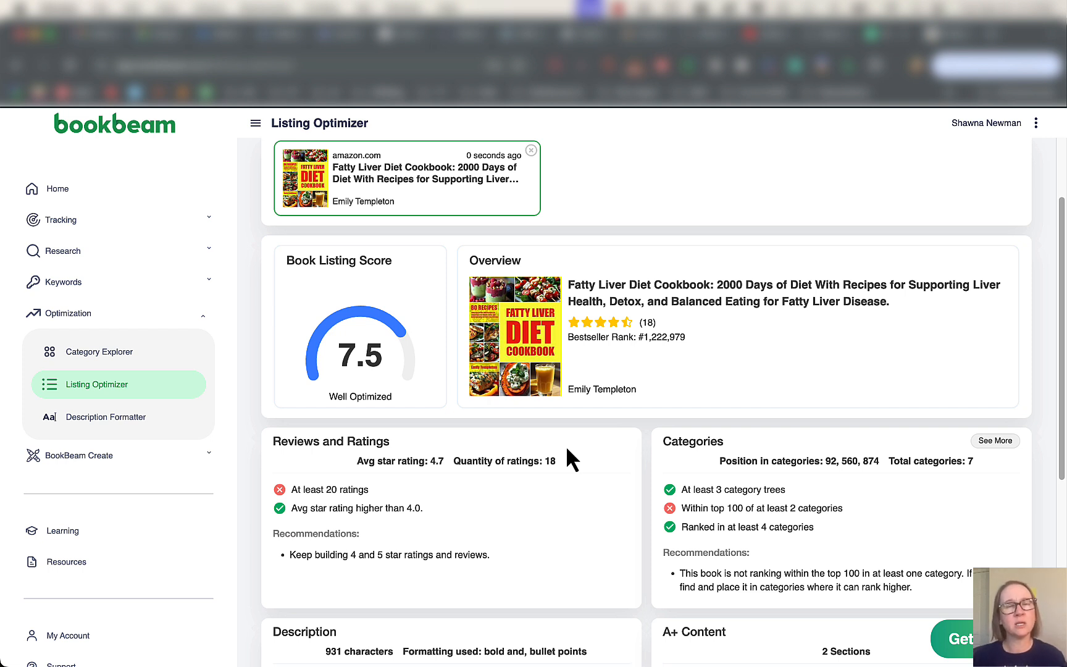
pyautogui.moveTo(106, 416)
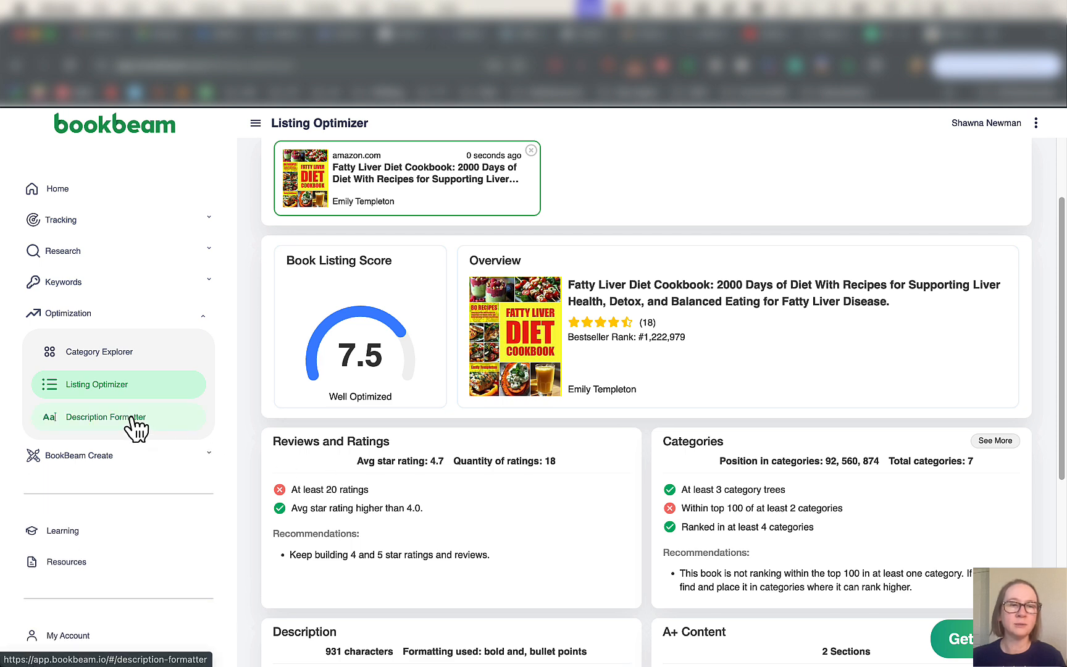
# Open Description Formatter and scroll to its Amazon description preview.
pyautogui.click(107, 417)
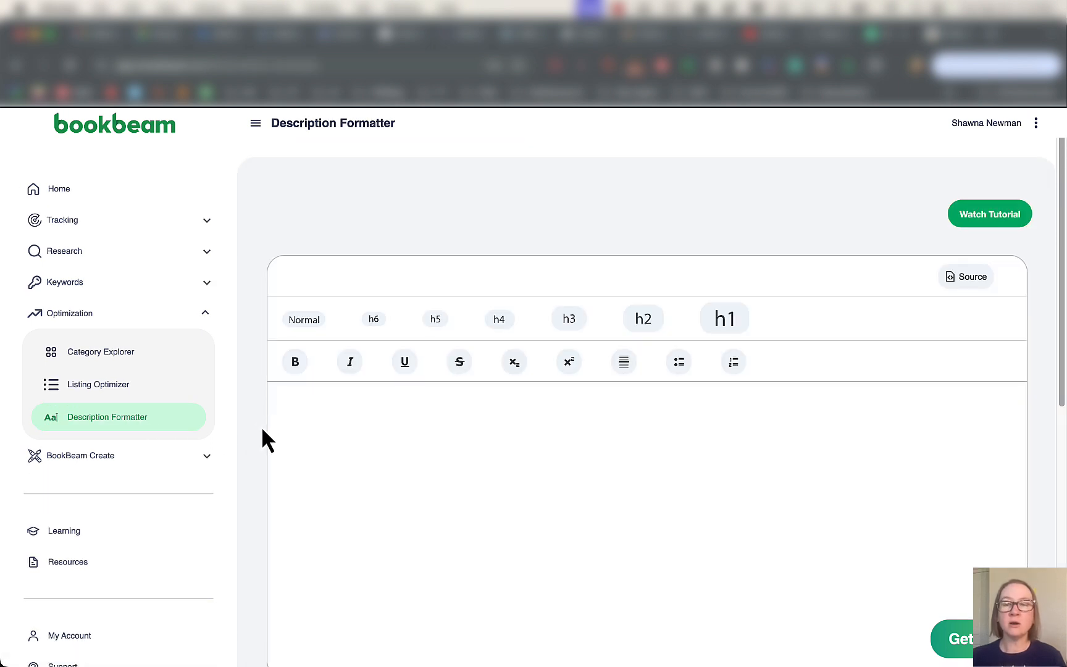
pyautogui.scroll(-3)
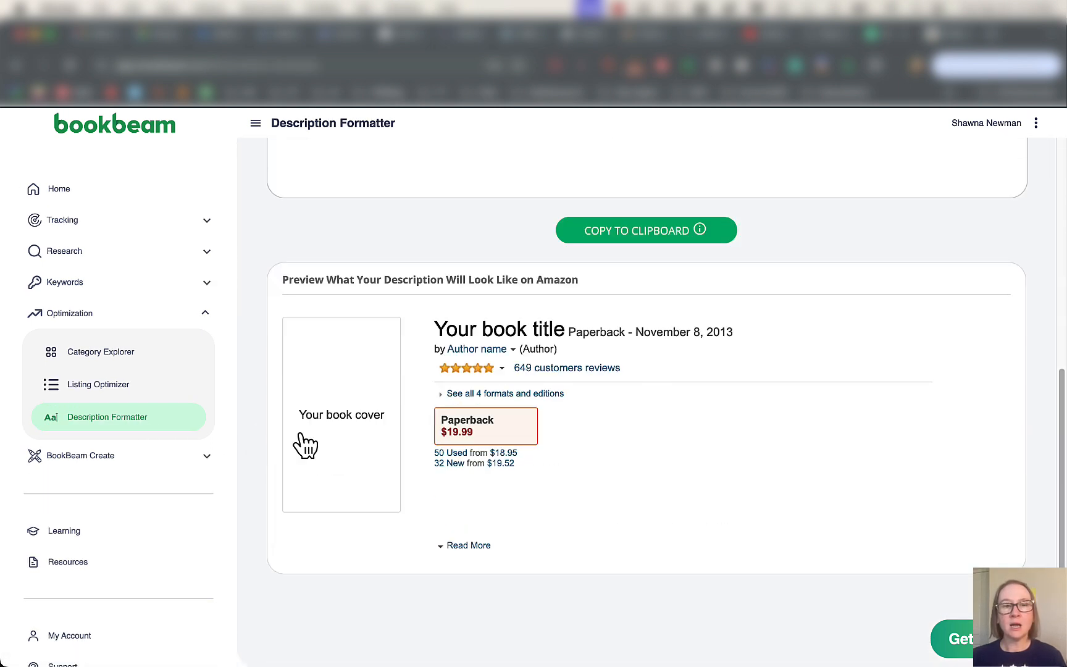
pyautogui.moveTo(494, 493)
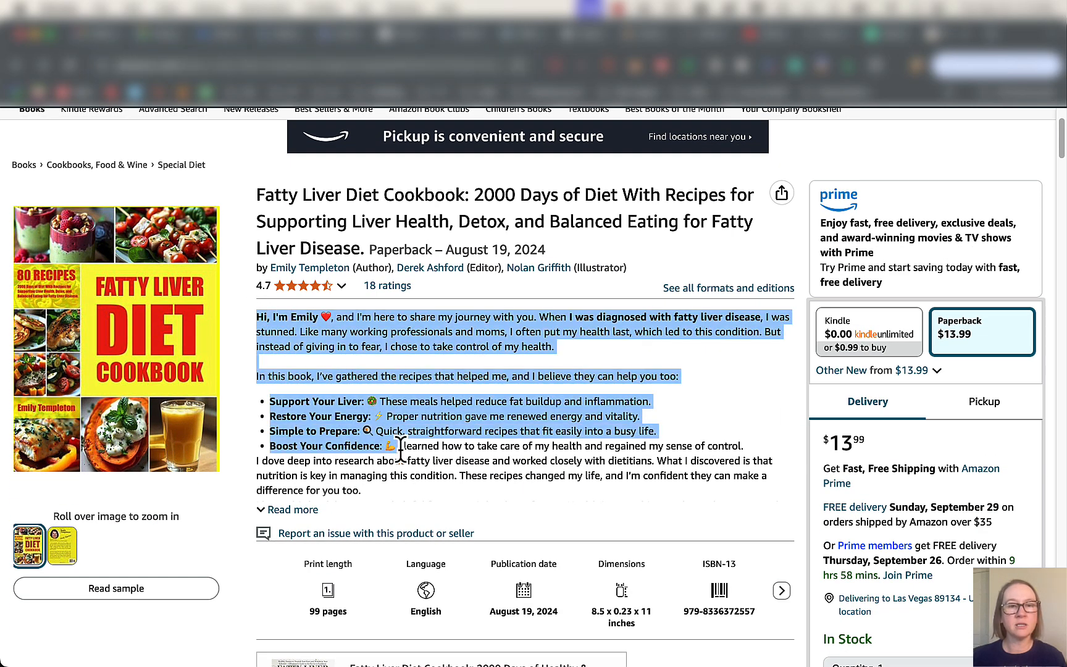
# Expand the Fatty Liver Diet Cookbook's description with 'Read more'.
pyautogui.click(287, 509)
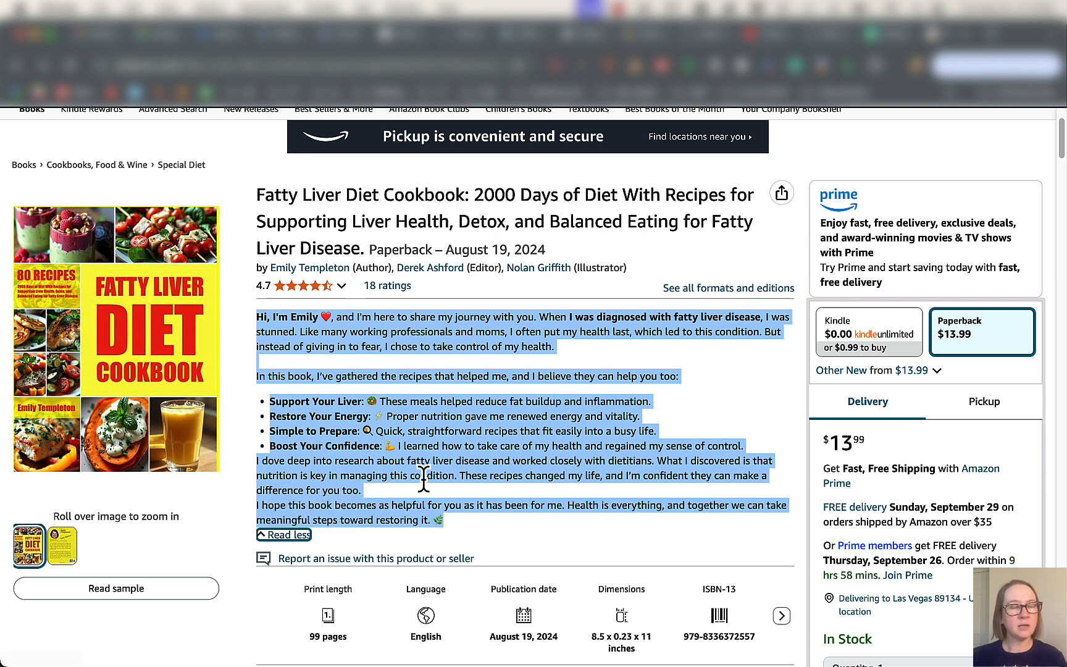
pyautogui.moveTo(698, 356)
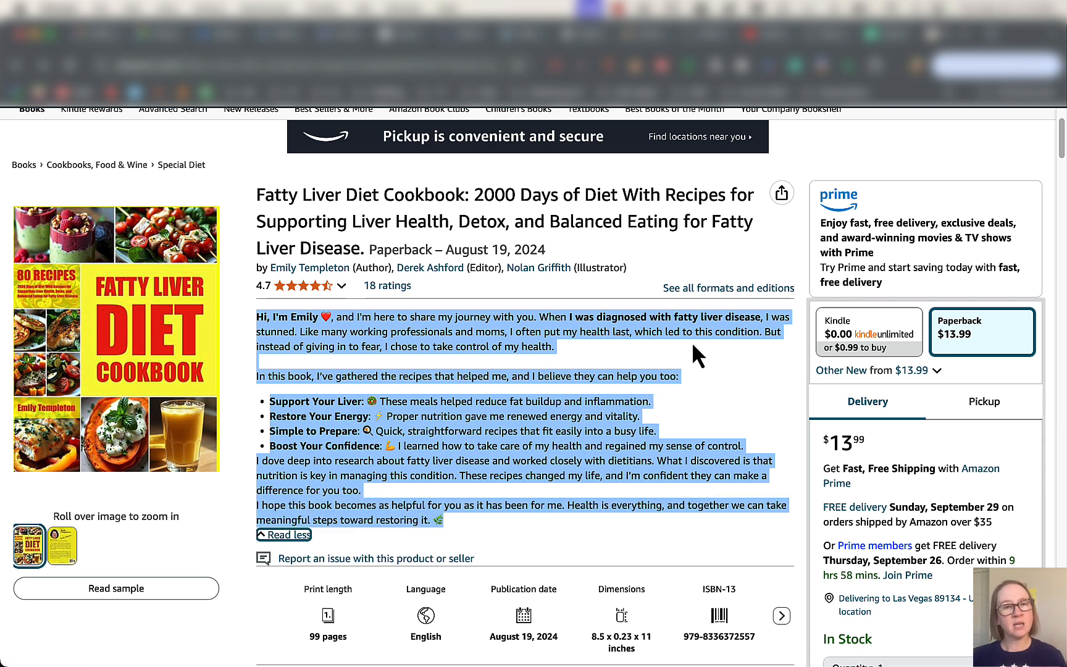
pyautogui.moveTo(912, 180)
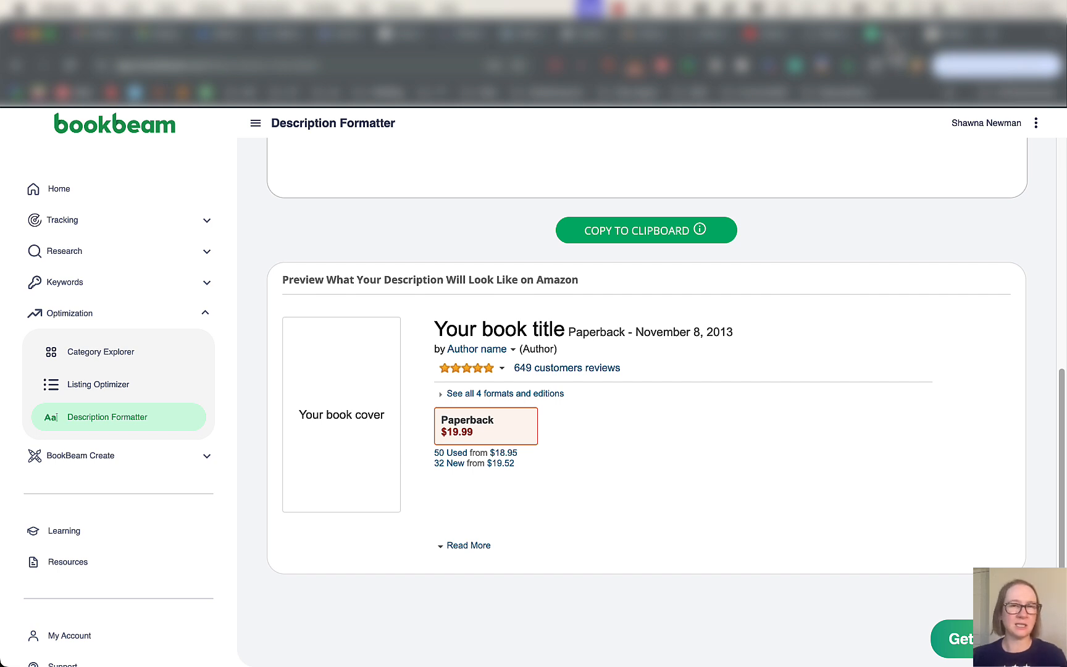
pyautogui.moveTo(99, 384)
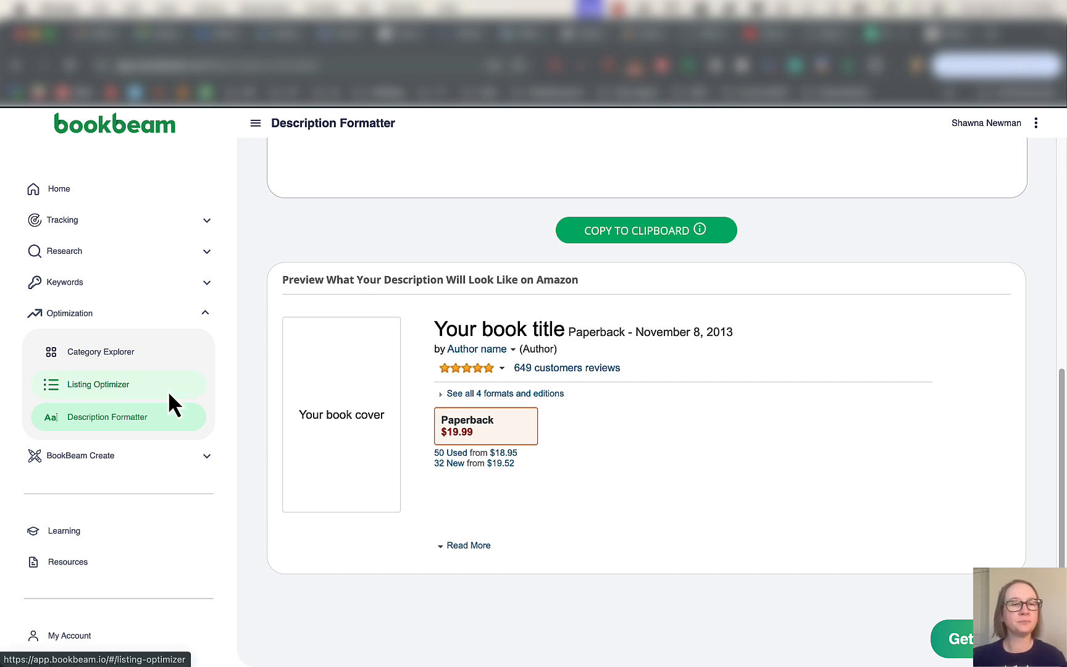
# Visit the AI Assistant, AI Editor and Opt-in Page Builder pages under BookBeam Create.
pyautogui.click(81, 455)
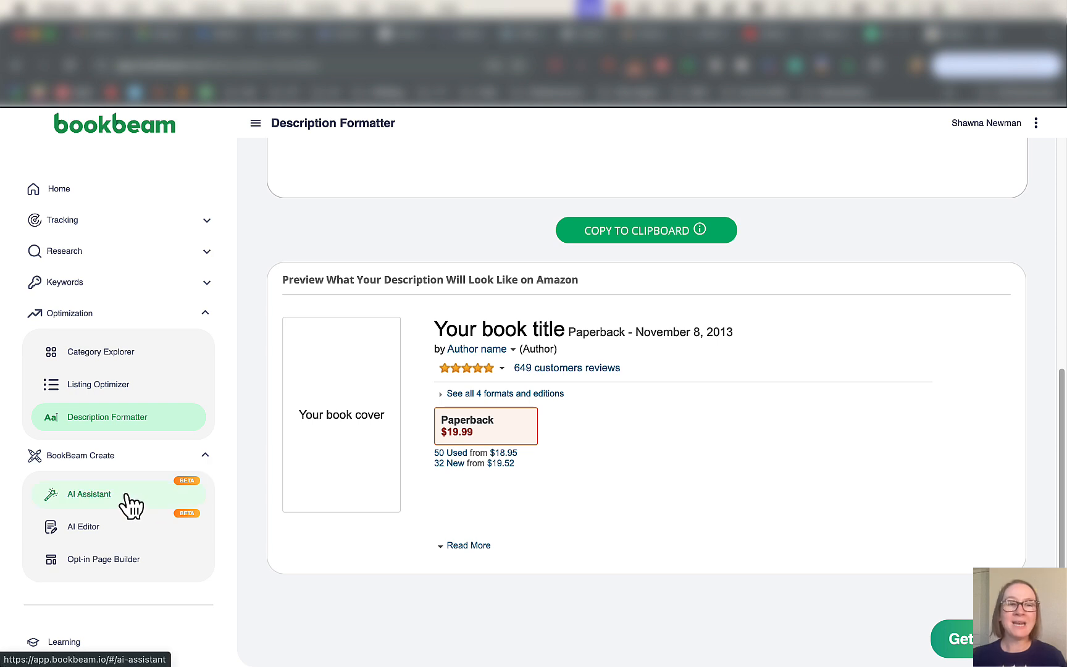
pyautogui.click(89, 494)
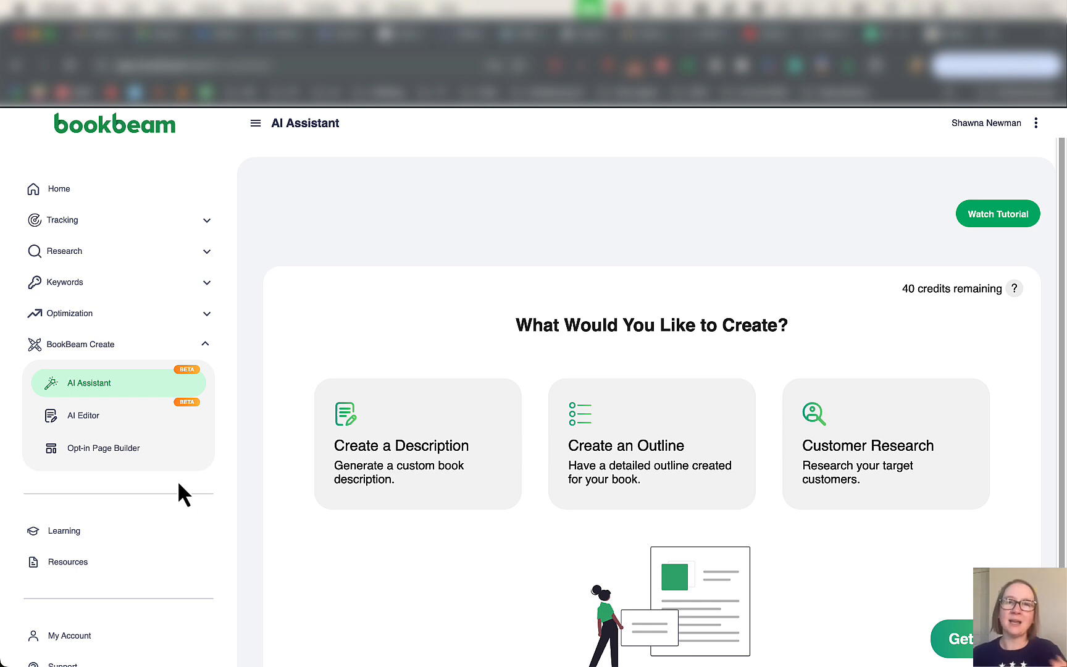
pyautogui.moveTo(109, 433)
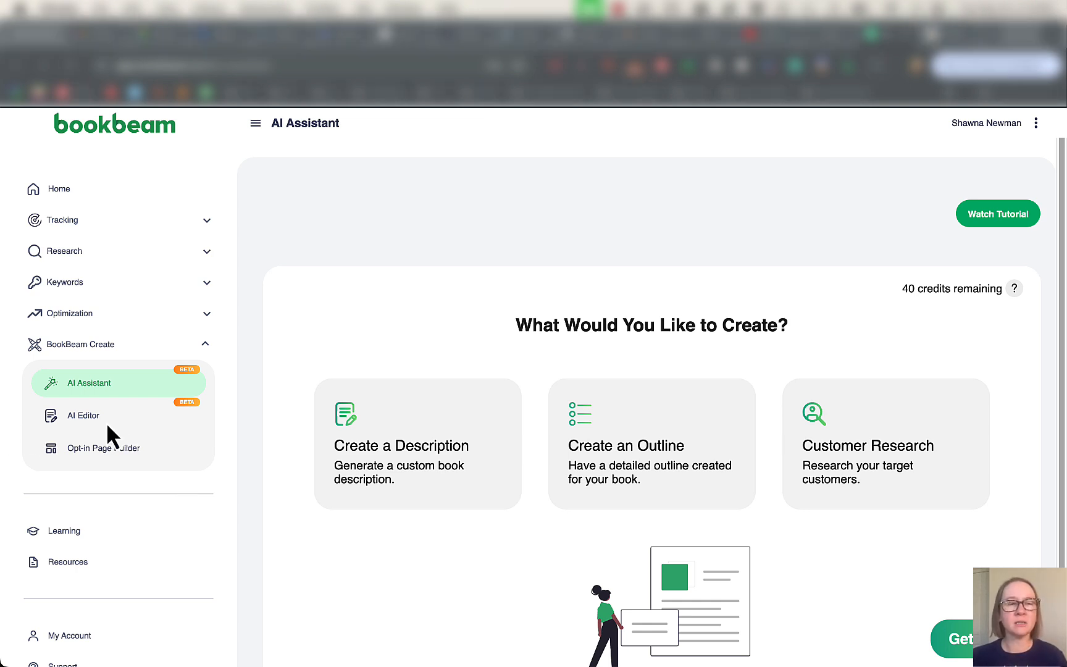
pyautogui.click(82, 414)
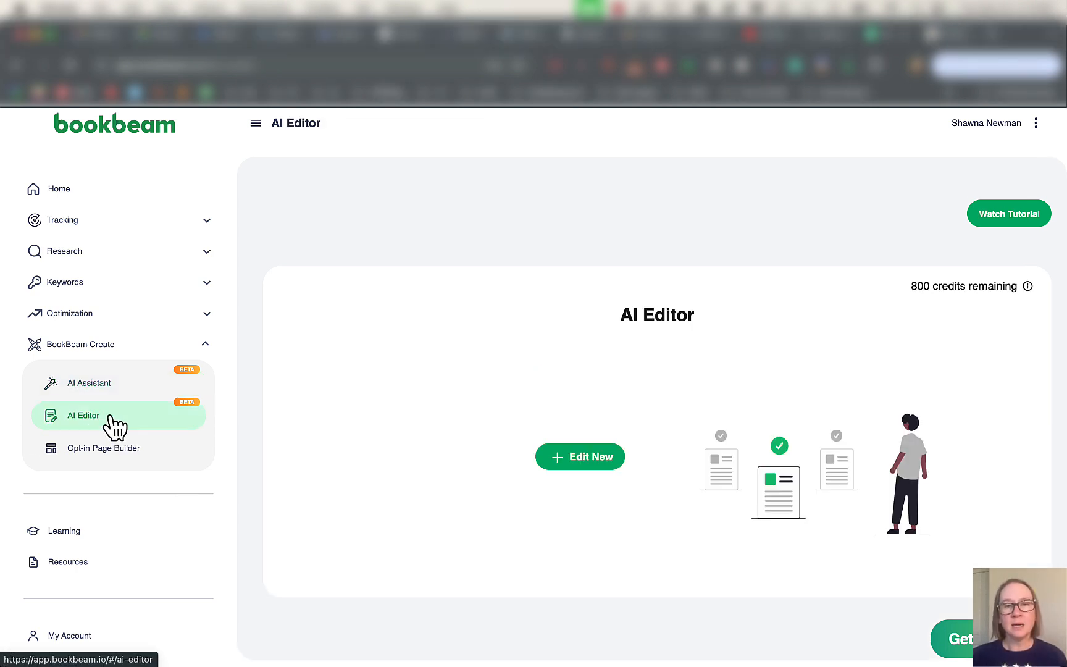
pyautogui.moveTo(337, 420)
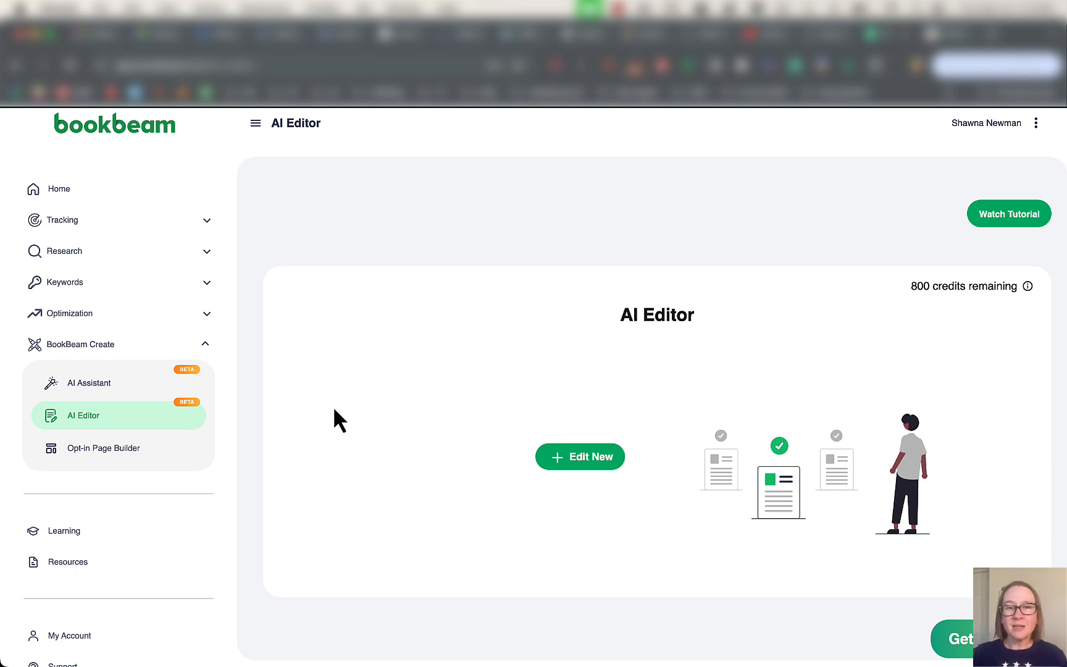
pyautogui.moveTo(330, 421)
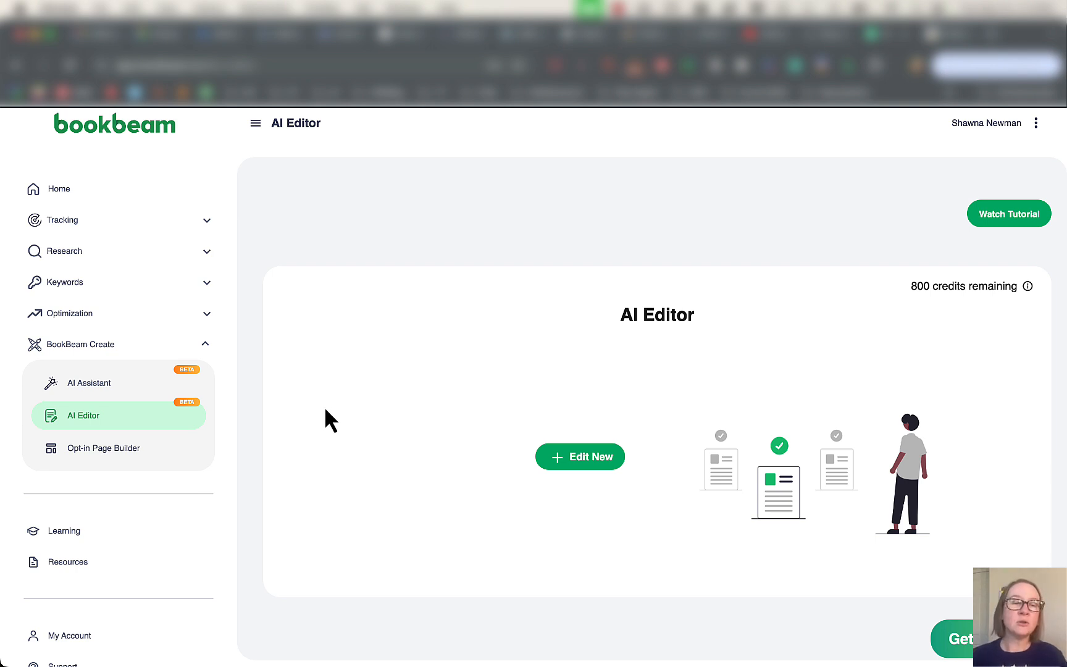
pyautogui.click(104, 448)
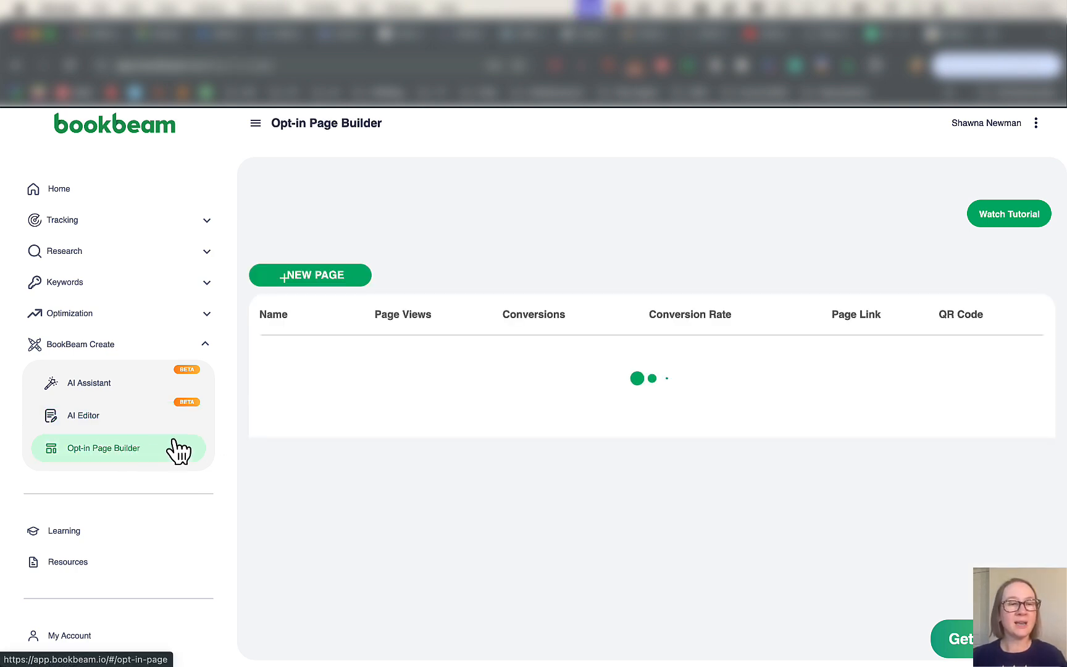